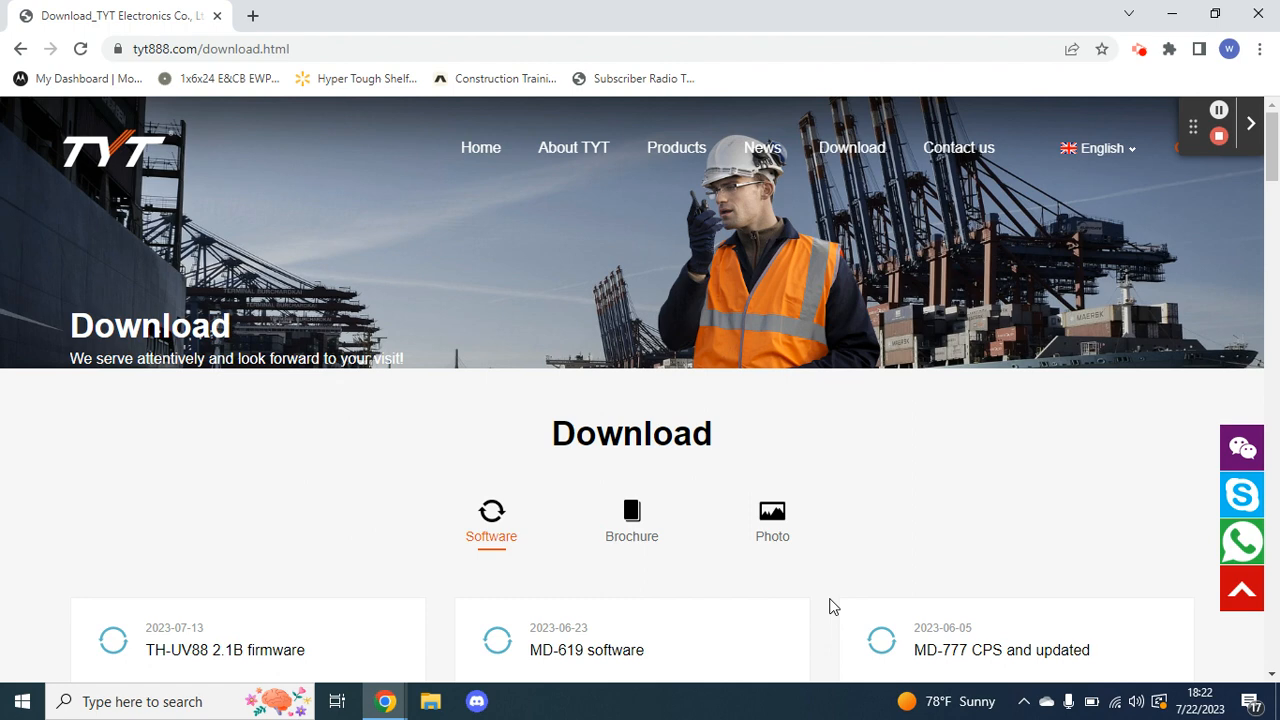
Finish scrolling the web page and minimize Chrome to clear the desktop
scroll(down, 3)
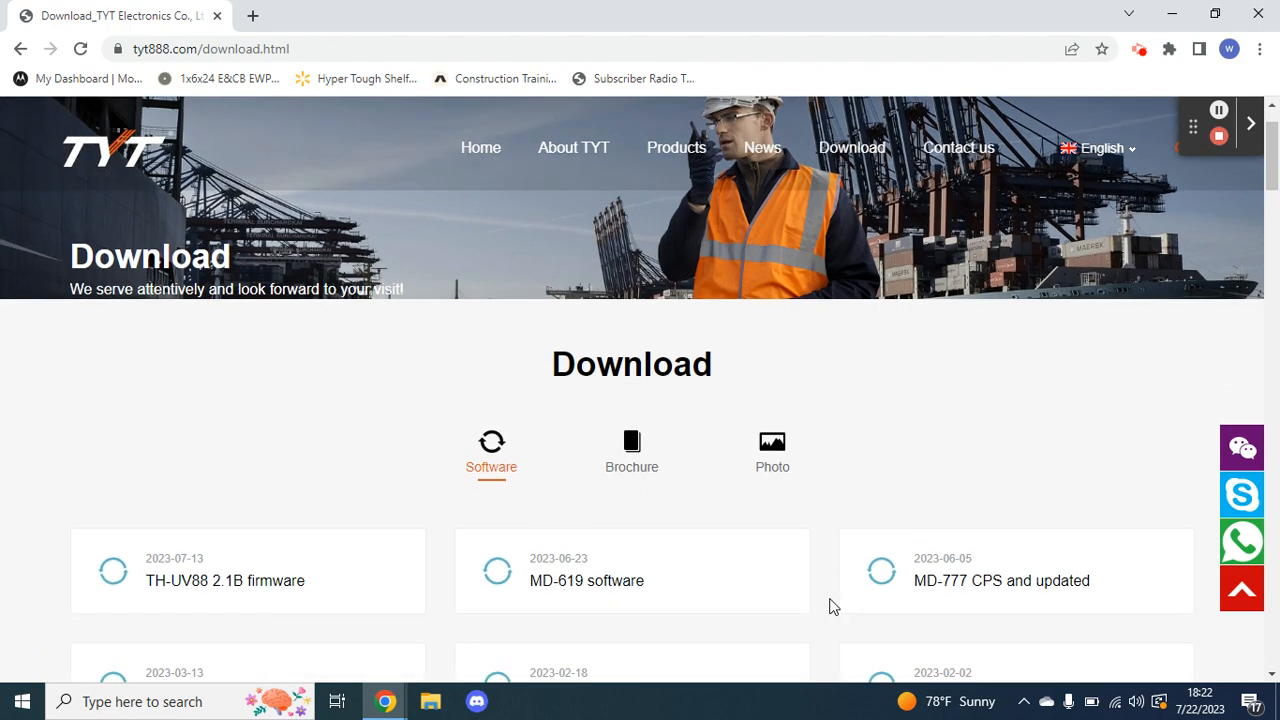
scroll(down, 3)
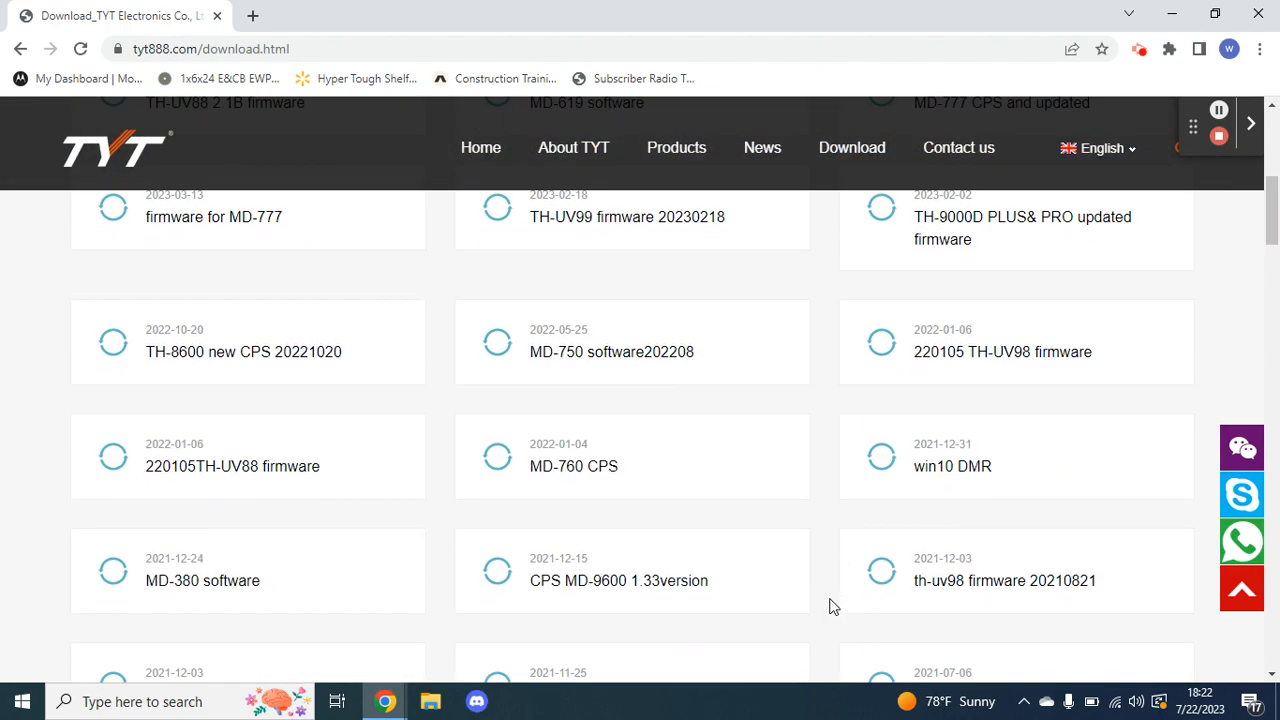
scroll(down, 3)
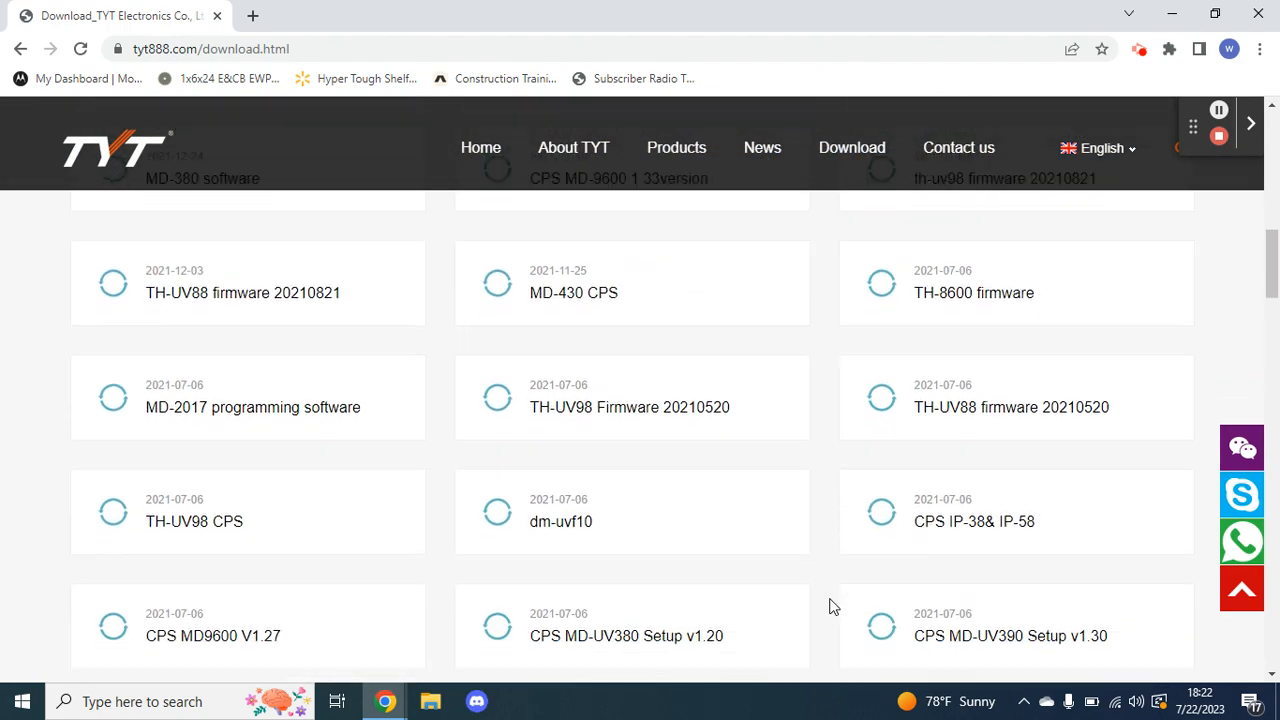
scroll(down, 3)
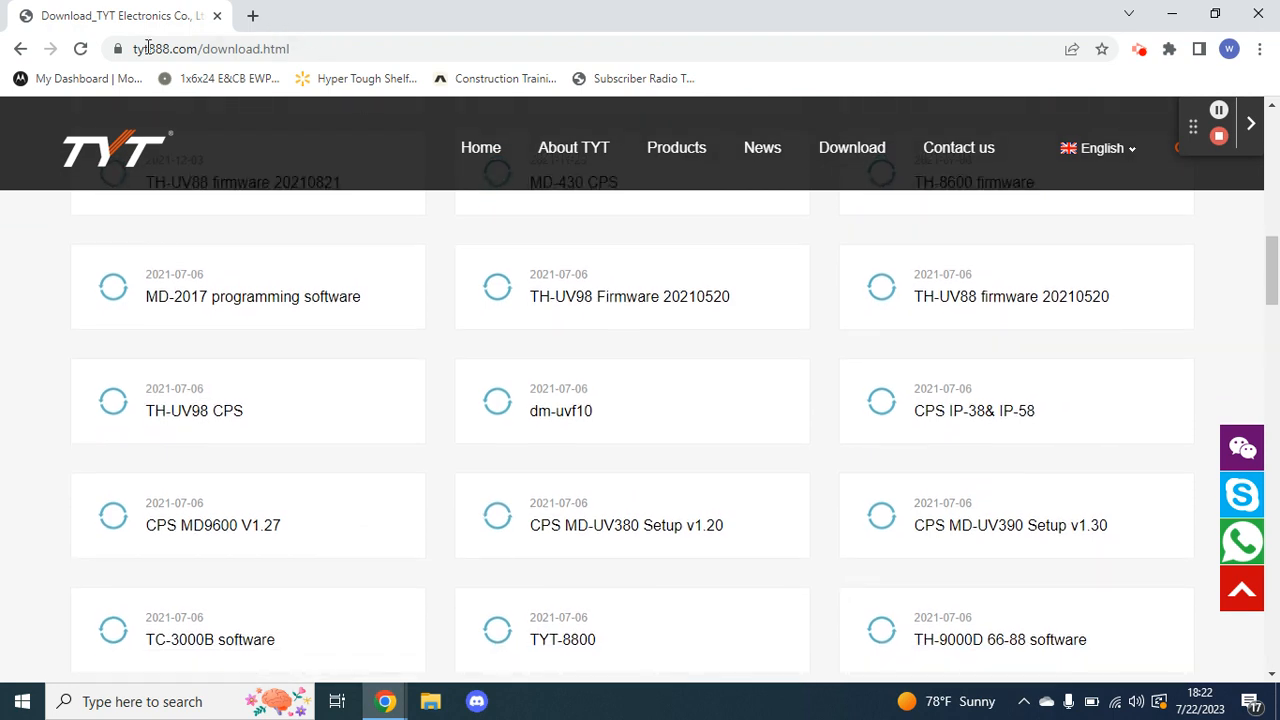
mouse_move(852, 148)
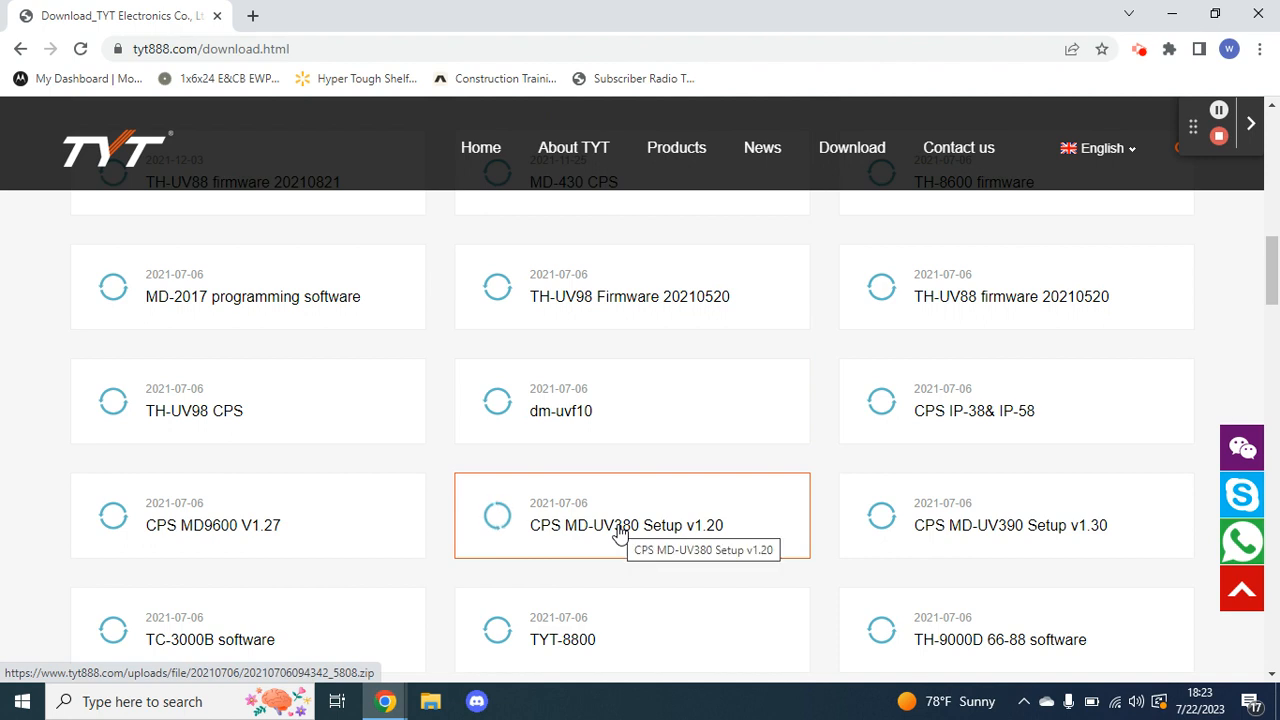
mouse_move(644, 536)
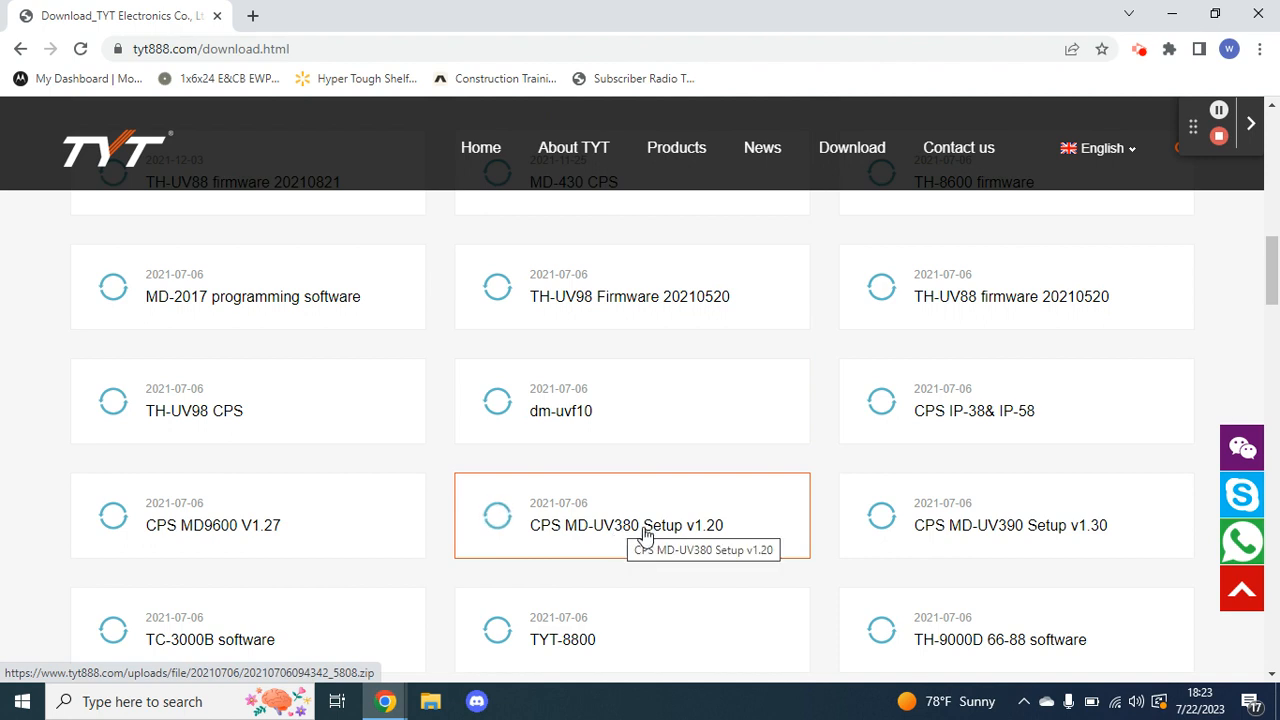
mouse_move(832, 554)
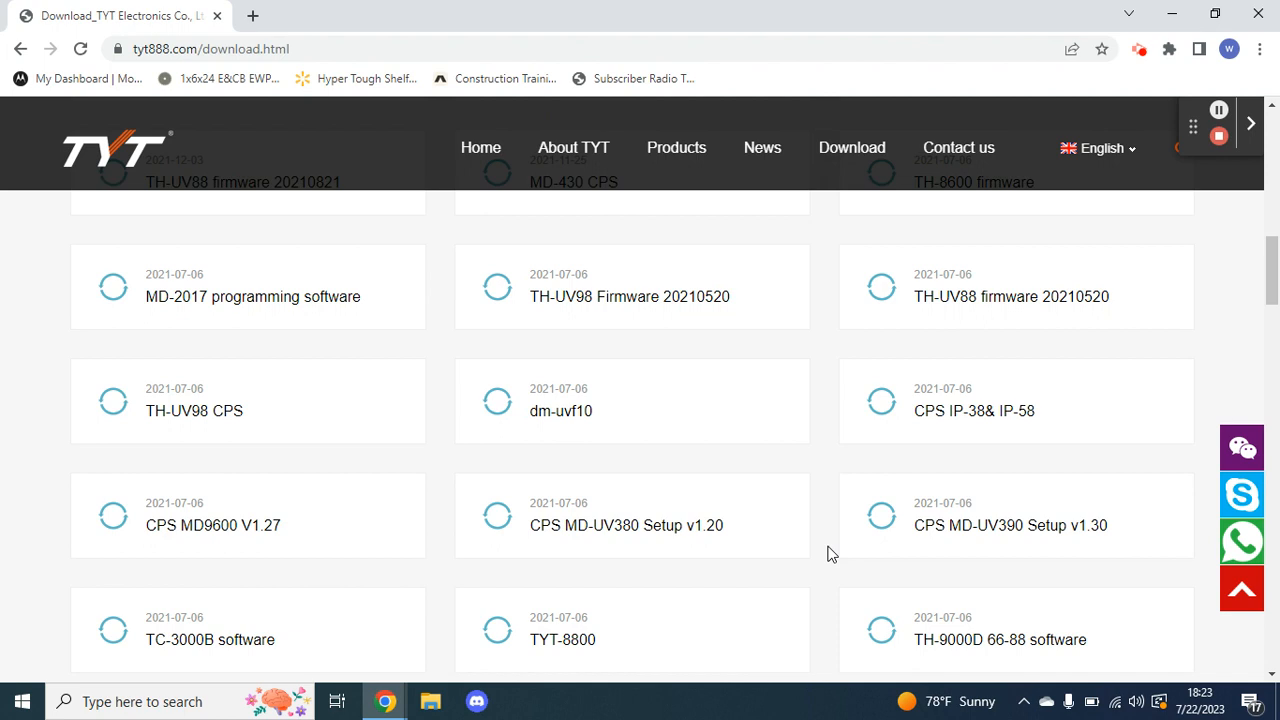
scroll(down, 3)
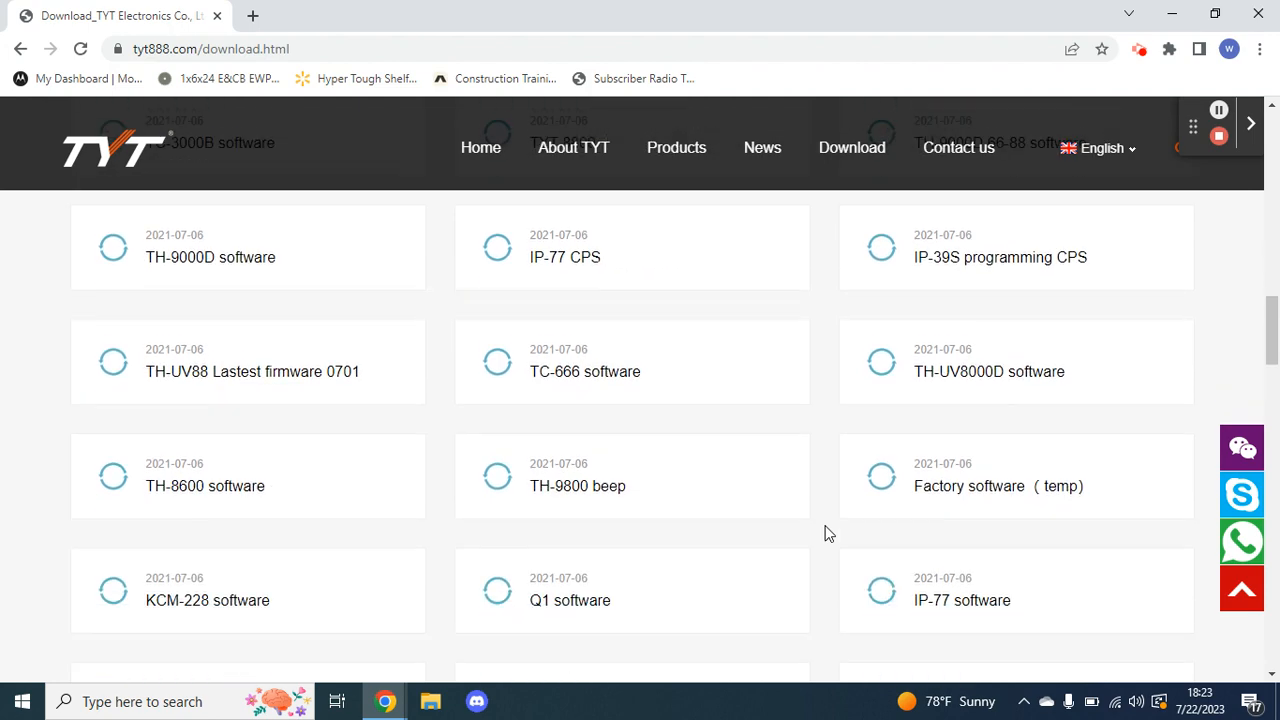
scroll(down, 3)
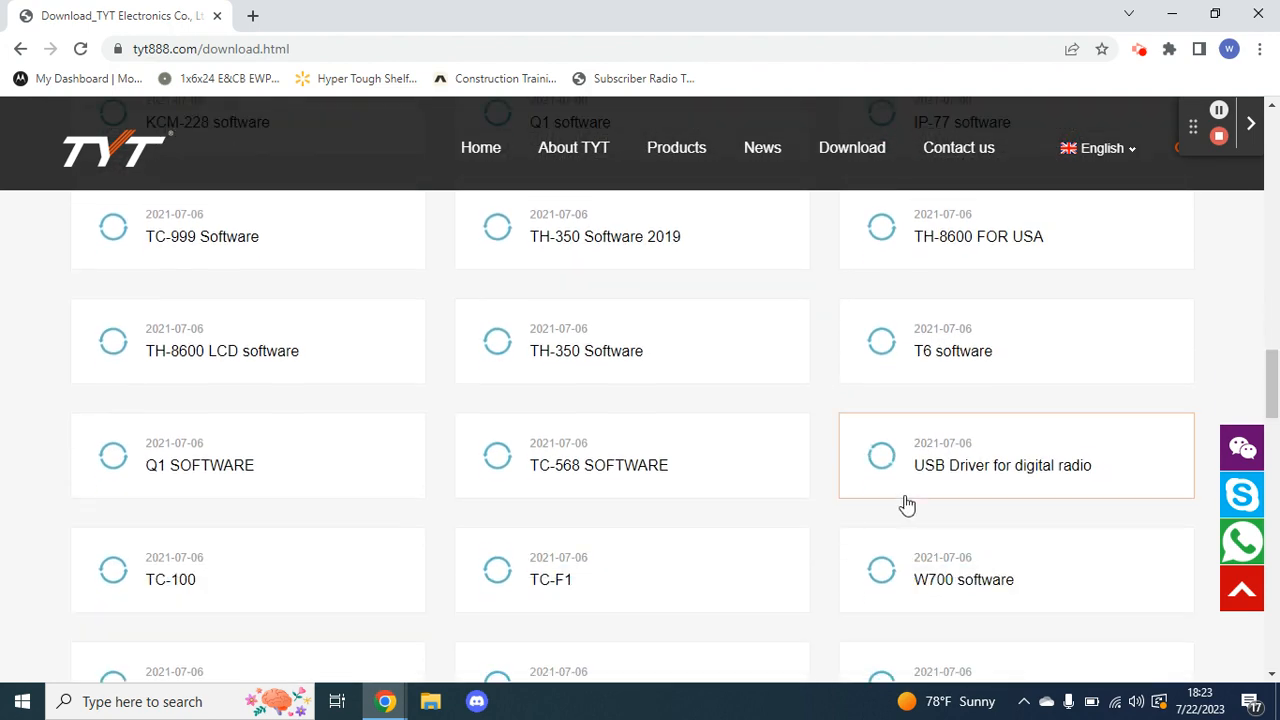
mouse_move(902, 524)
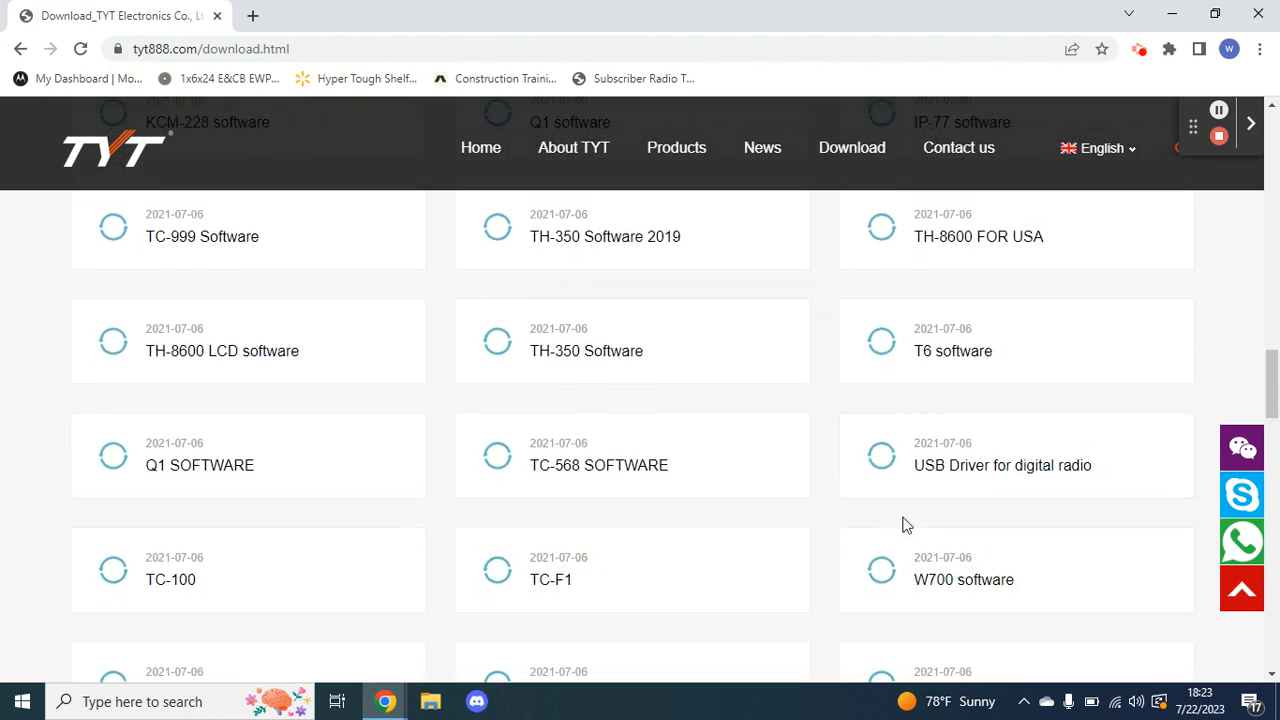
scroll(down, 3)
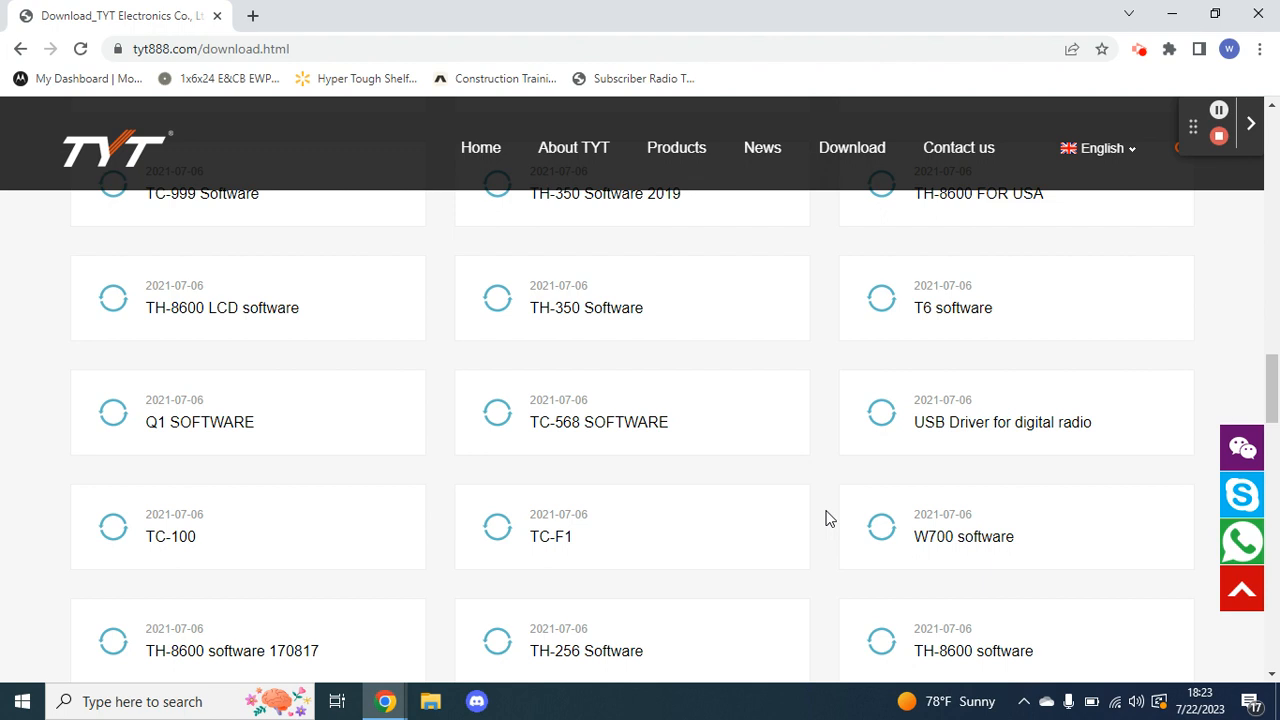
mouse_move(856, 490)
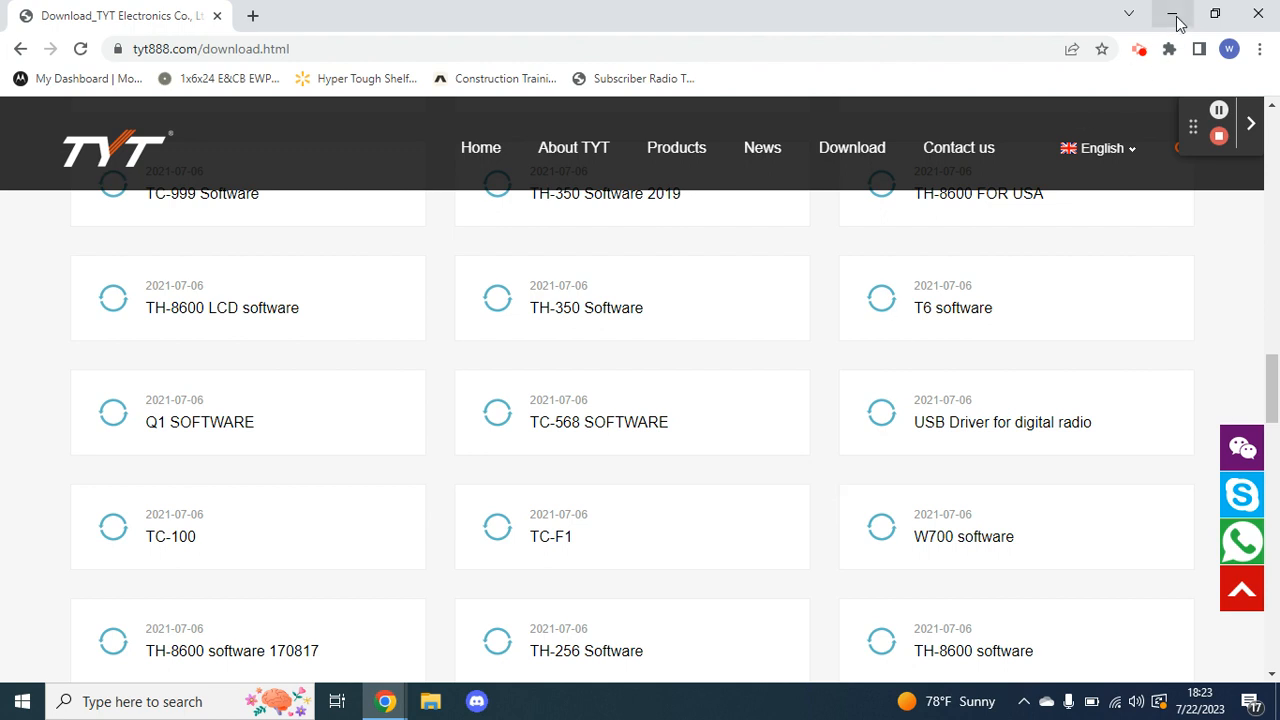
click(1178, 18)
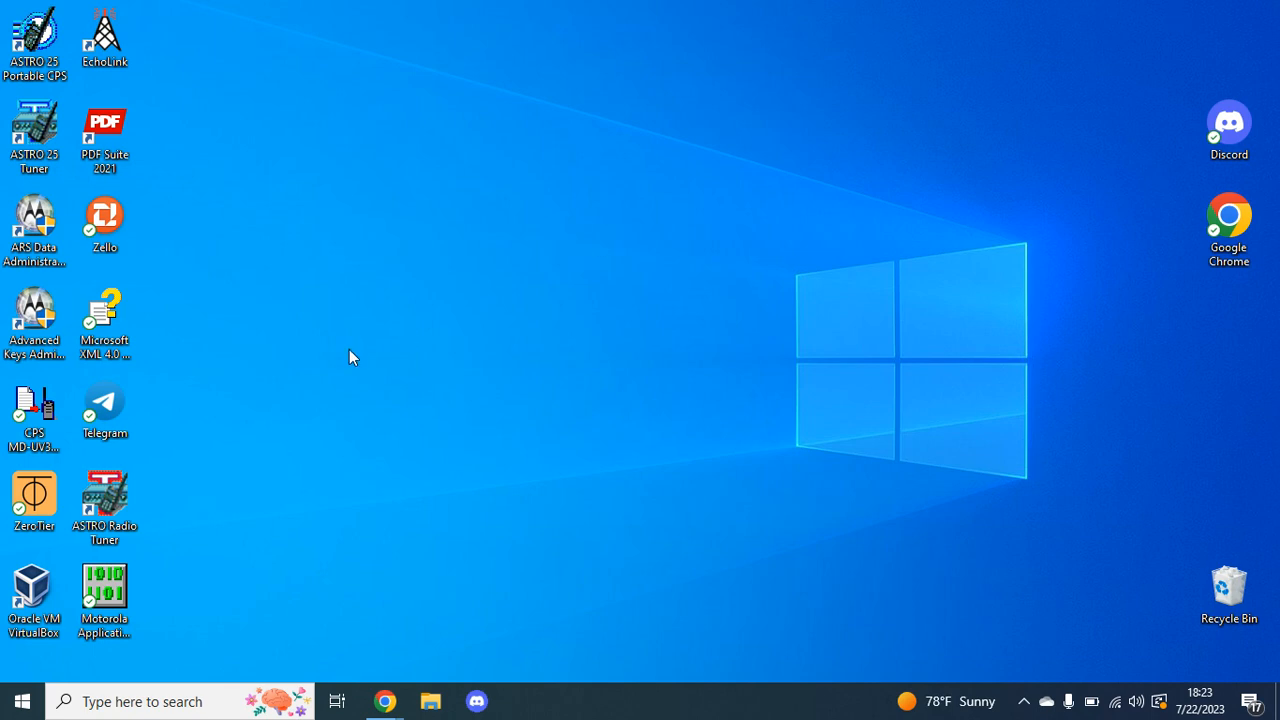
mouse_move(1180, 20)
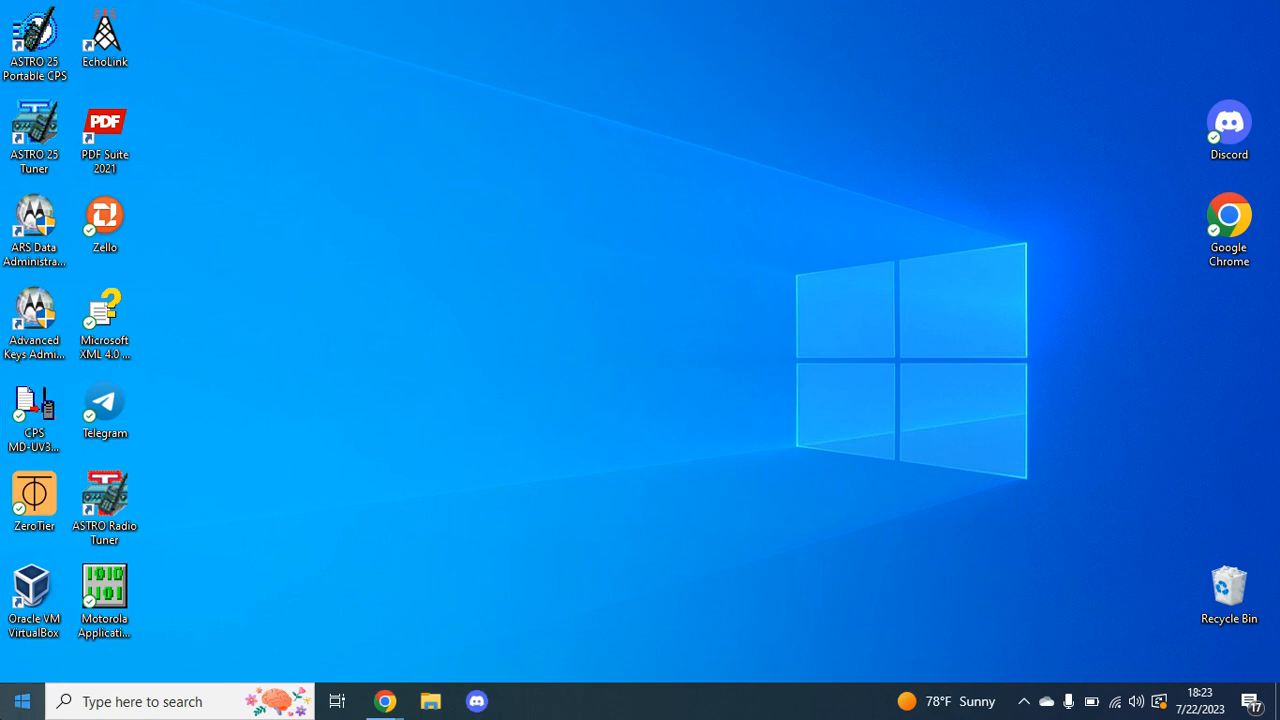
Launch the CPS MD-UV380 programming software from its desktop shortcut
click(20, 700)
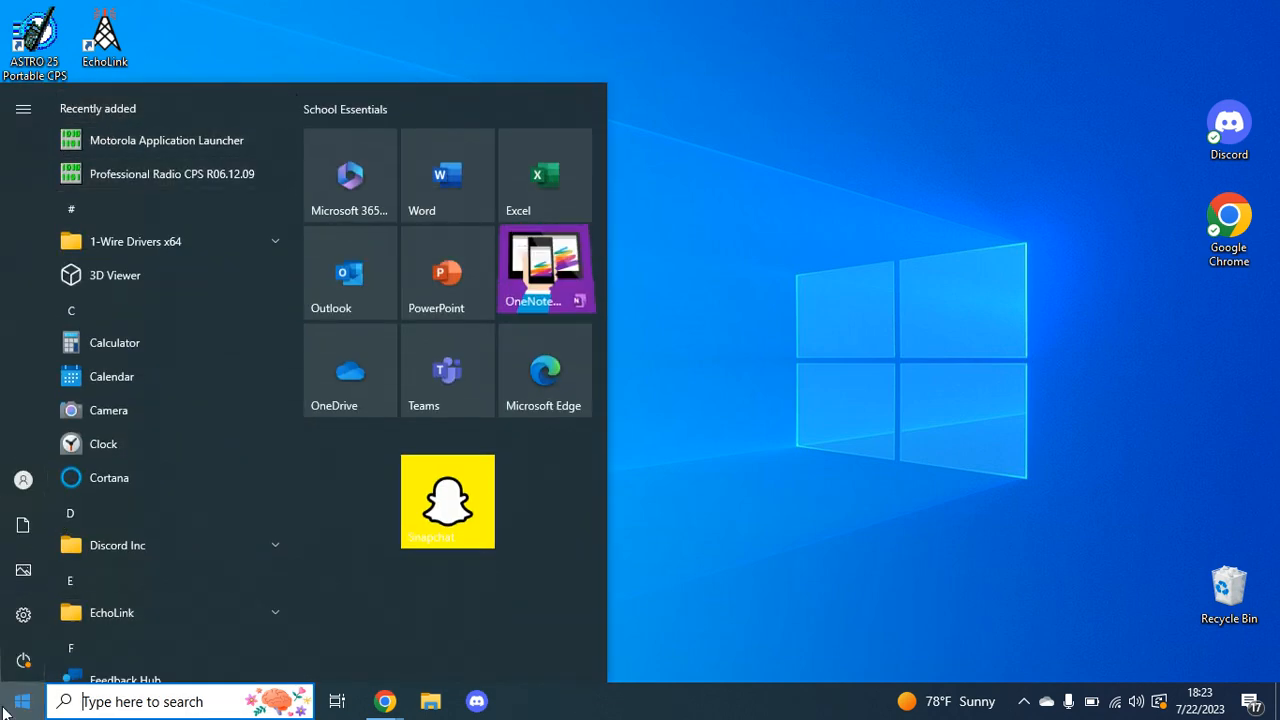
click(20, 700)
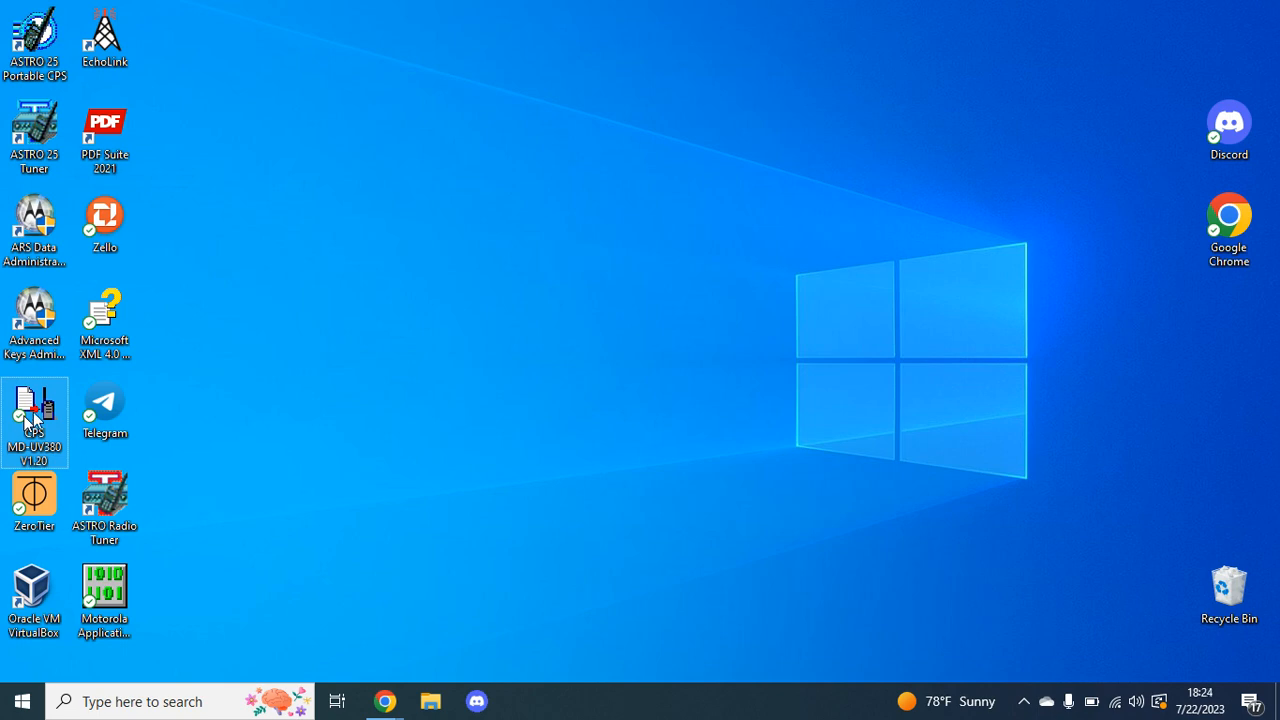
double_click(34, 410)
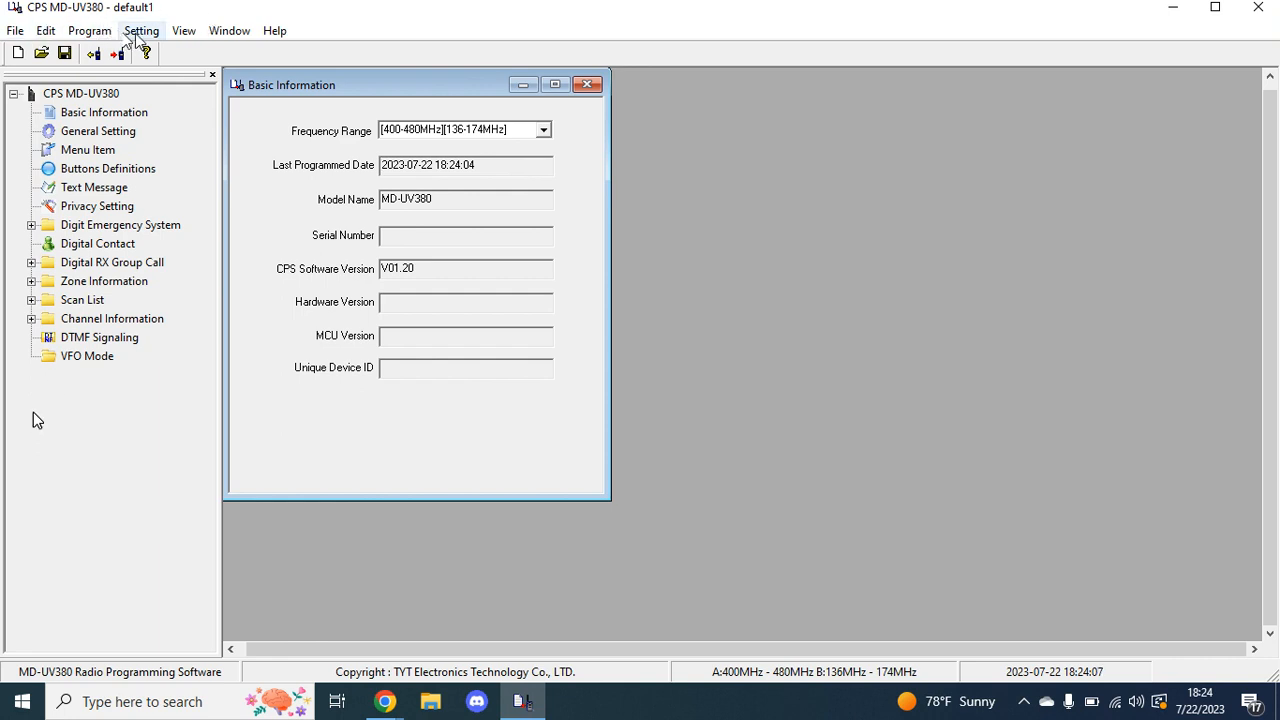
click(228, 30)
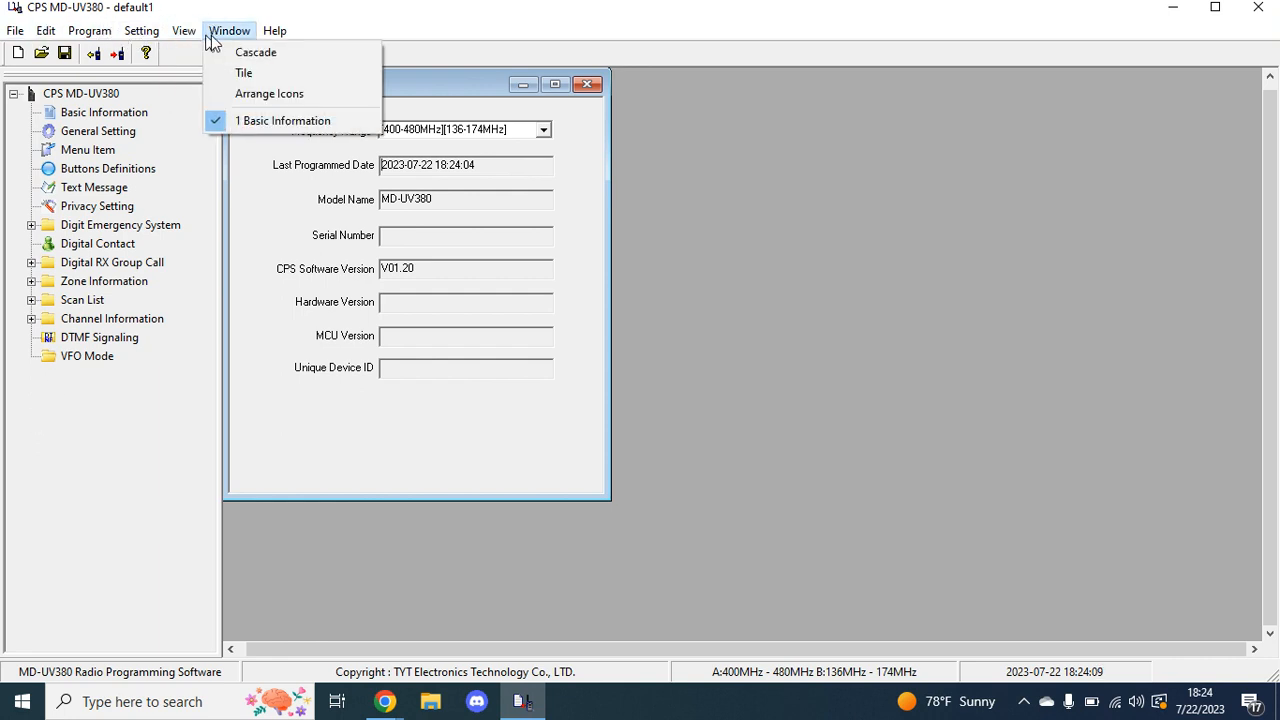
click(140, 30)
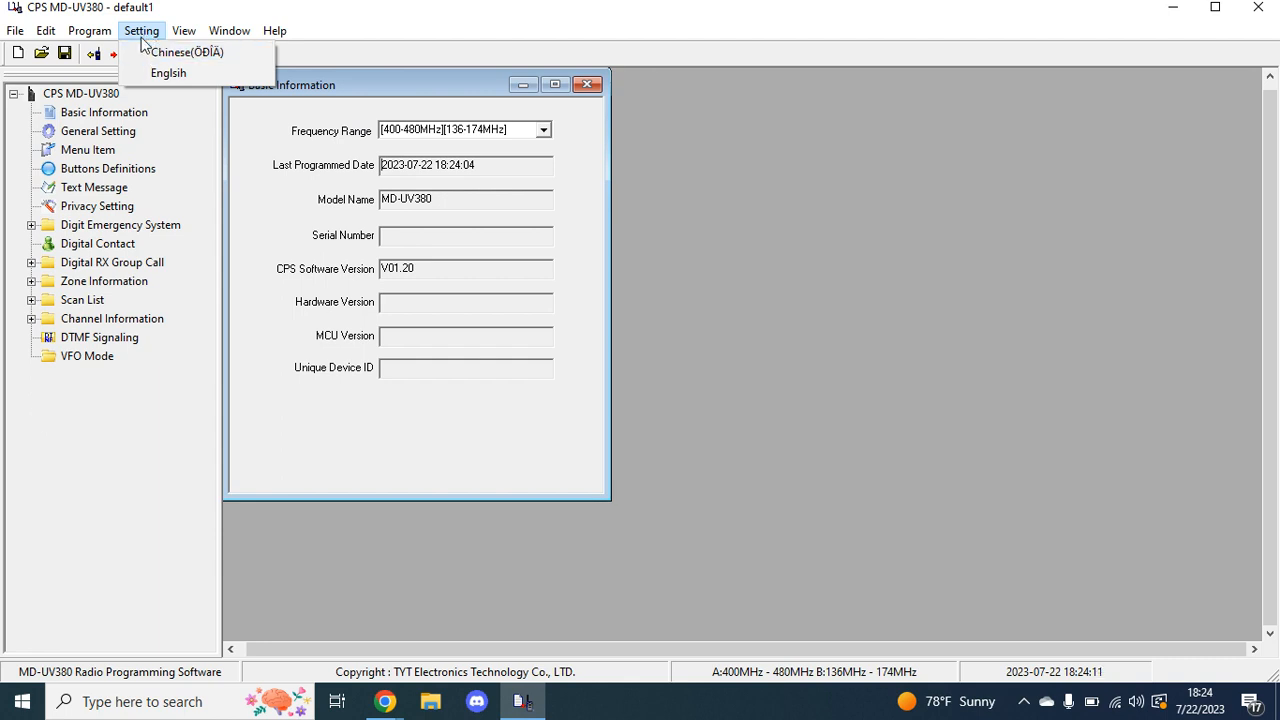
mouse_move(186, 52)
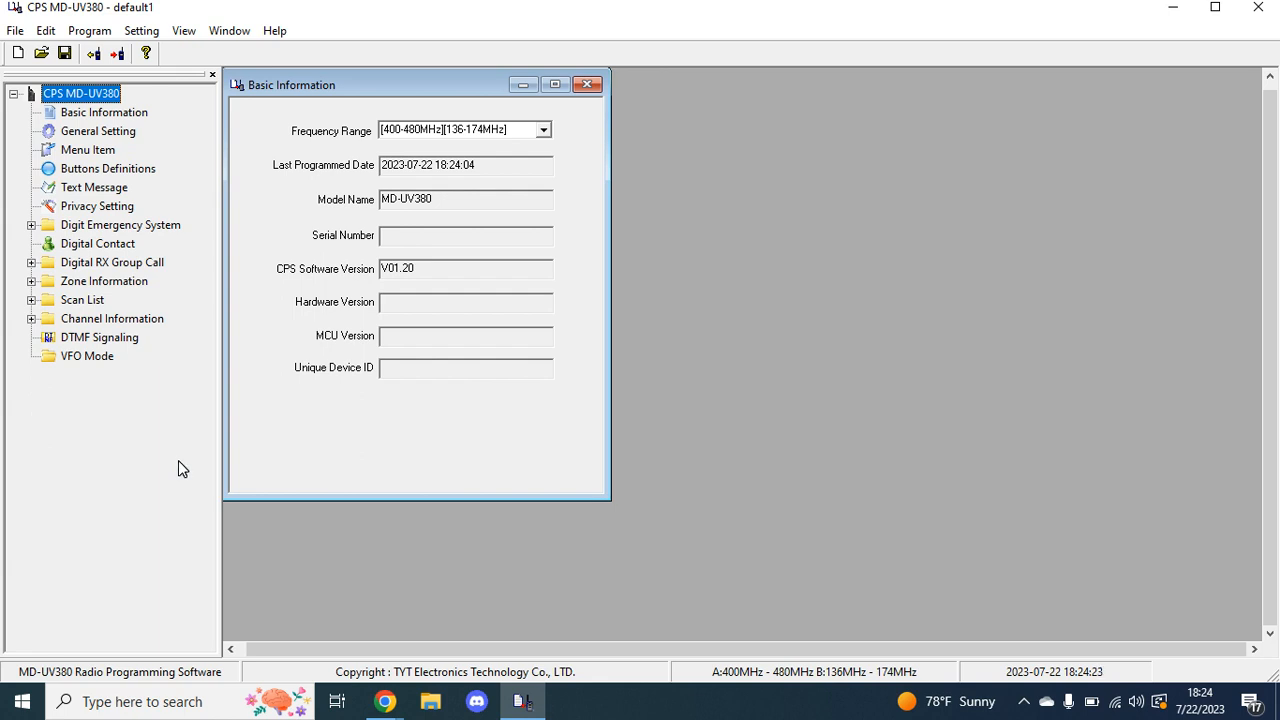
mouse_move(38, 420)
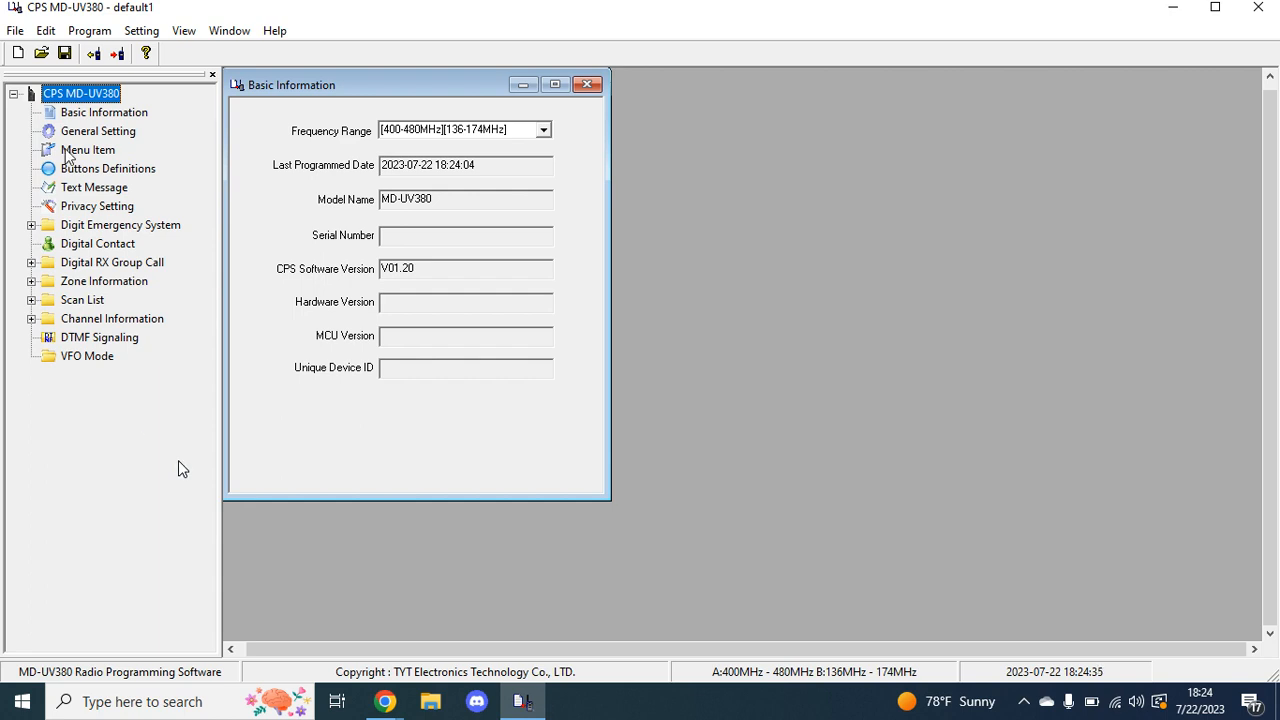
mouse_move(116, 54)
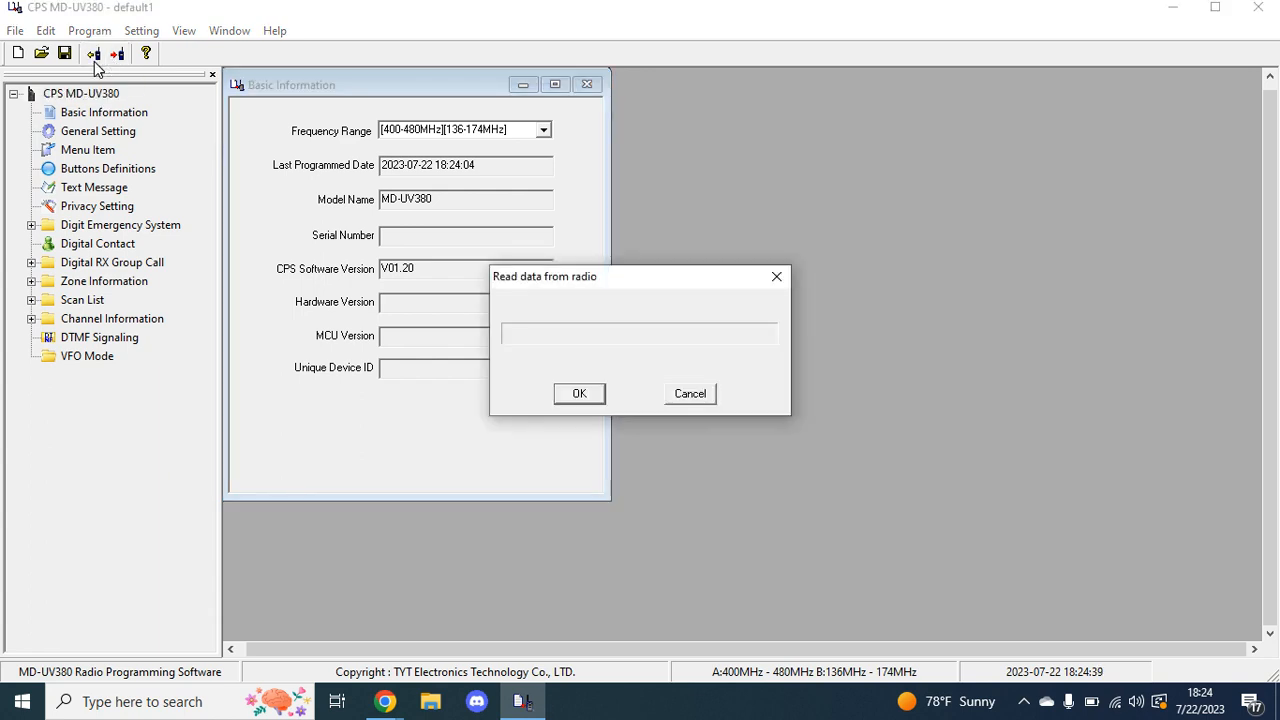
Read the radio's data so Basic Information shows serial 220901 and hardware V03.00
click(580, 392)
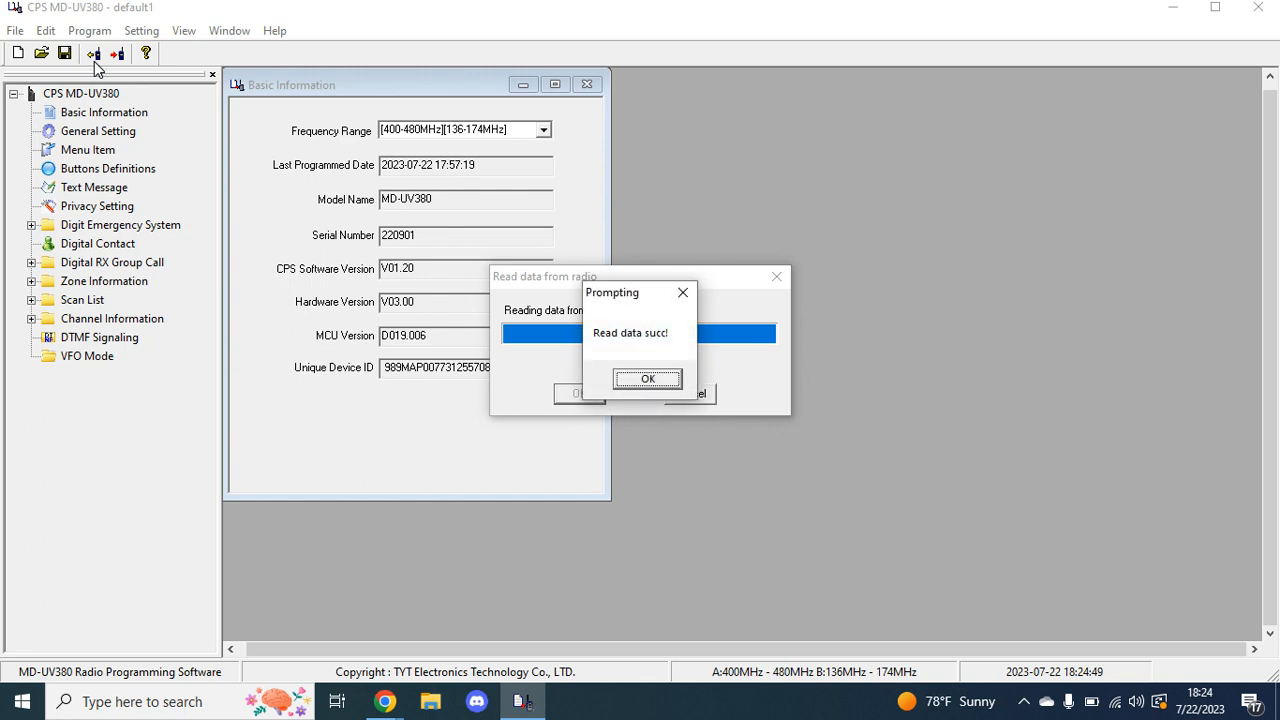
click(648, 378)
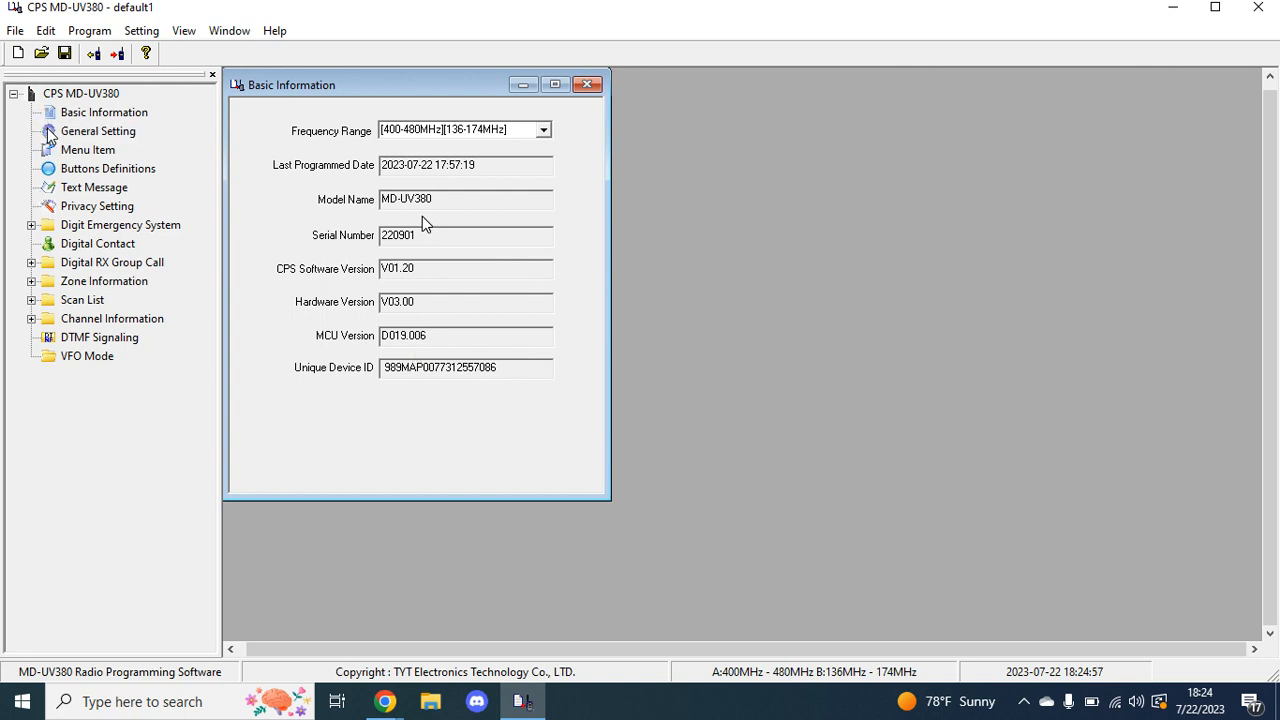
click(96, 132)
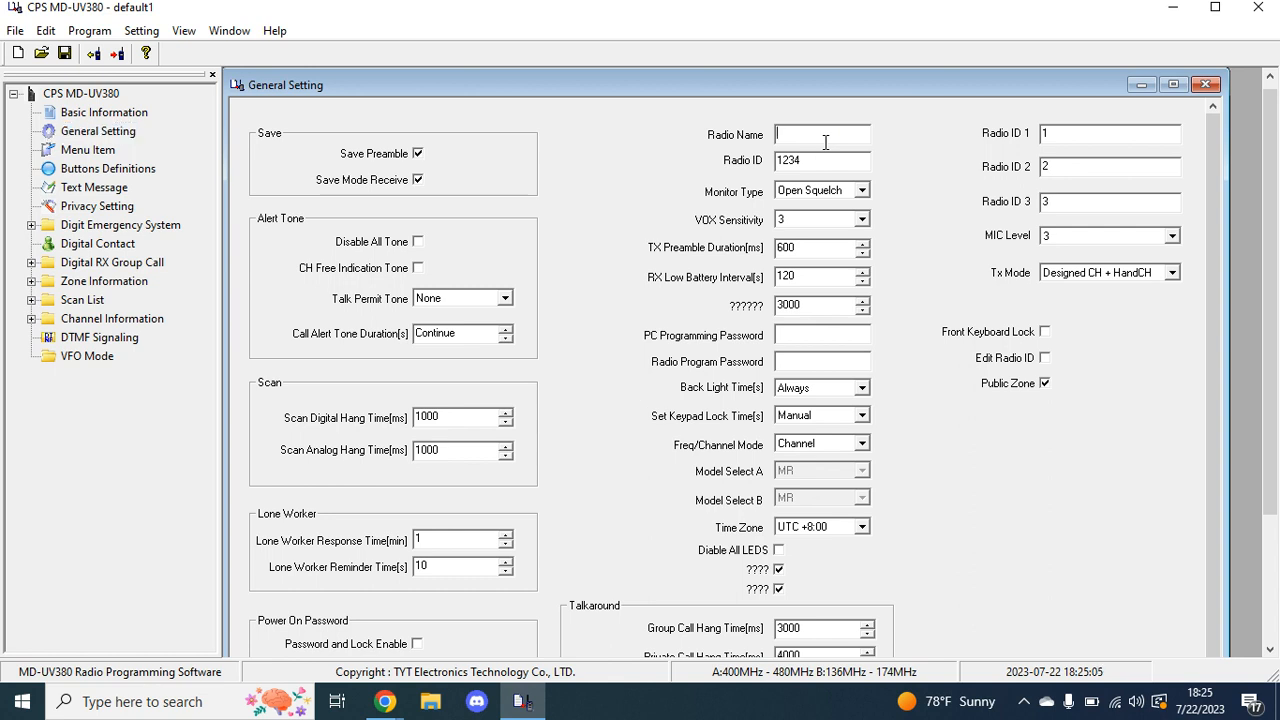
text(KF0HWV)
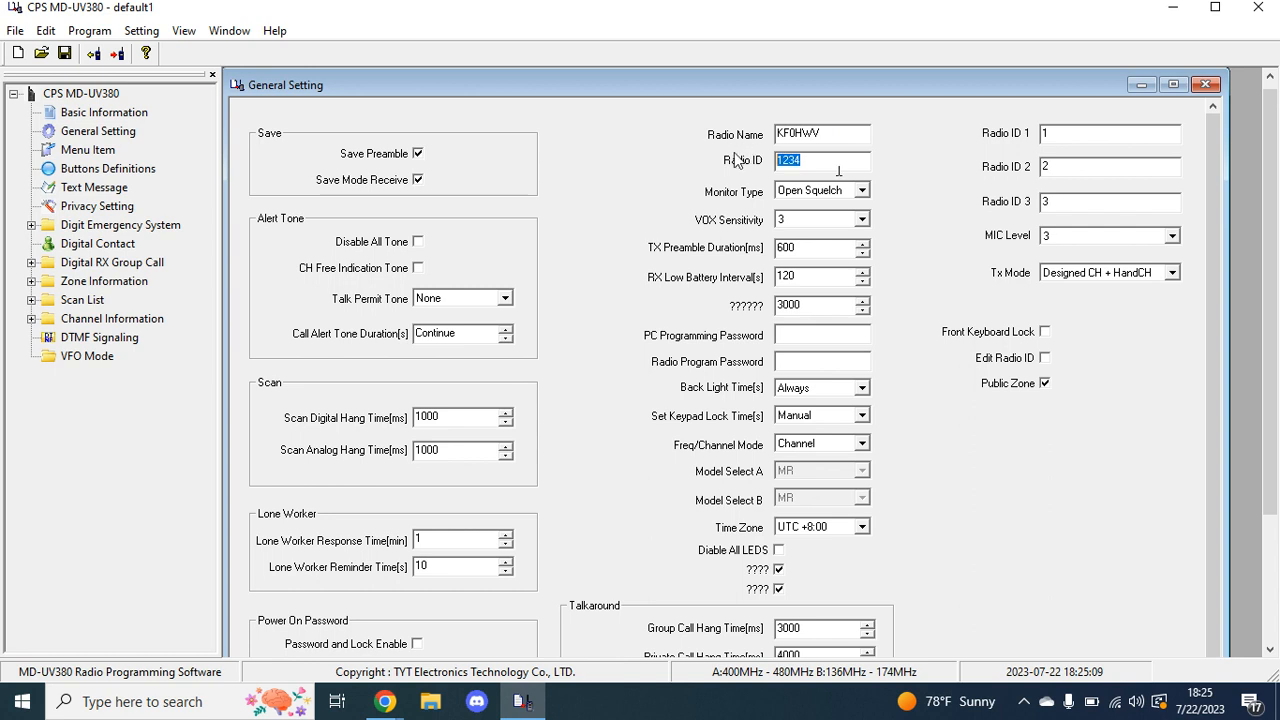
text(3185)
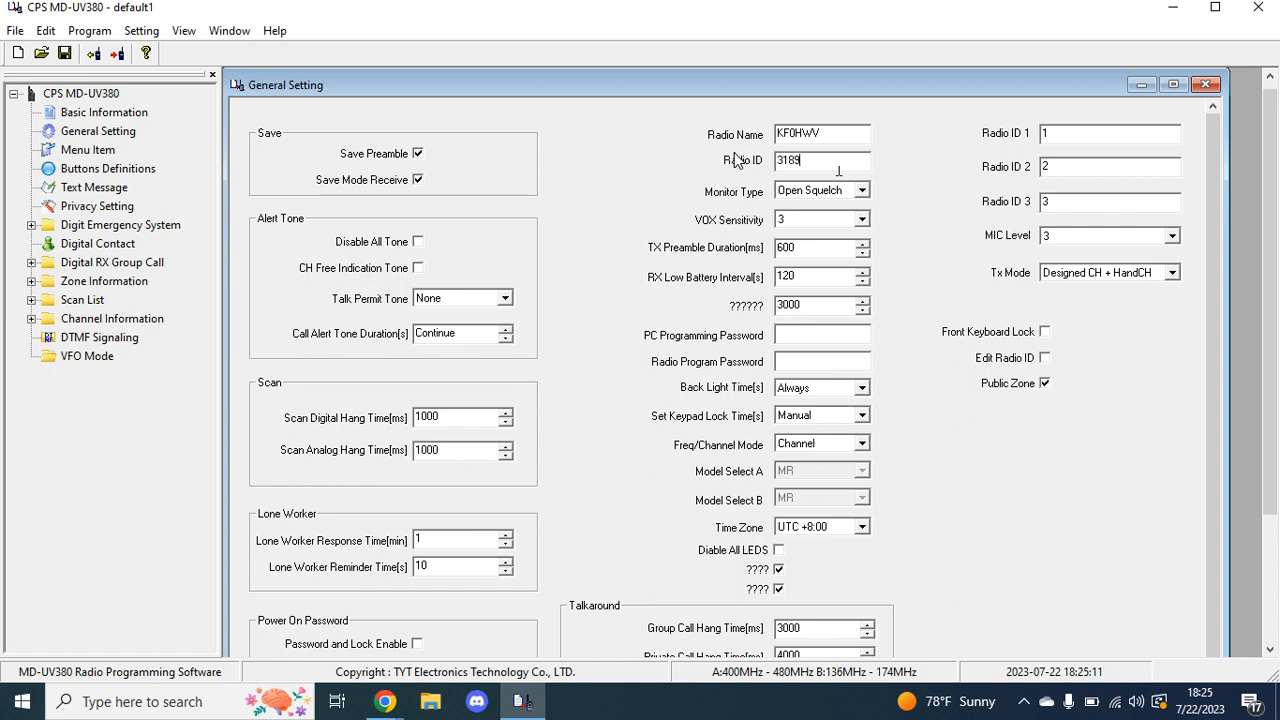
text(116)
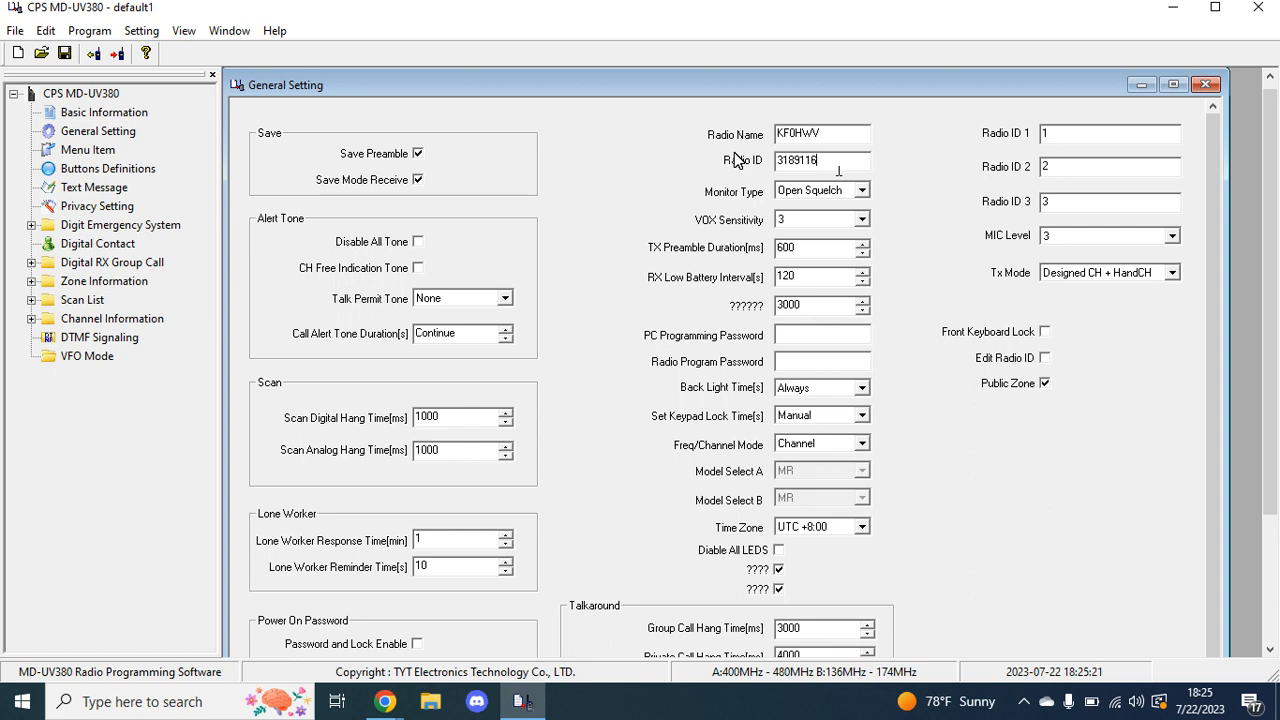
mouse_move(918, 560)
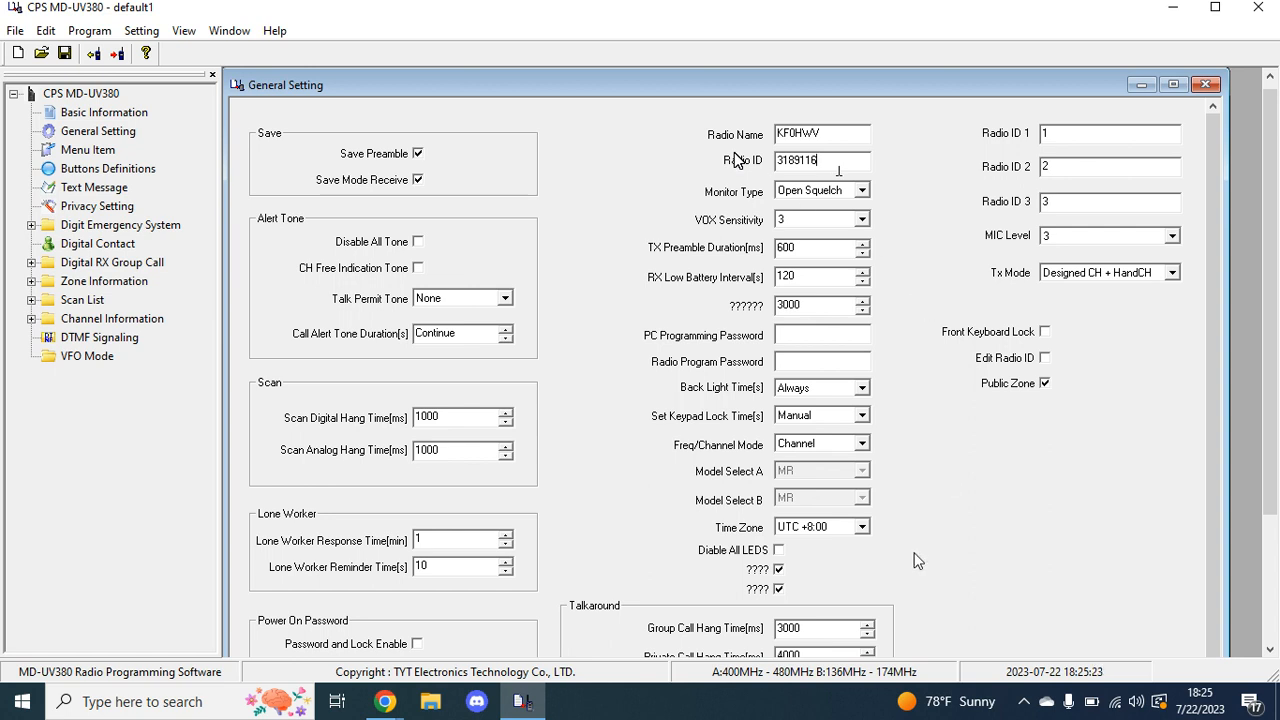
mouse_move(896, 642)
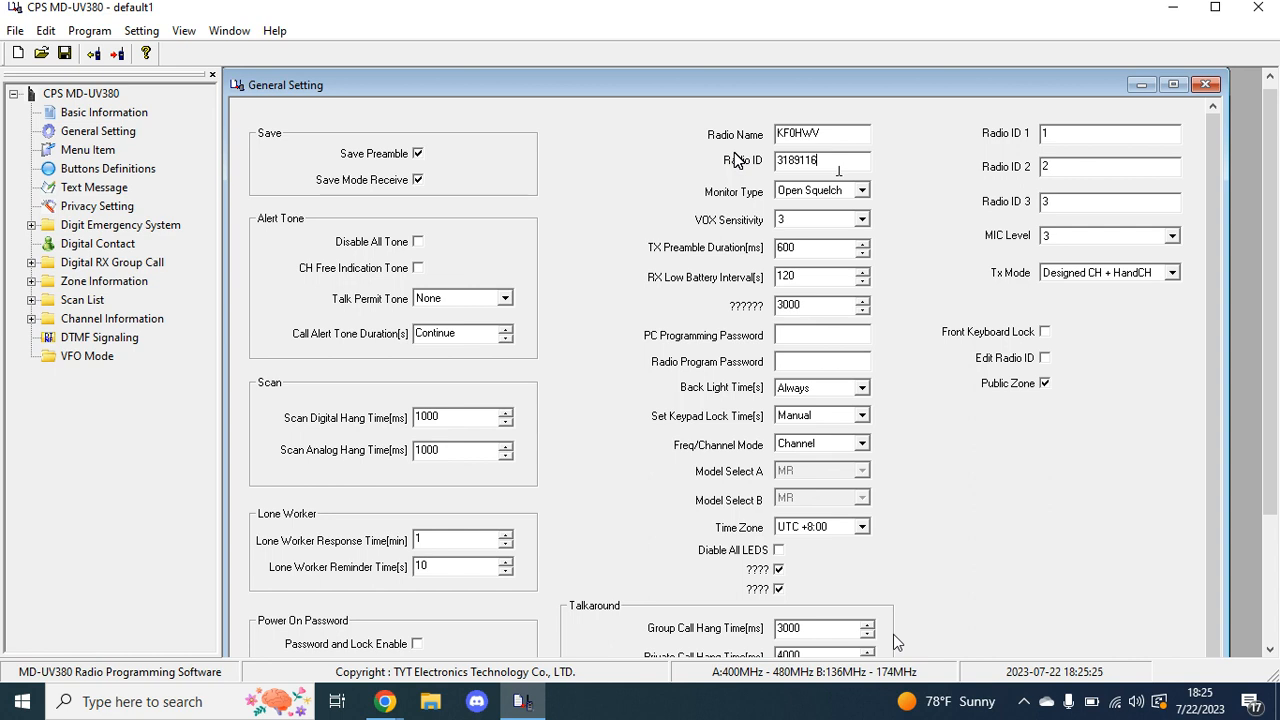
mouse_move(912, 572)
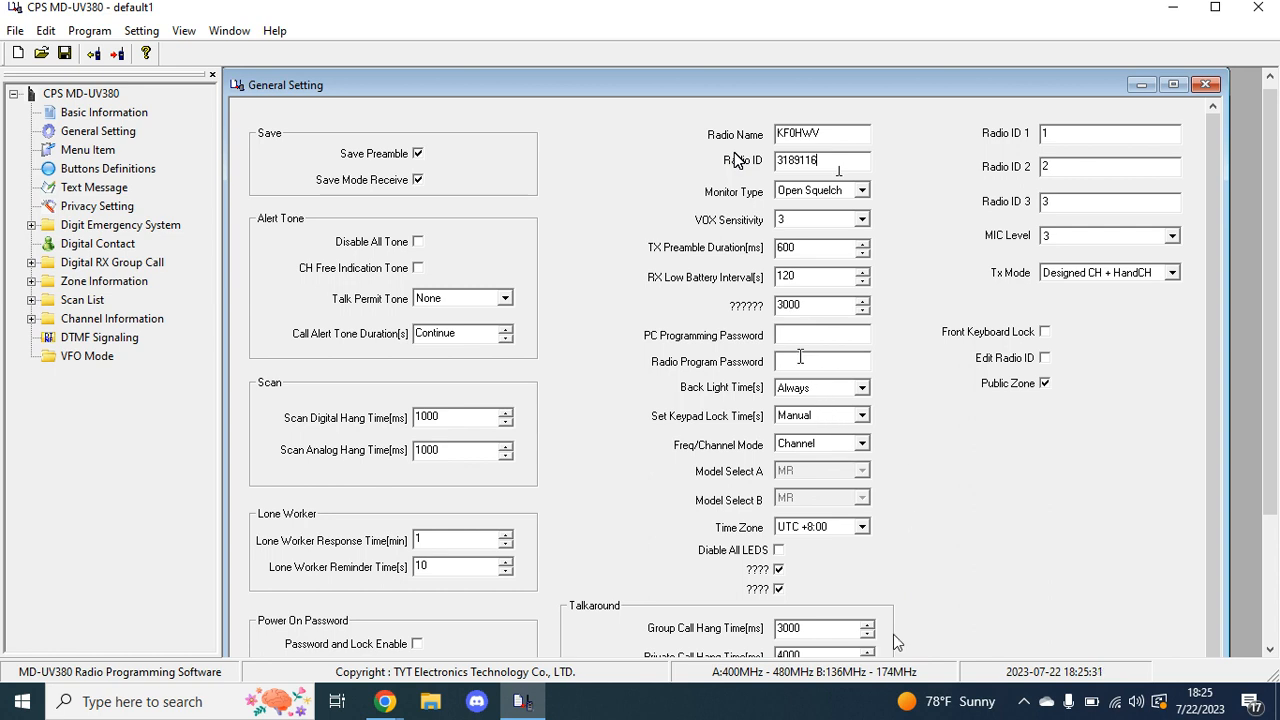
mouse_move(896, 320)
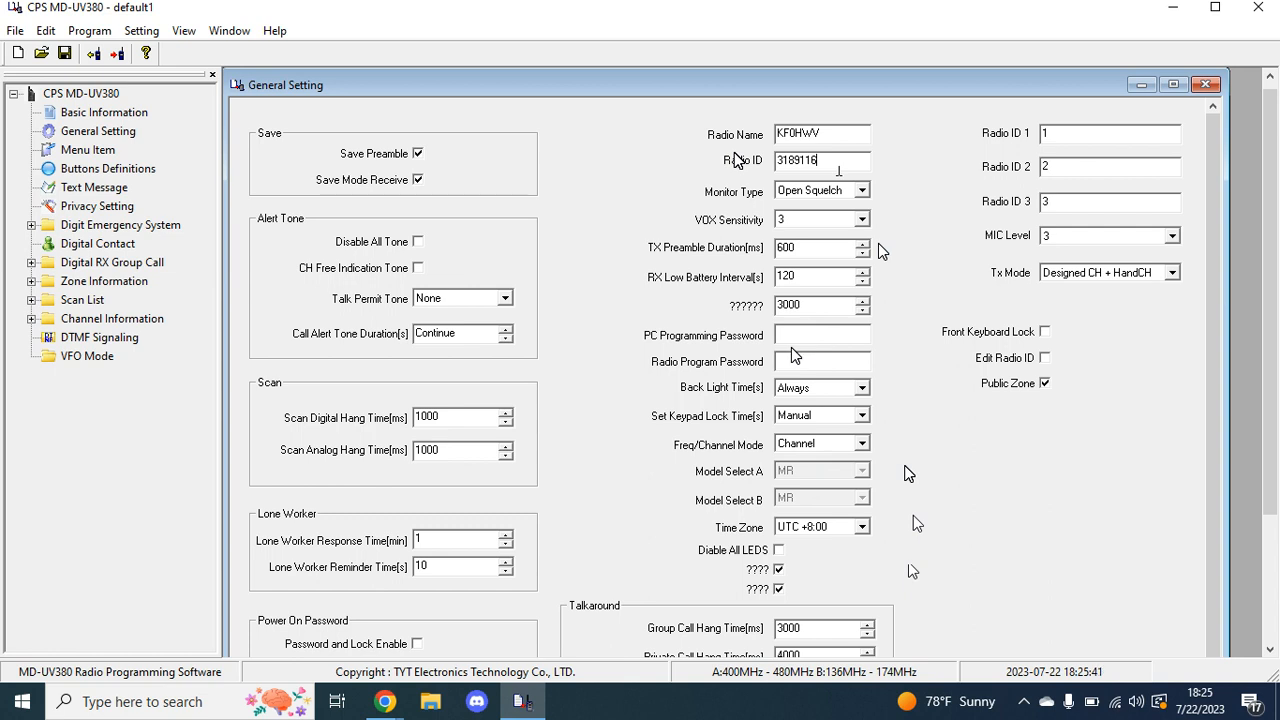
mouse_move(896, 642)
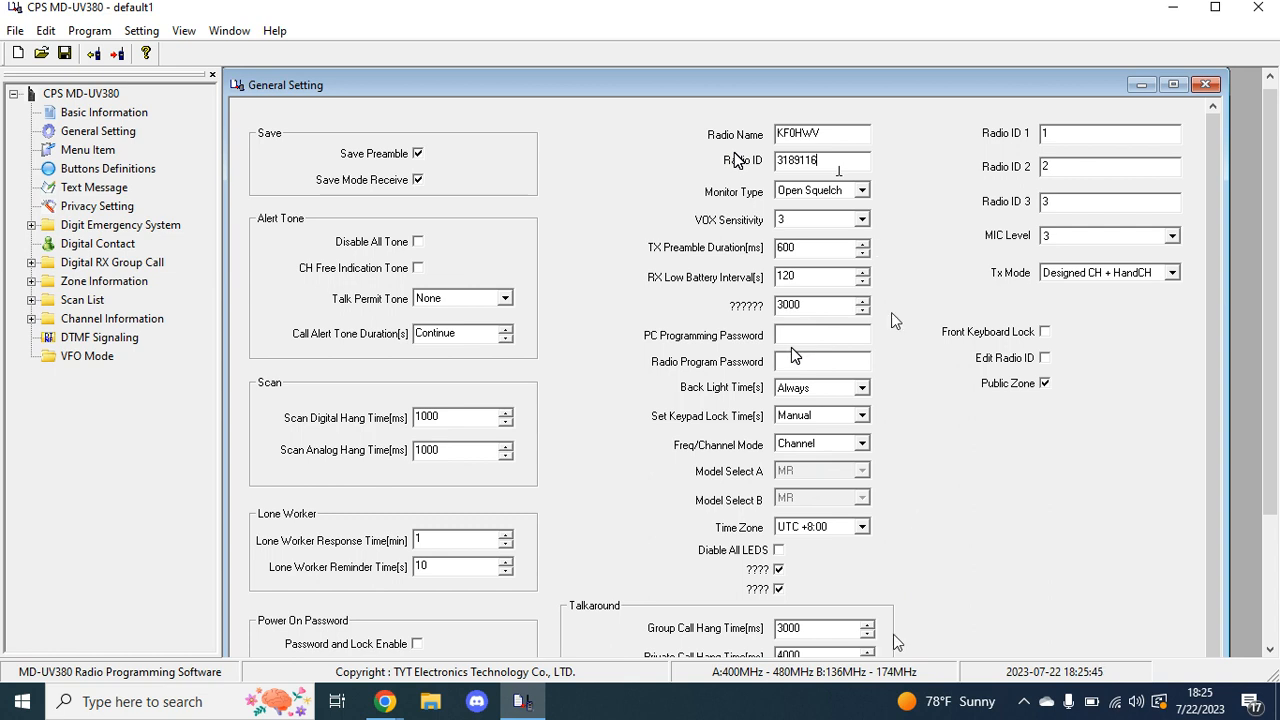
mouse_move(912, 572)
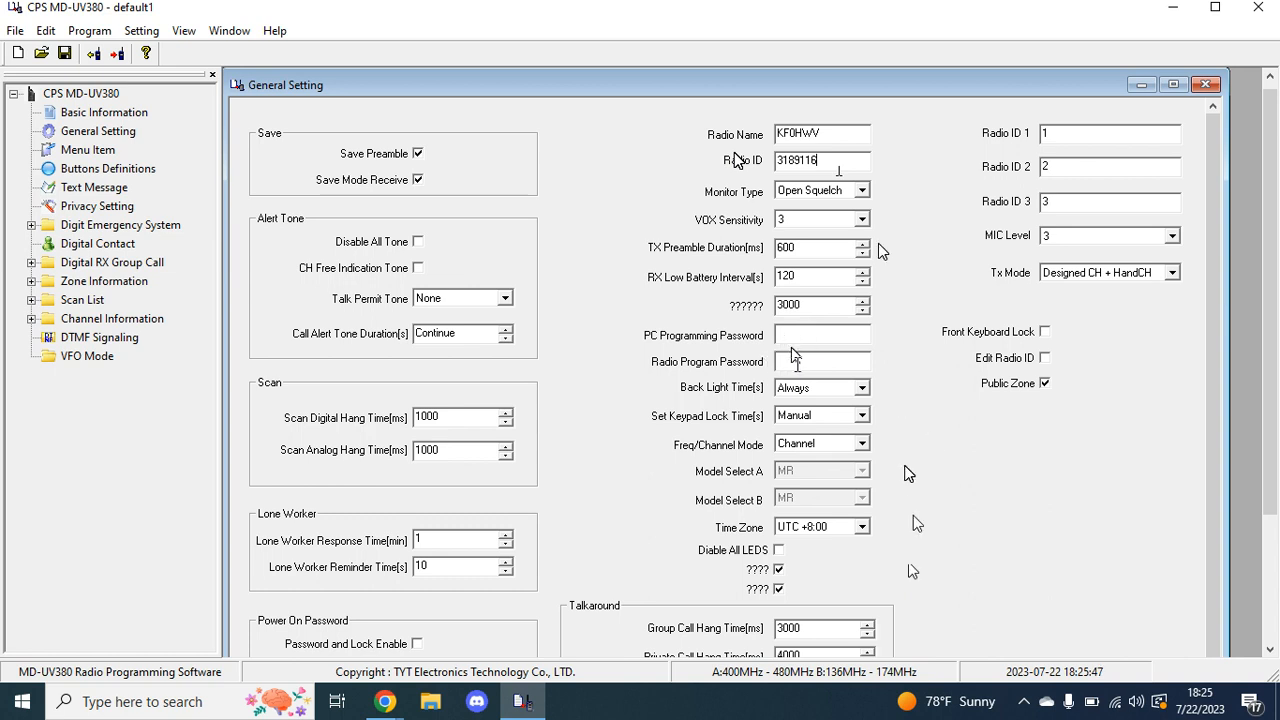
mouse_move(892, 368)
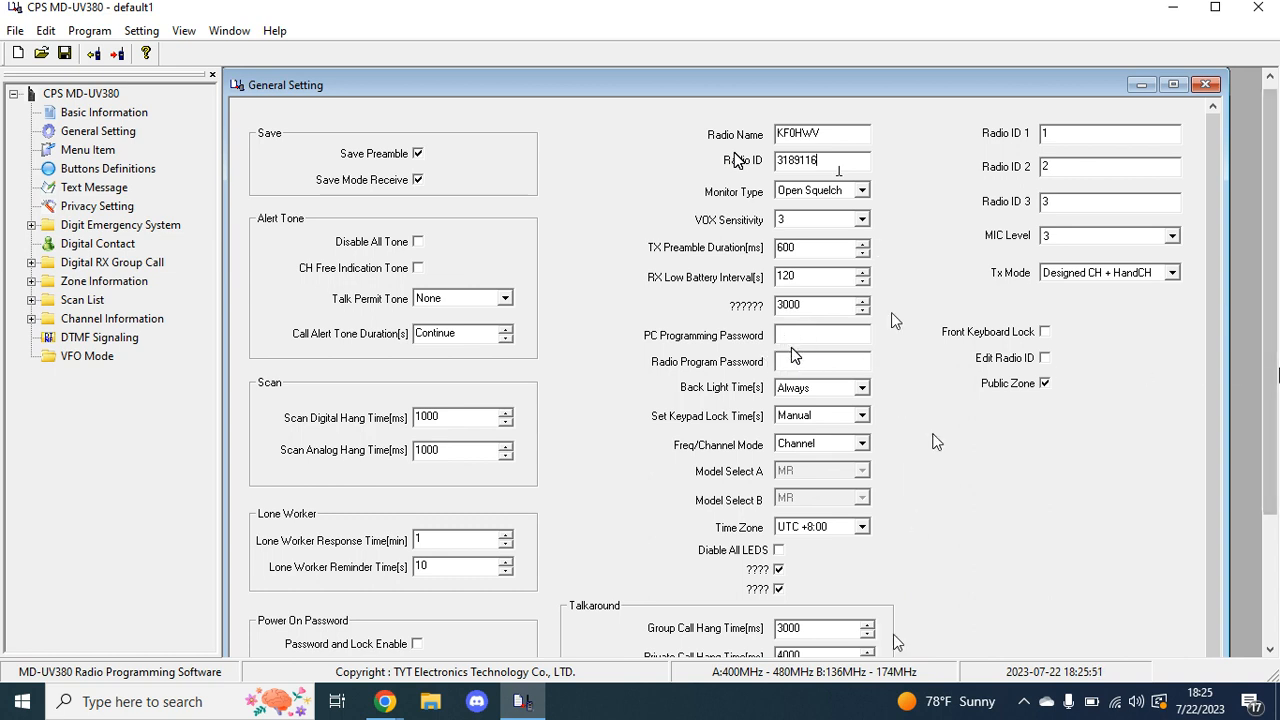
mouse_move(912, 572)
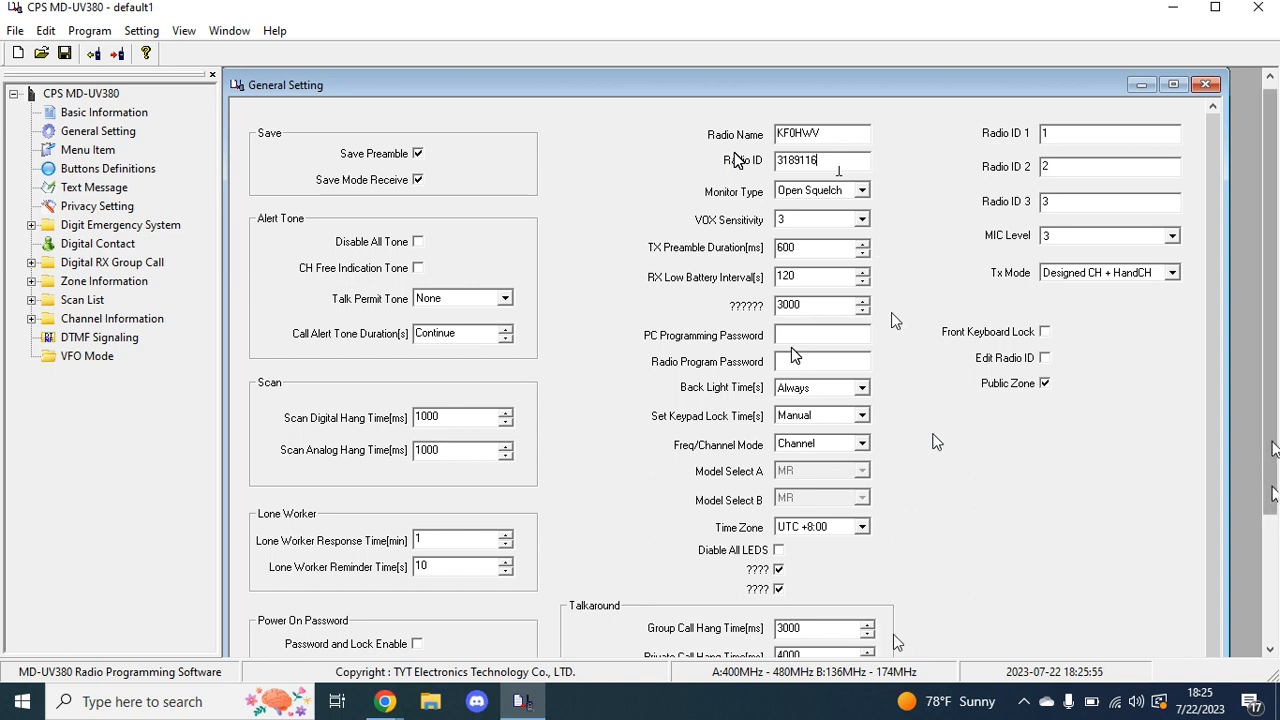
scroll(down, 3)
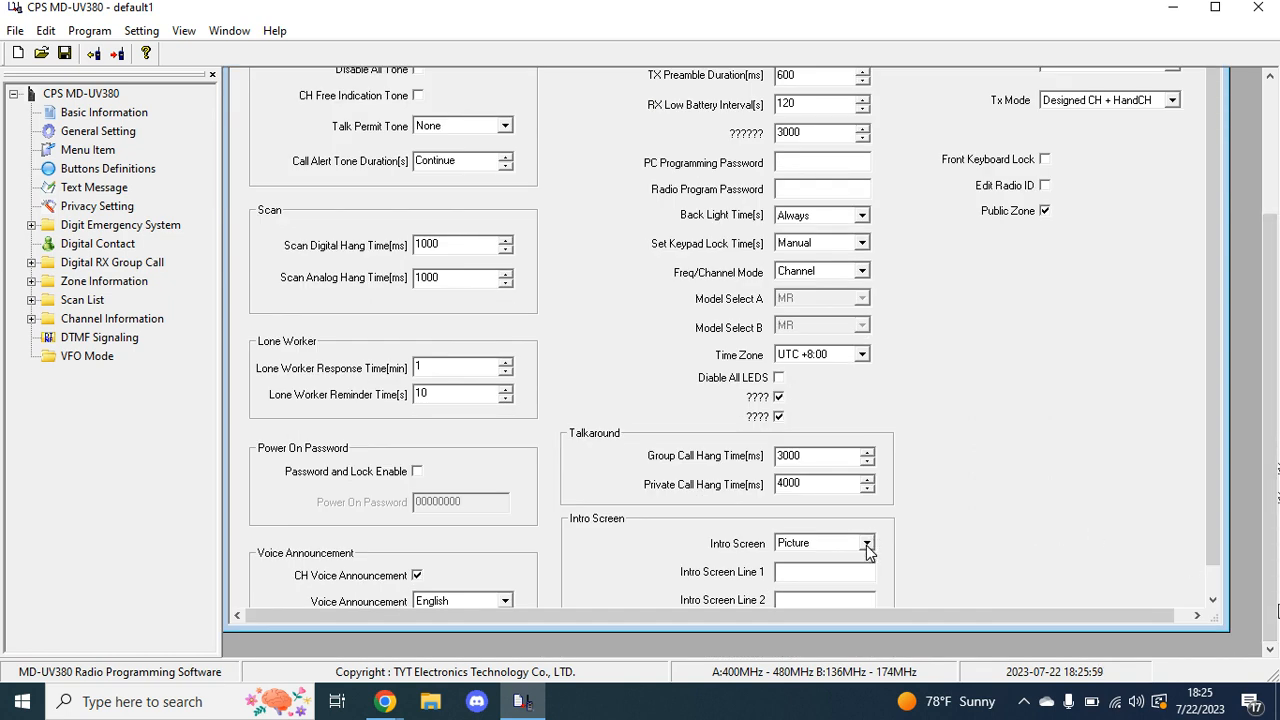
click(866, 542)
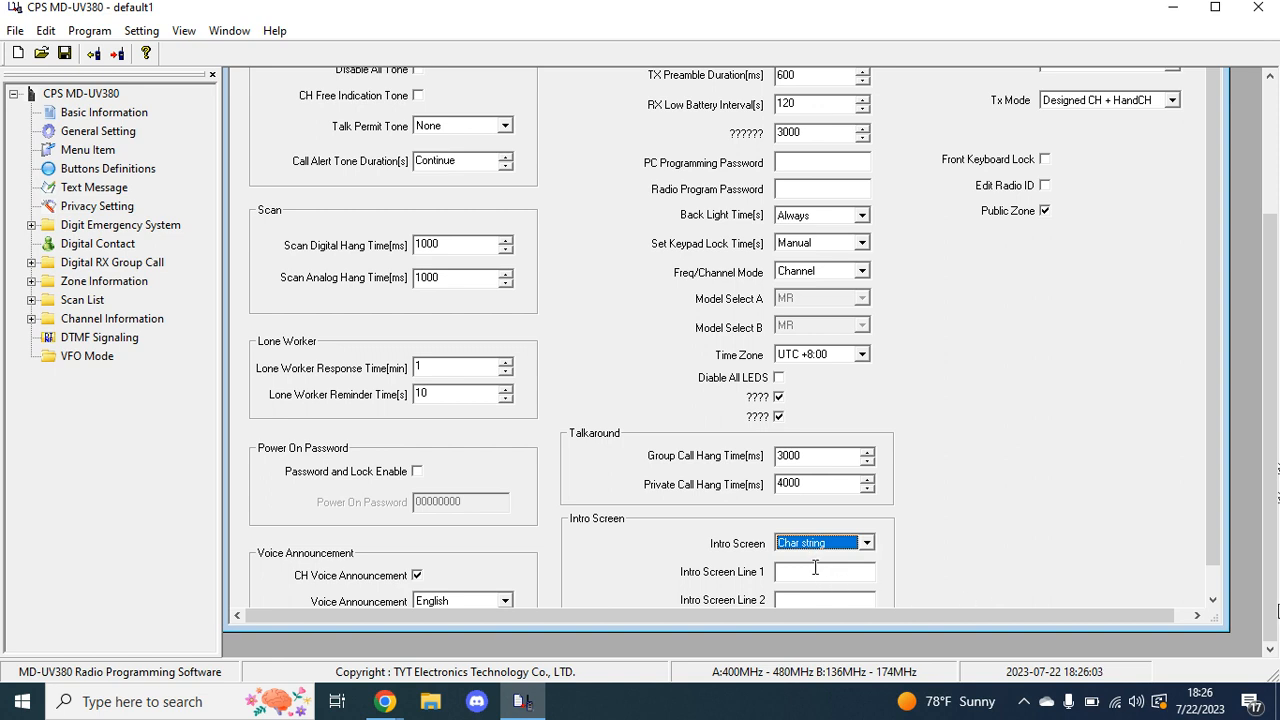
click(822, 572)
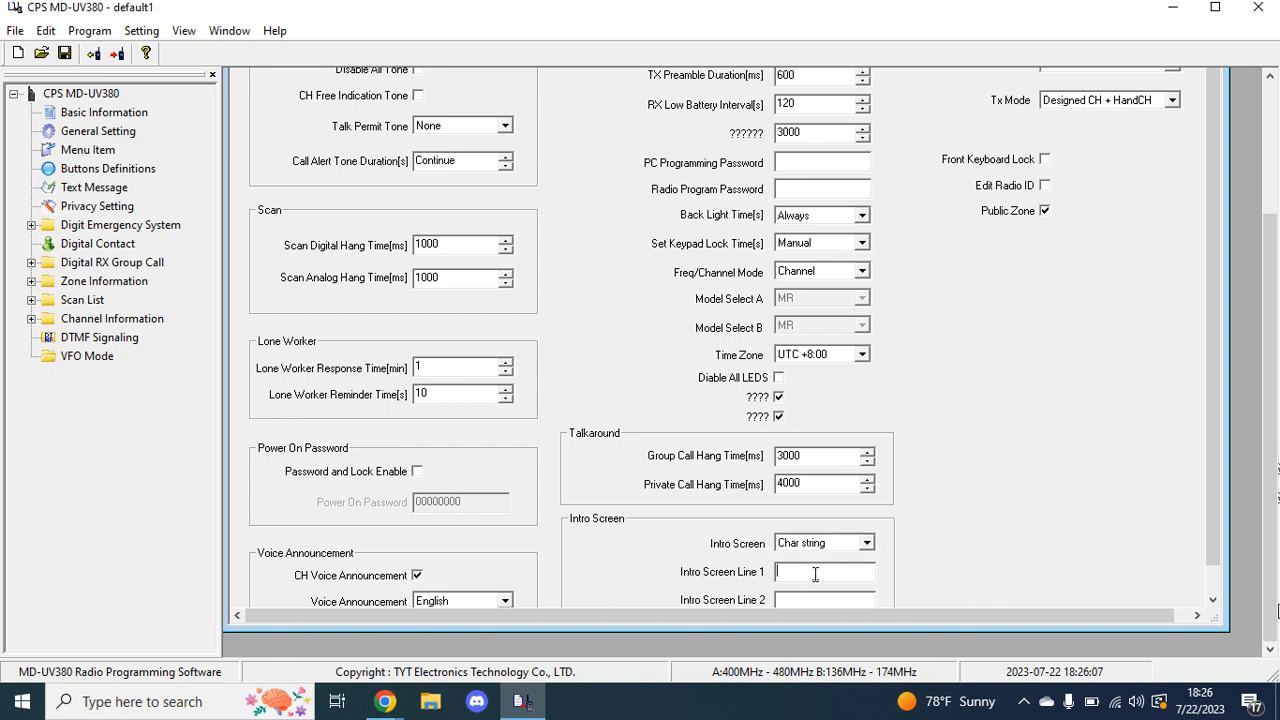
text(Wyatt)
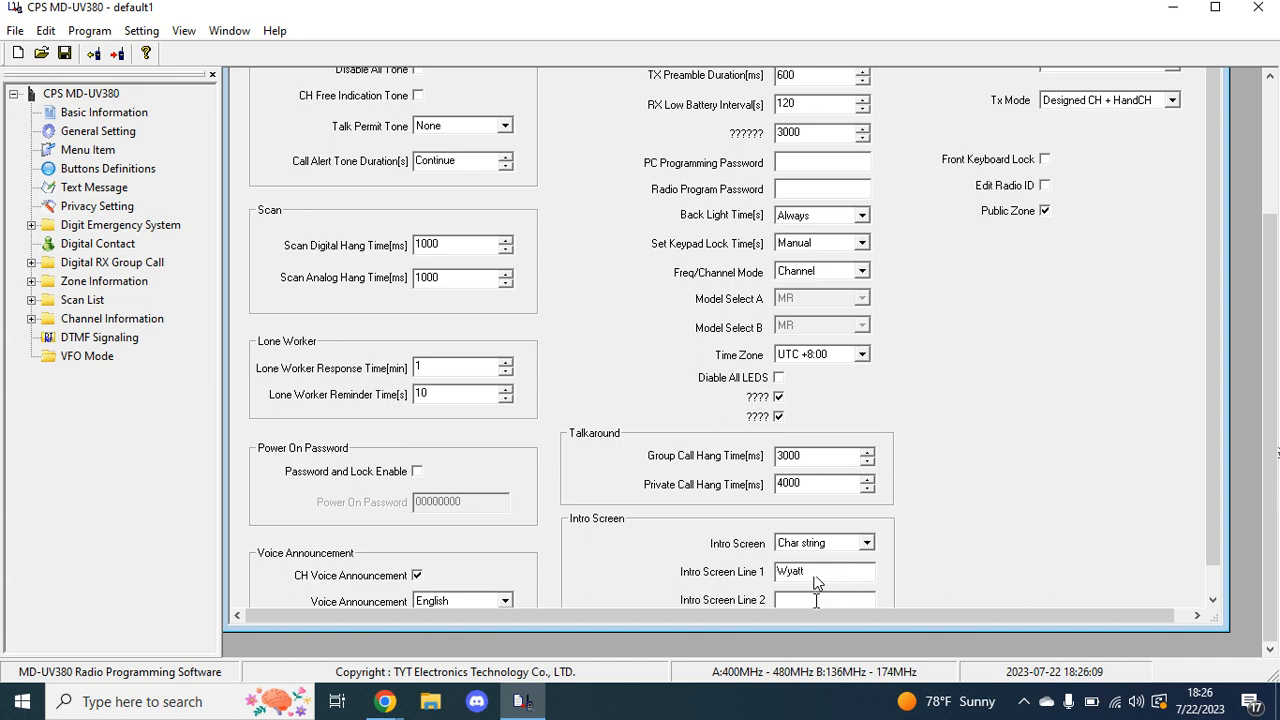
text(KF0)
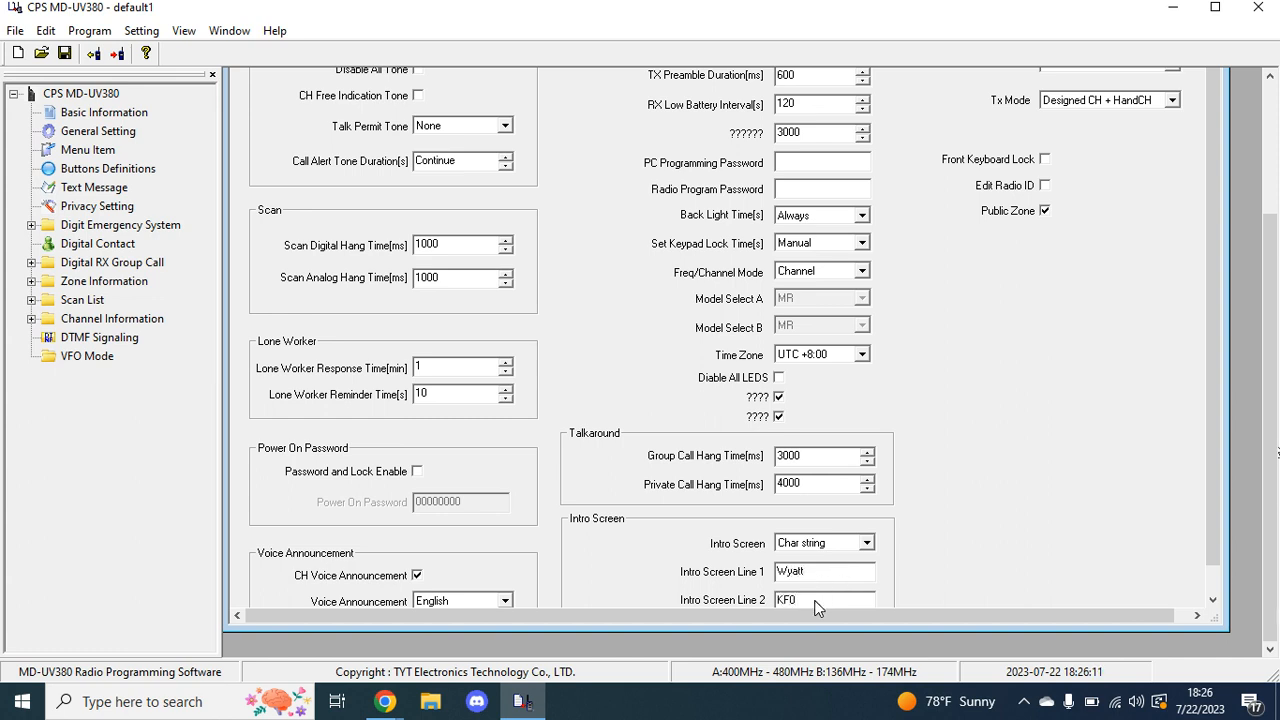
text(HWM)
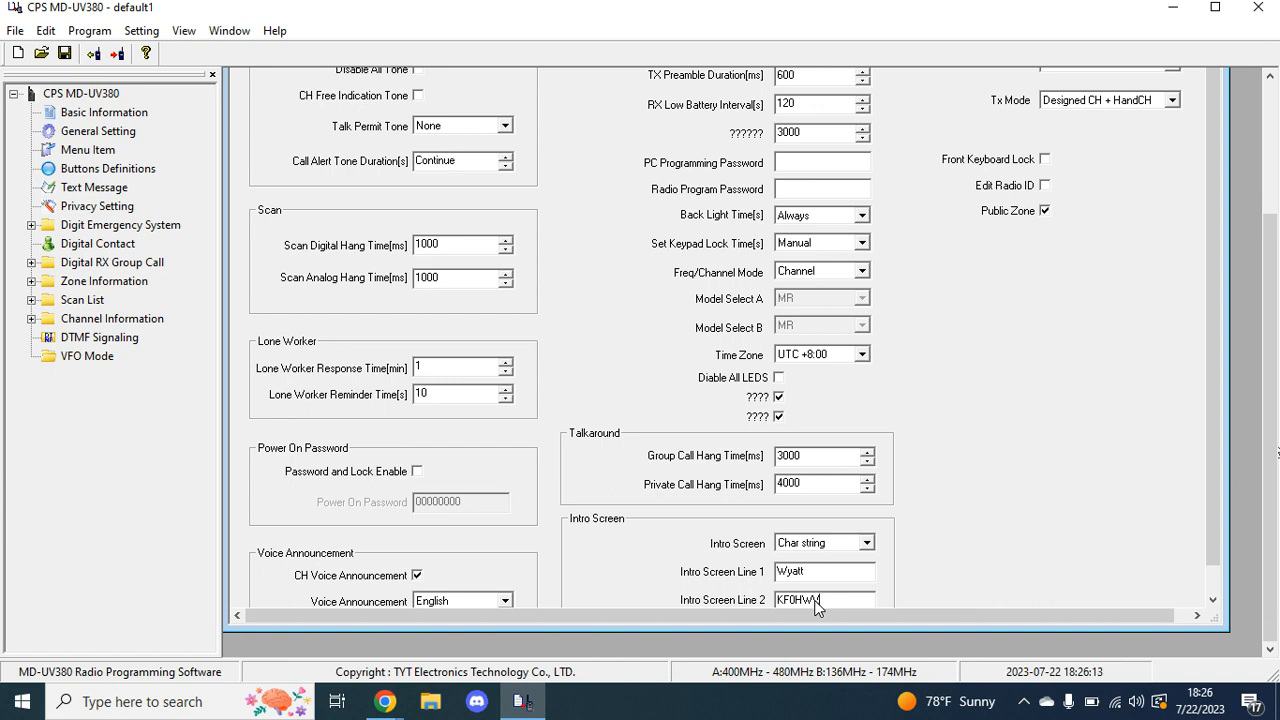
mouse_move(610, 540)
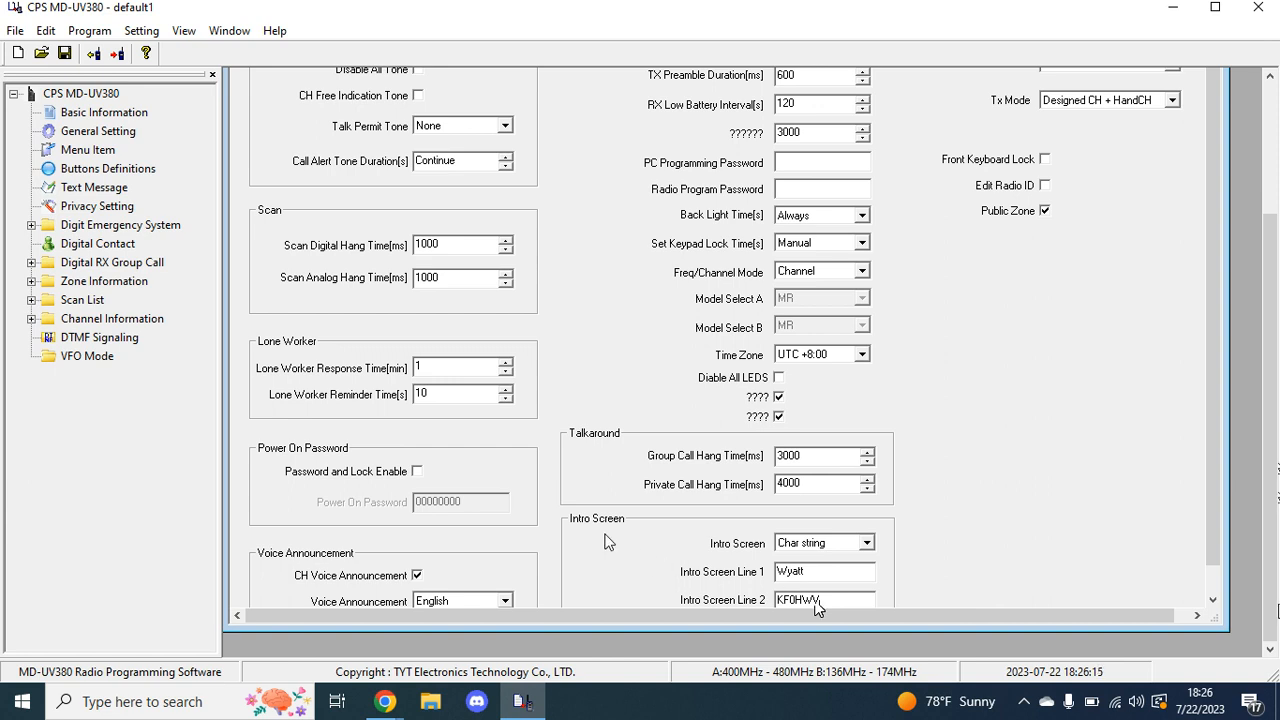
mouse_move(420, 476)
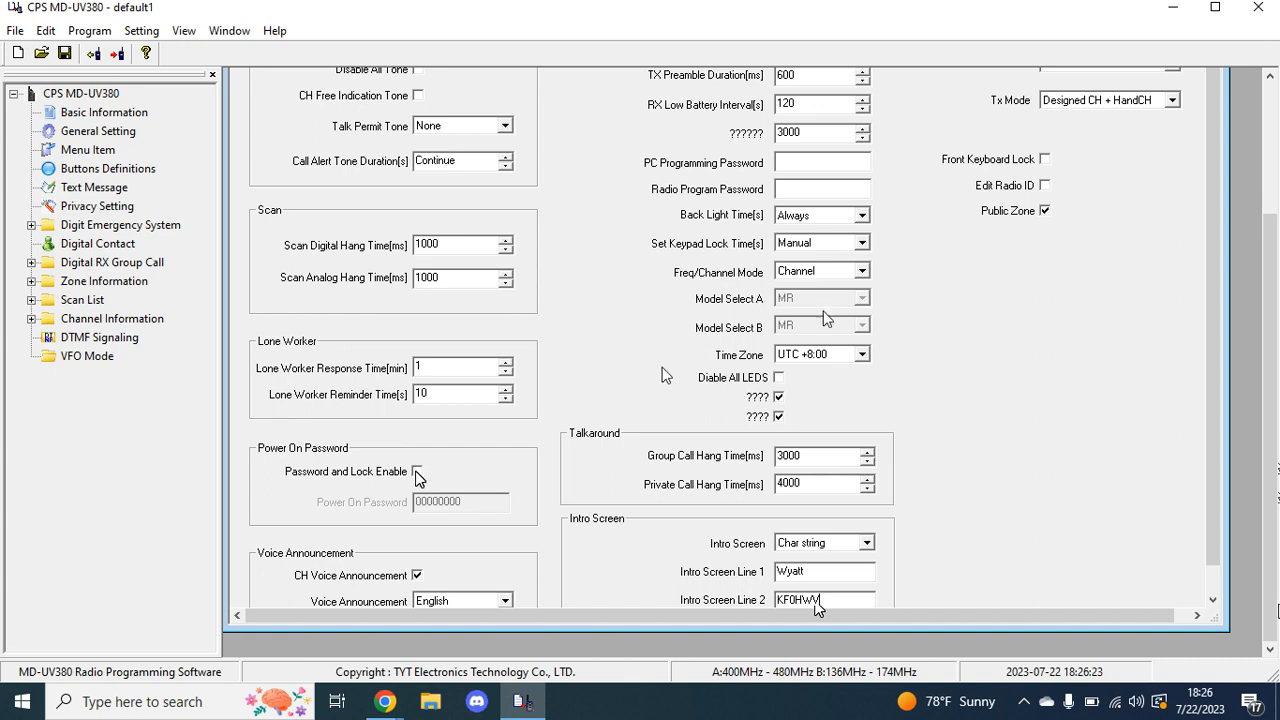
mouse_move(1158, 280)
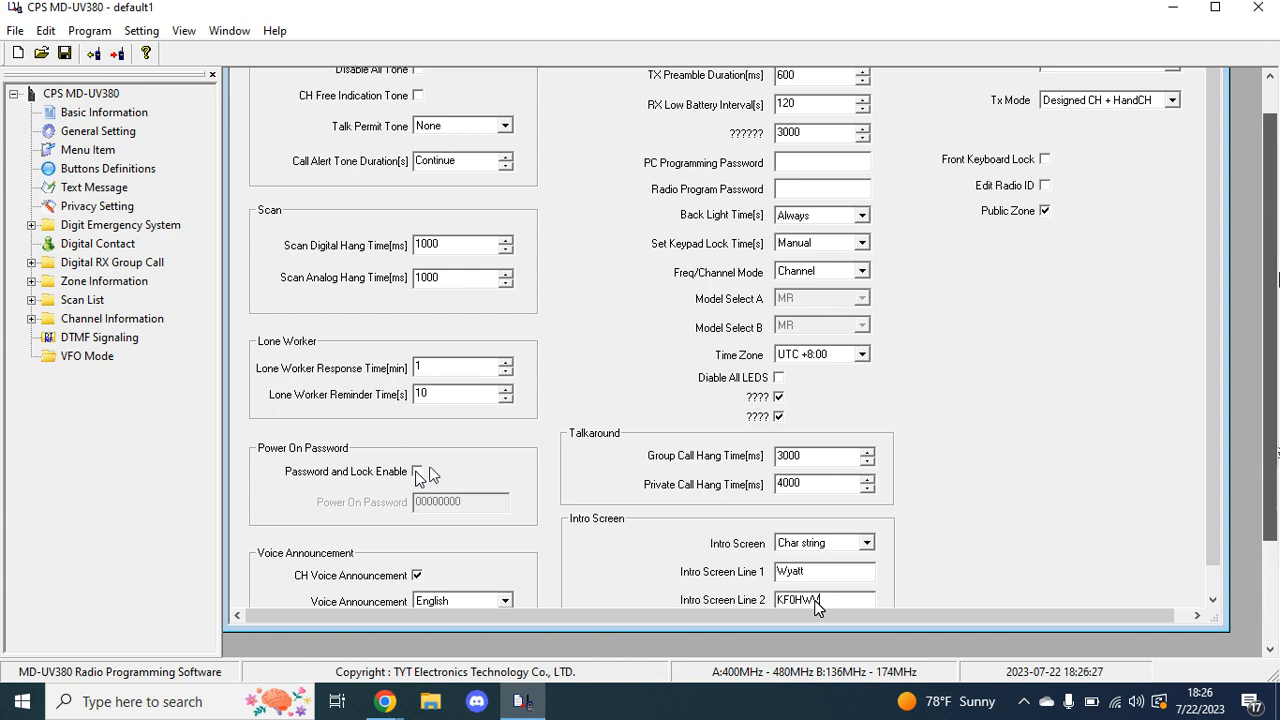
scroll(up, 3)
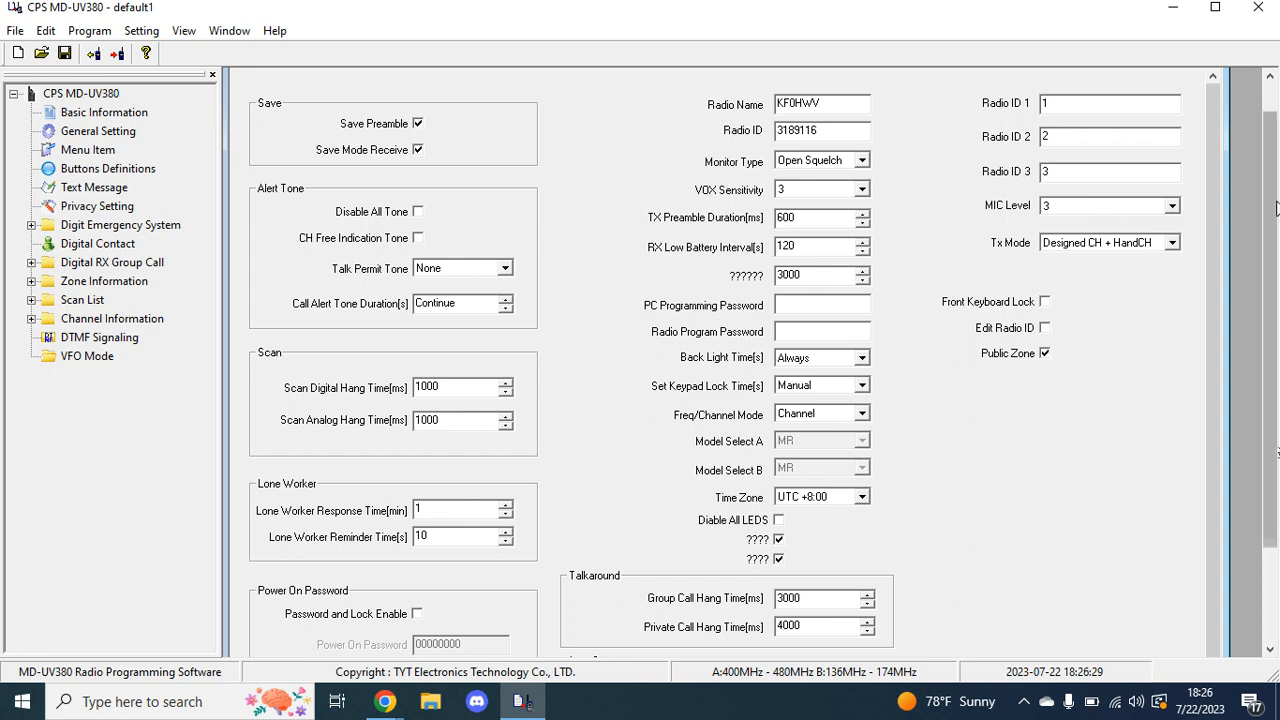
mouse_move(1100, 124)
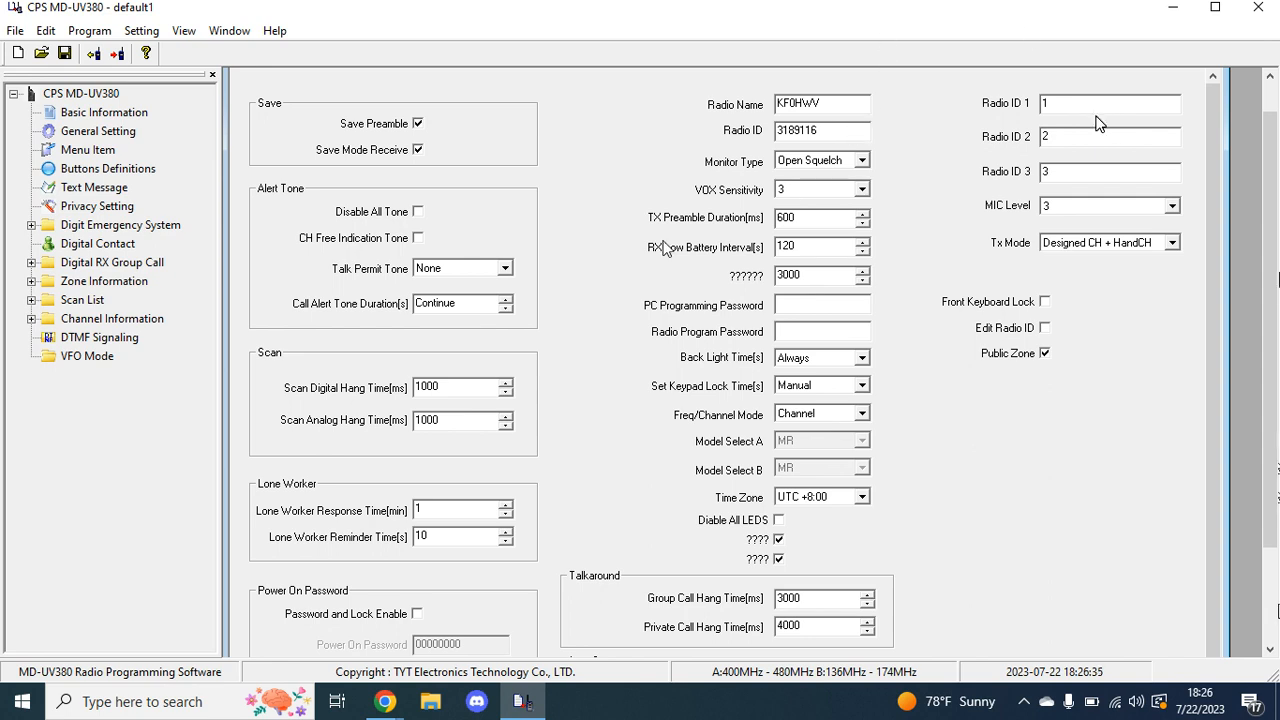
mouse_move(930, 110)
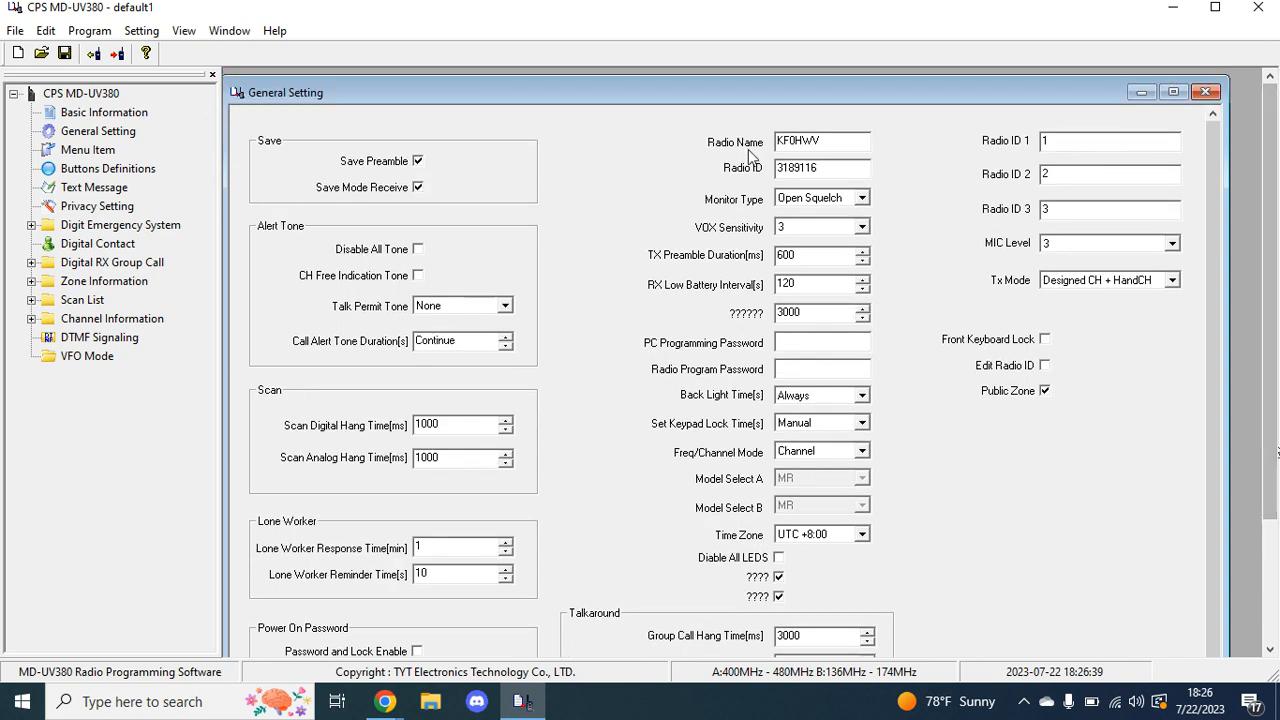
Close the General Setting window, returning to Basic Information
click(104, 112)
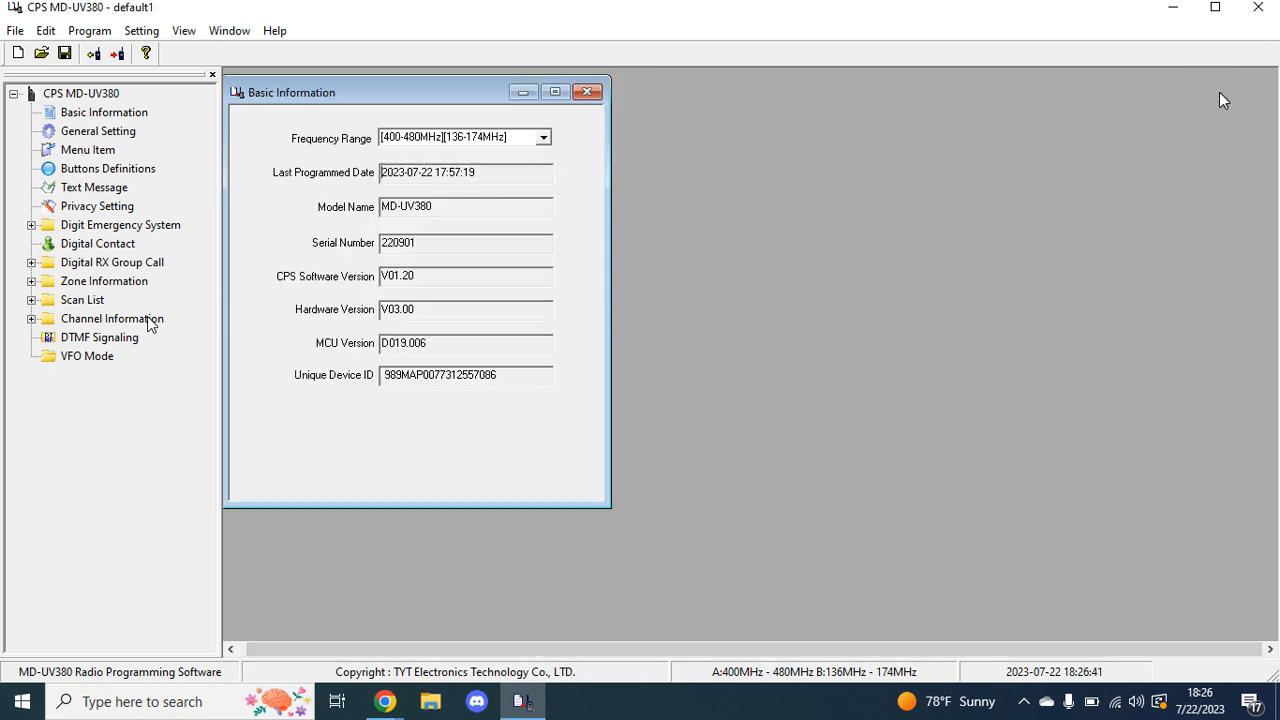
Enable Radio Check, Radio Enable, Radio Disable, VOX and Program Radio menu items, Menu Hang Time 0
click(88, 148)
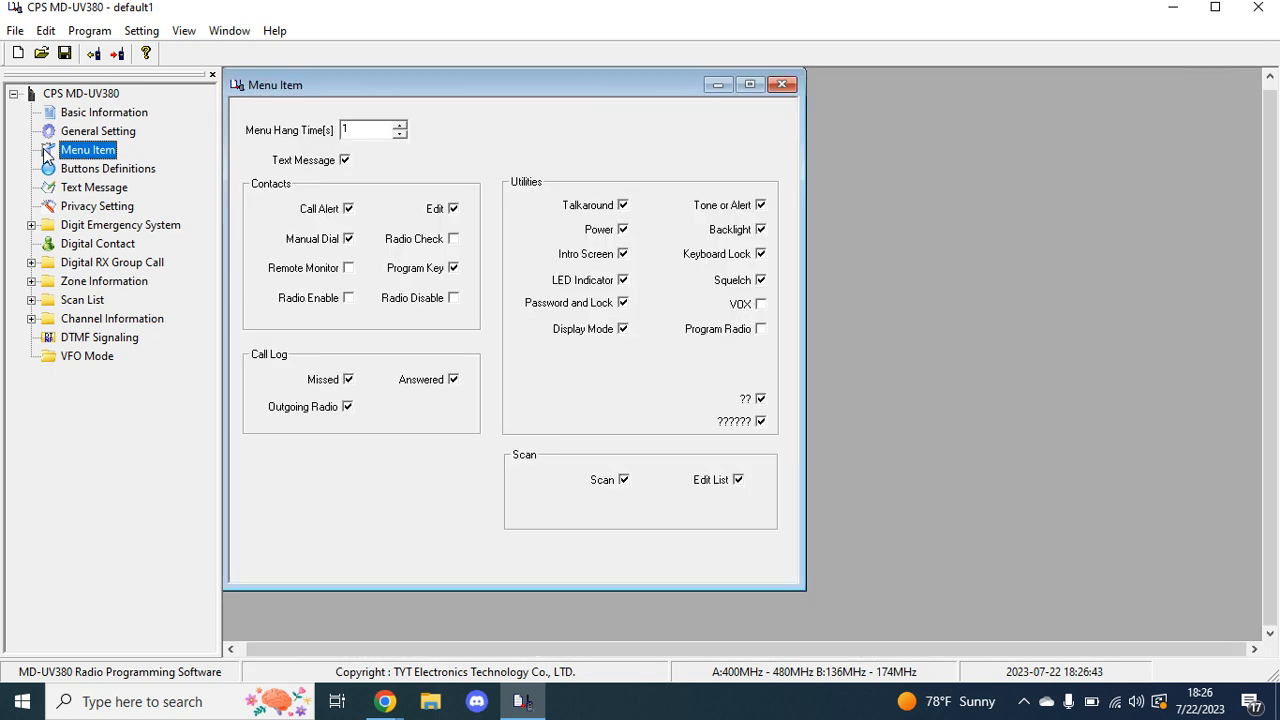
mouse_move(720, 318)
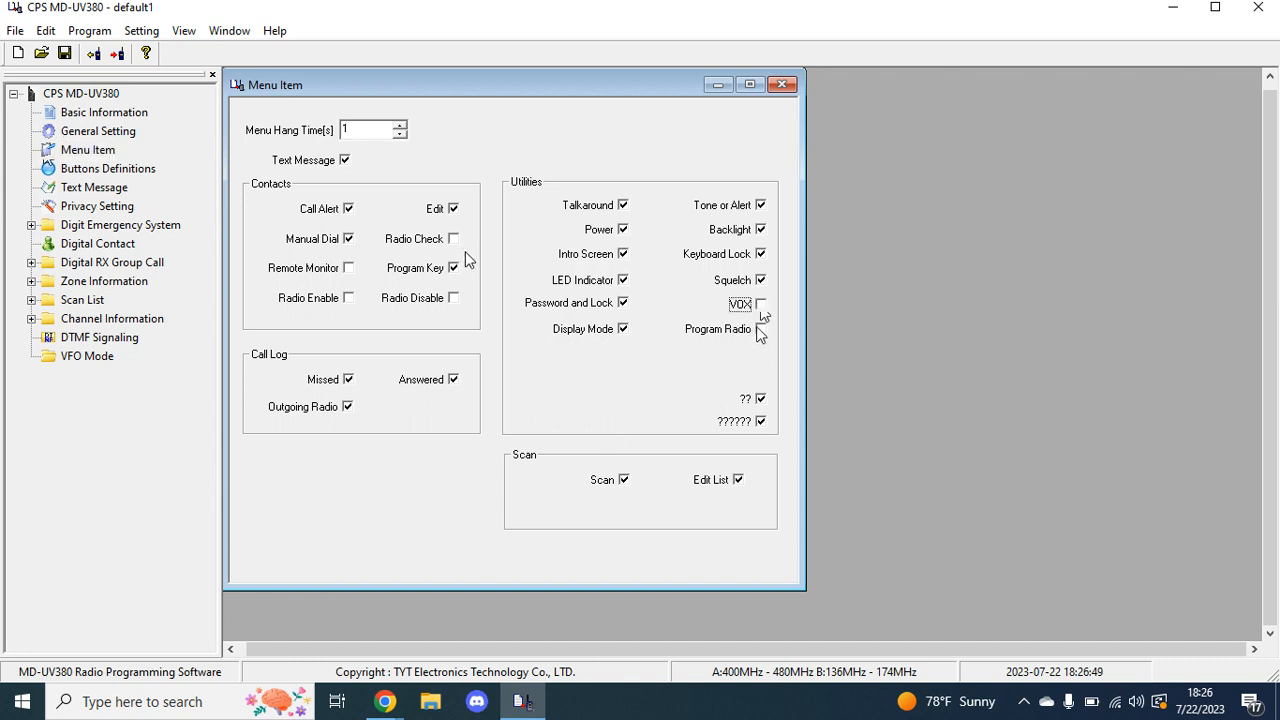
click(760, 328)
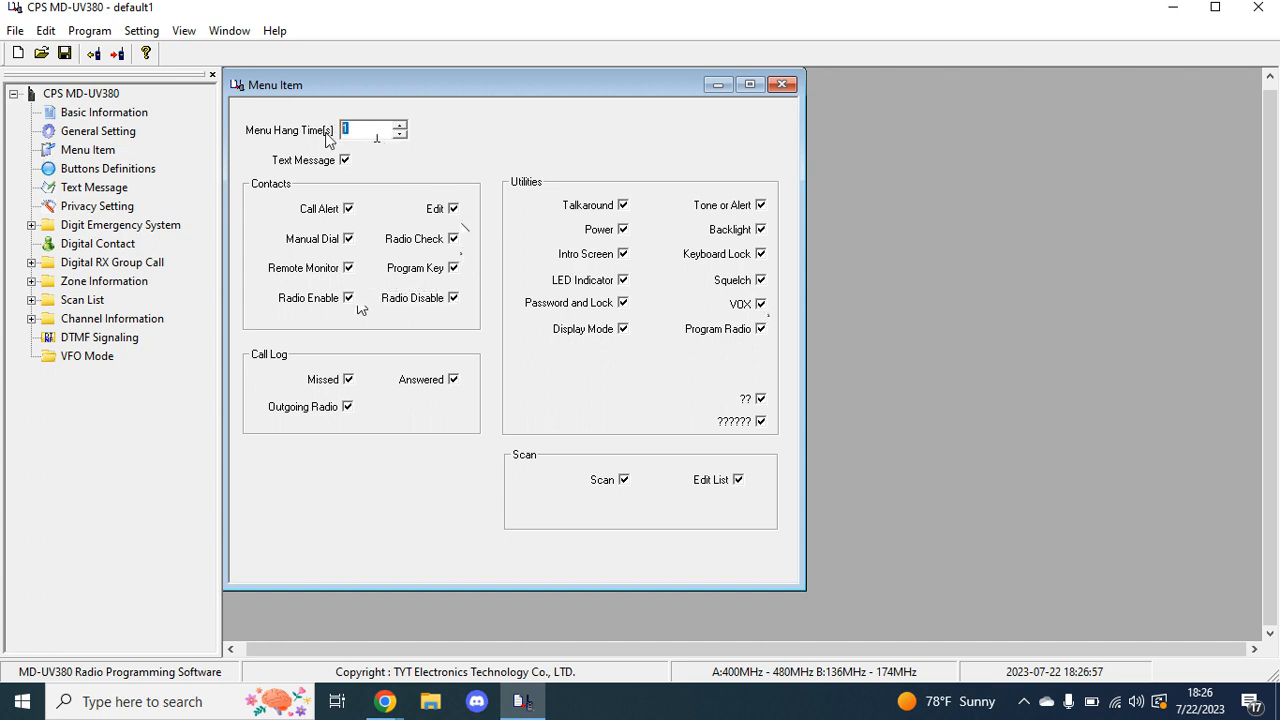
text(0)
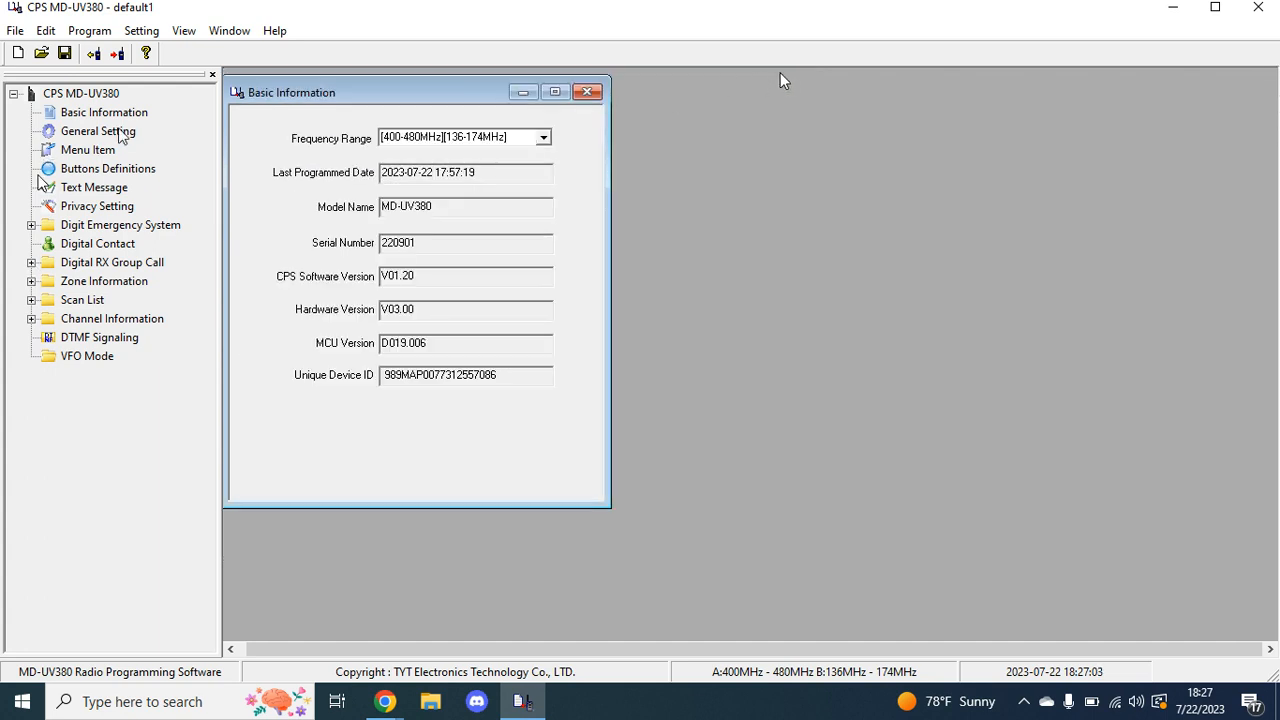
Assign Side Button1 short press to Power Select and long press to Scan On/Off
click(108, 168)
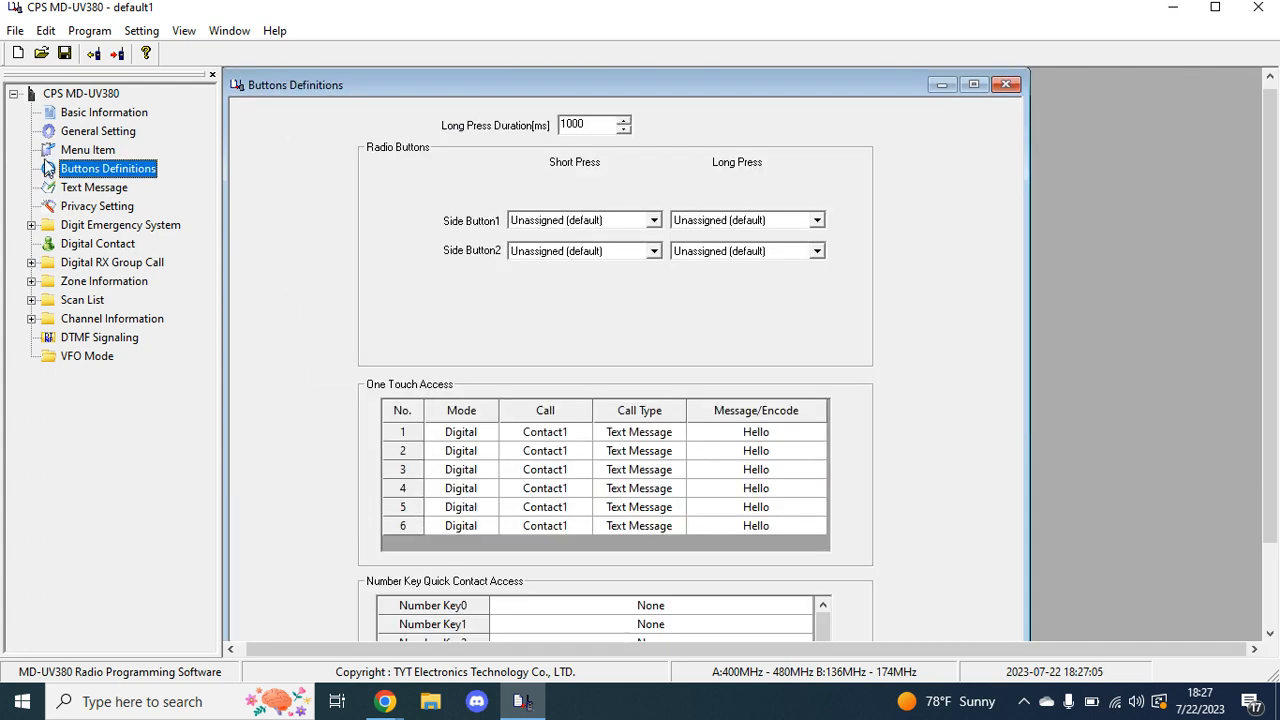
mouse_move(648, 272)
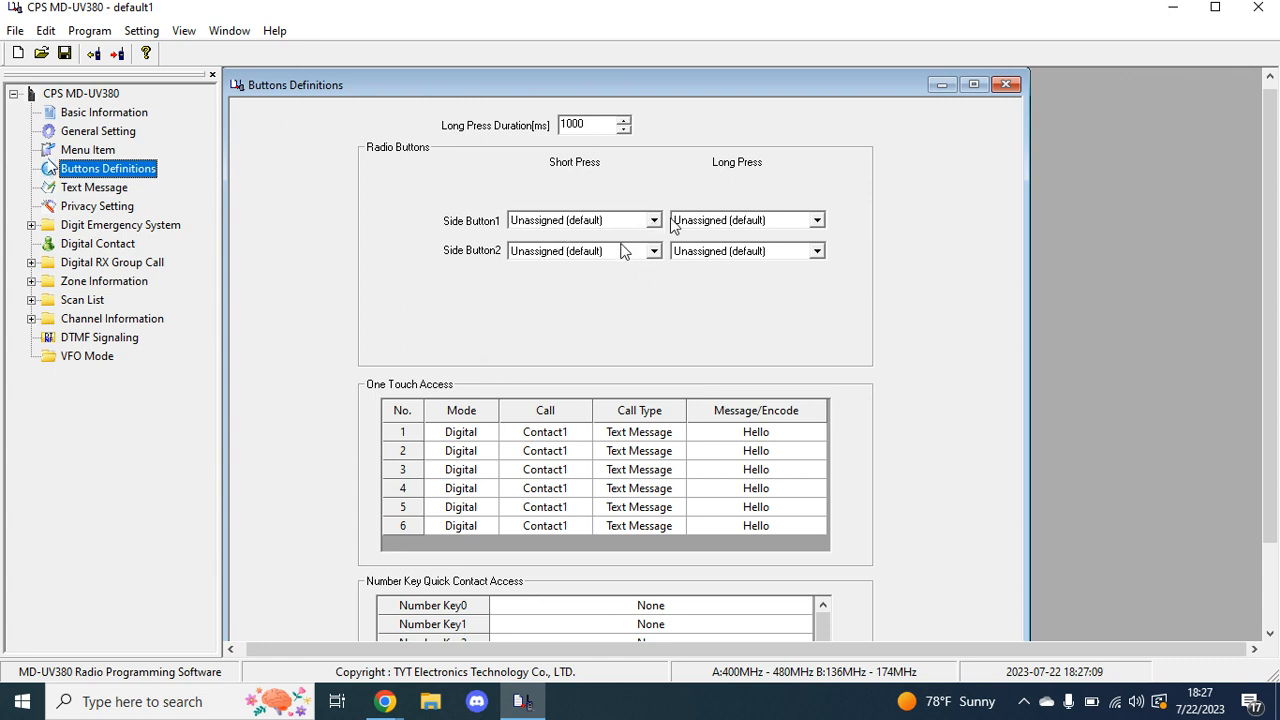
mouse_move(676, 228)
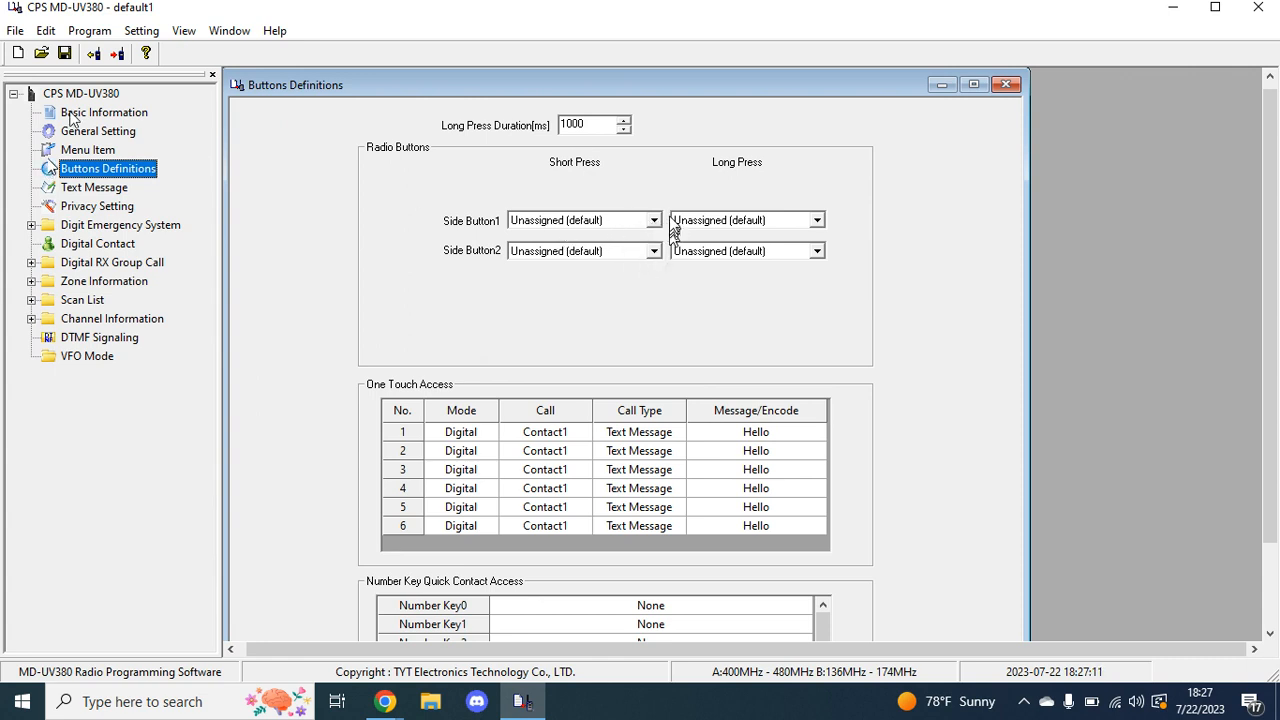
mouse_move(900, 232)
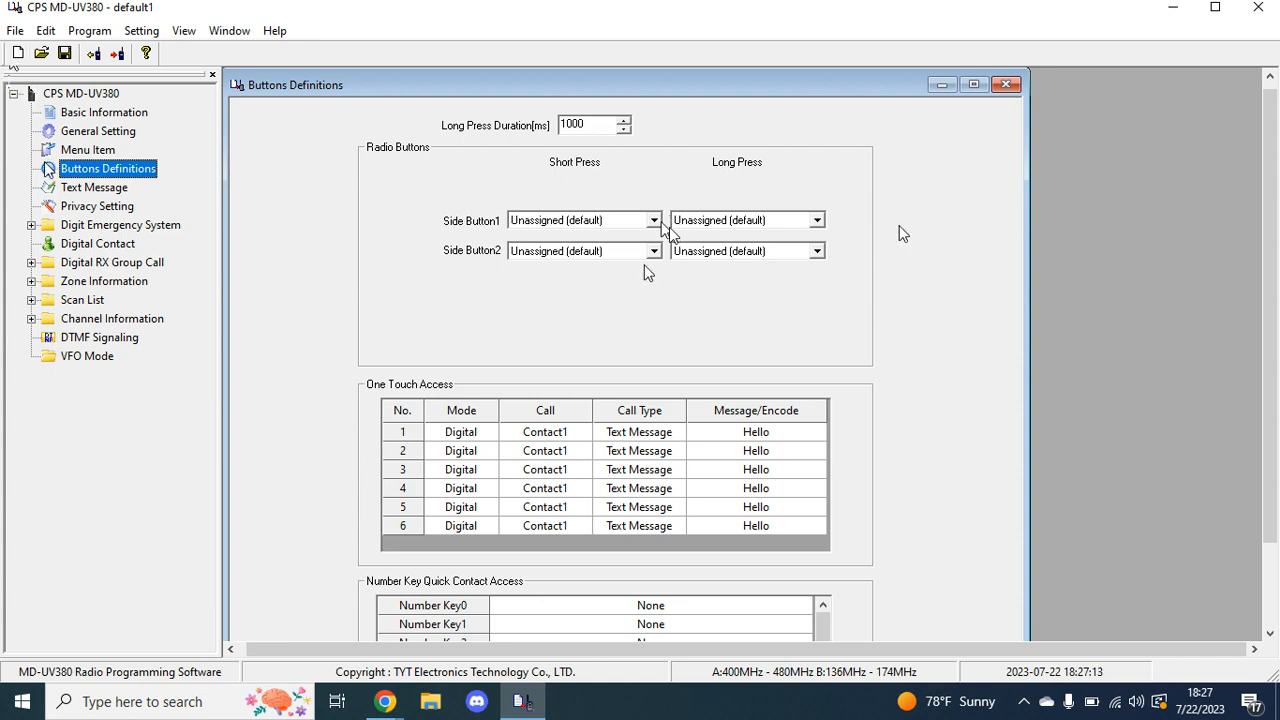
mouse_move(618, 294)
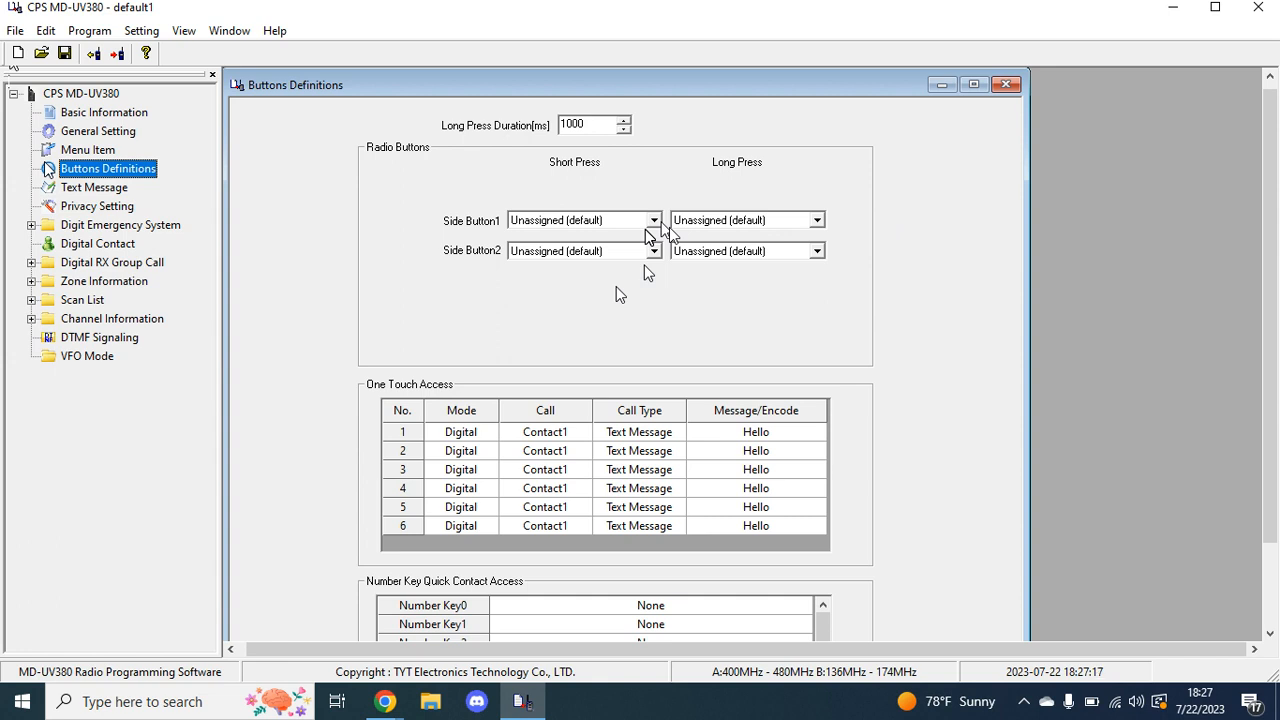
mouse_move(670, 230)
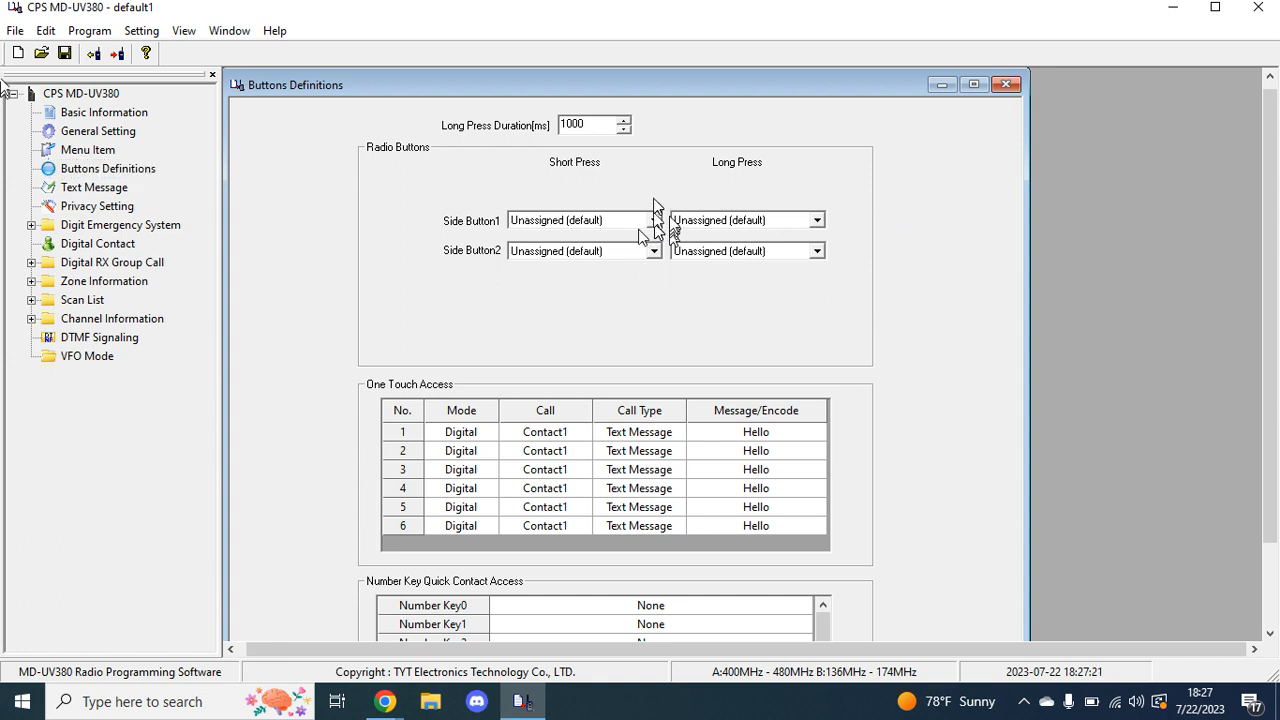
click(654, 220)
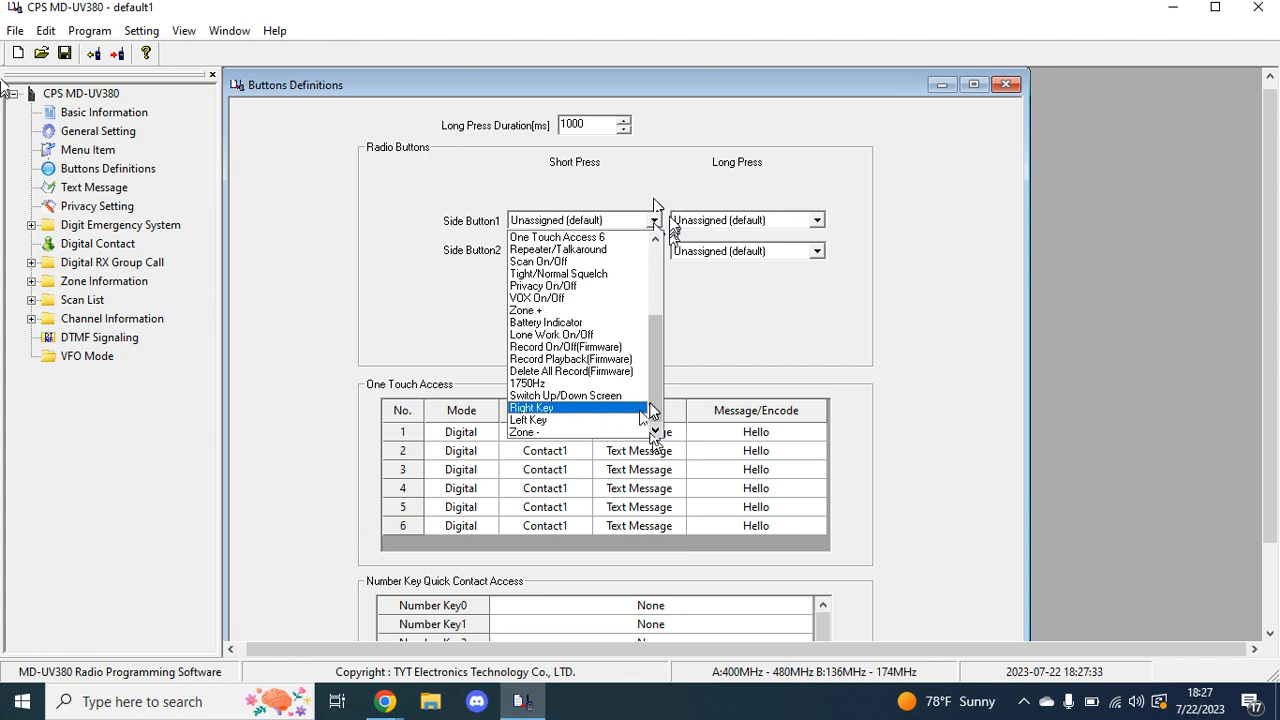
scroll(up, 3)
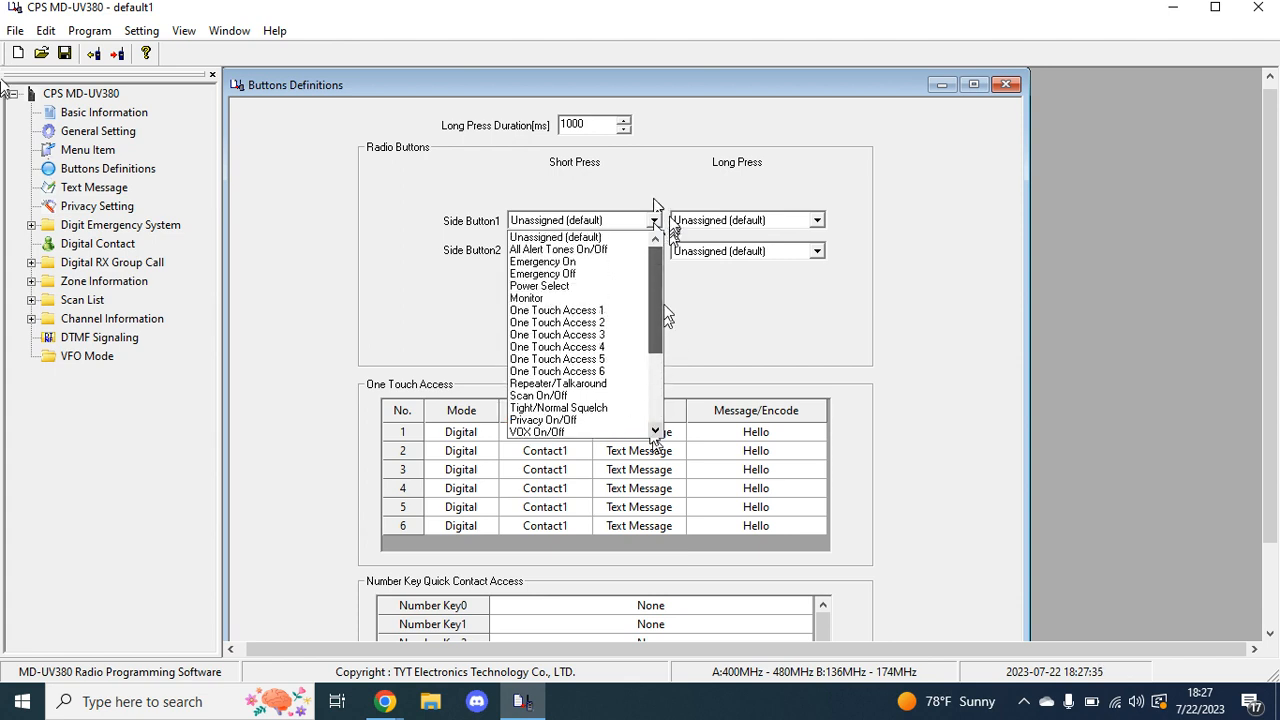
scroll(down, 3)
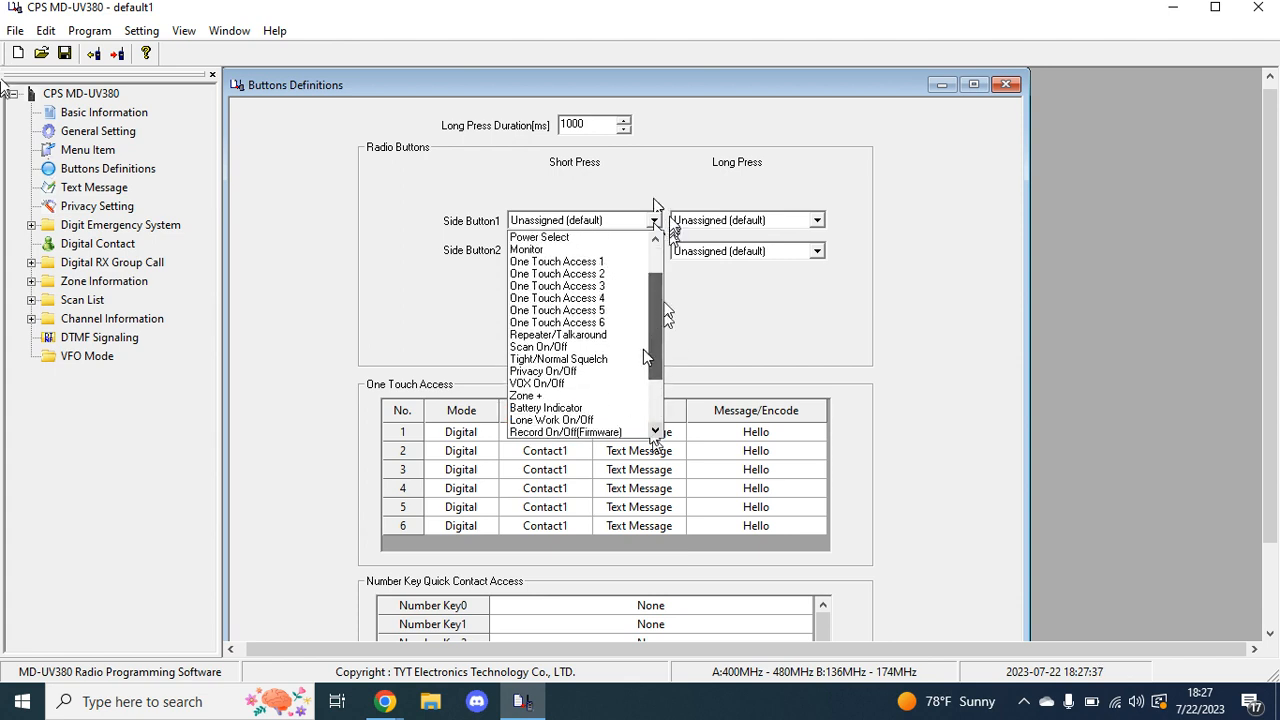
scroll(up, 3)
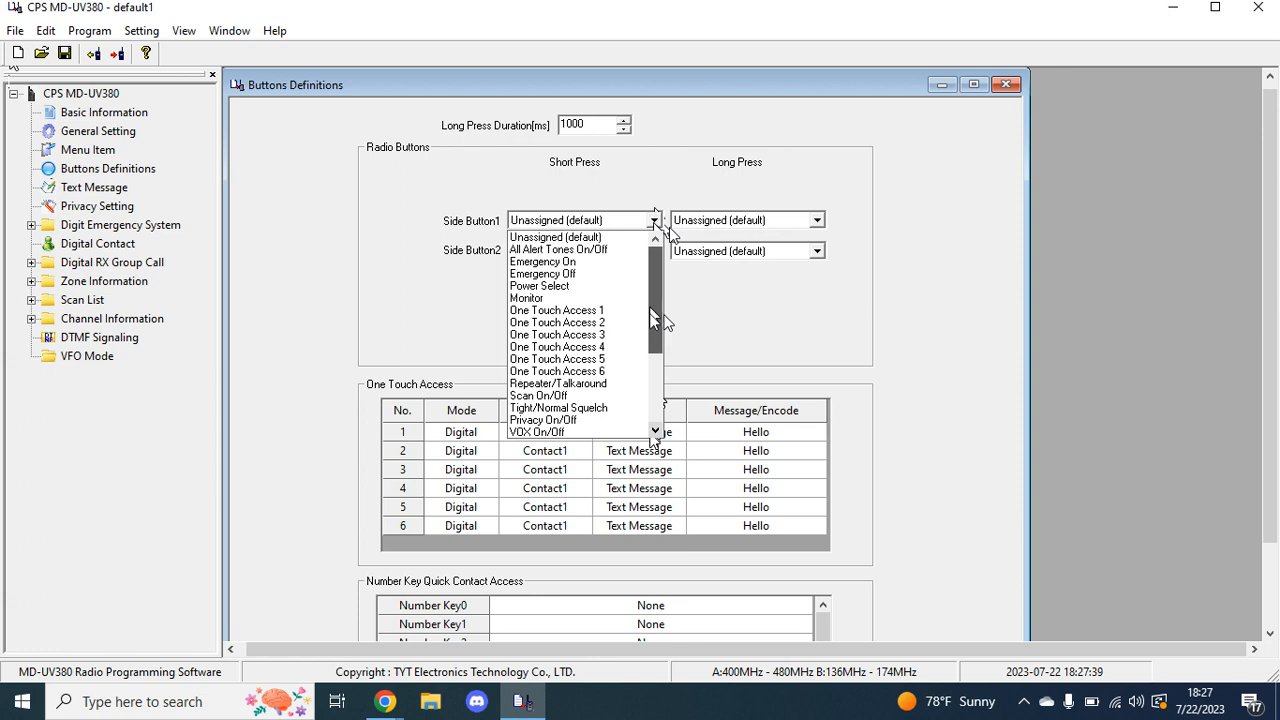
scroll(down, 3)
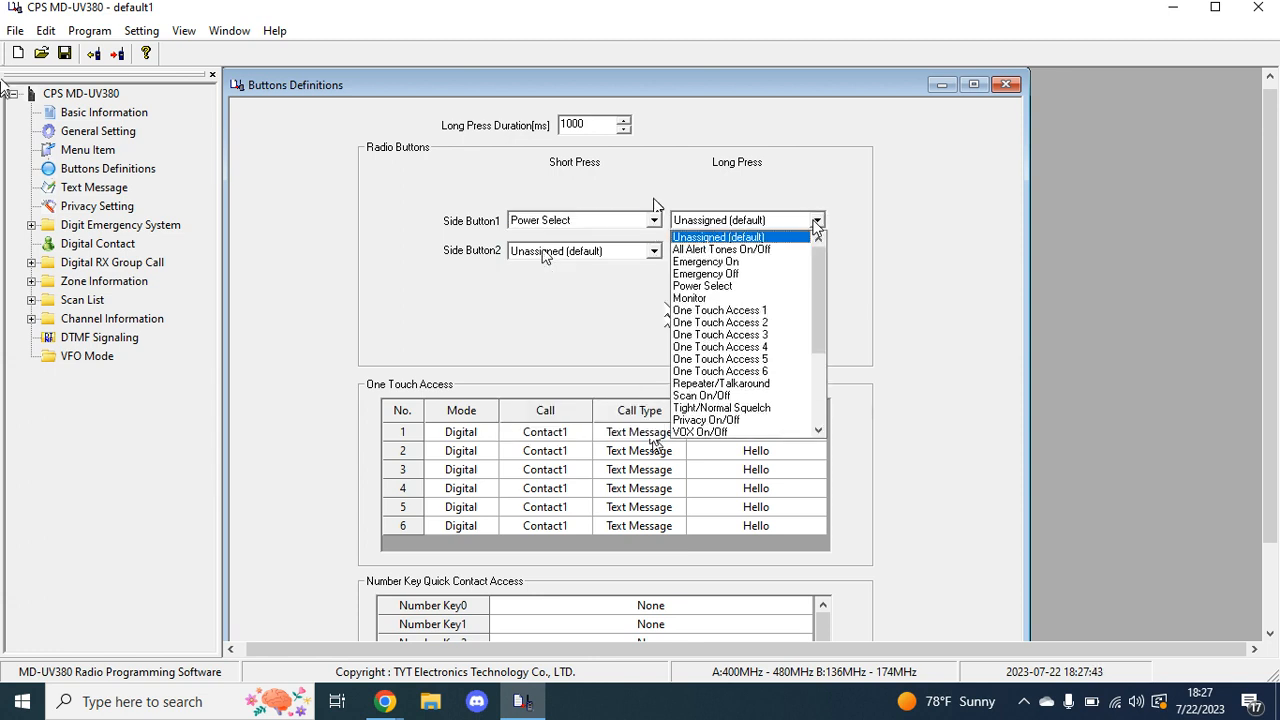
mouse_move(700, 396)
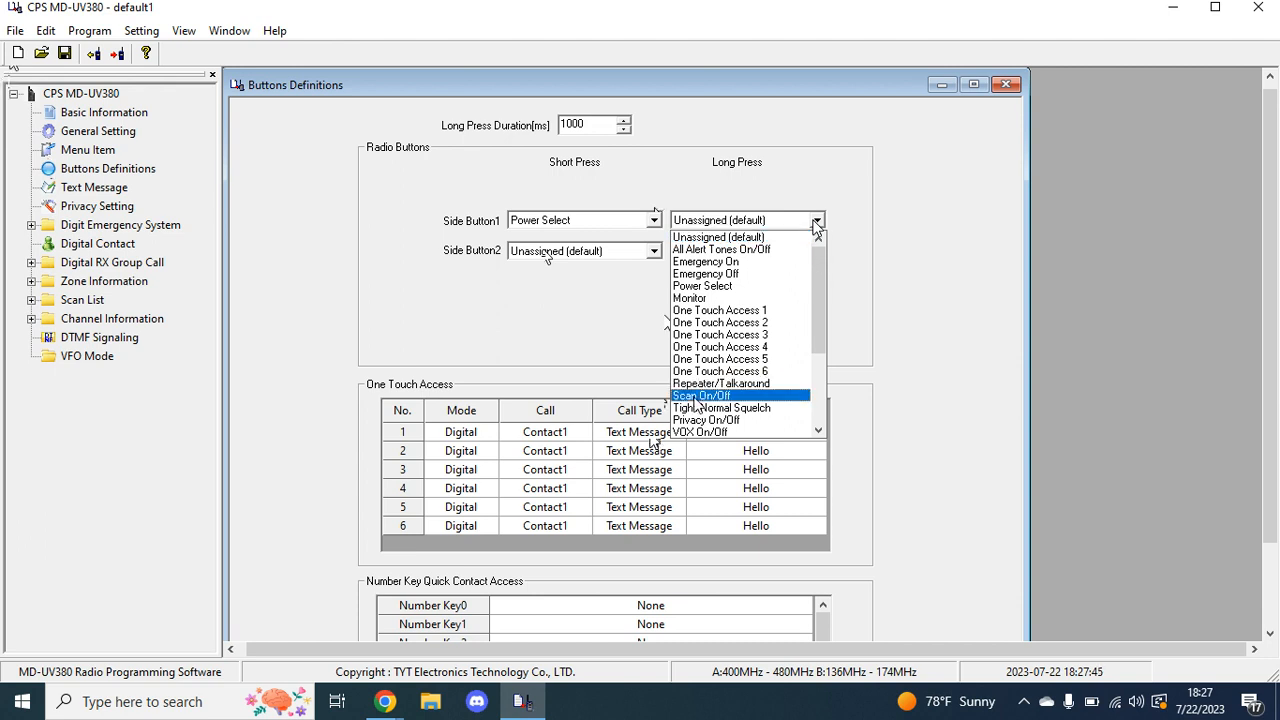
click(700, 396)
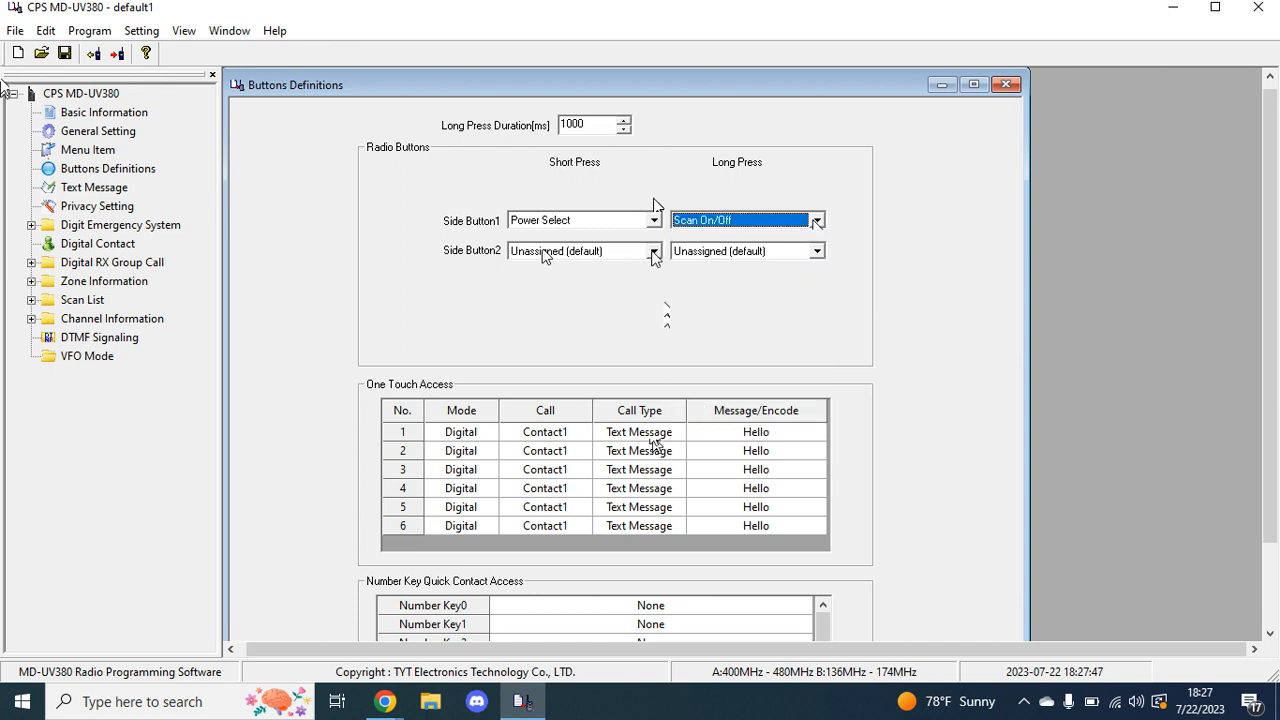
Assign Side Button2 short press to Monitor and long press to Repeater/Talkaround
click(652, 252)
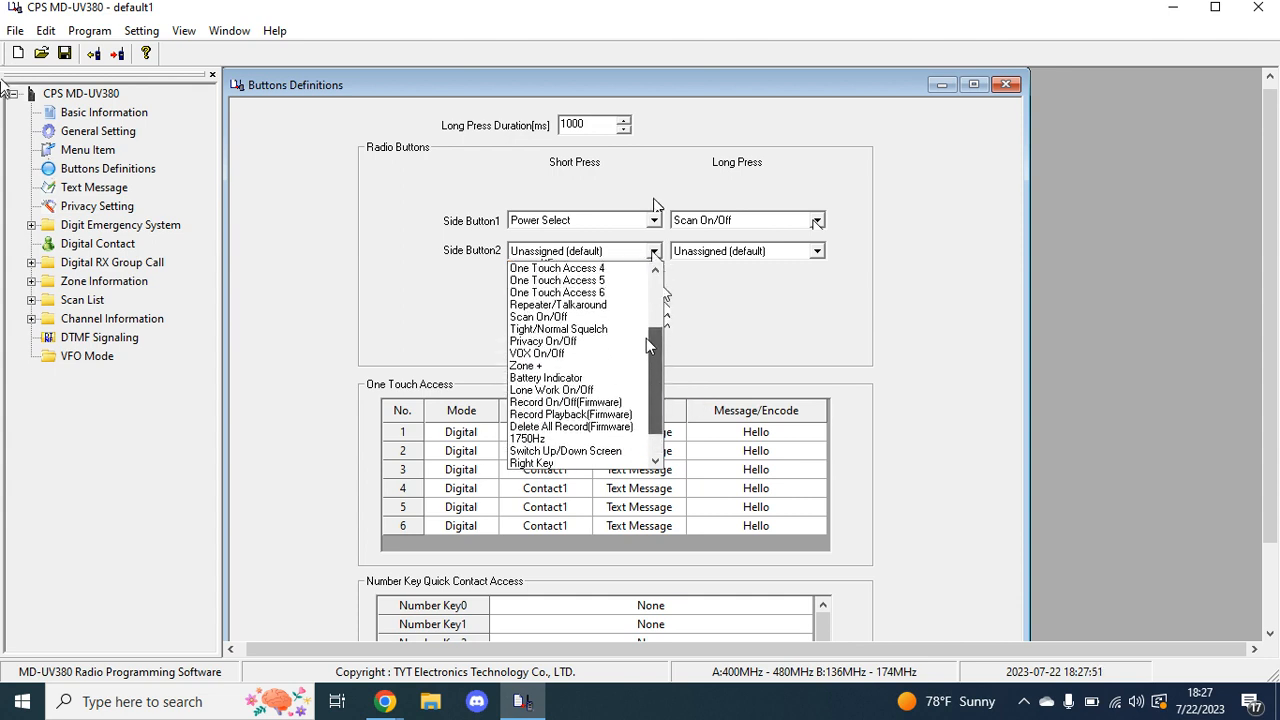
click(556, 268)
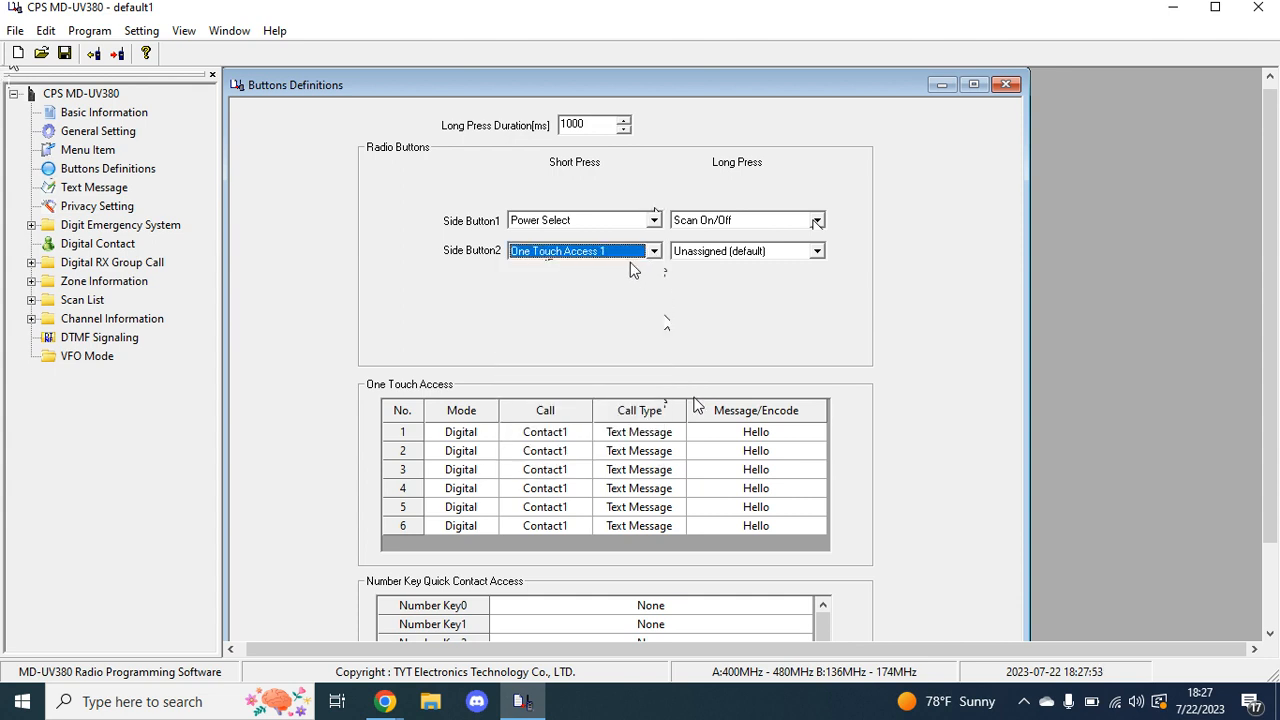
click(816, 252)
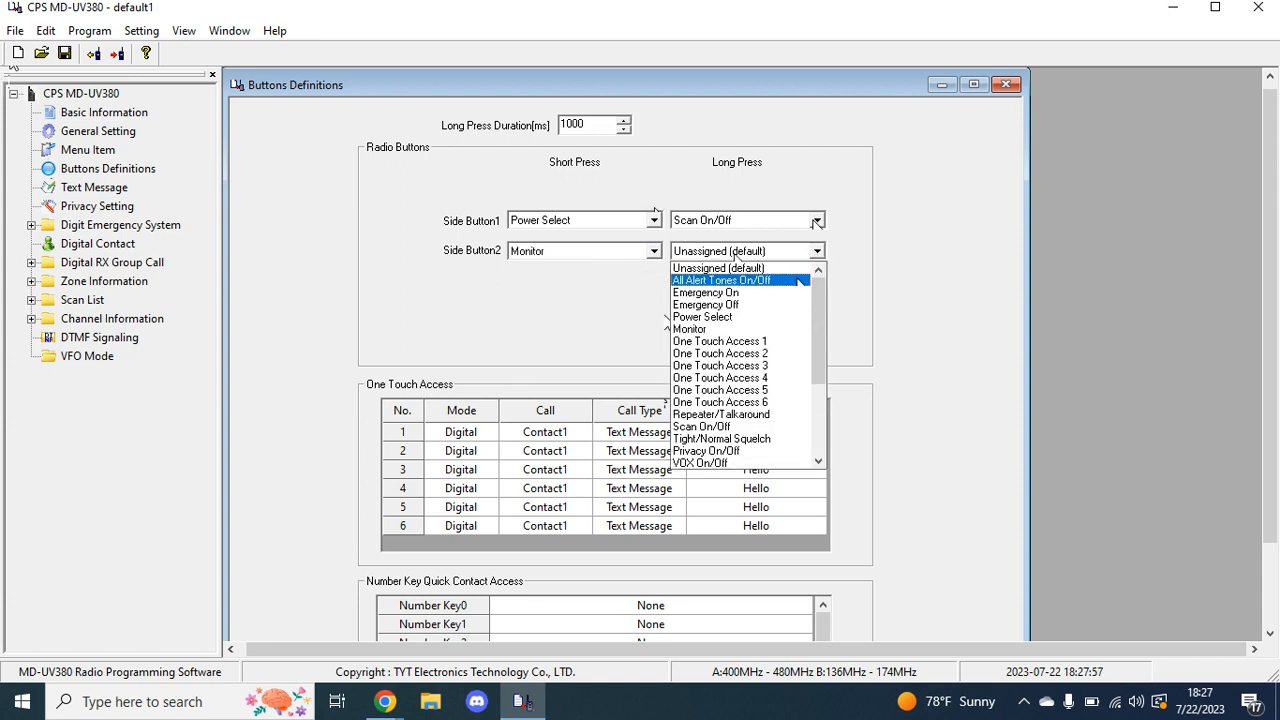
scroll(down, 3)
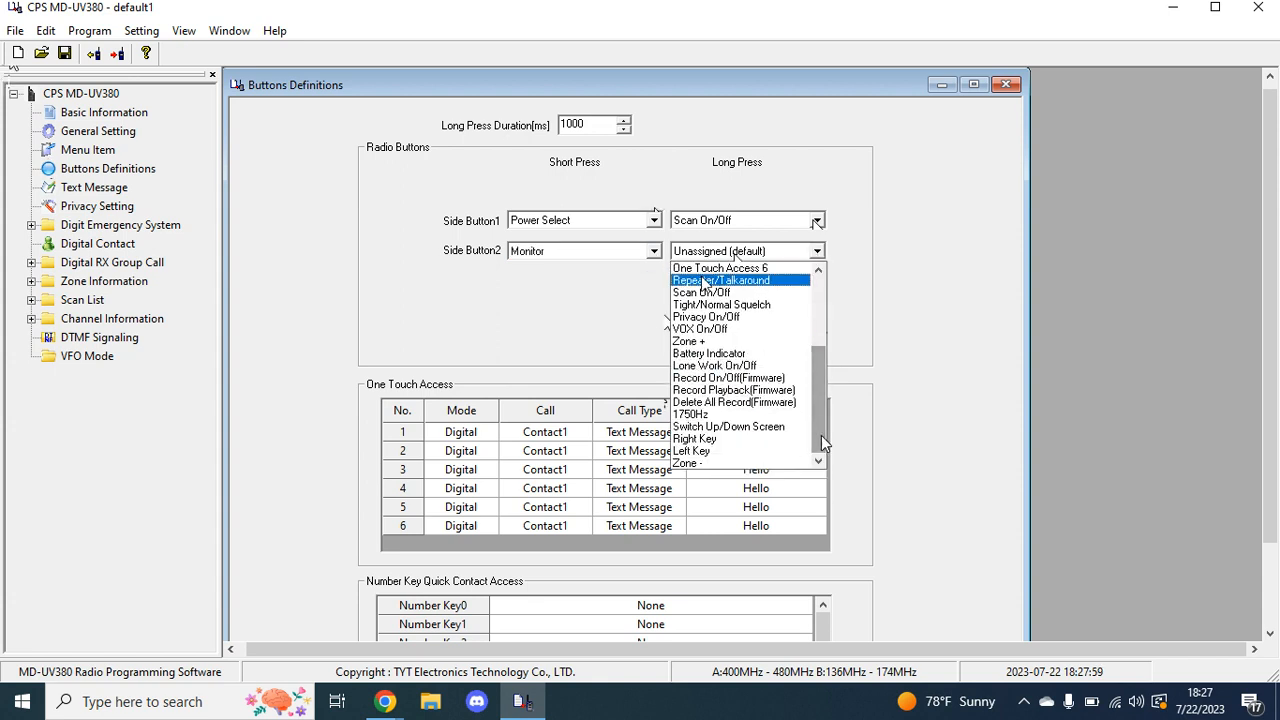
click(722, 280)
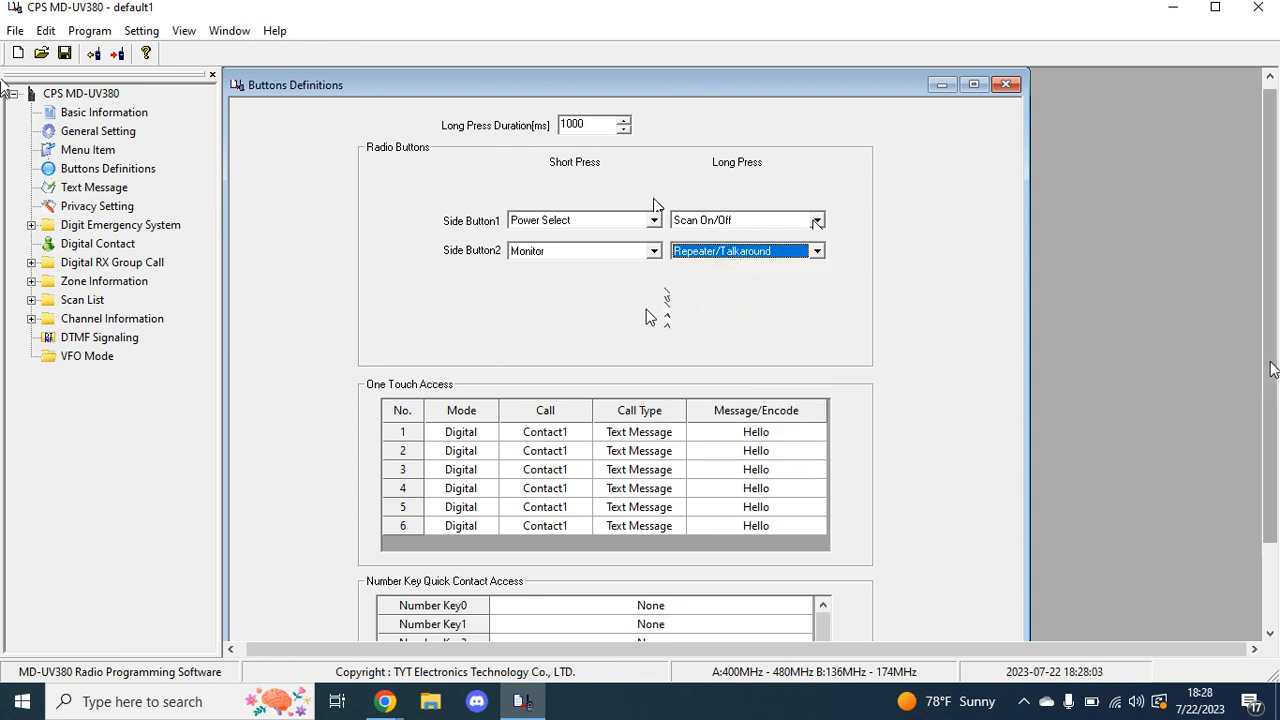
scroll(down, 3)
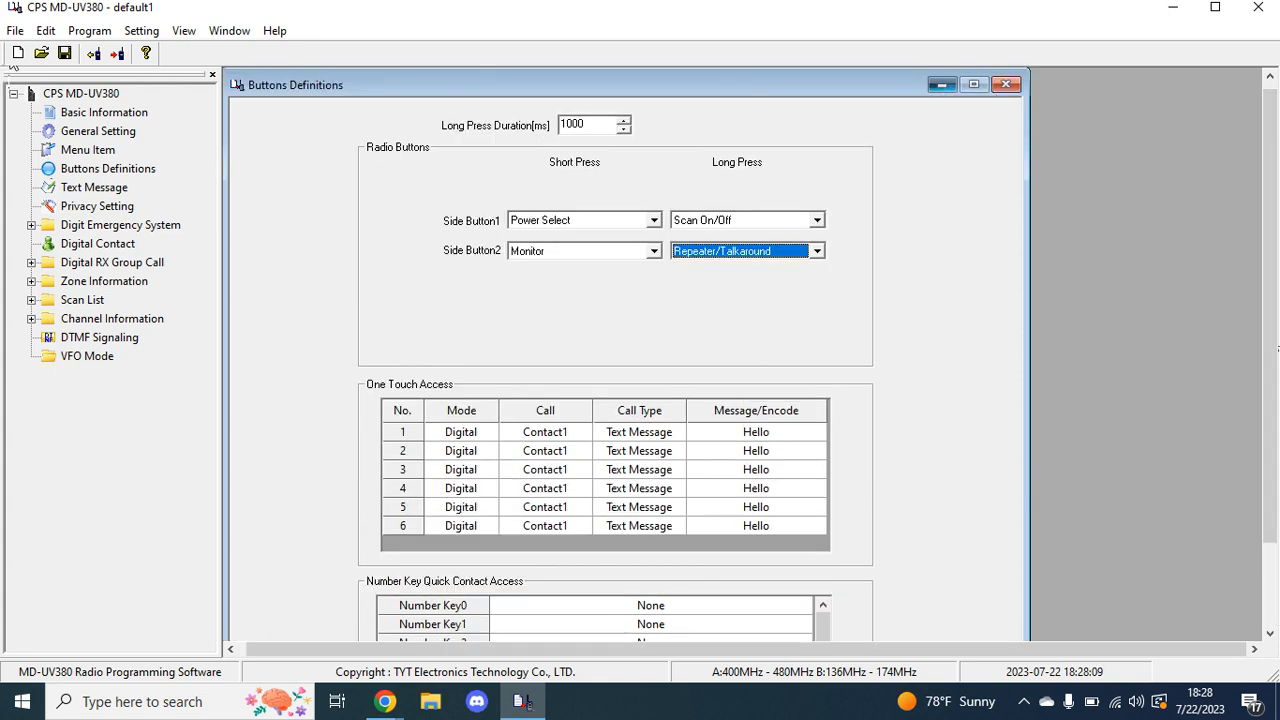
Close Buttons Definitions, then review Privacy Setting and Digit Emergency System without changes
click(104, 112)
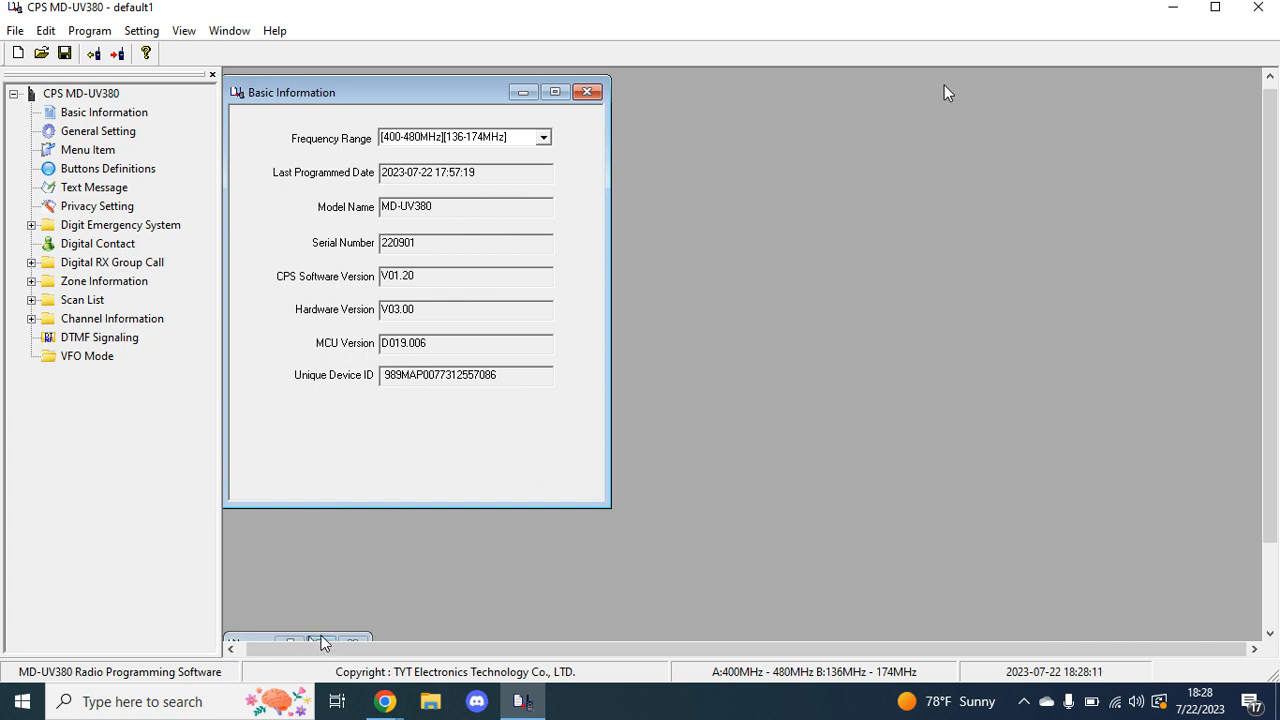
click(108, 168)
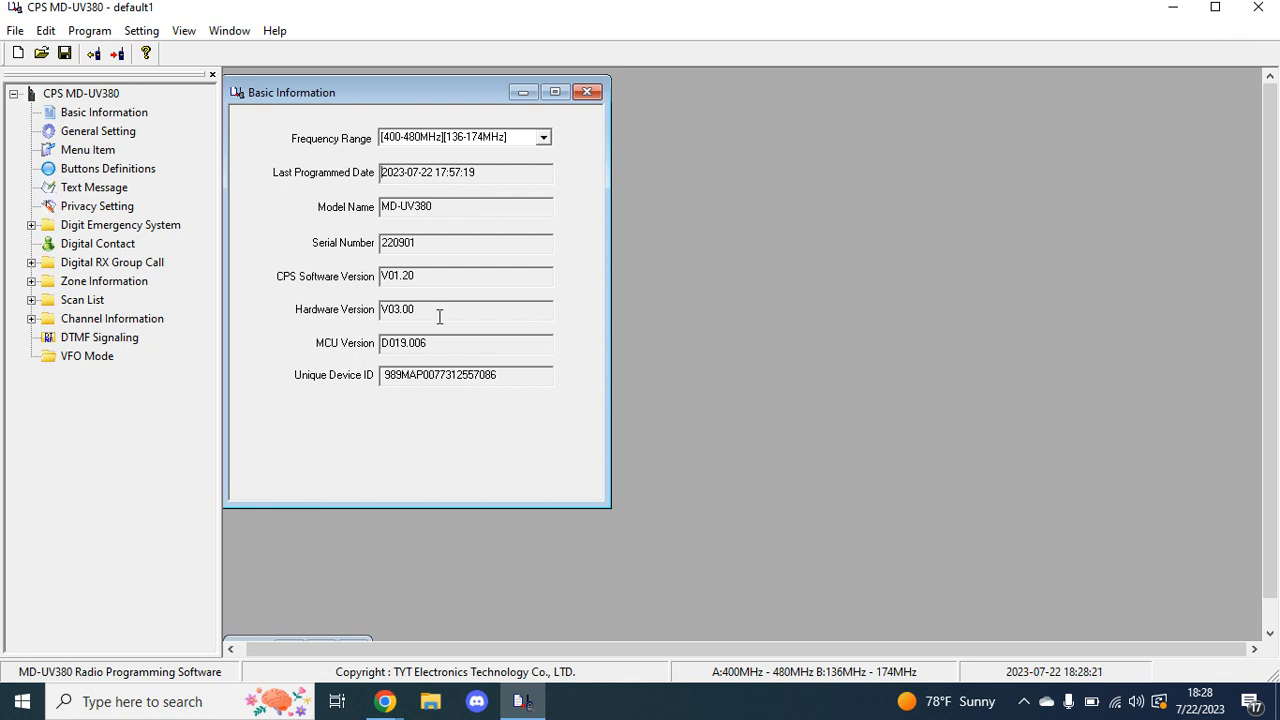
click(96, 204)
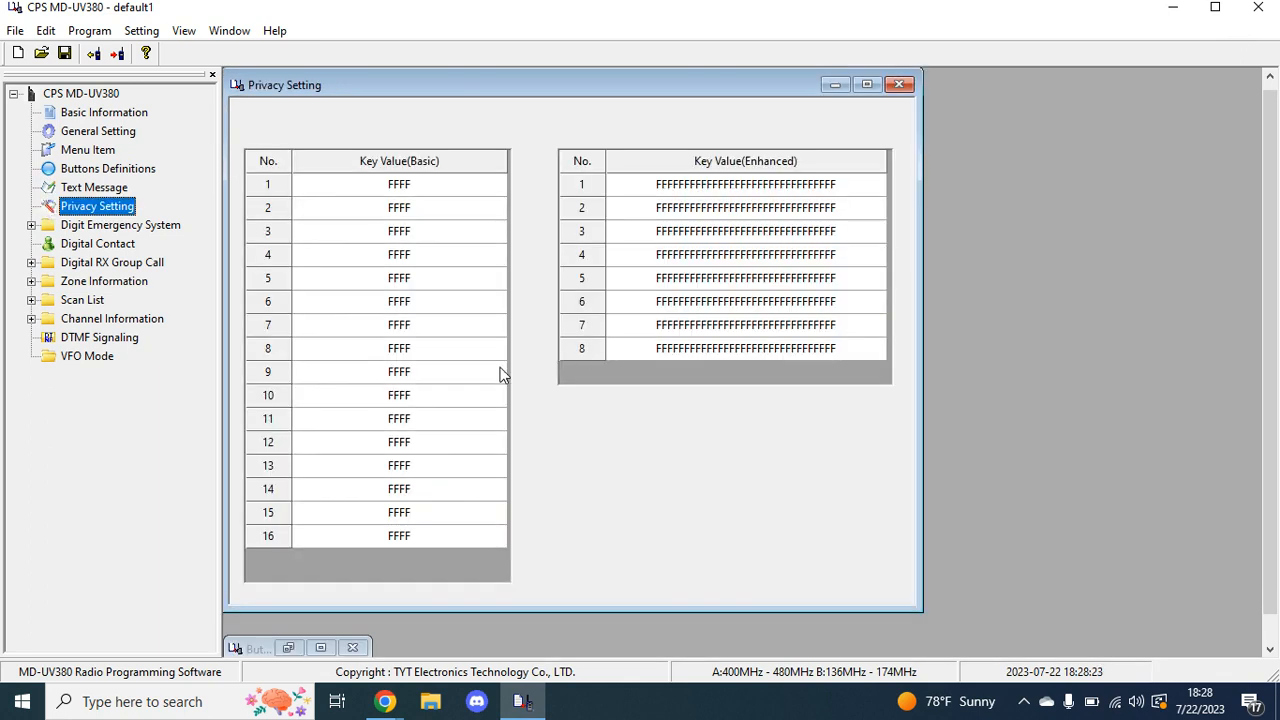
mouse_move(898, 84)
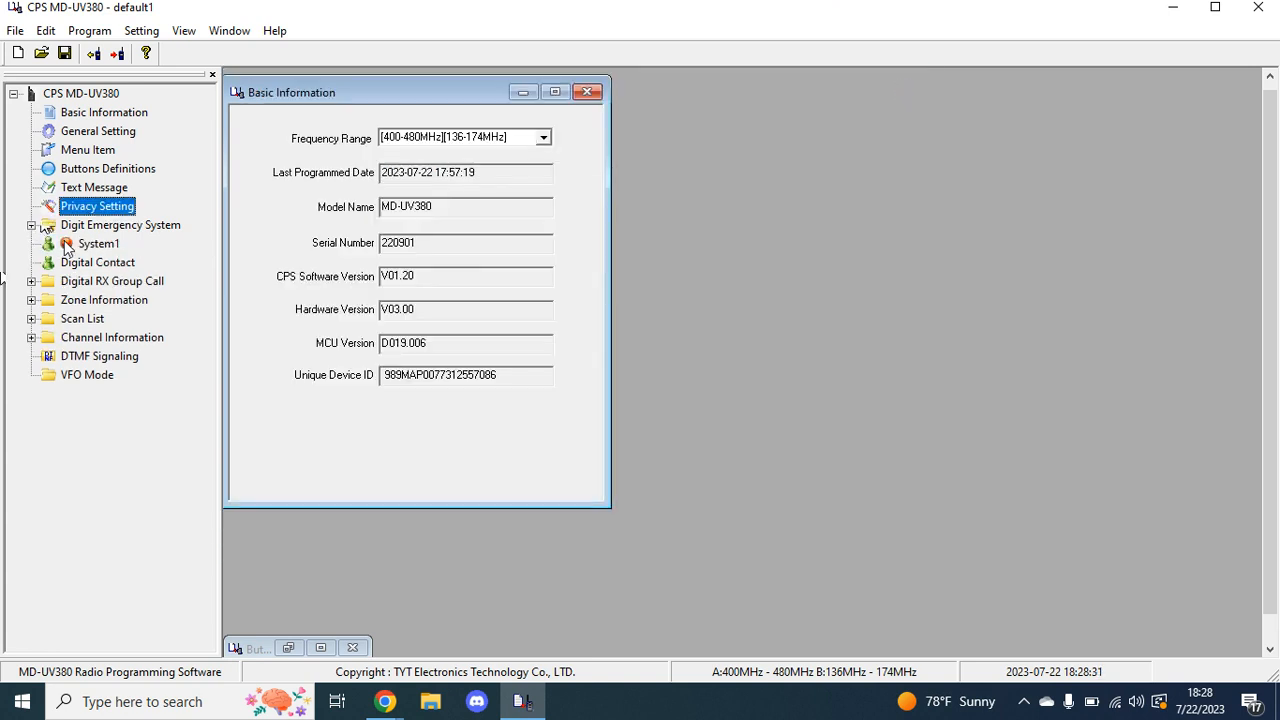
click(96, 244)
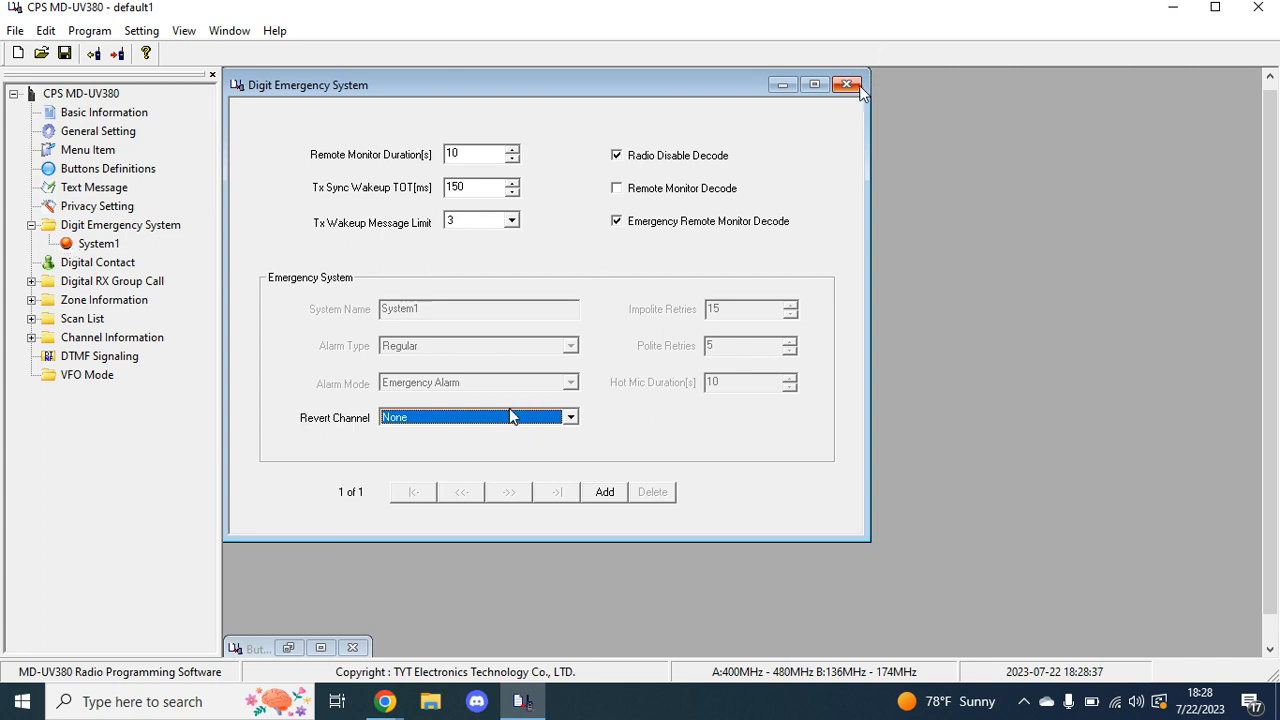
click(848, 84)
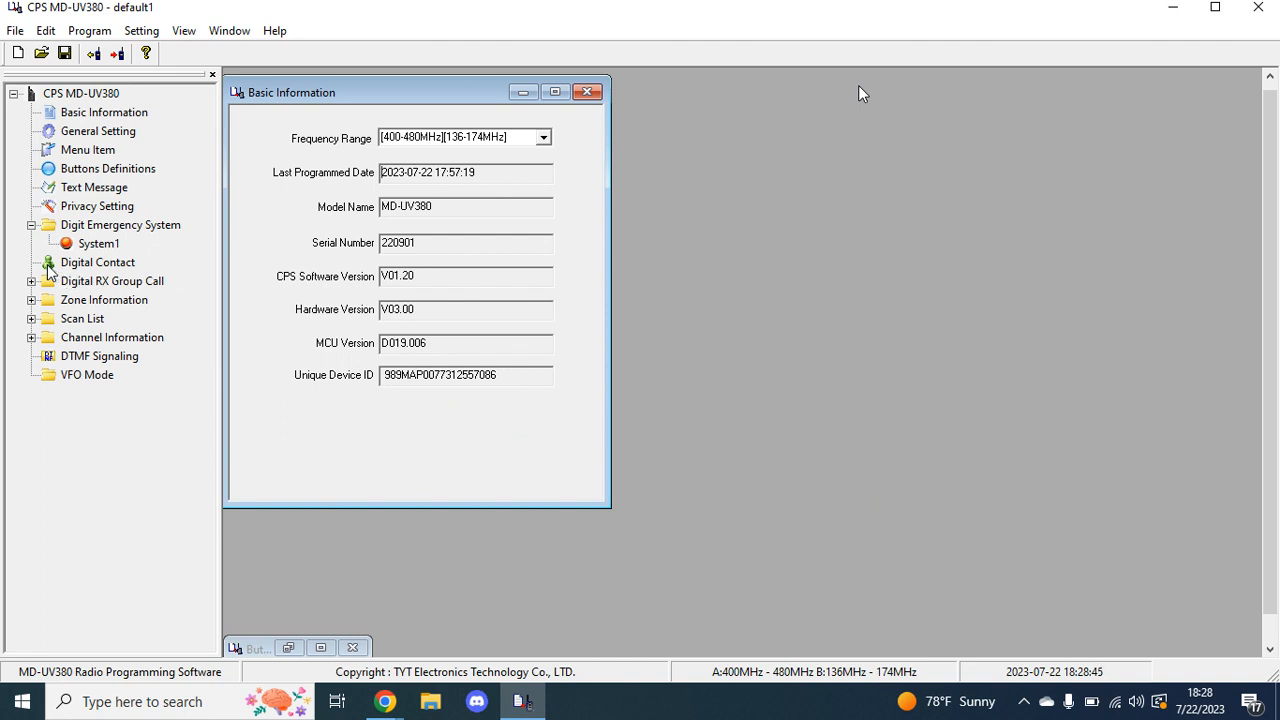
Make the first Digital Contact a group call named 'skyhub' with call ID 310847
click(98, 262)
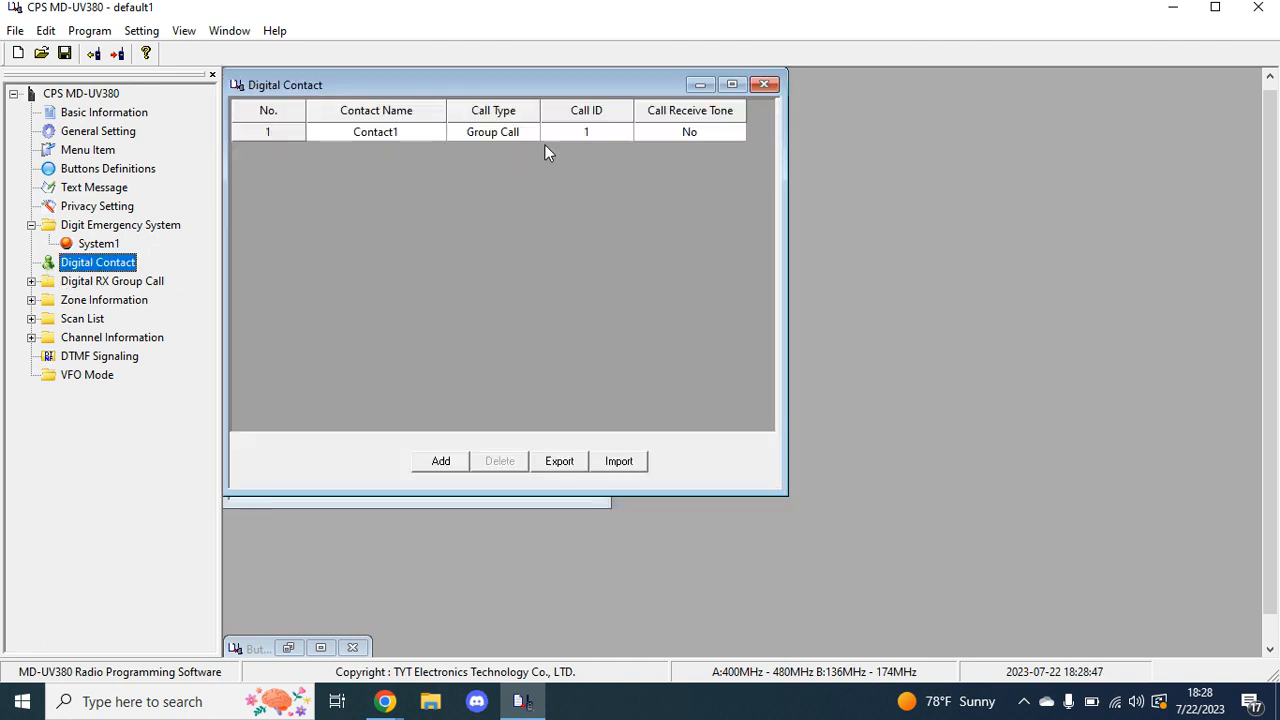
mouse_move(484, 162)
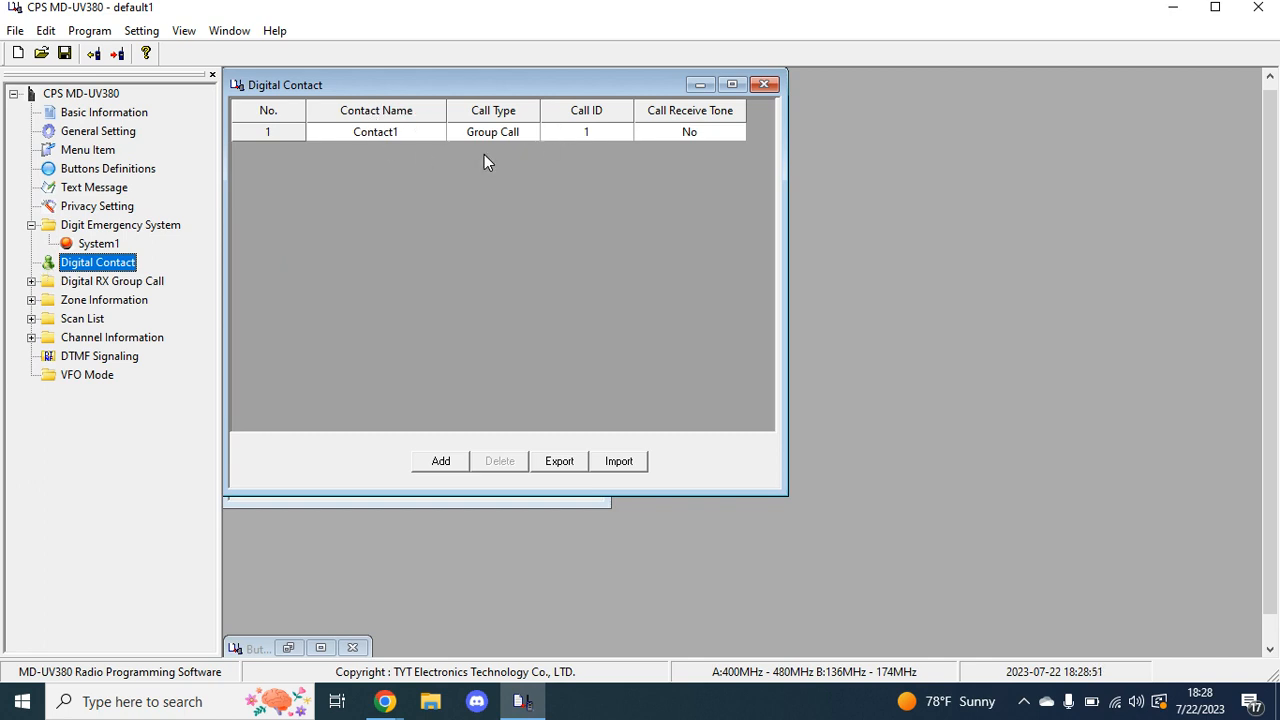
double_click(376, 132)
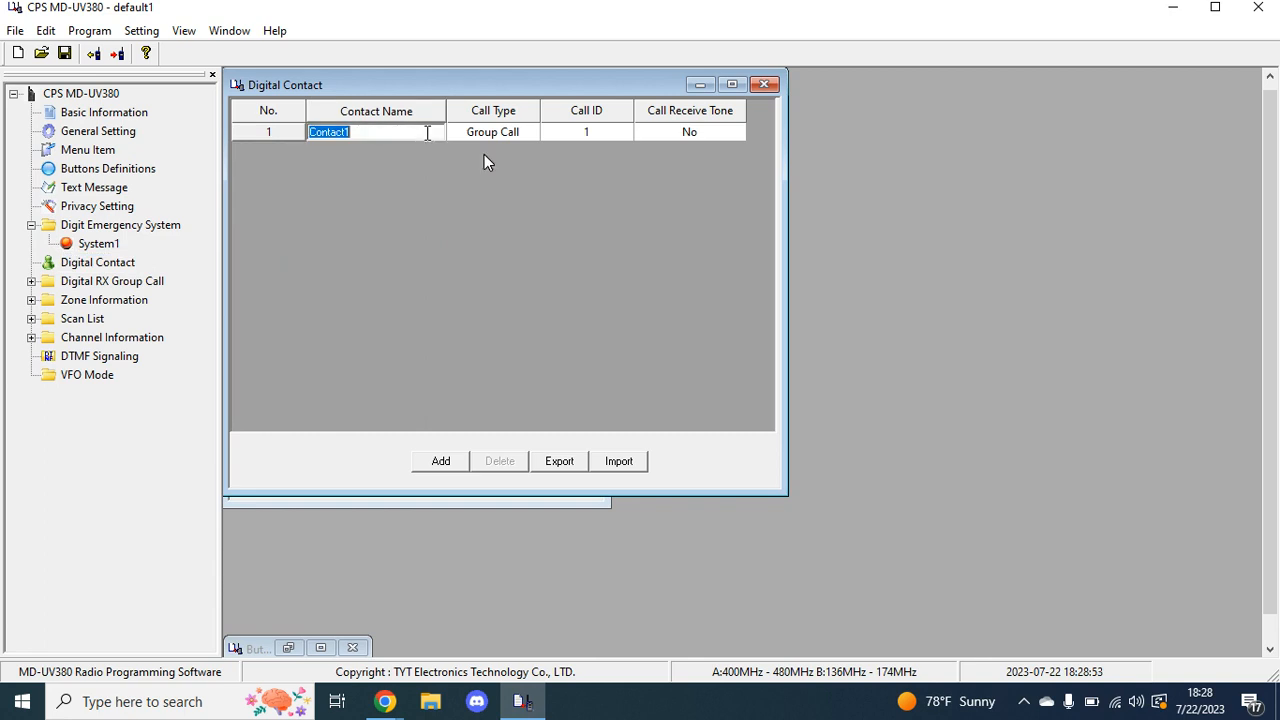
text(skyhub)
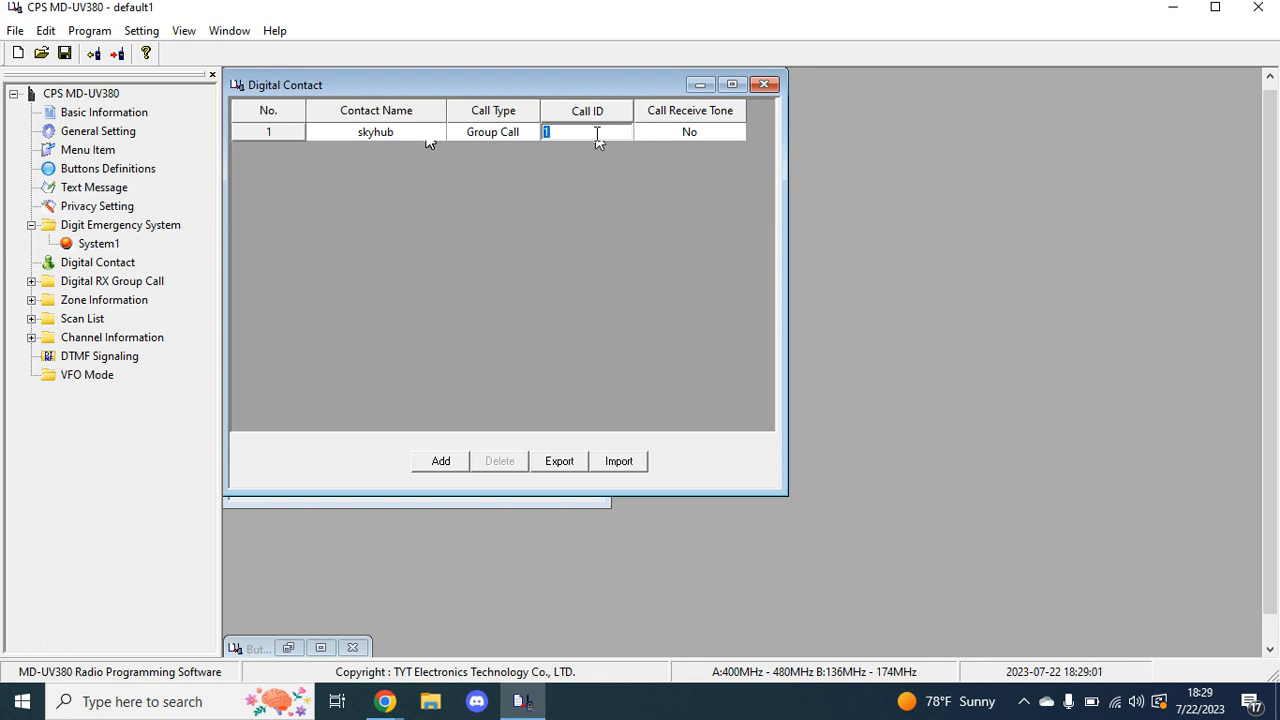
text(318911)
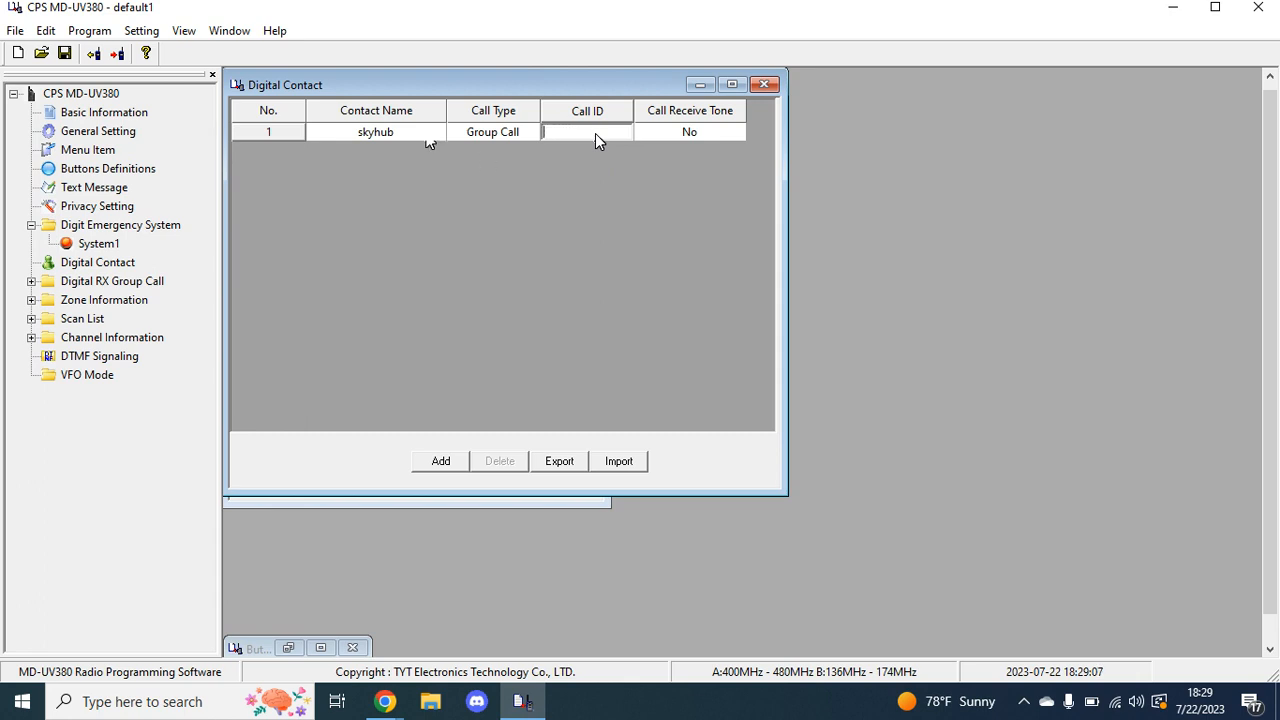
mouse_move(484, 162)
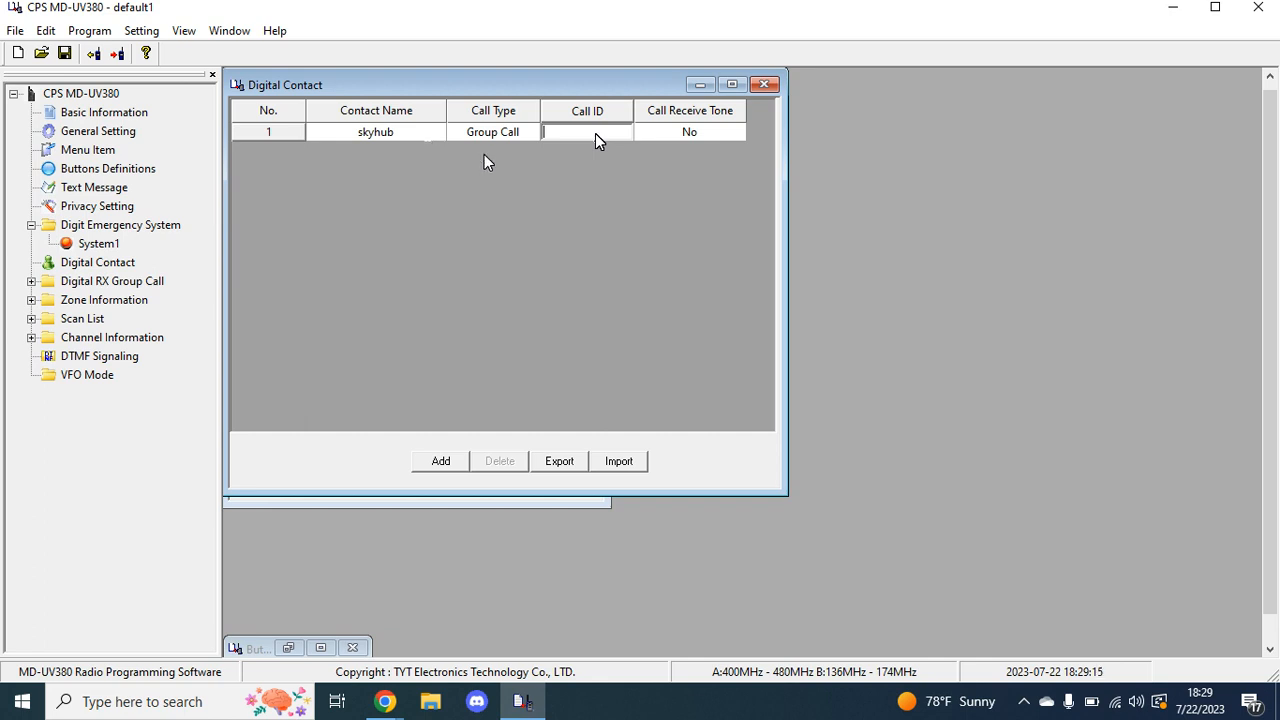
mouse_move(430, 140)
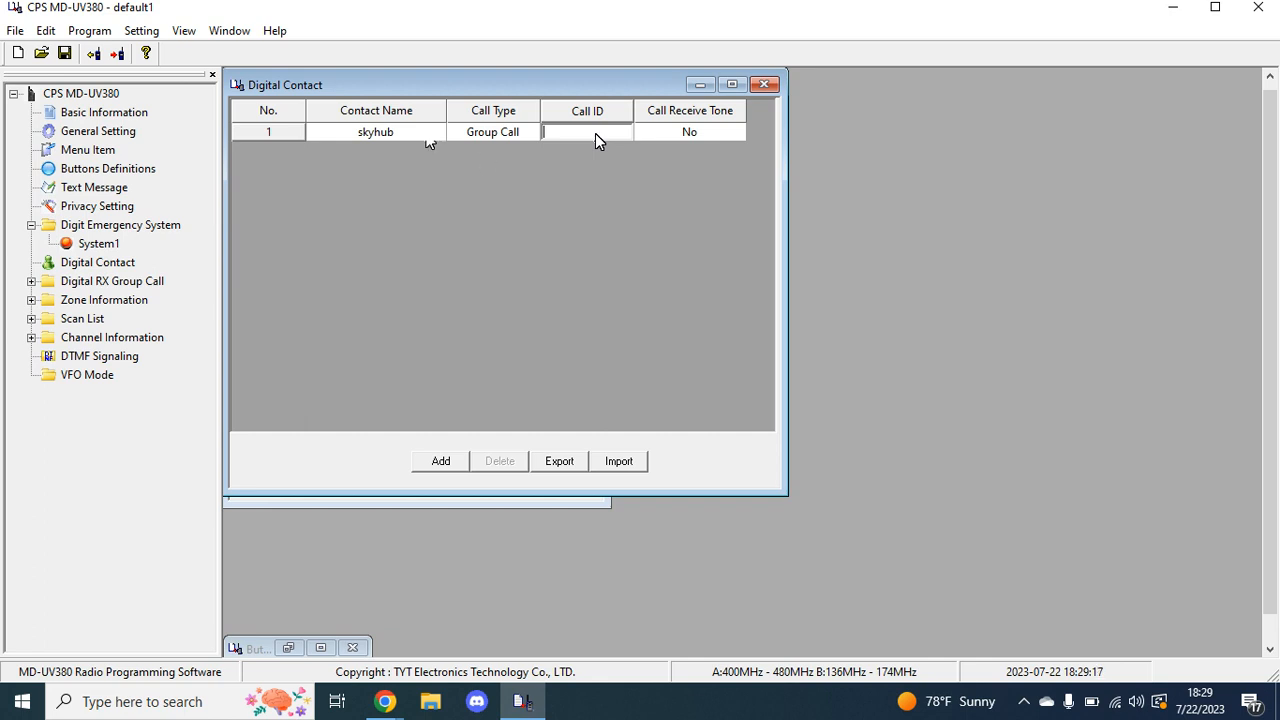
mouse_move(484, 164)
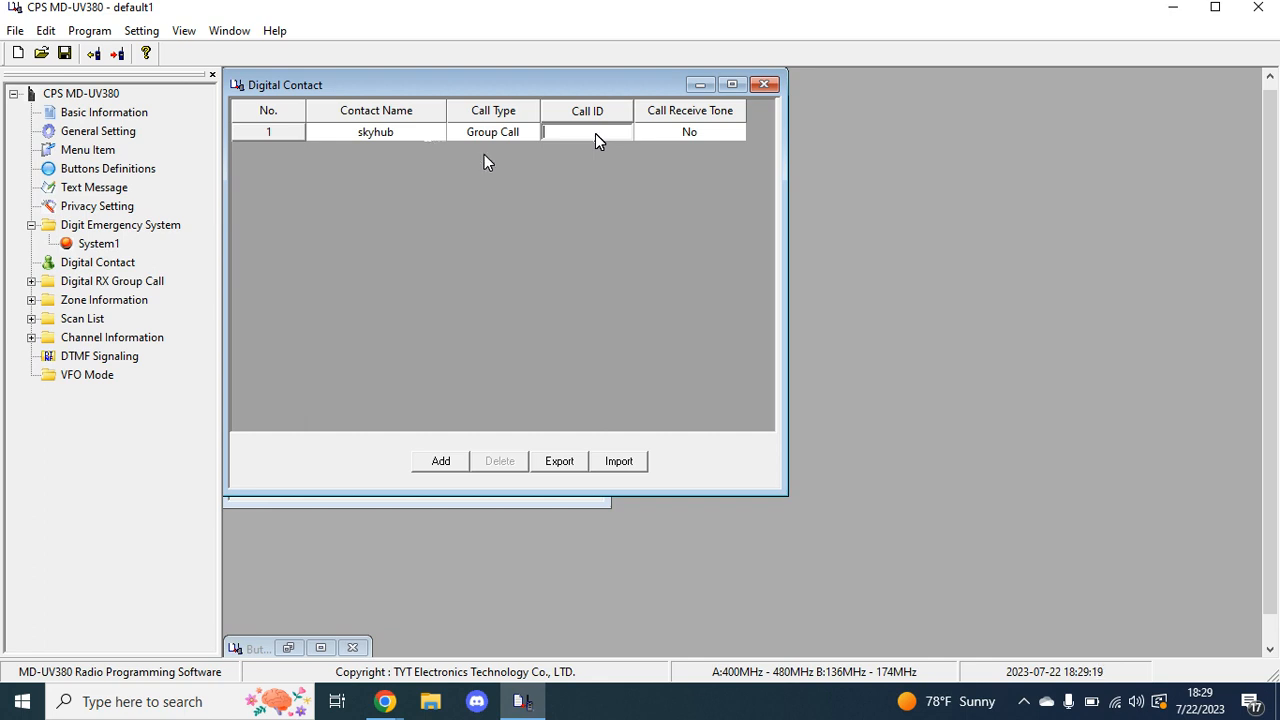
mouse_move(430, 144)
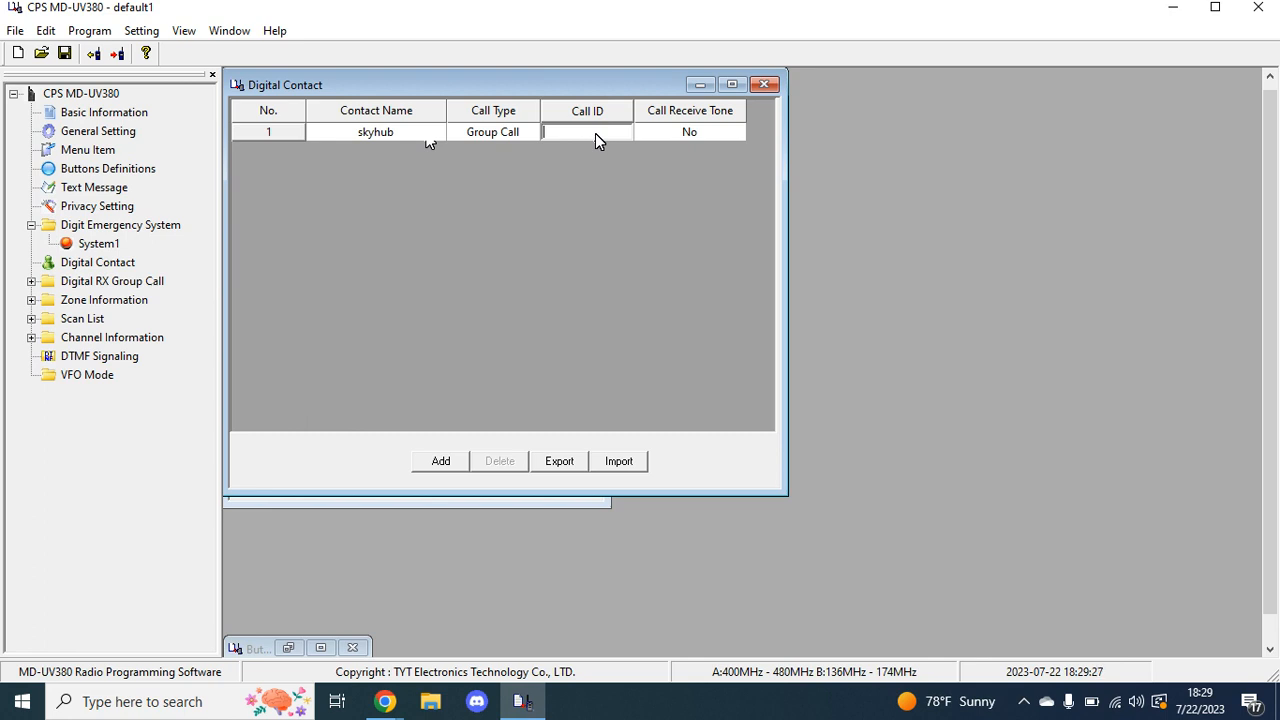
text(3)
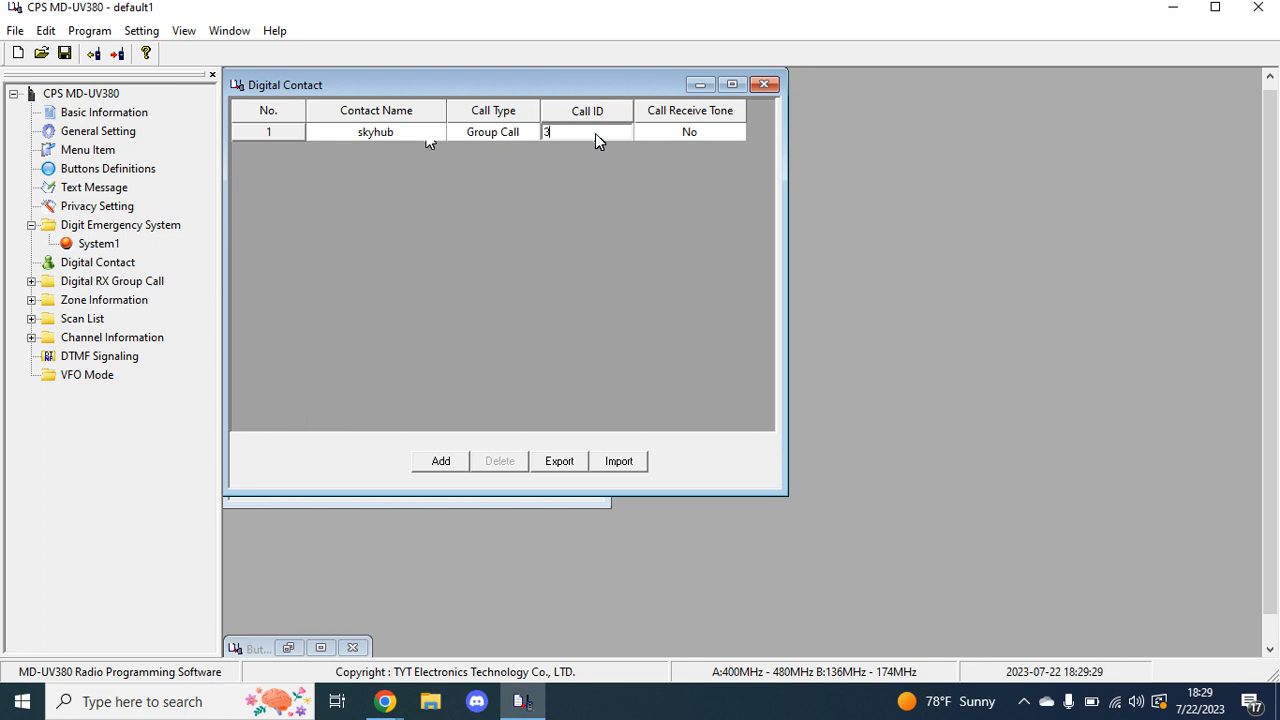
text(10847)
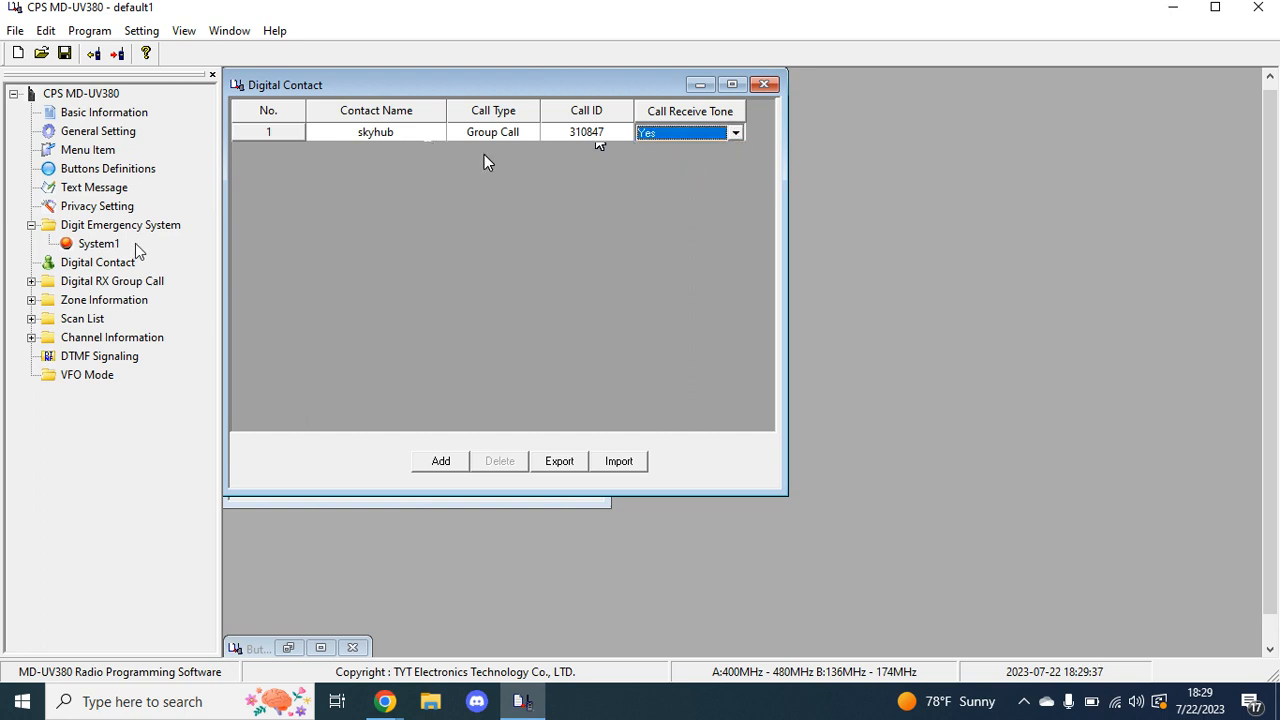
mouse_move(764, 106)
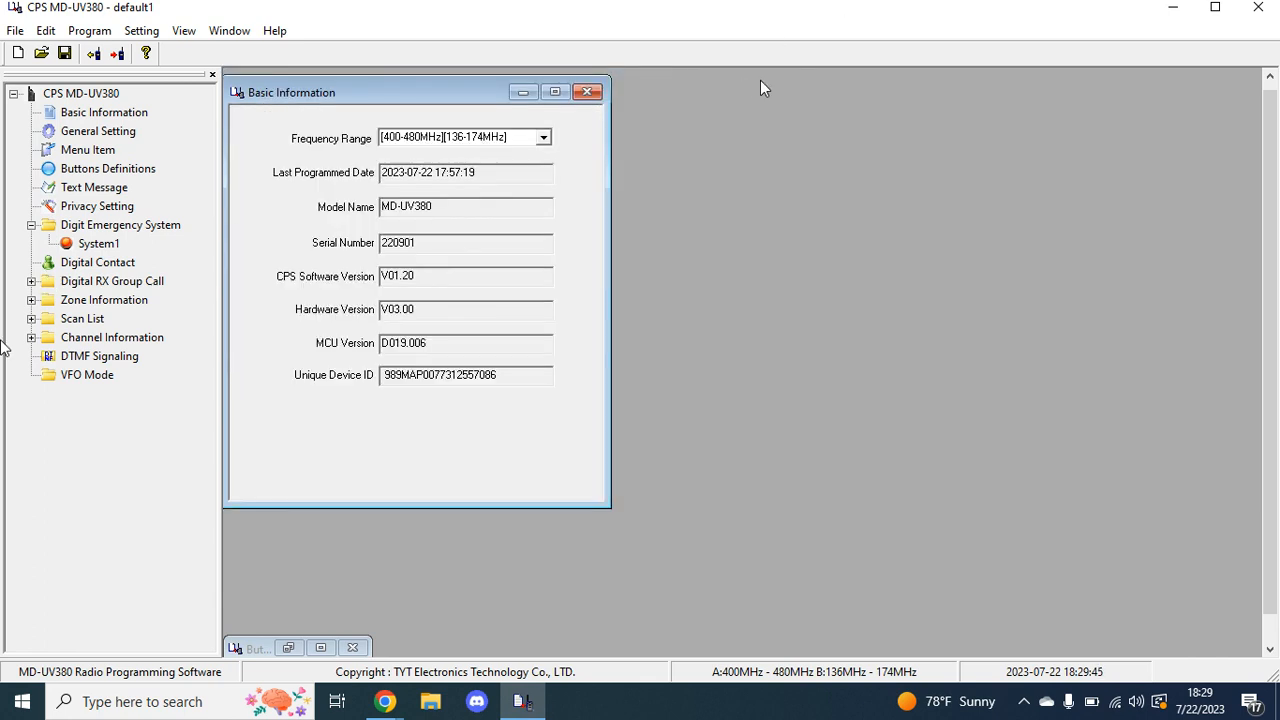
click(96, 262)
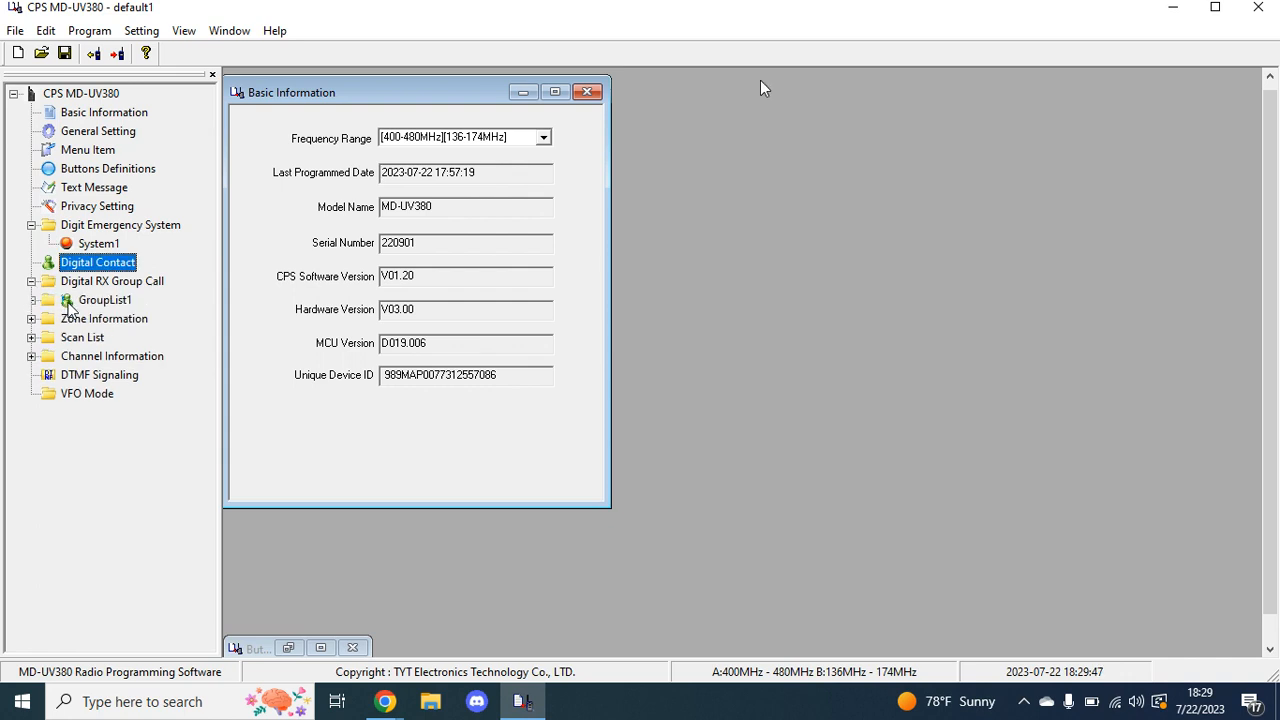
click(104, 300)
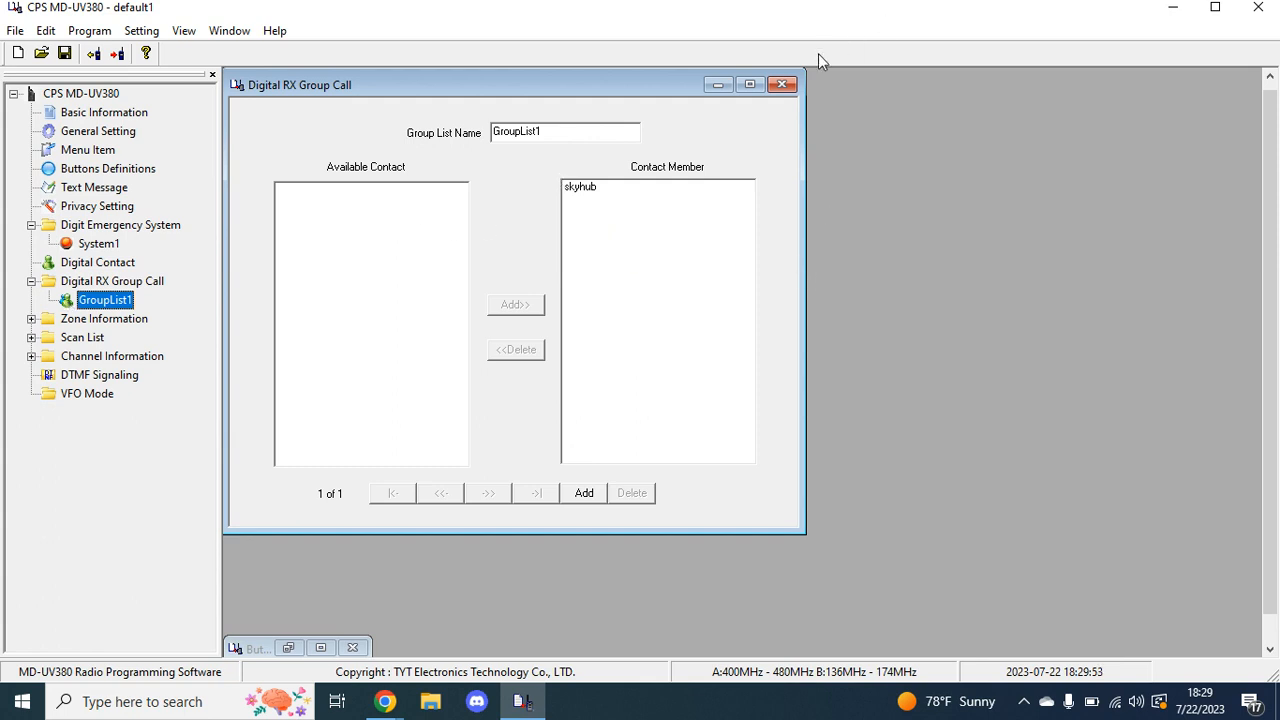
click(104, 112)
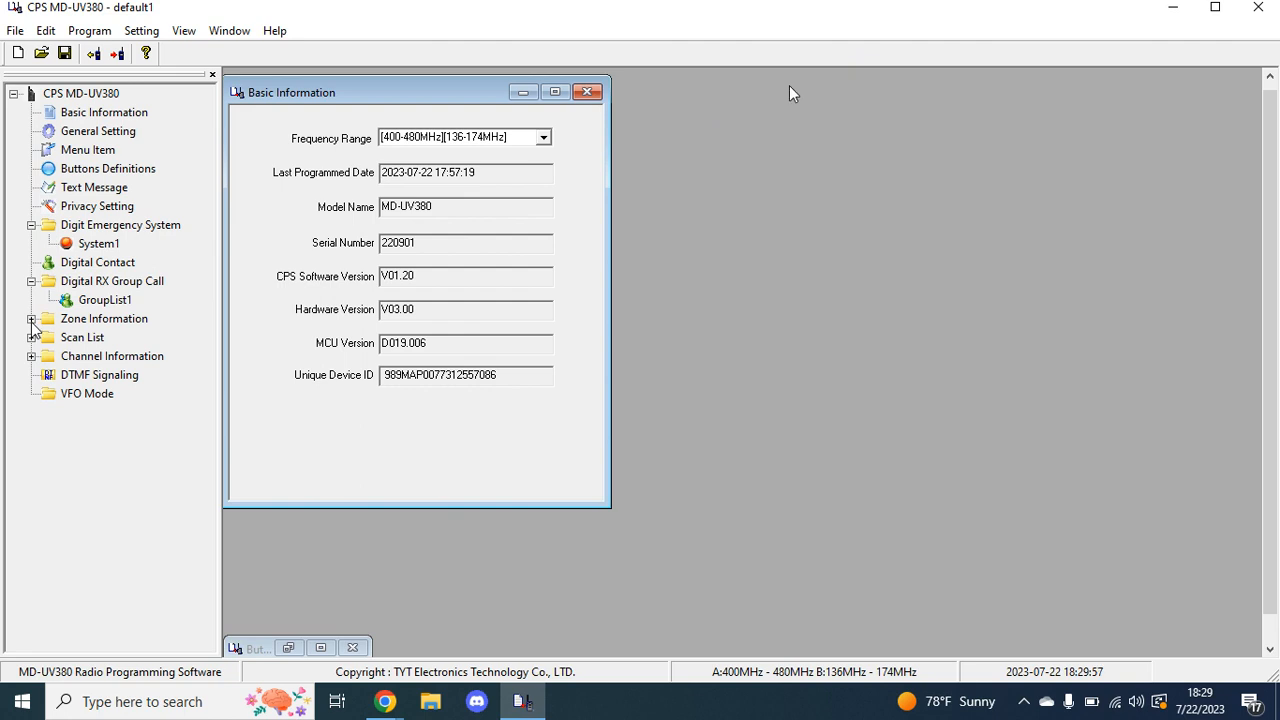
Rename Zone1 to 'home' with Channel1 as its member
click(32, 318)
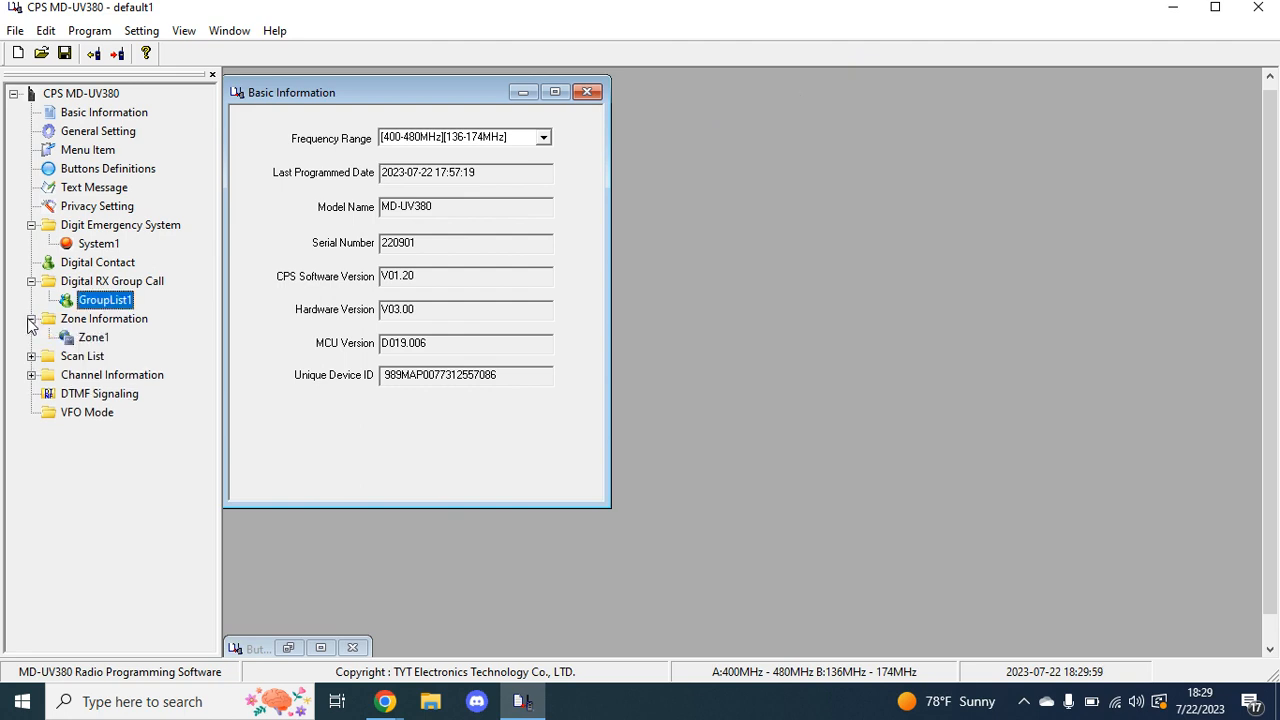
double_click(92, 336)
text(ho)
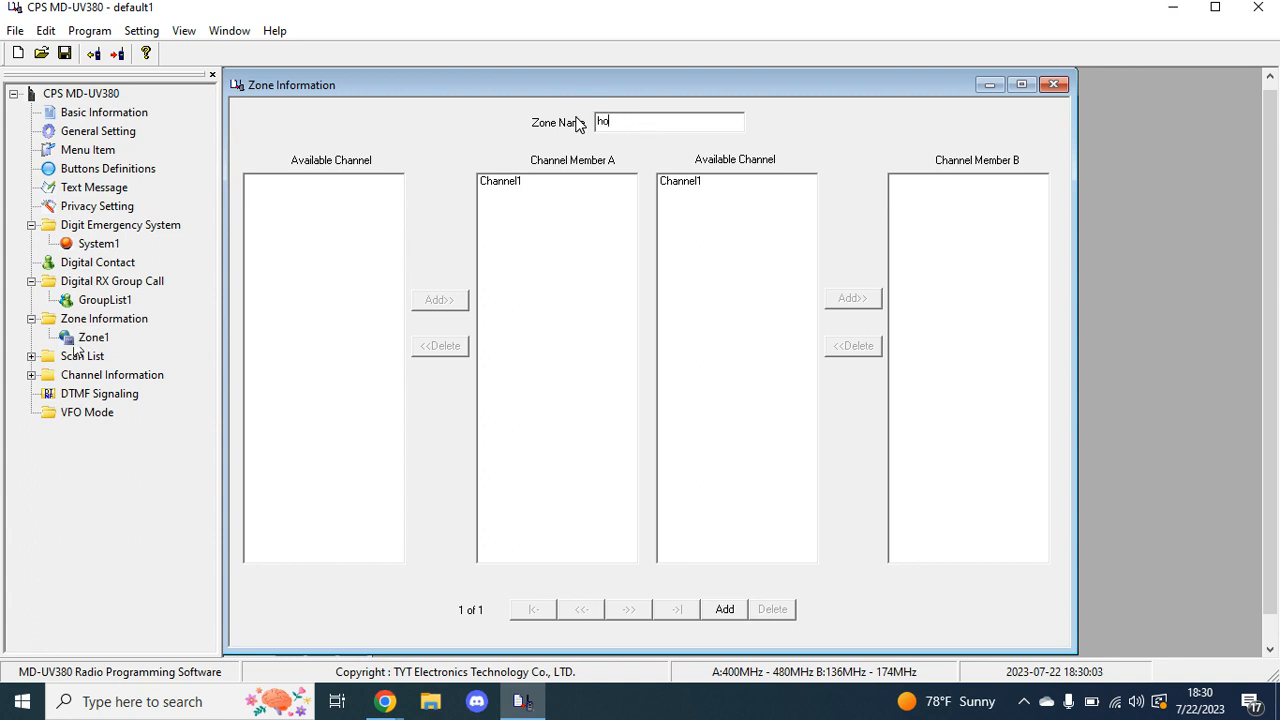
text(me)
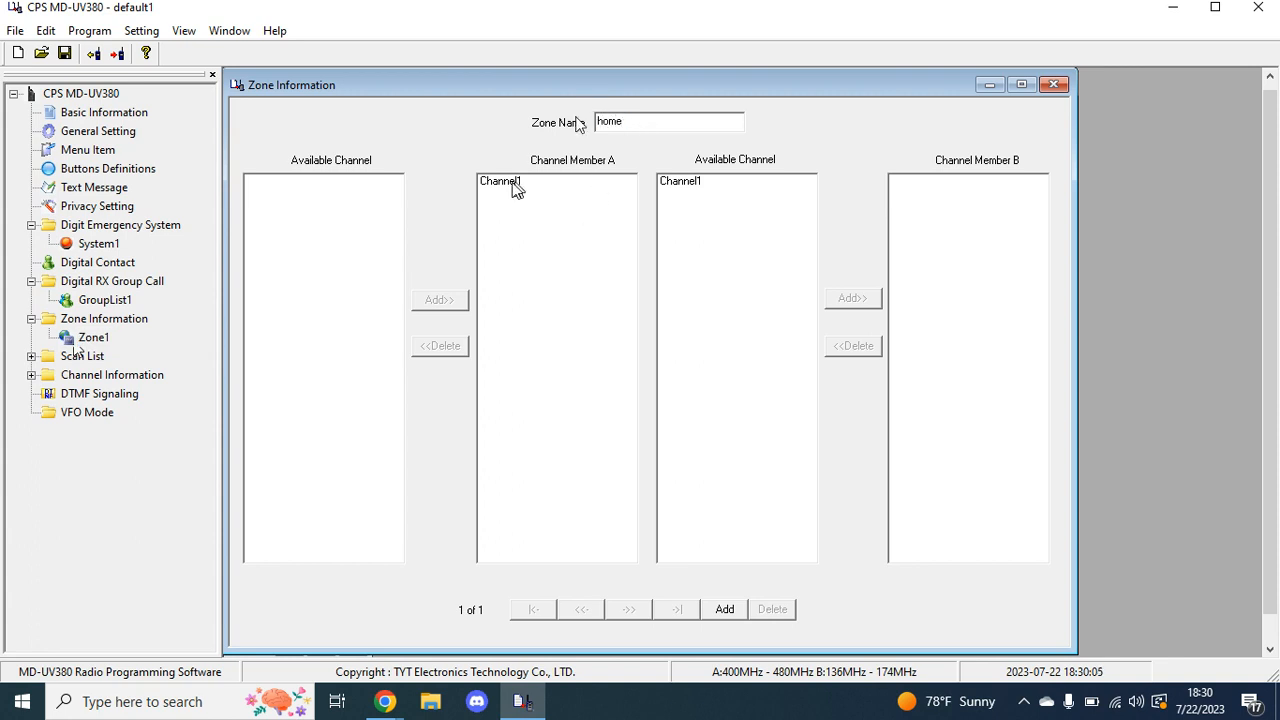
mouse_move(716, 204)
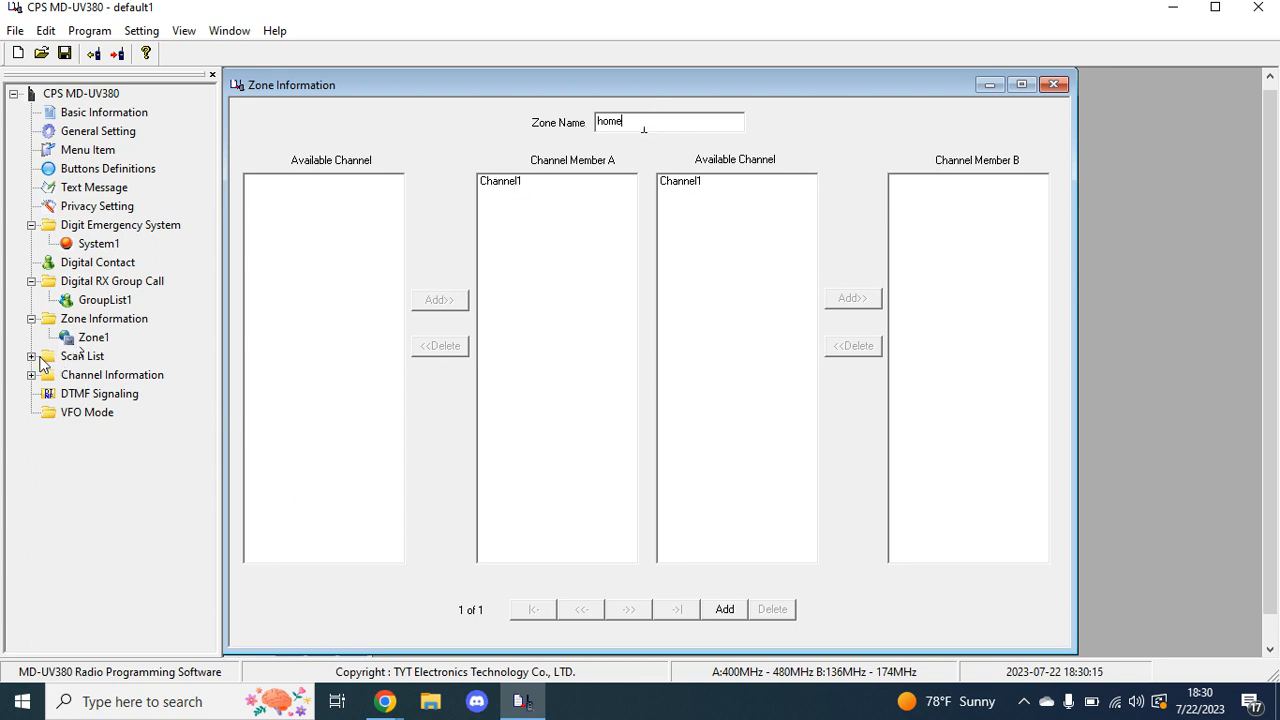
click(98, 374)
text(home)
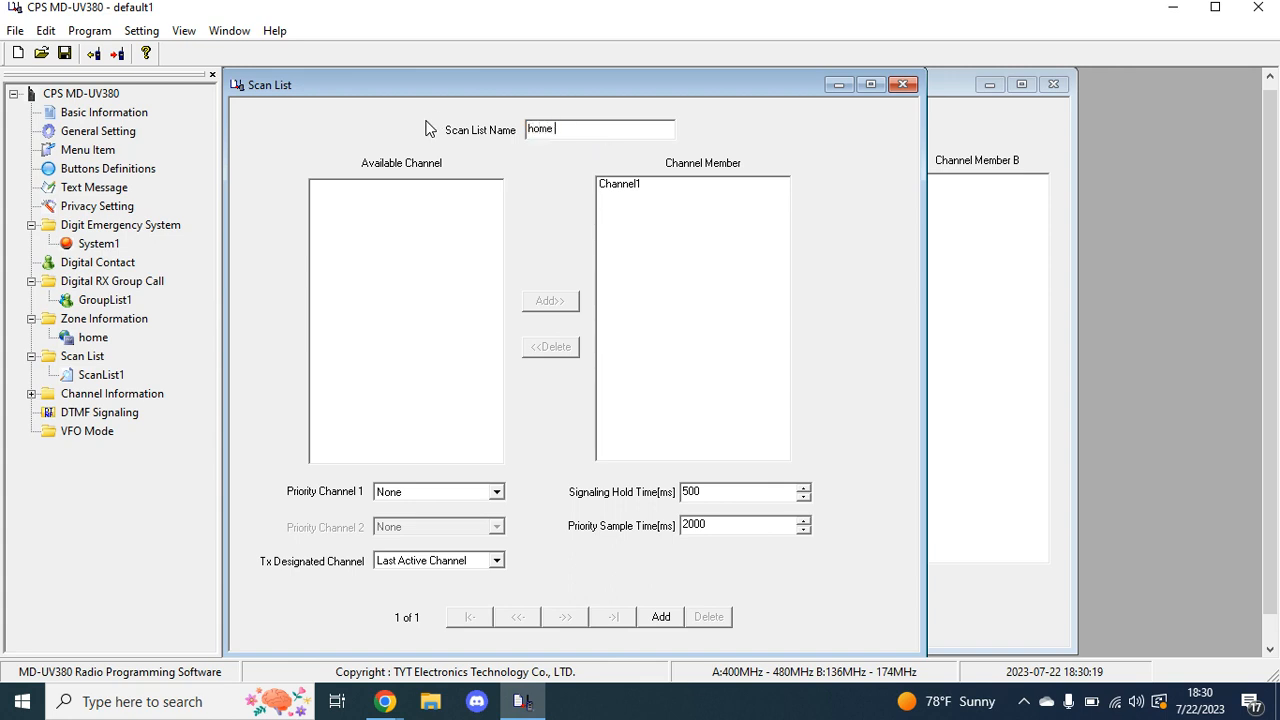
Name ScanList1 'home scan'
text(scan)
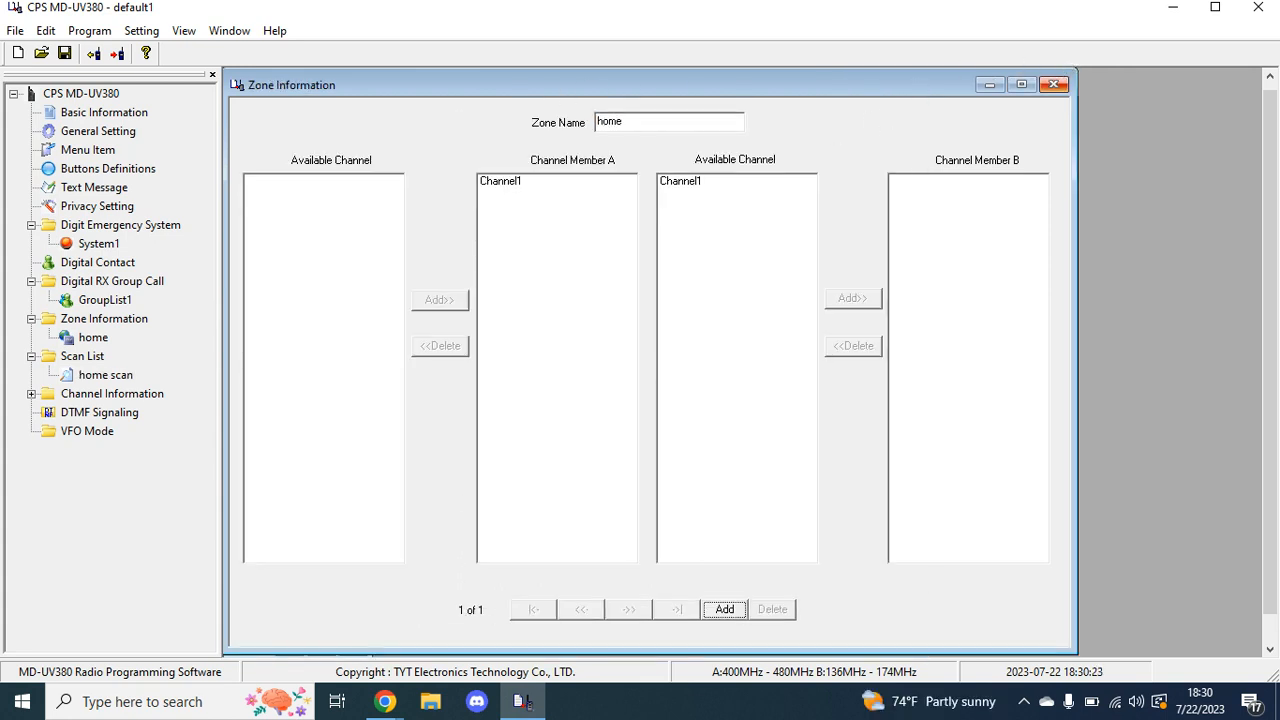
click(104, 112)
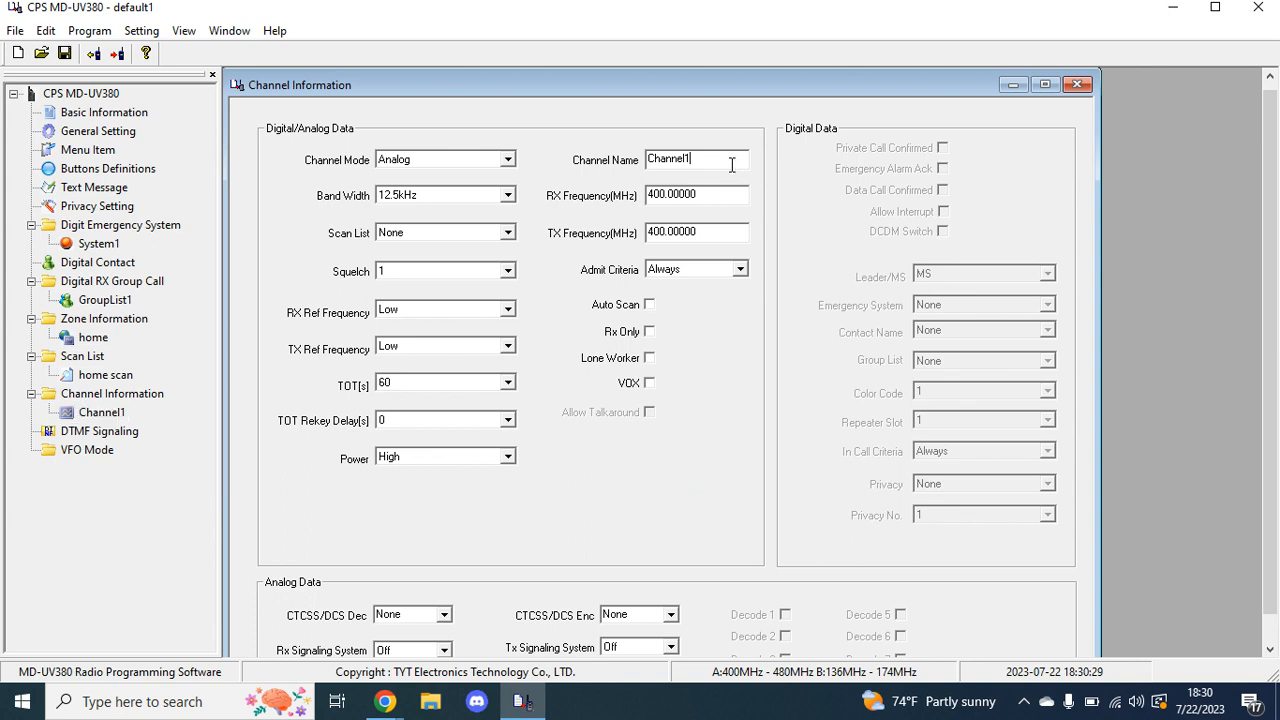
Name the channel 2m call on 146.52 MHz, keeping 12.5kHz bandwidth and using the home scan list
triple_click(696, 160)
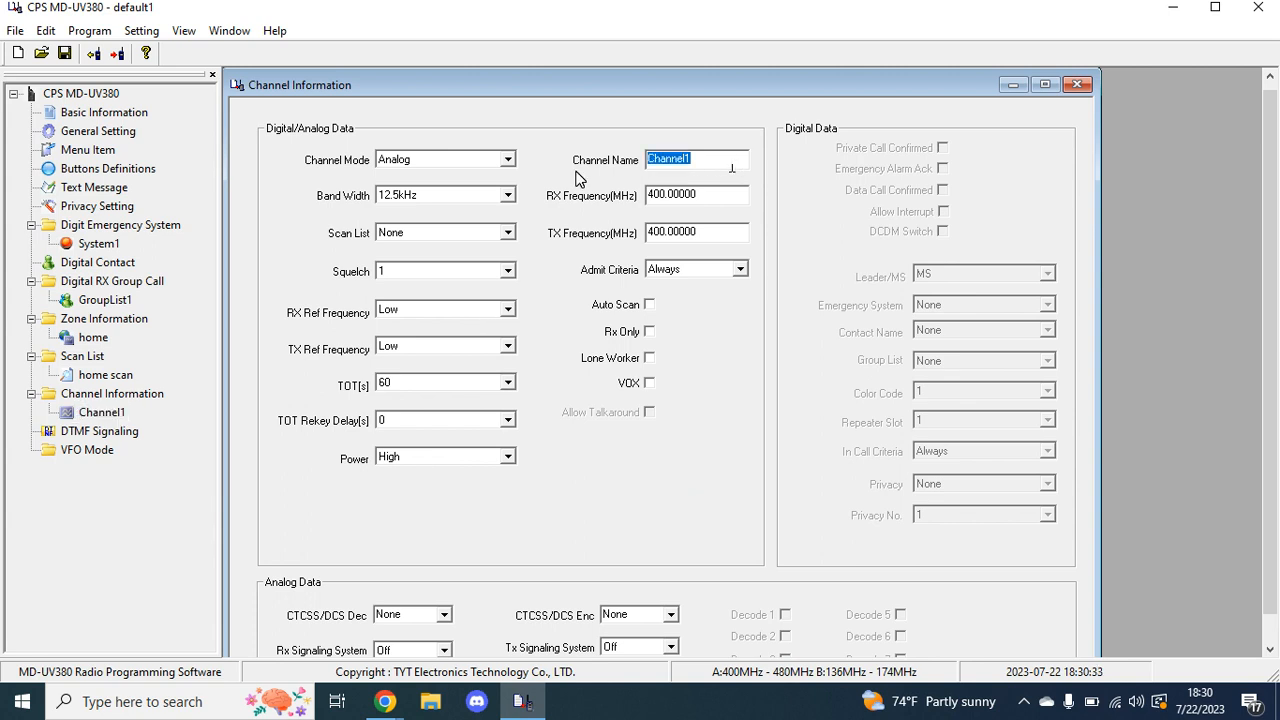
text(2m call)
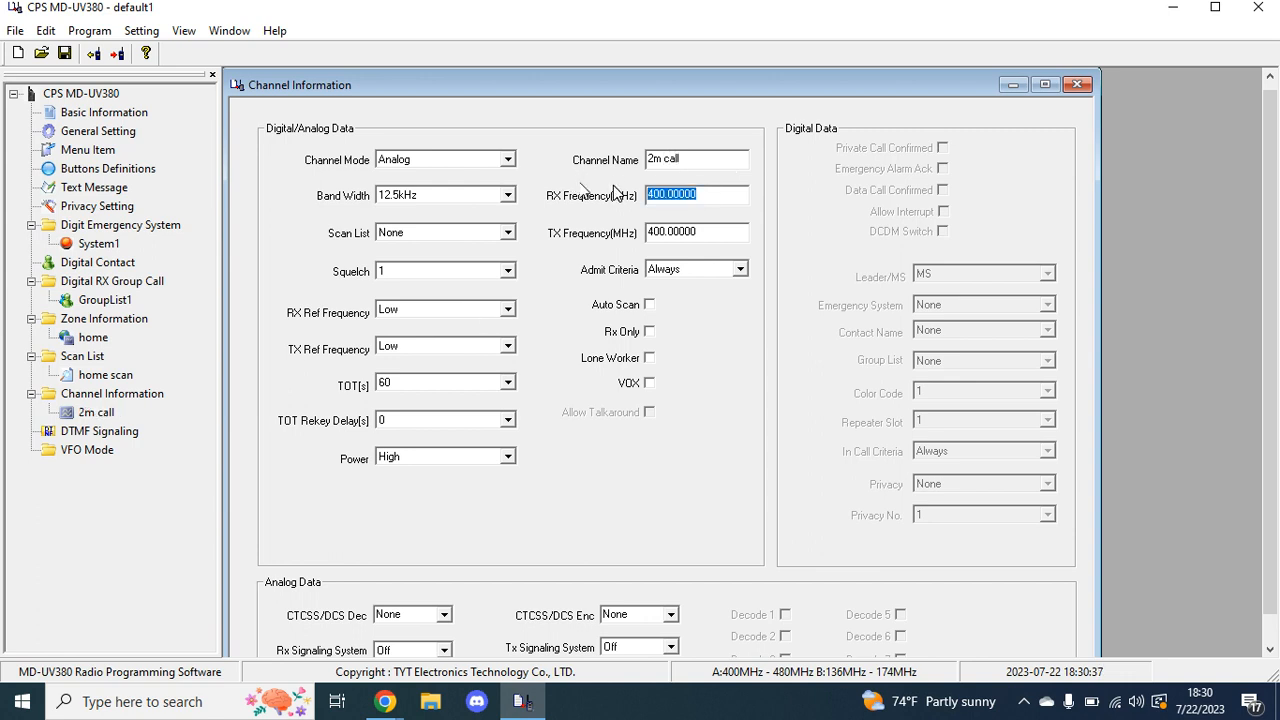
text(146.52)
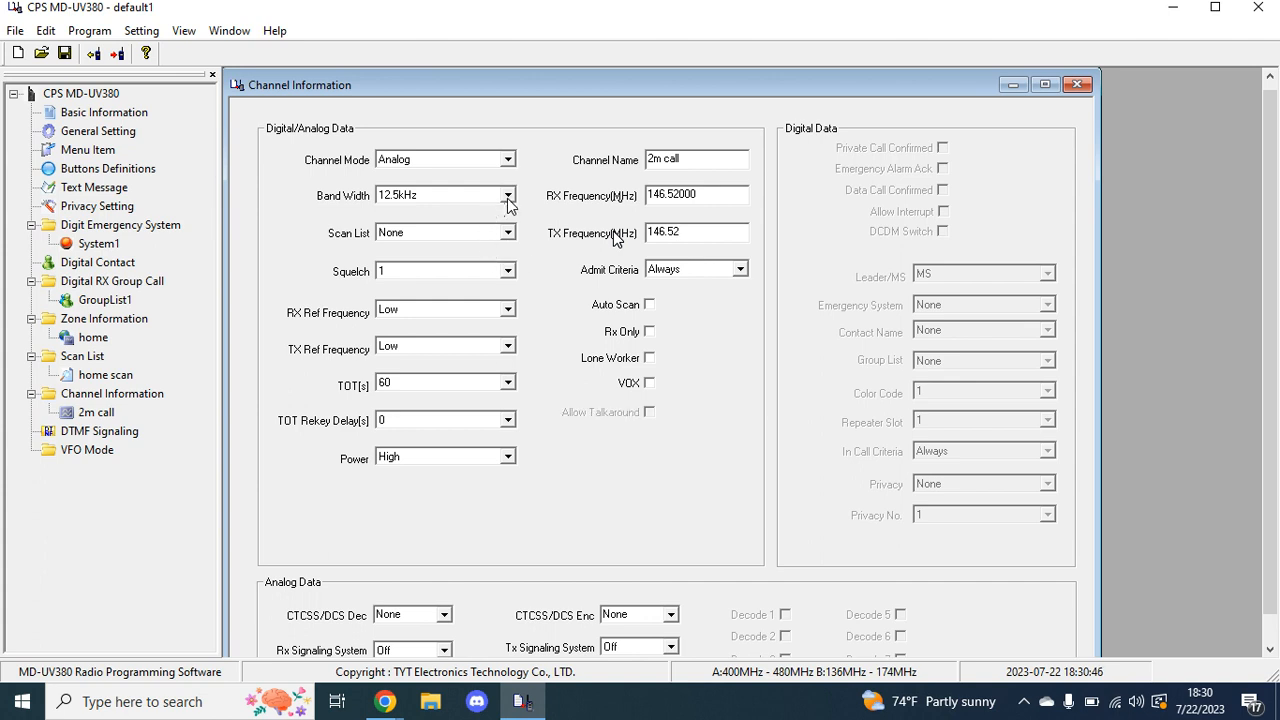
click(508, 196)
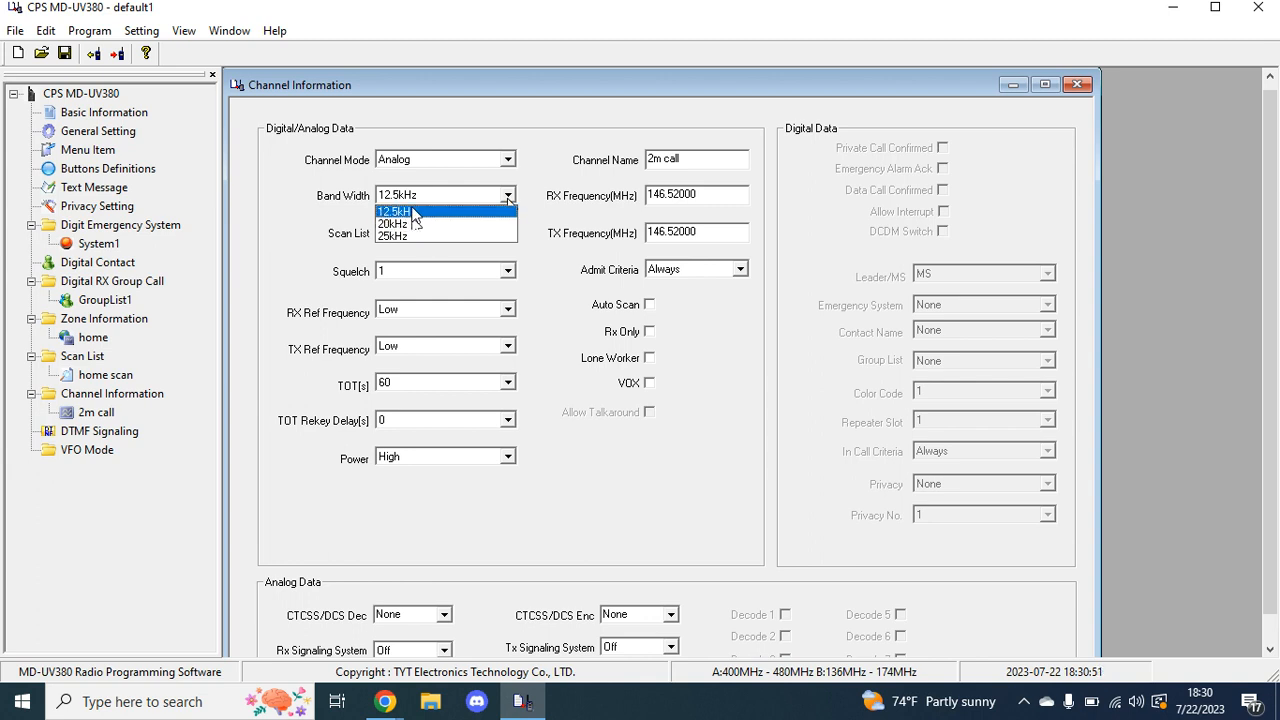
mouse_move(420, 214)
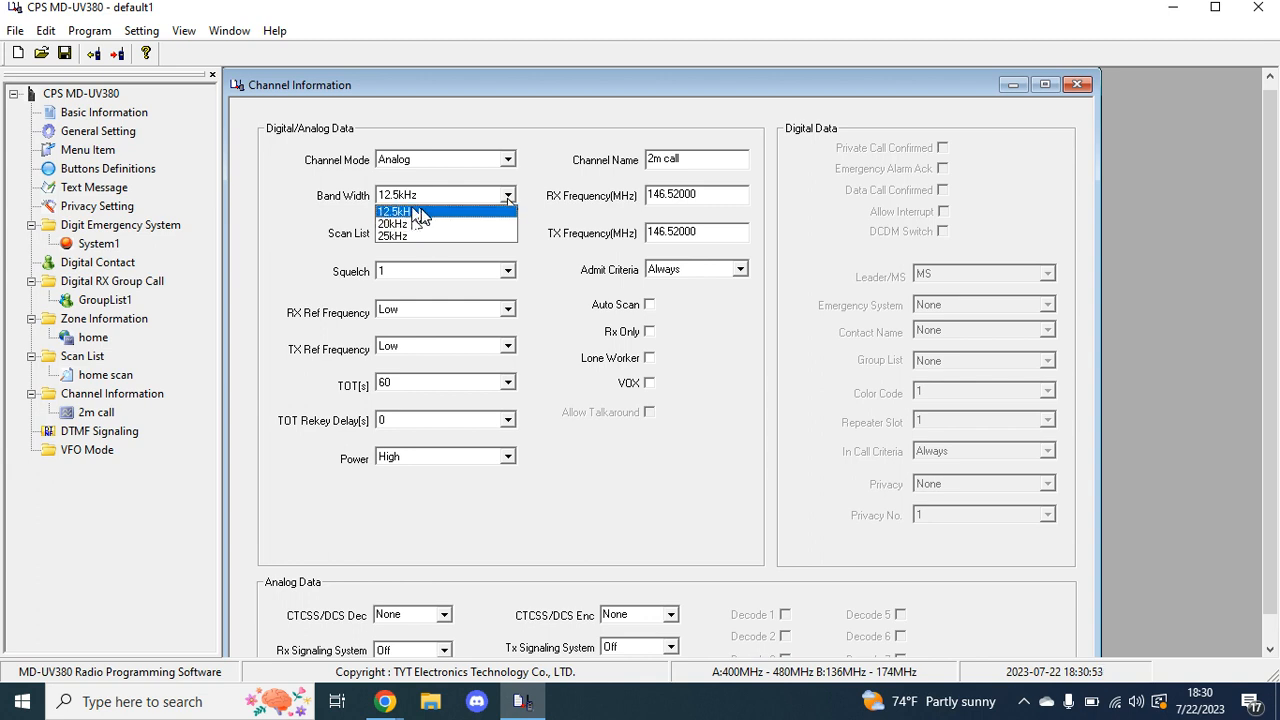
mouse_move(420, 216)
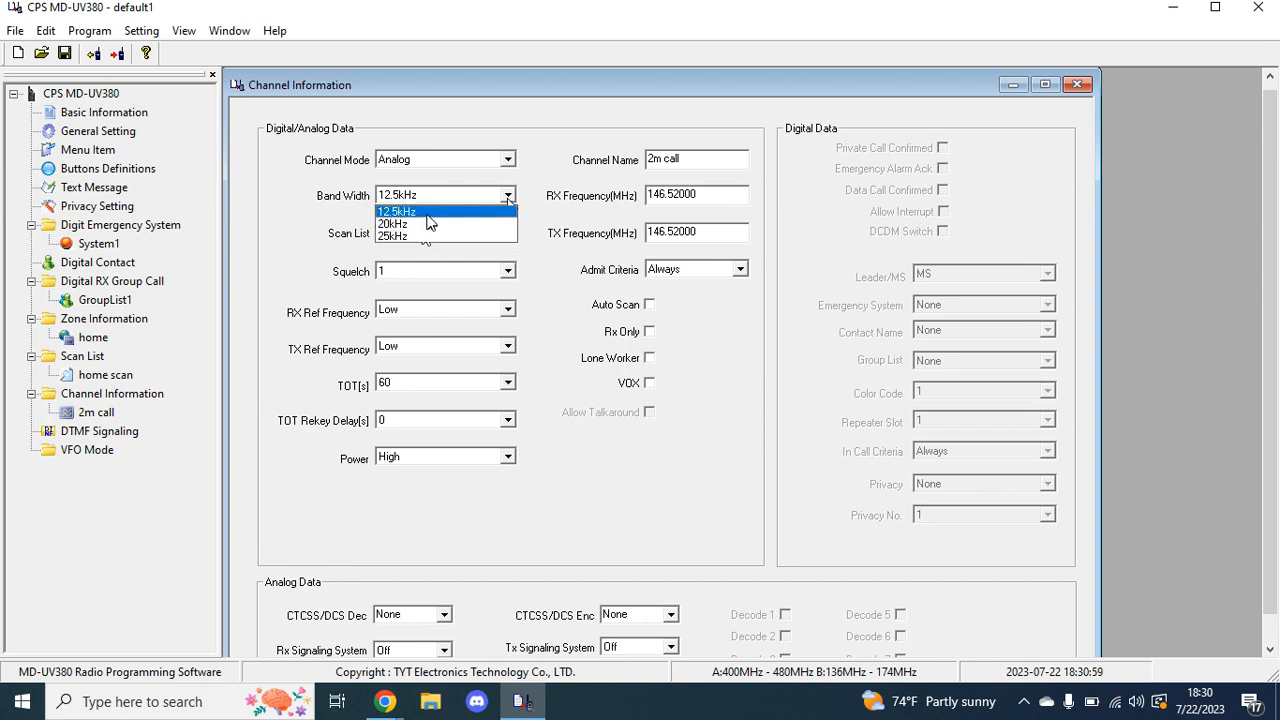
click(396, 212)
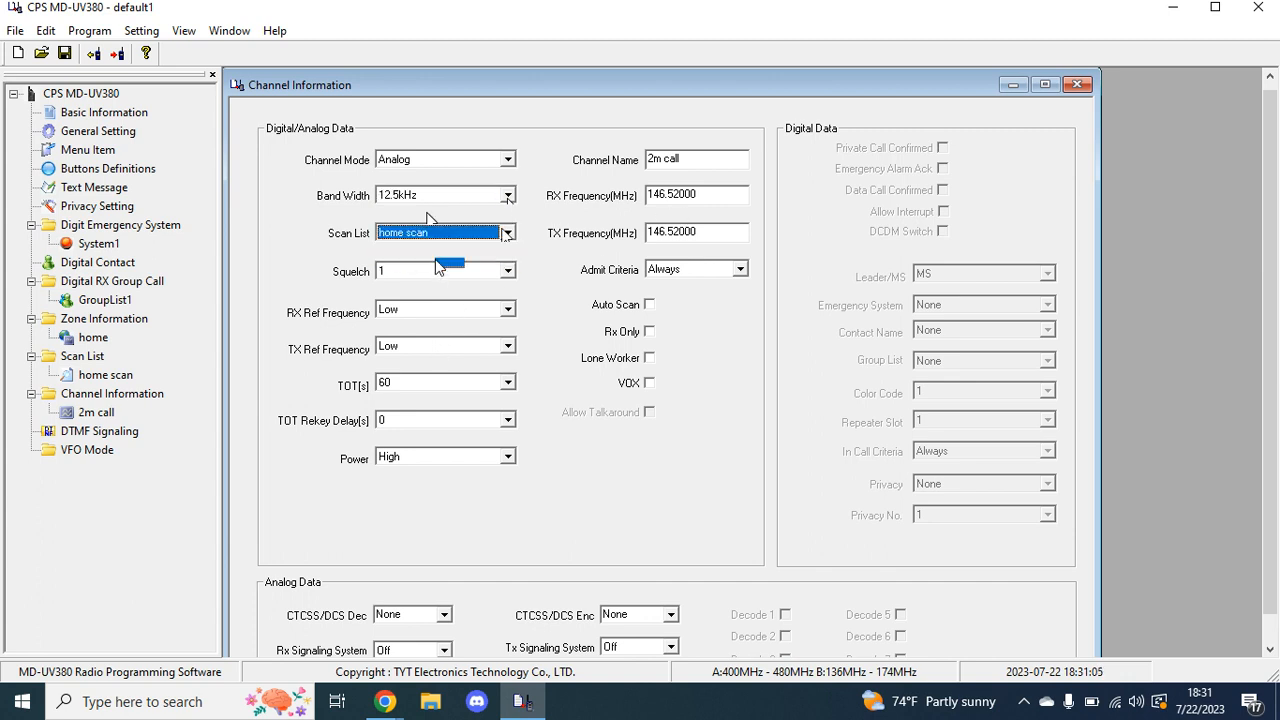
click(508, 272)
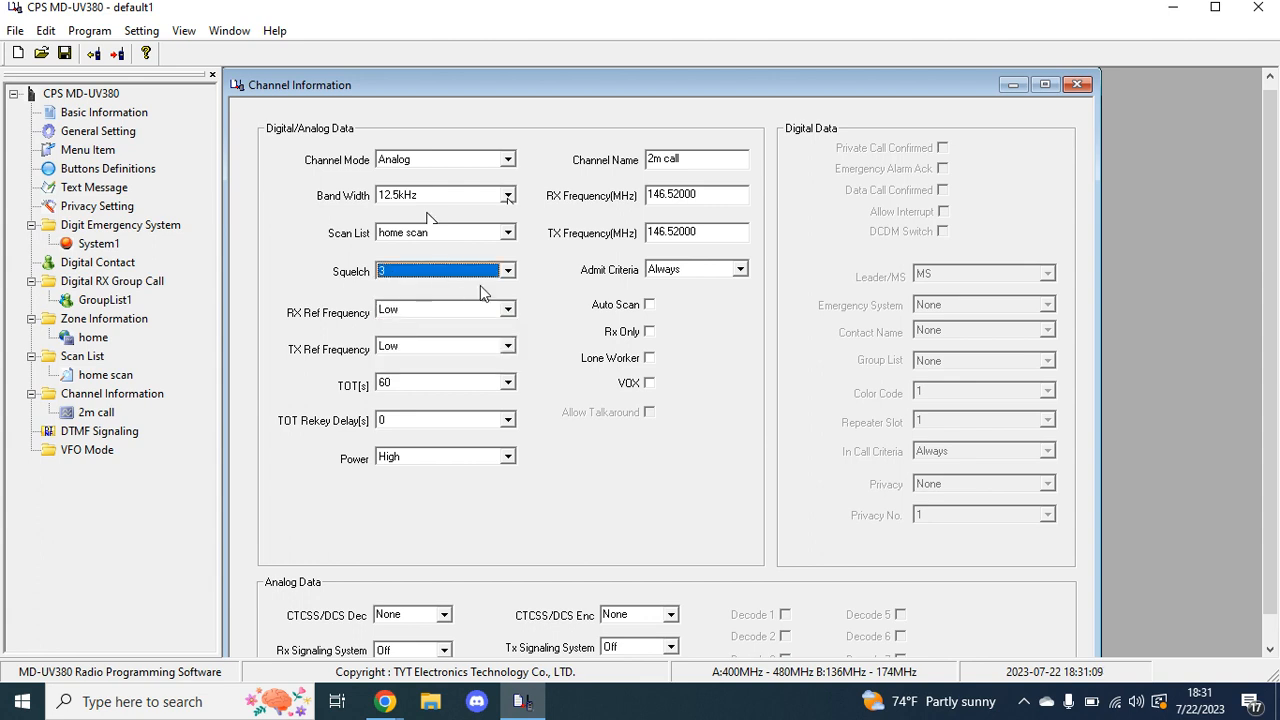
mouse_move(676, 388)
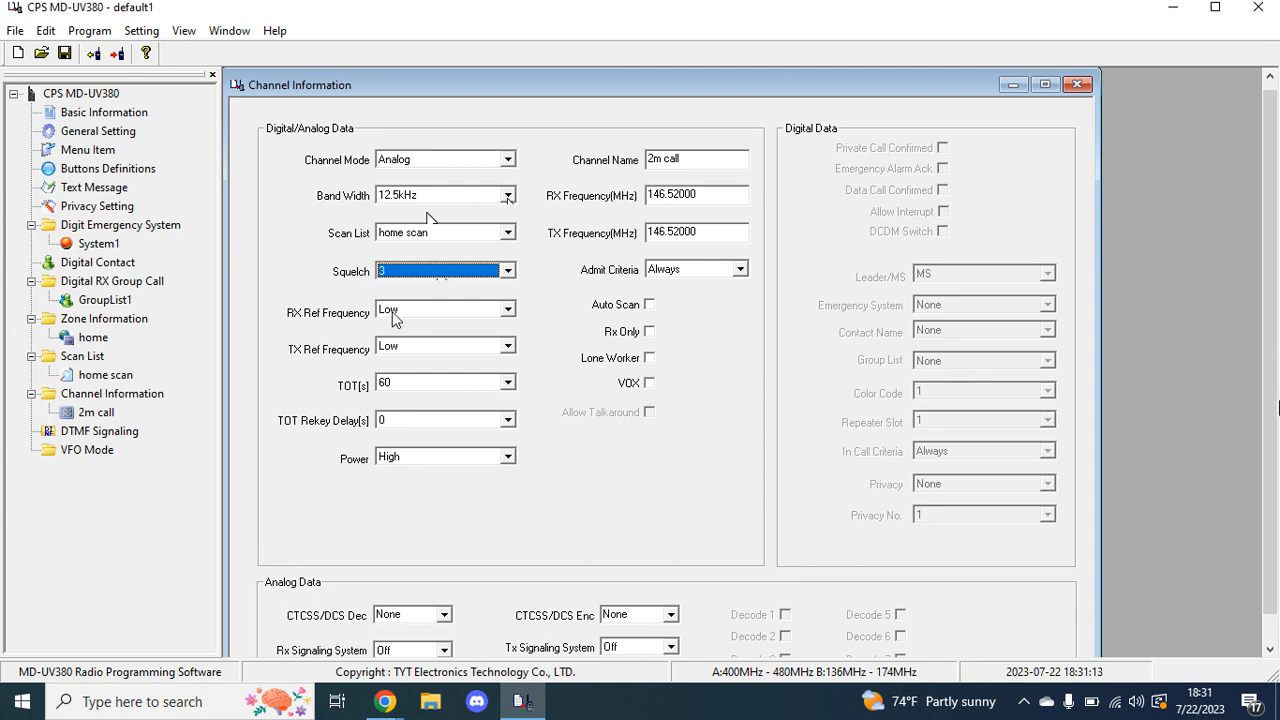
Review transmit power, leave auto scan and receive-only off, and add a second channel
scroll(down, 3)
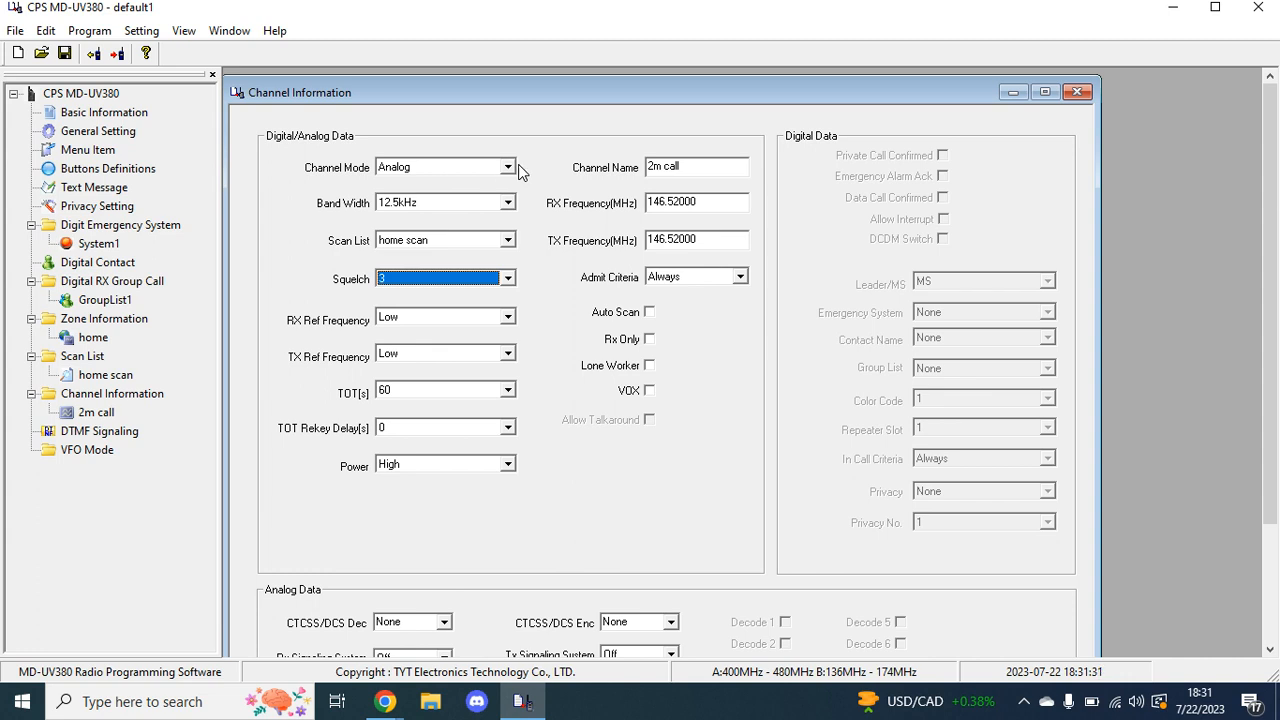
mouse_move(490, 480)
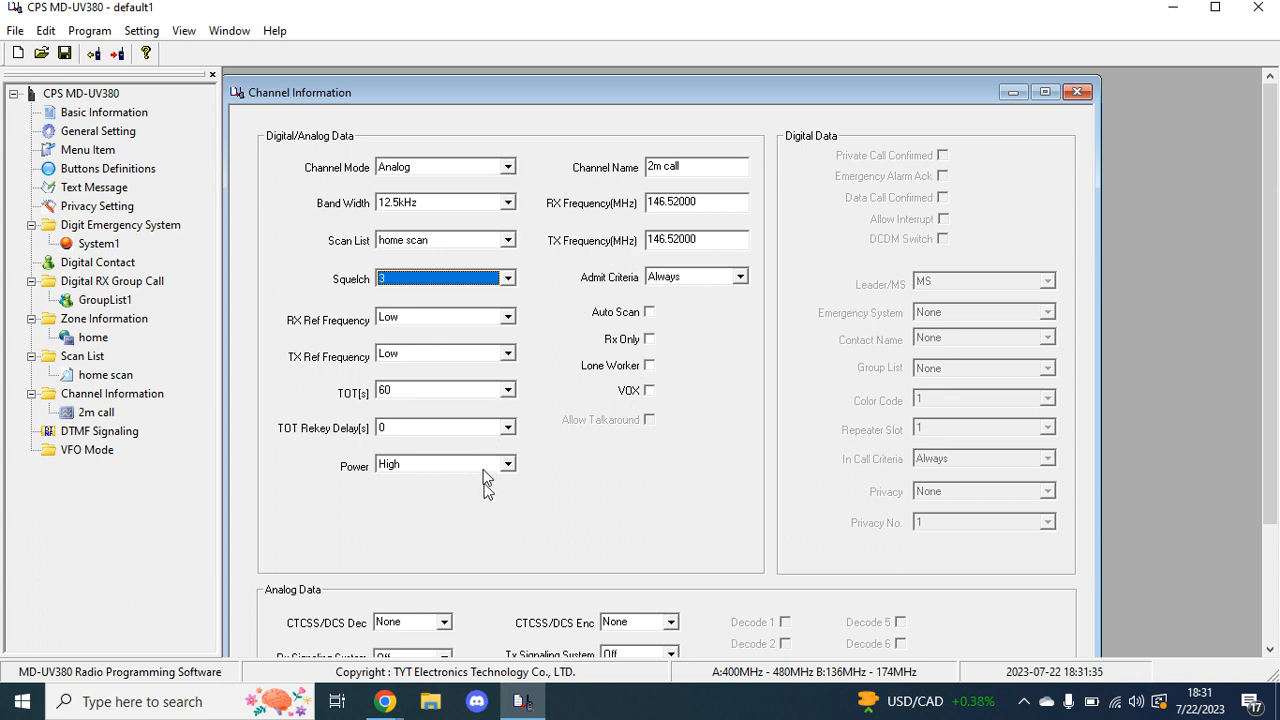
mouse_move(520, 172)
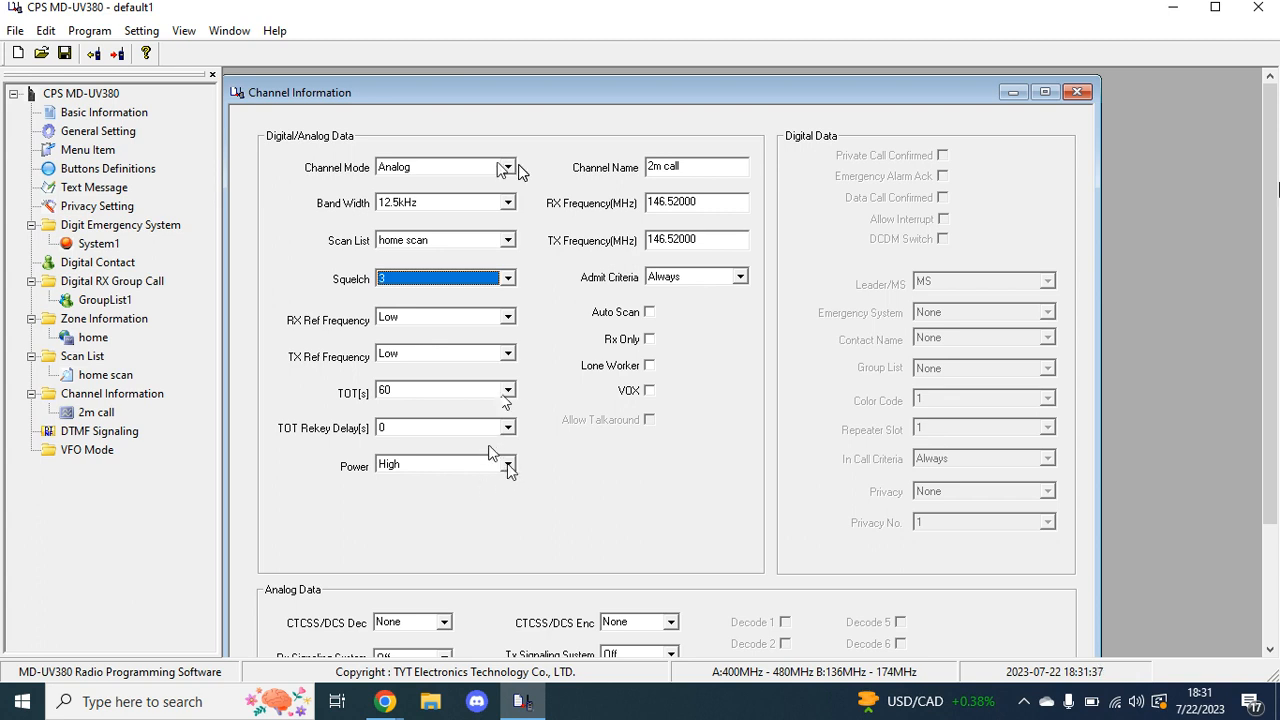
click(440, 464)
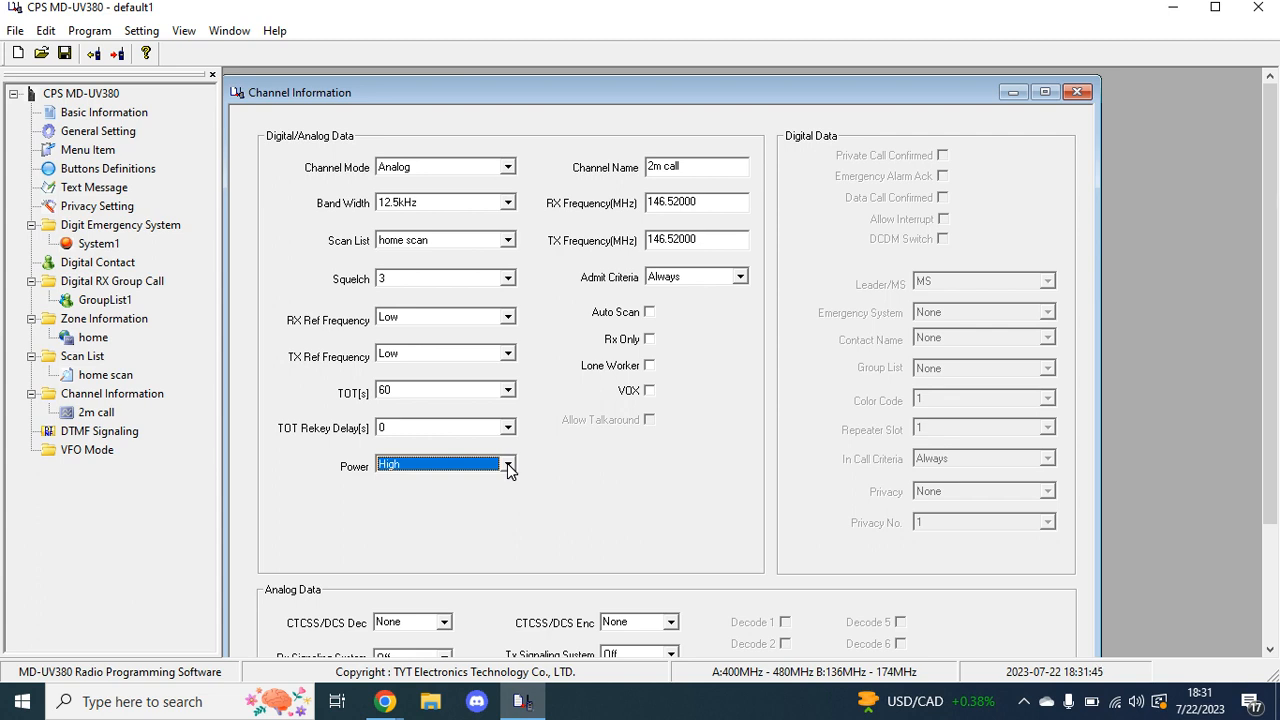
mouse_move(520, 172)
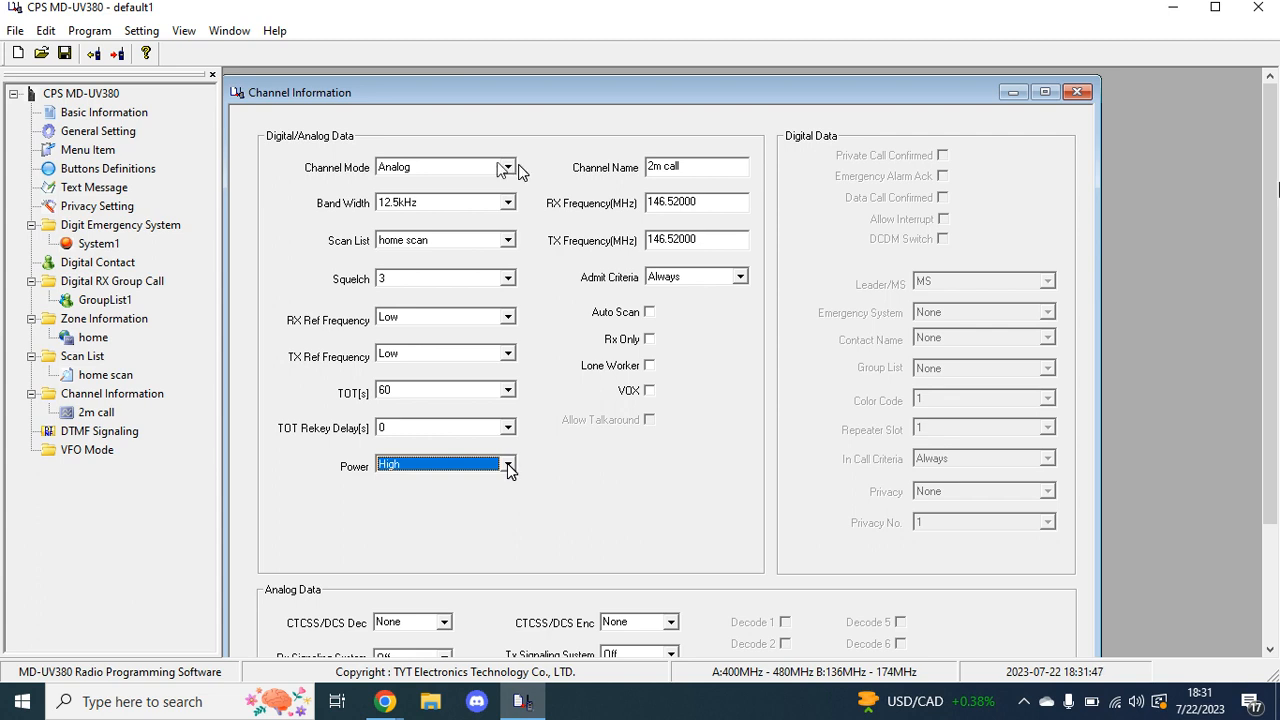
mouse_move(648, 318)
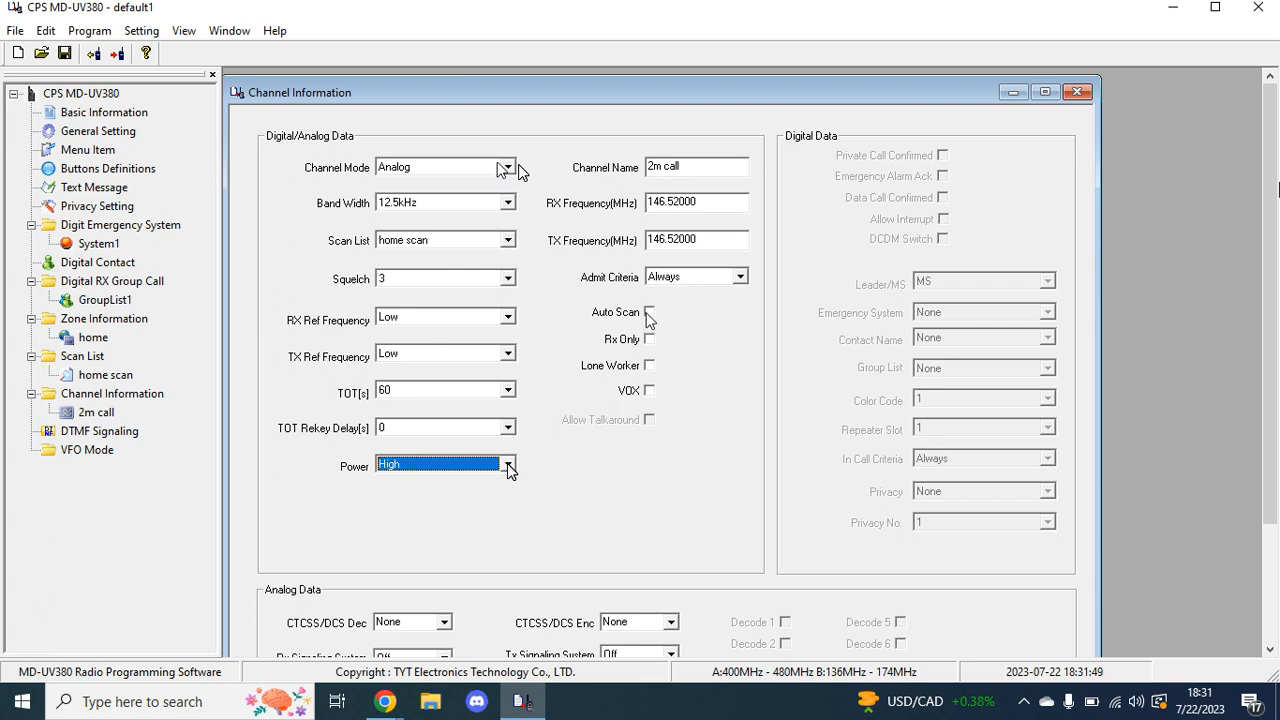
click(648, 312)
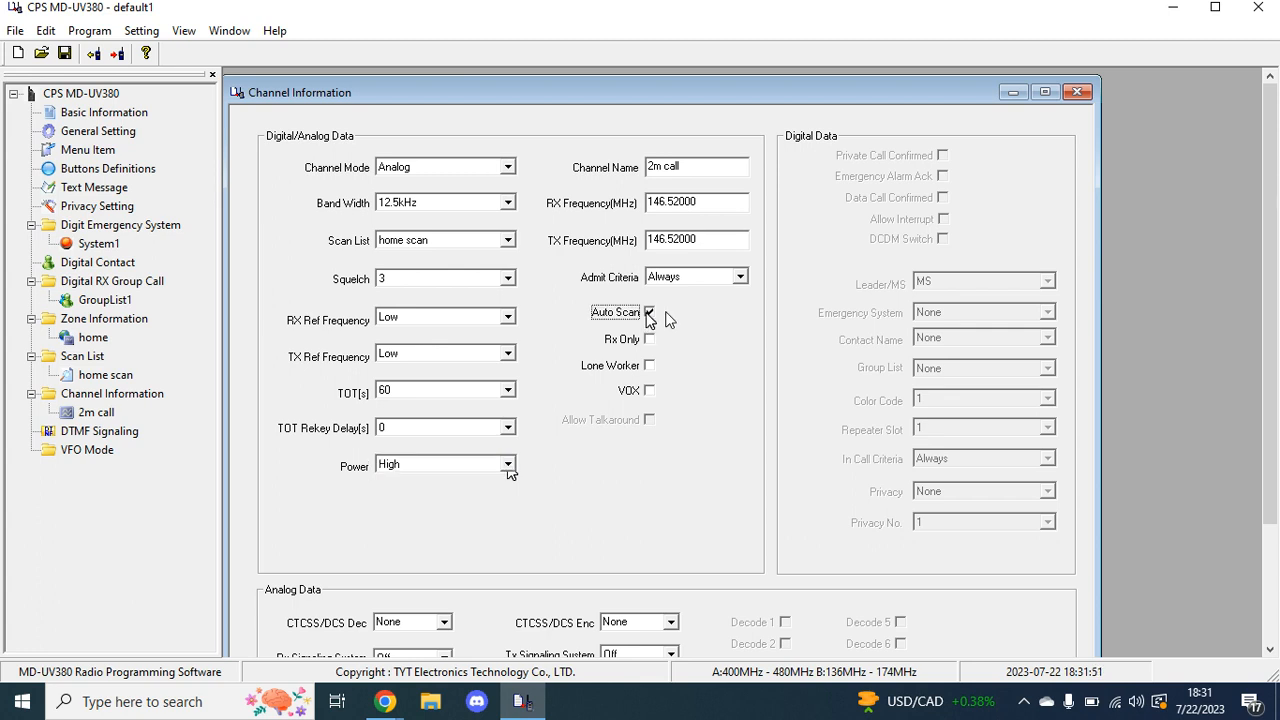
click(650, 340)
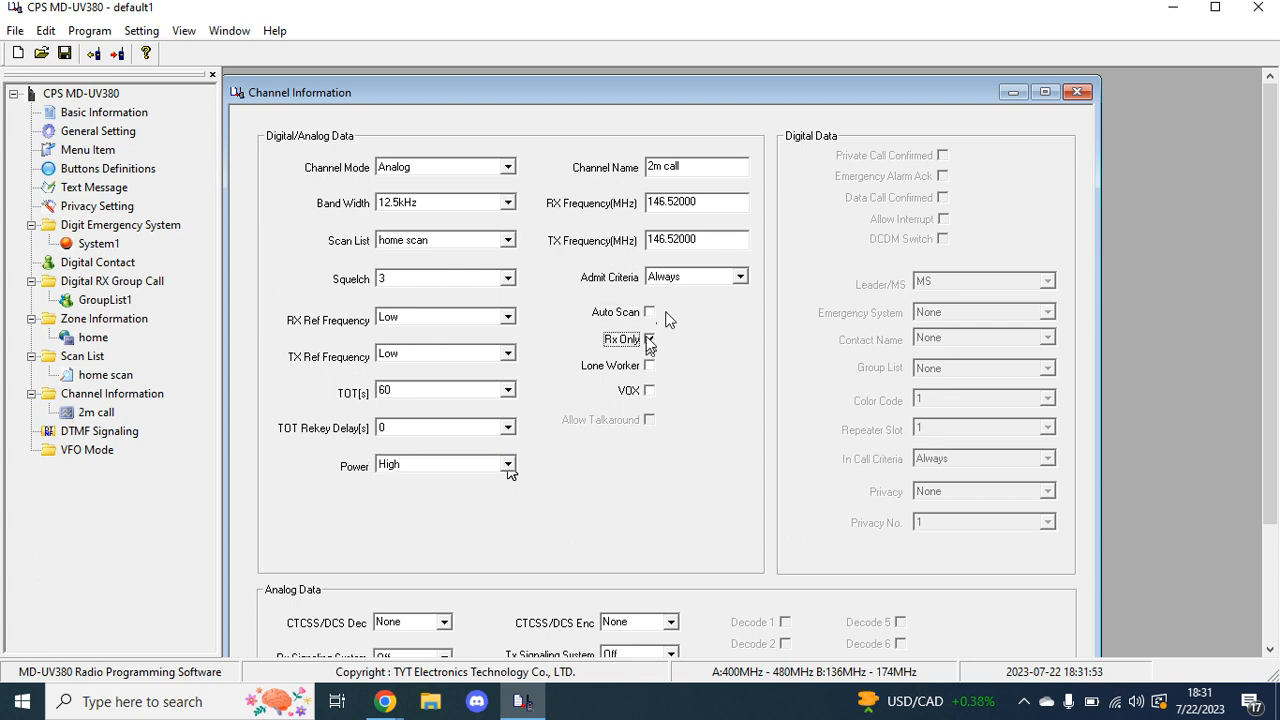
click(648, 340)
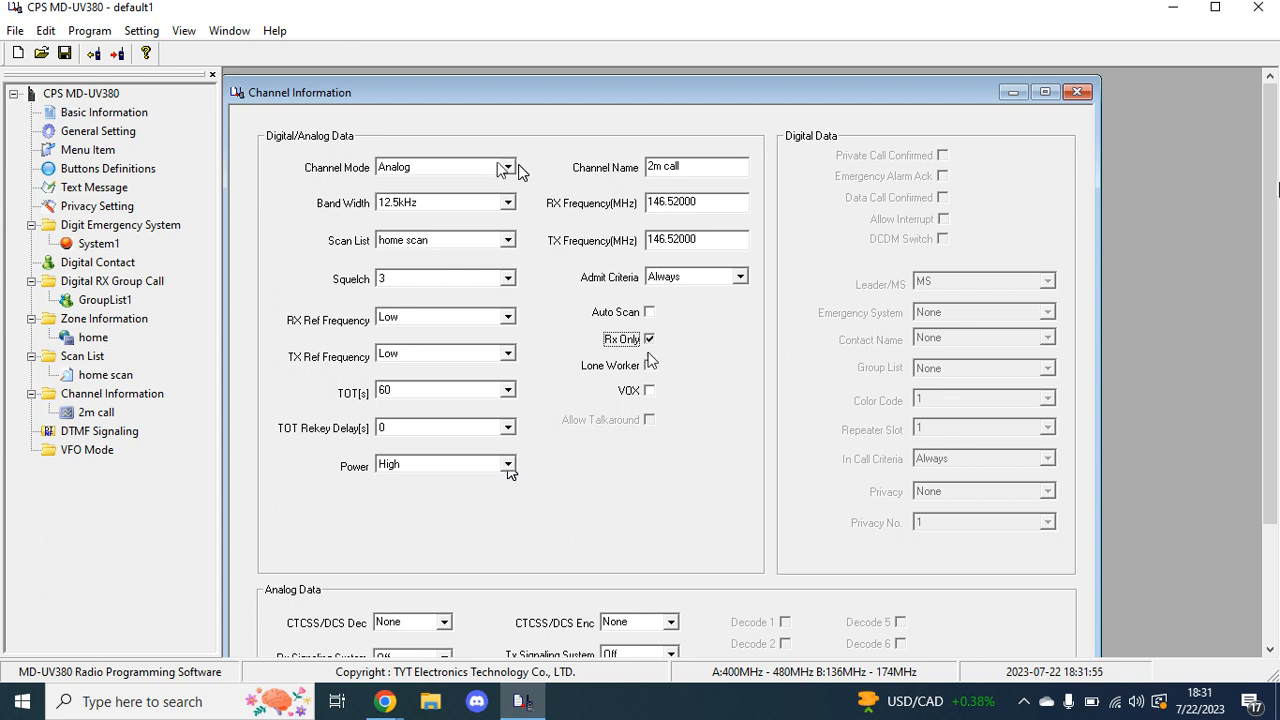
click(650, 340)
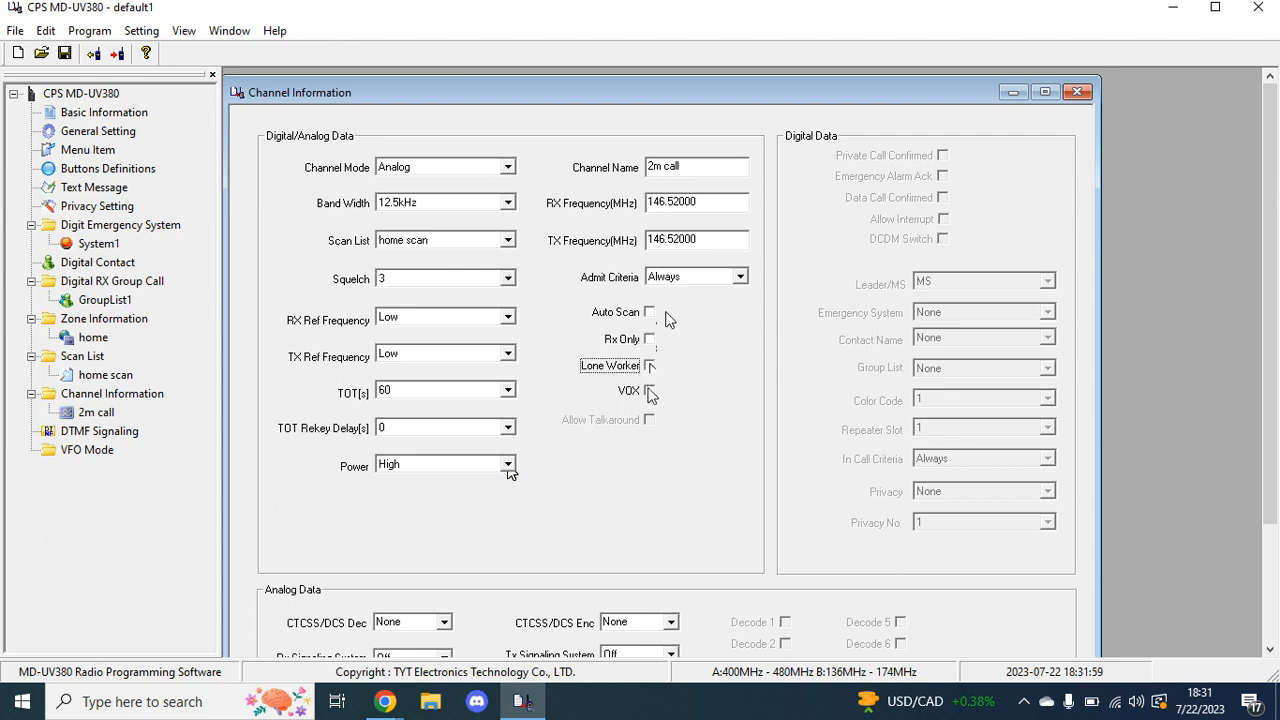
click(648, 390)
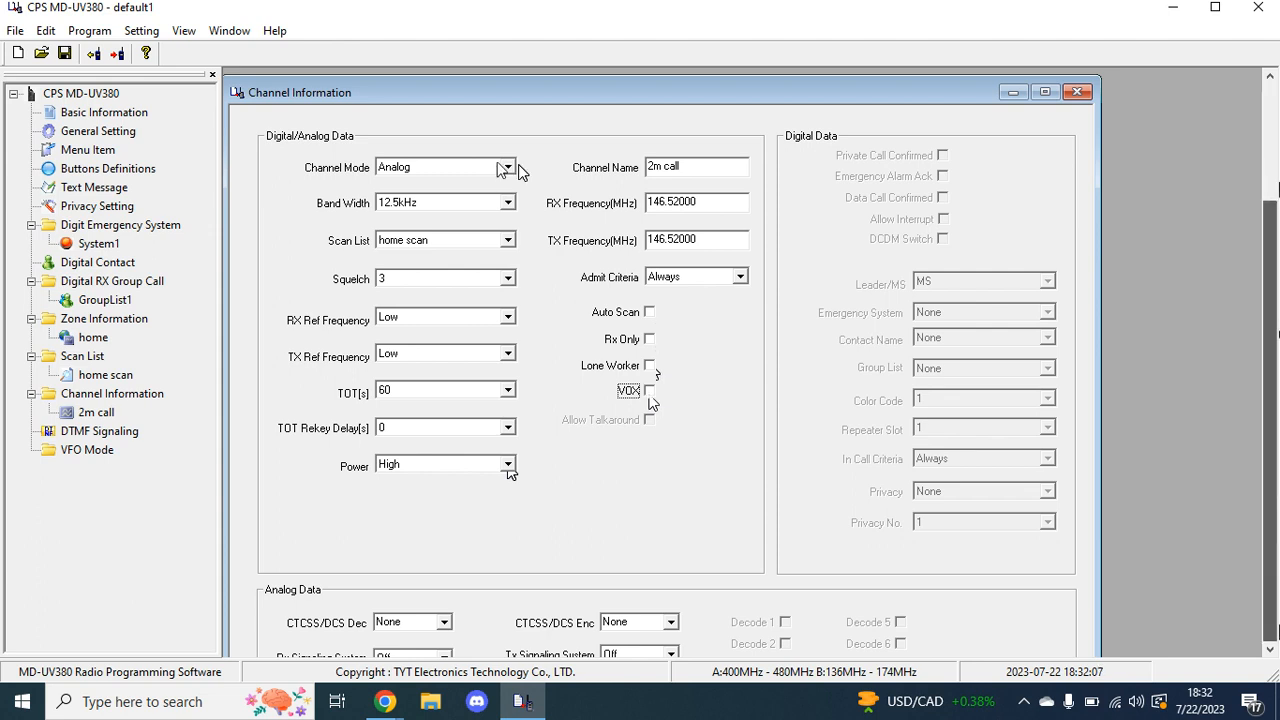
click(712, 616)
text(70c)
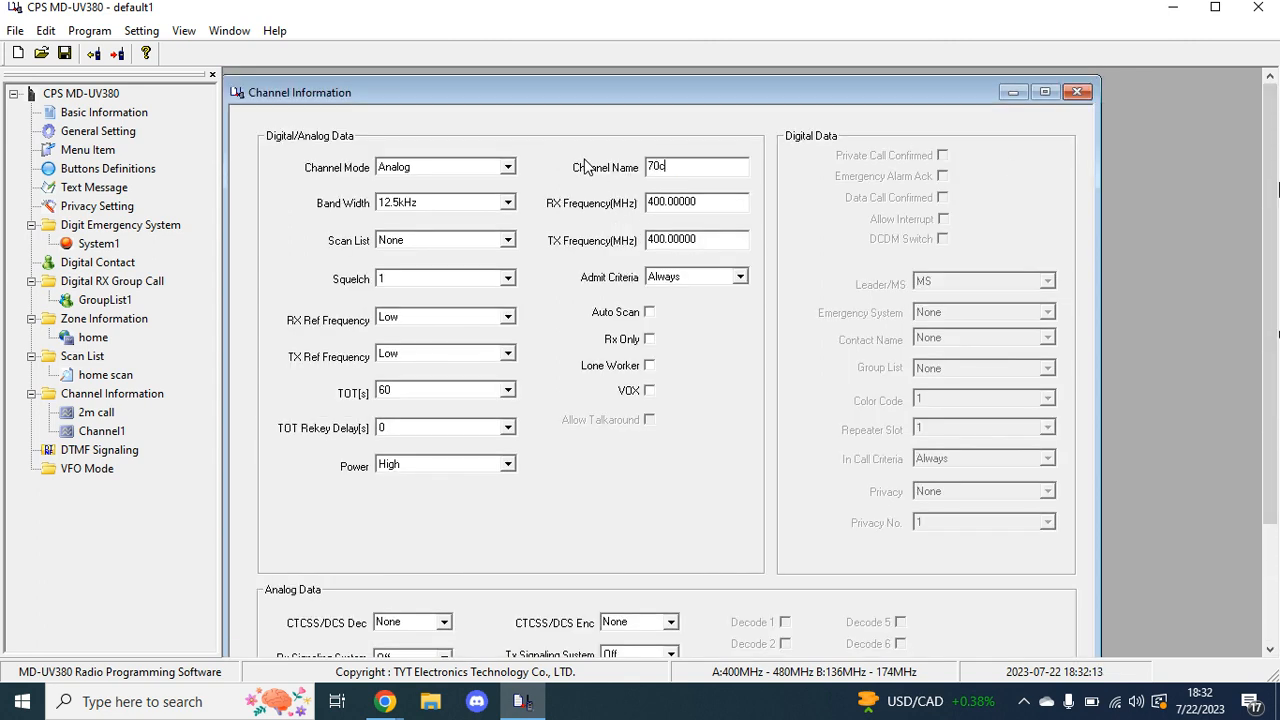
Name the channel 70cm call with 446.000 MHz receive and transmit, then add another channel
text(m call)
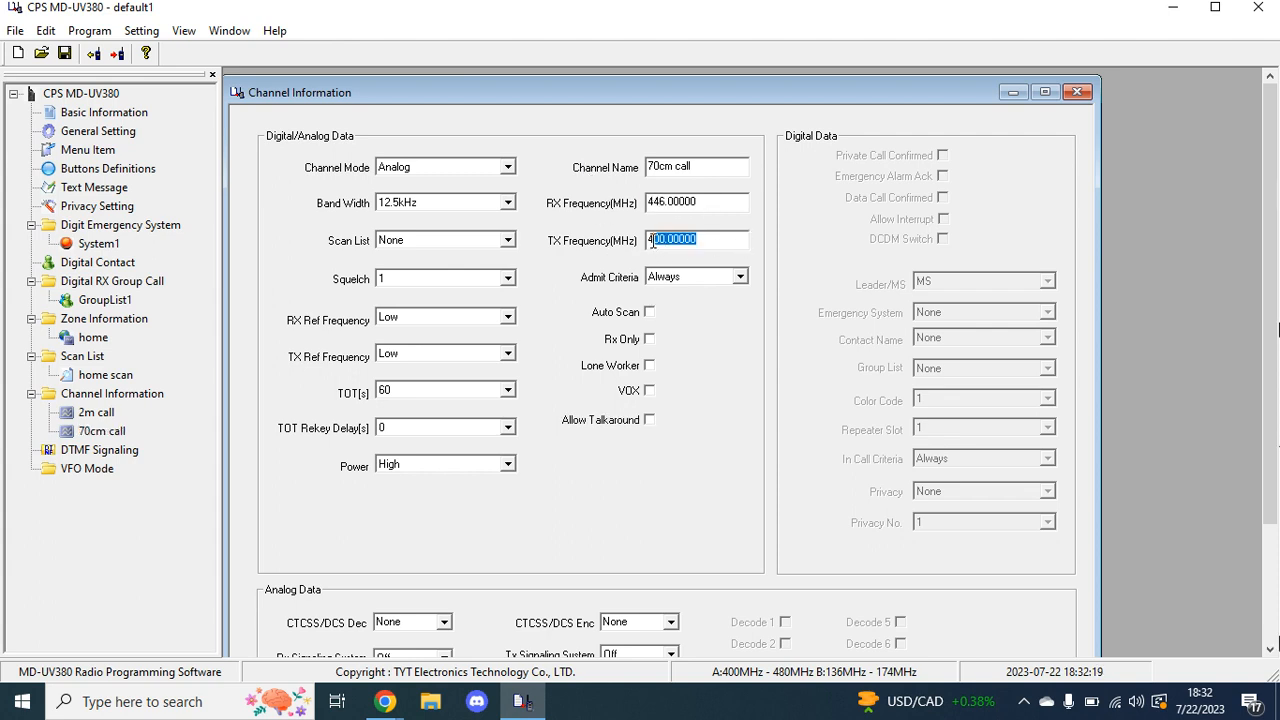
text(44)
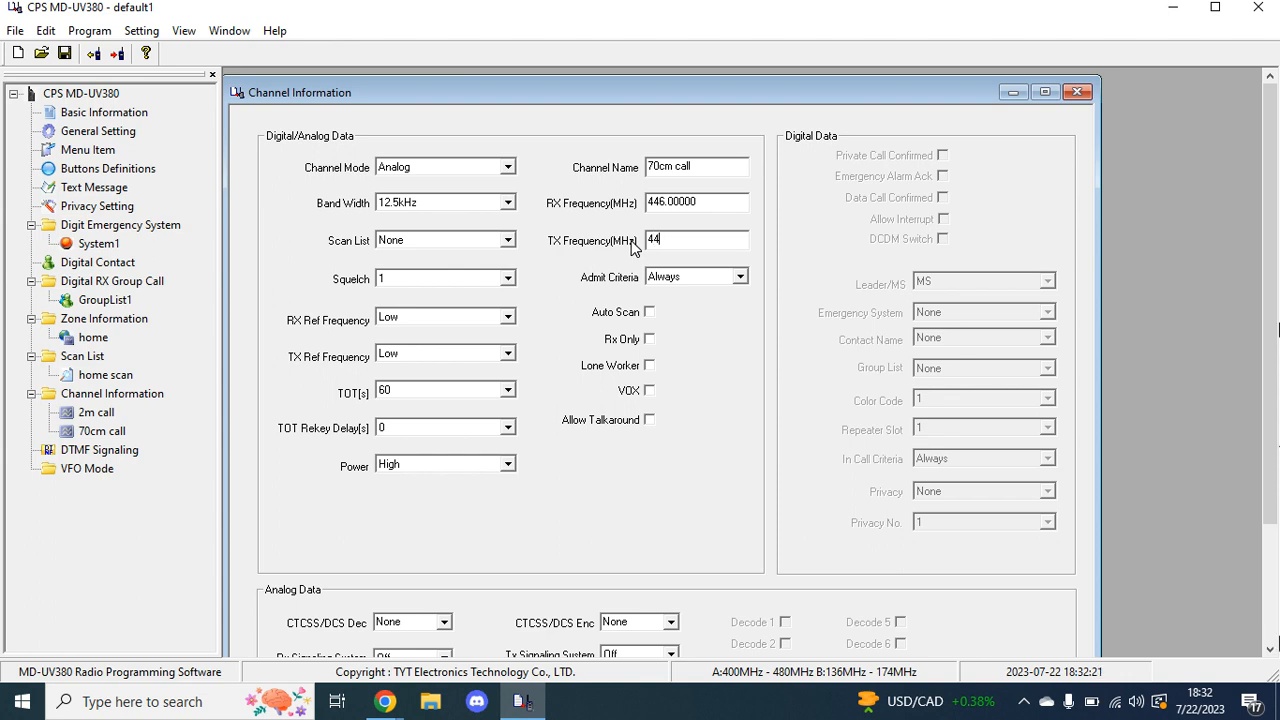
text(6)
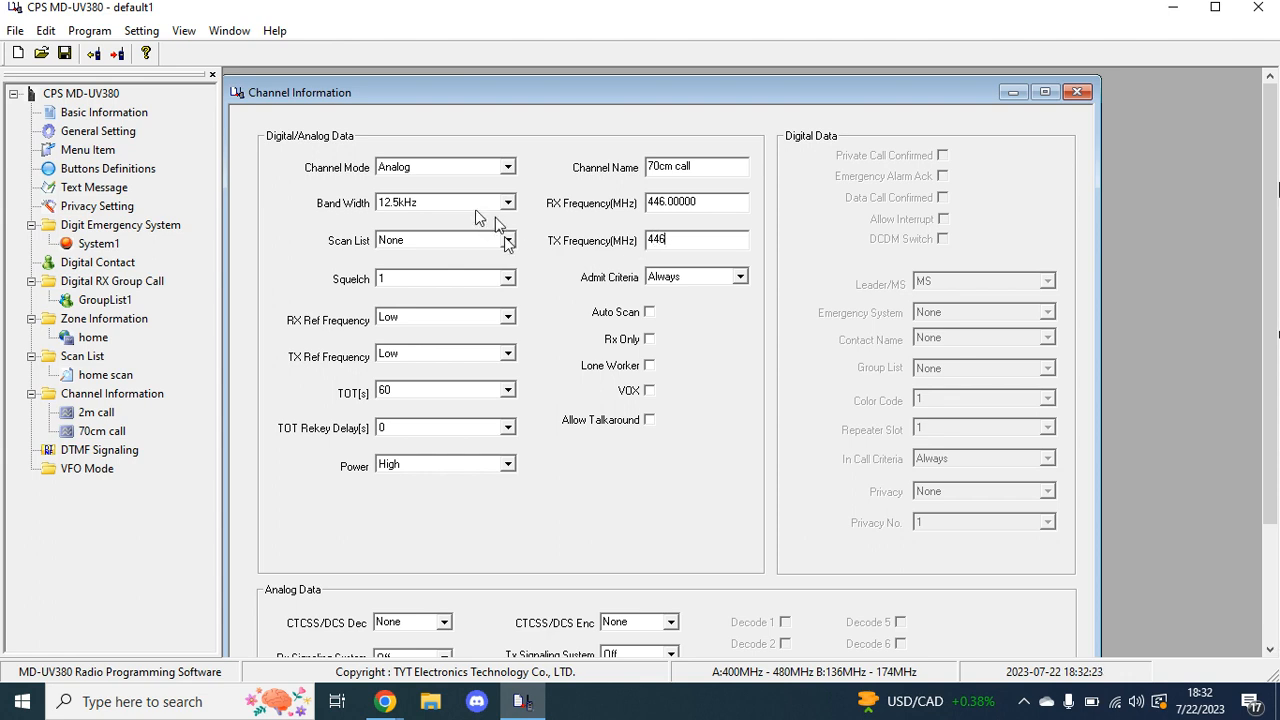
click(508, 240)
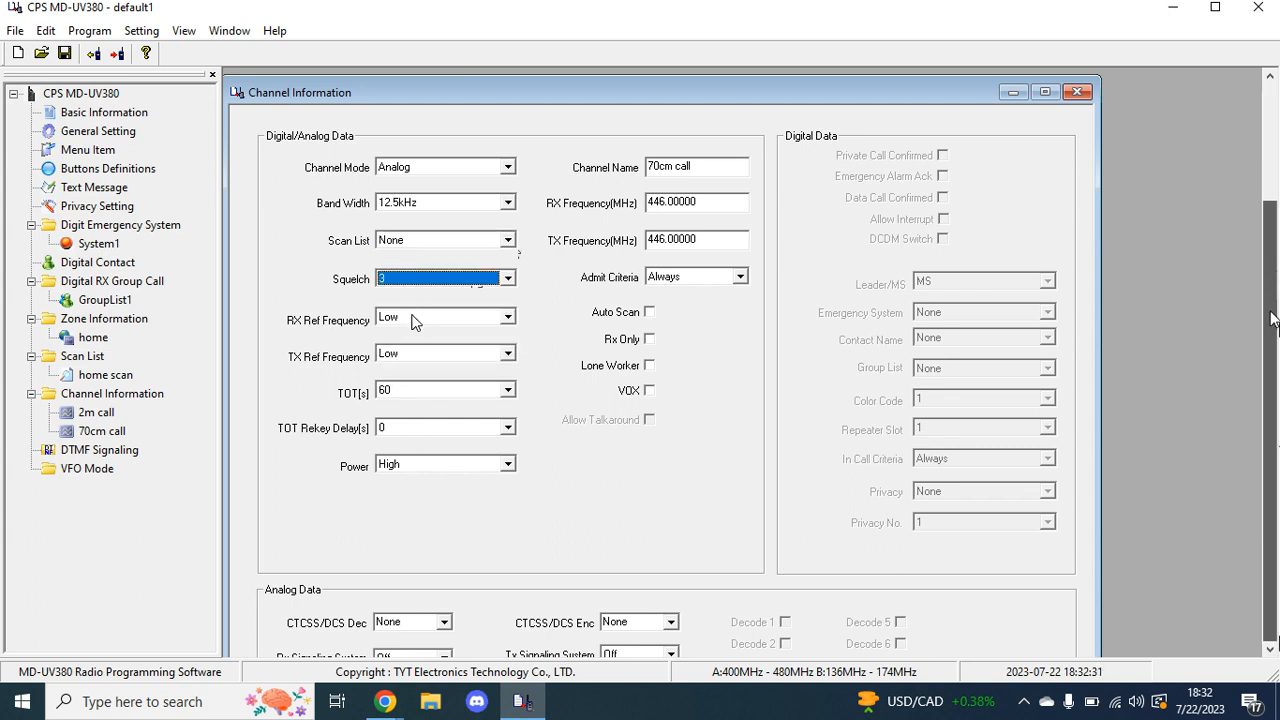
scroll(down, 3)
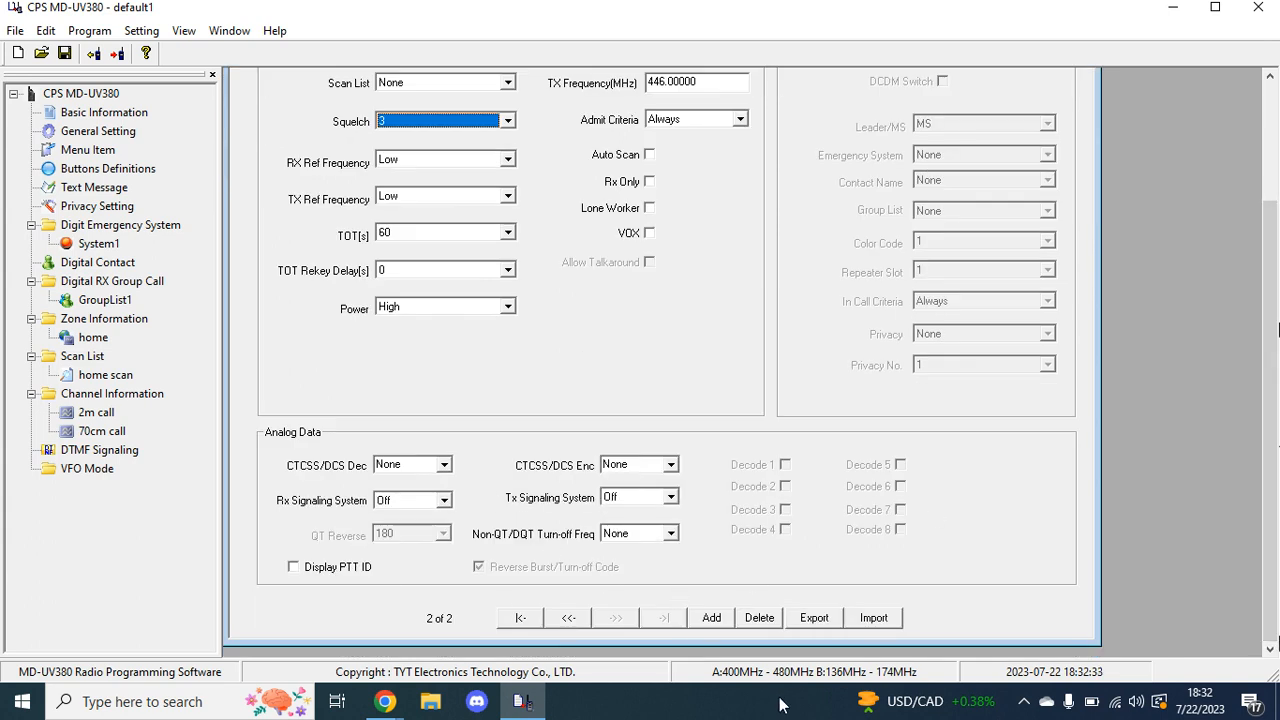
click(712, 616)
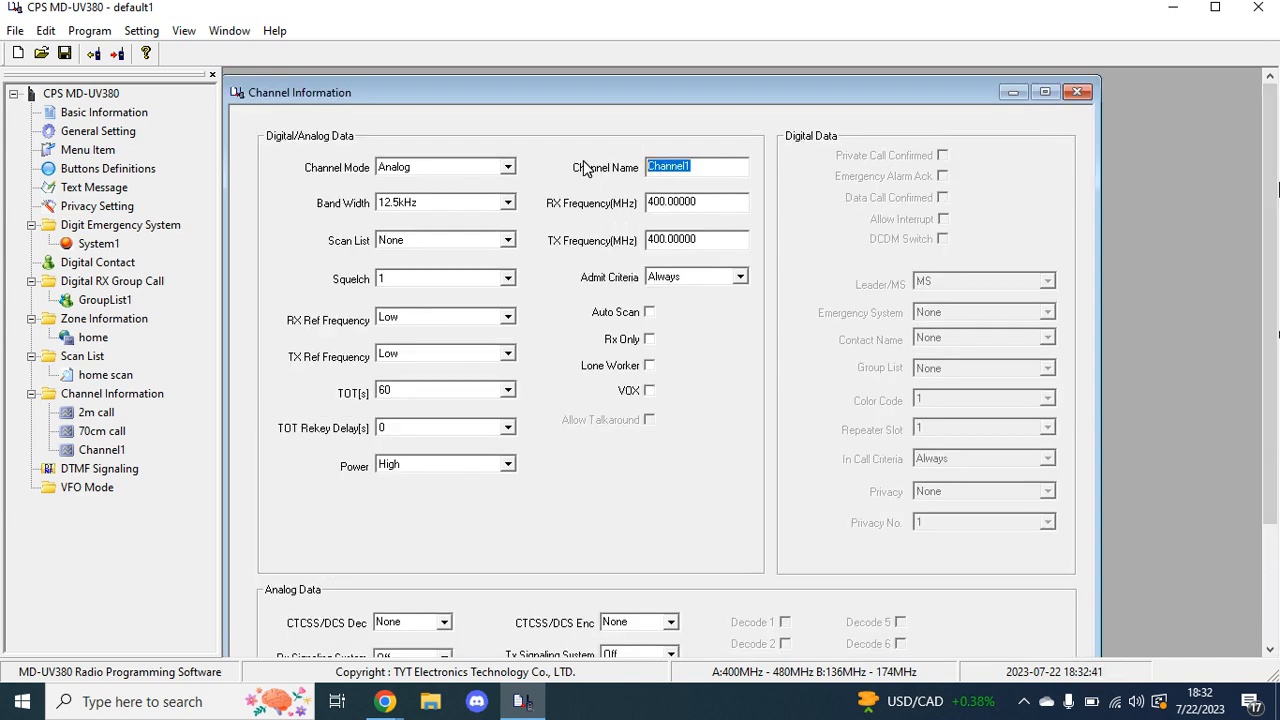
Name the channel n2sky with 145.25 receive and 144.65 transmit, allowing talkaround
text(nwsk)
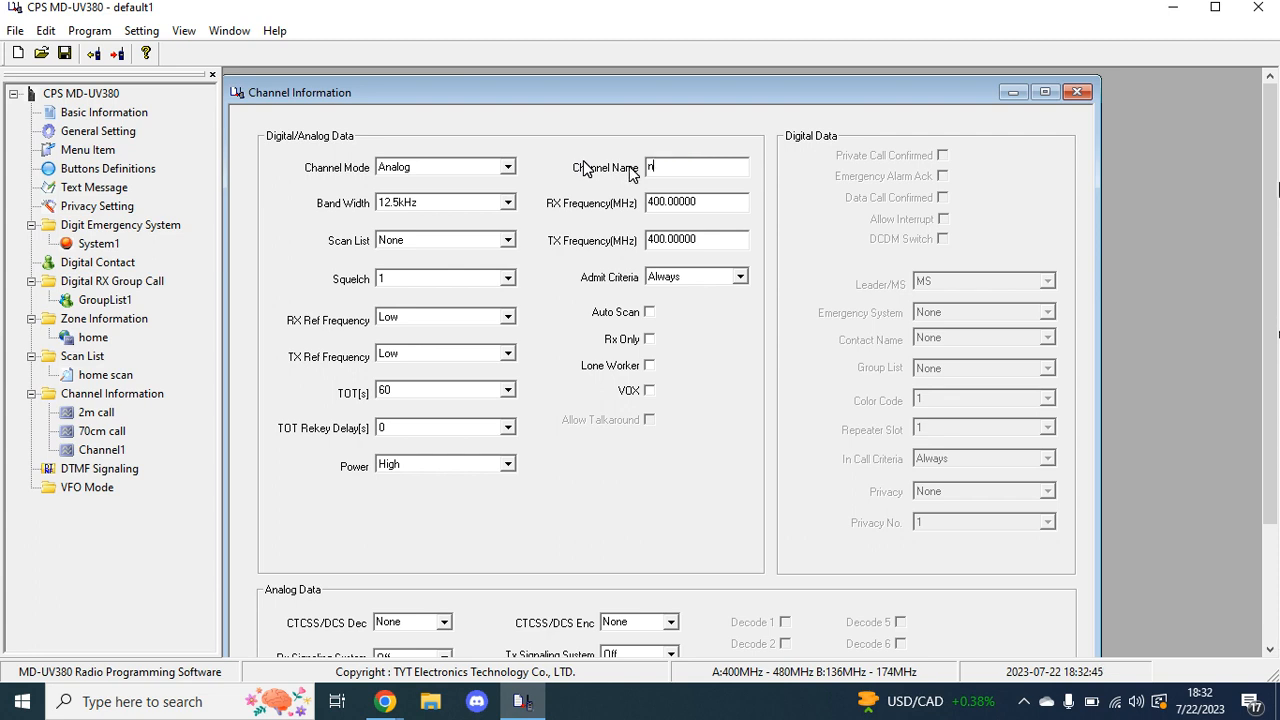
text(2sky)
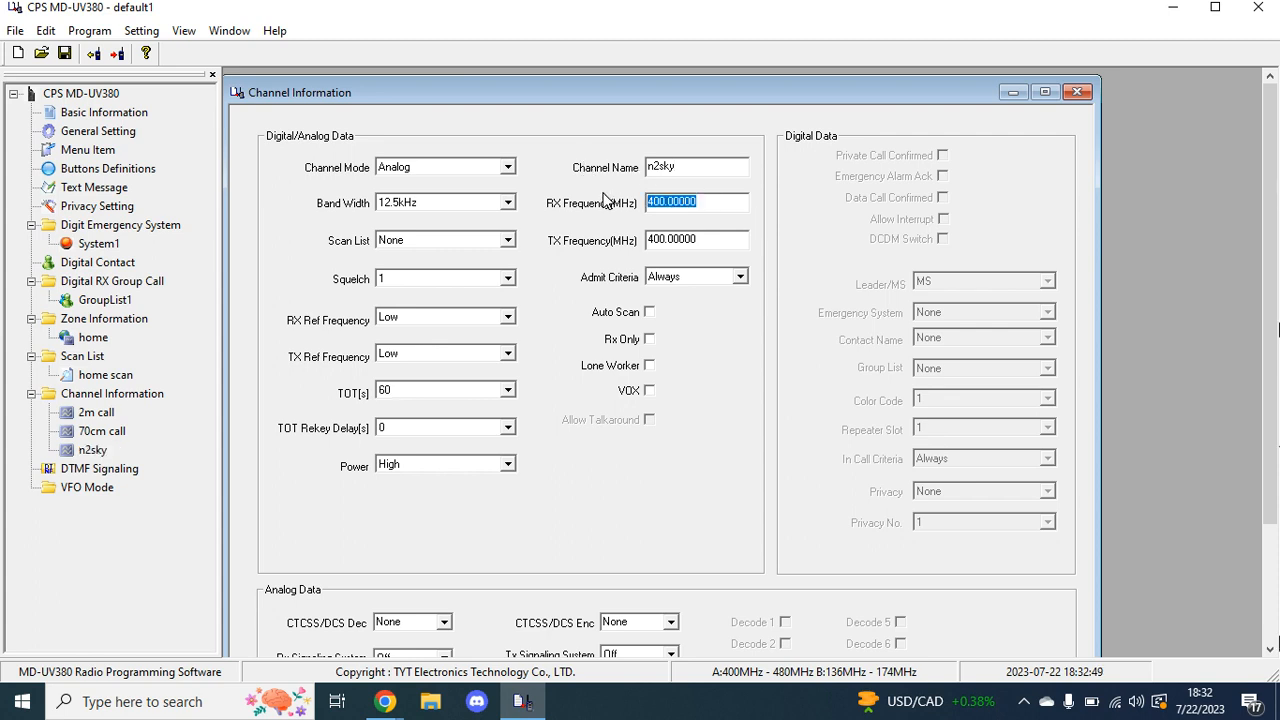
text(145)
click(696, 238)
text(144.65000)
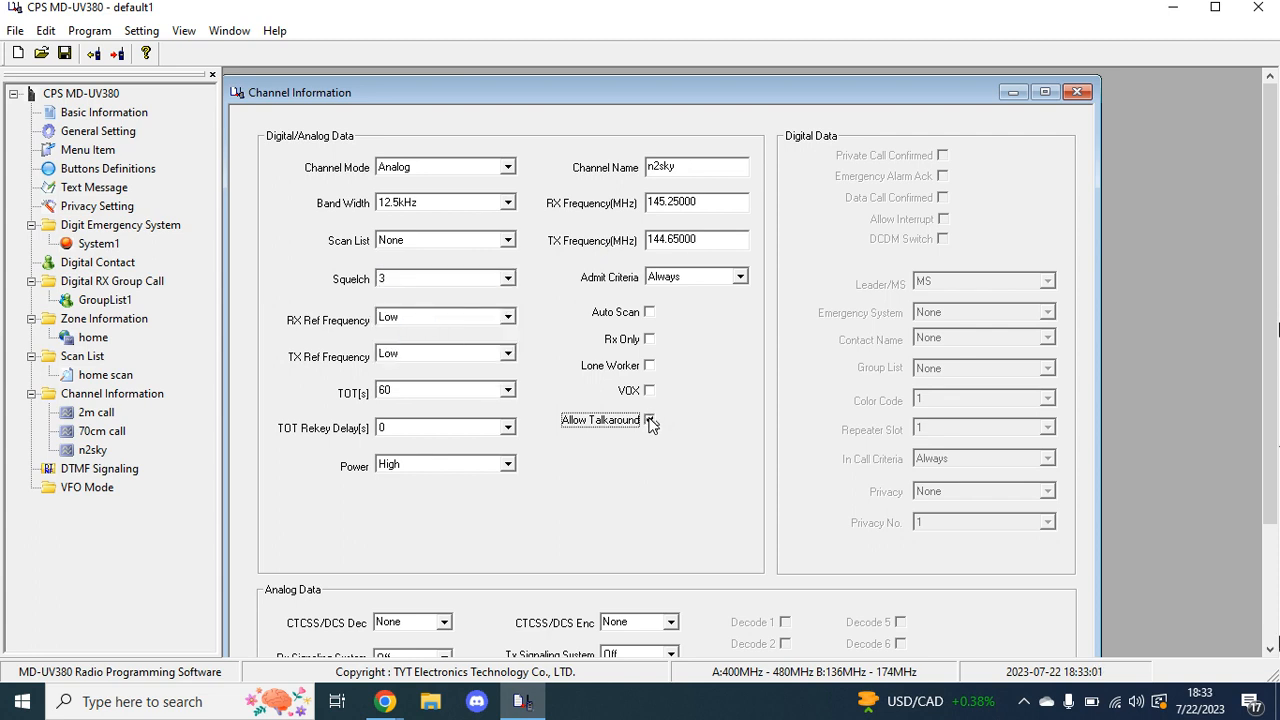
click(650, 420)
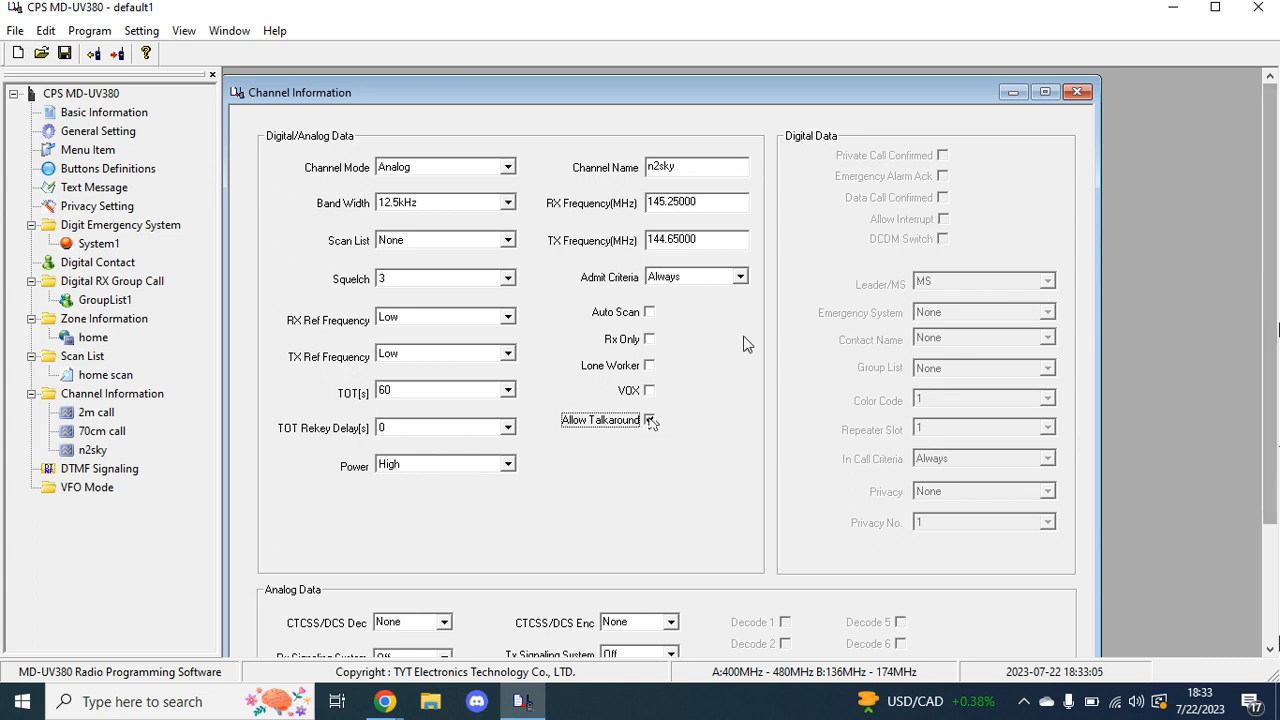
click(650, 420)
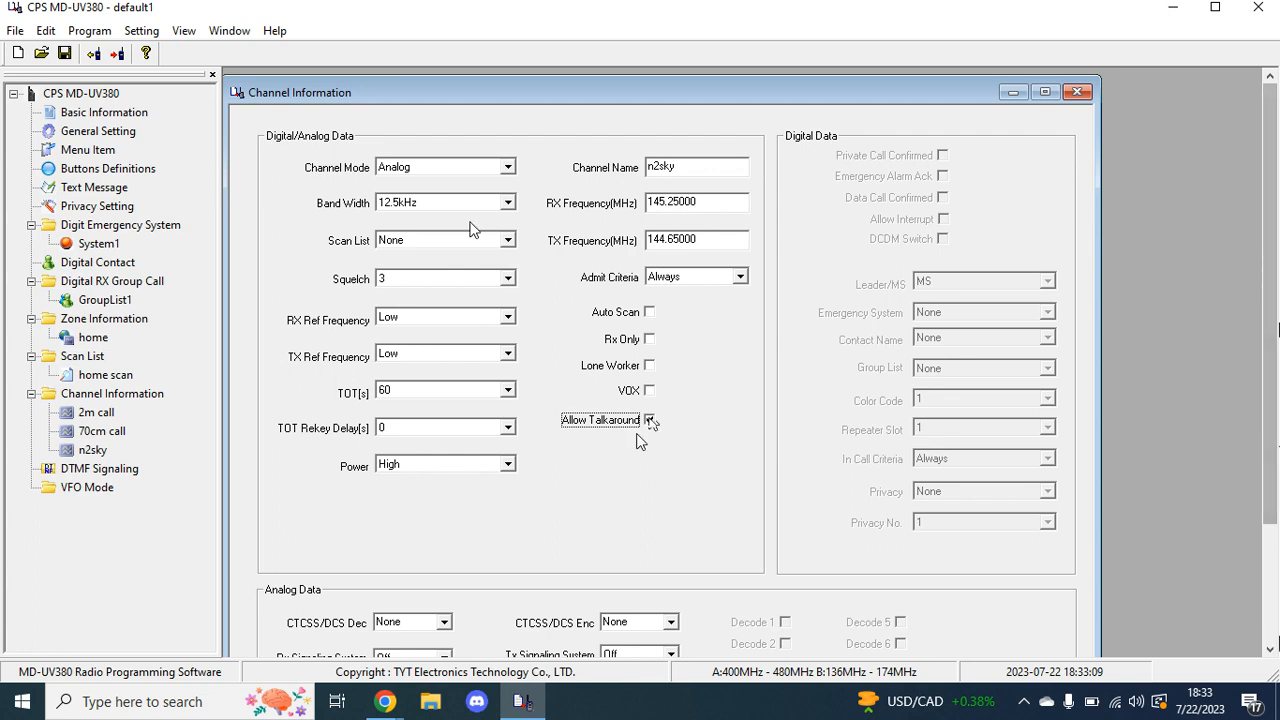
click(508, 240)
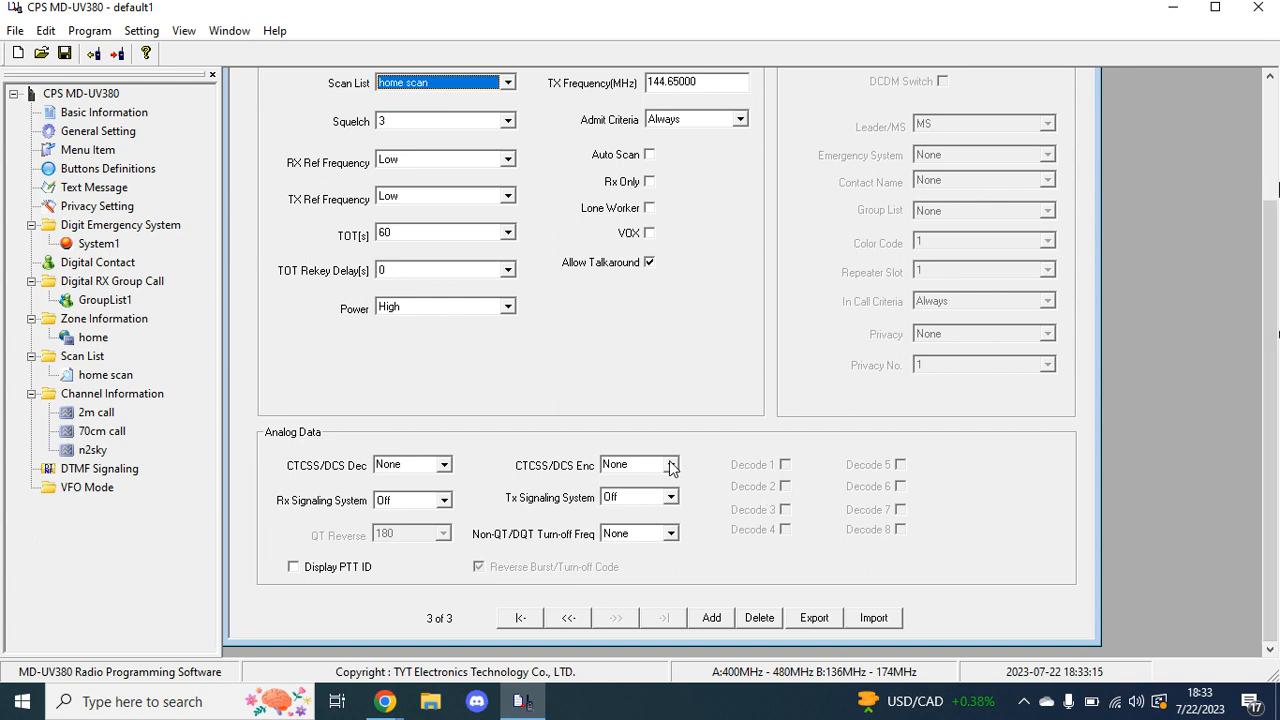
Set both the transmit and receive CTCSS tones to 103.5 and add another channel
click(672, 464)
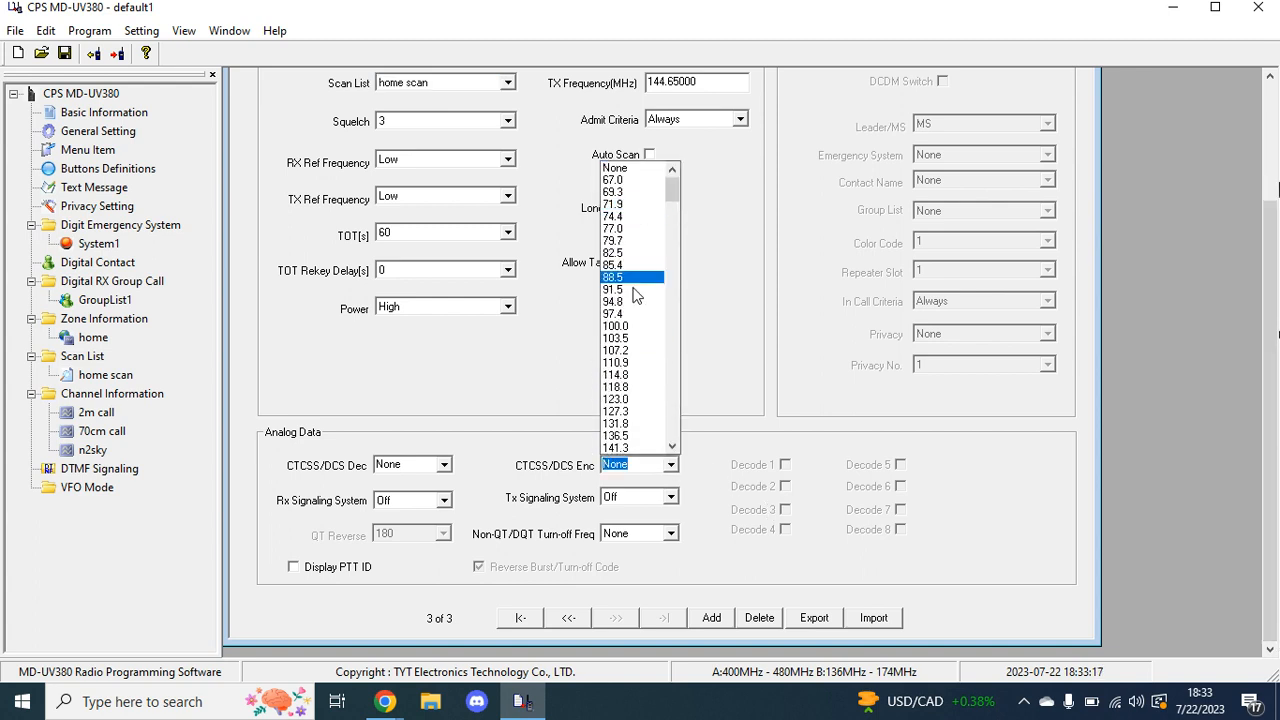
click(616, 338)
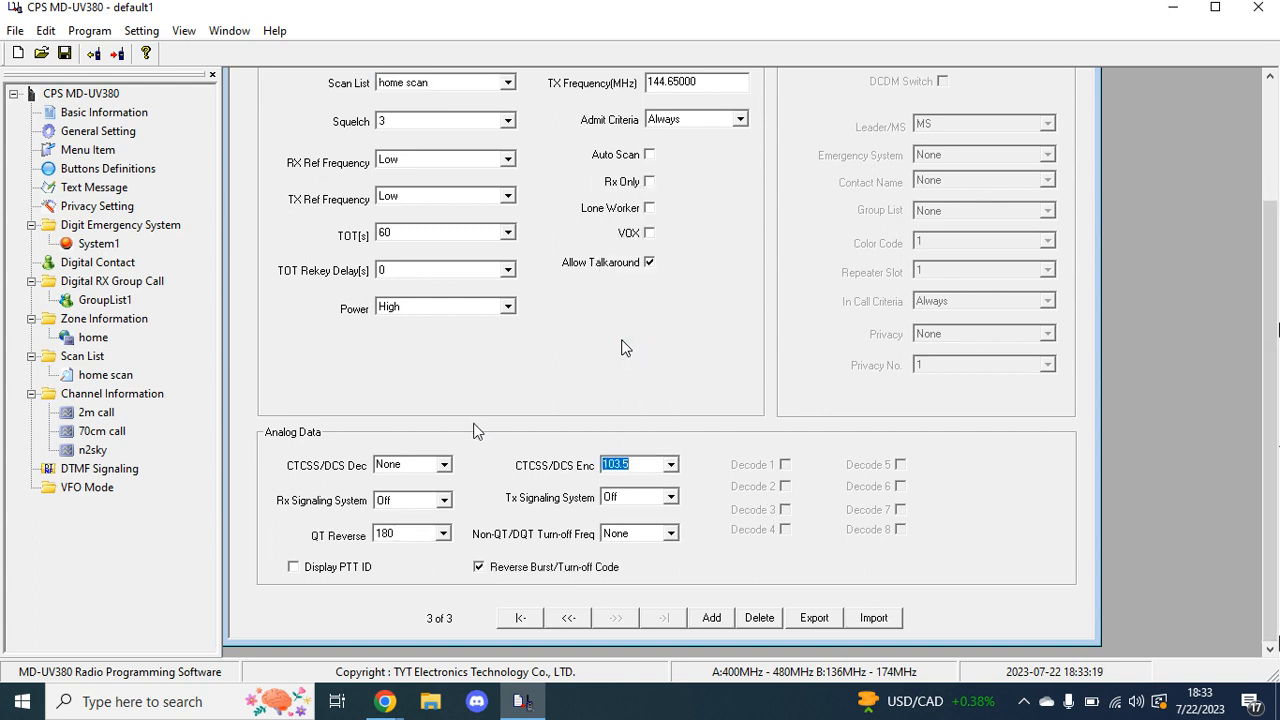
click(444, 464)
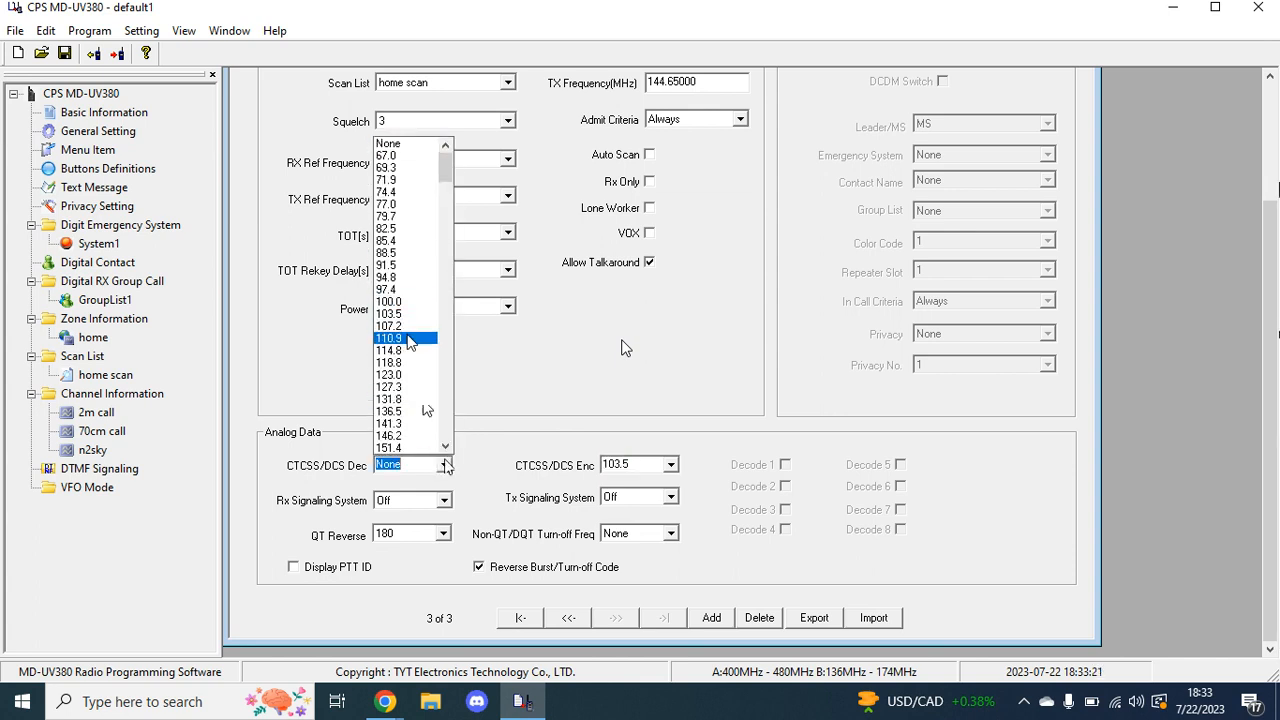
click(388, 326)
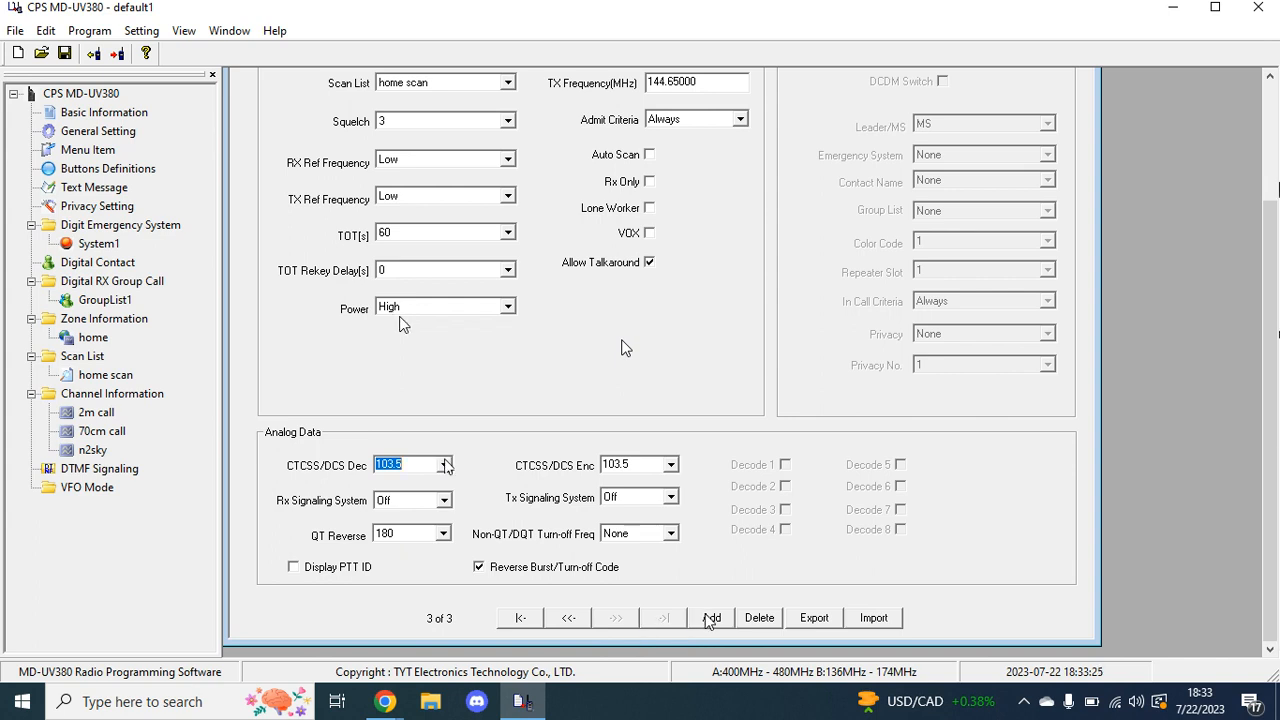
click(712, 616)
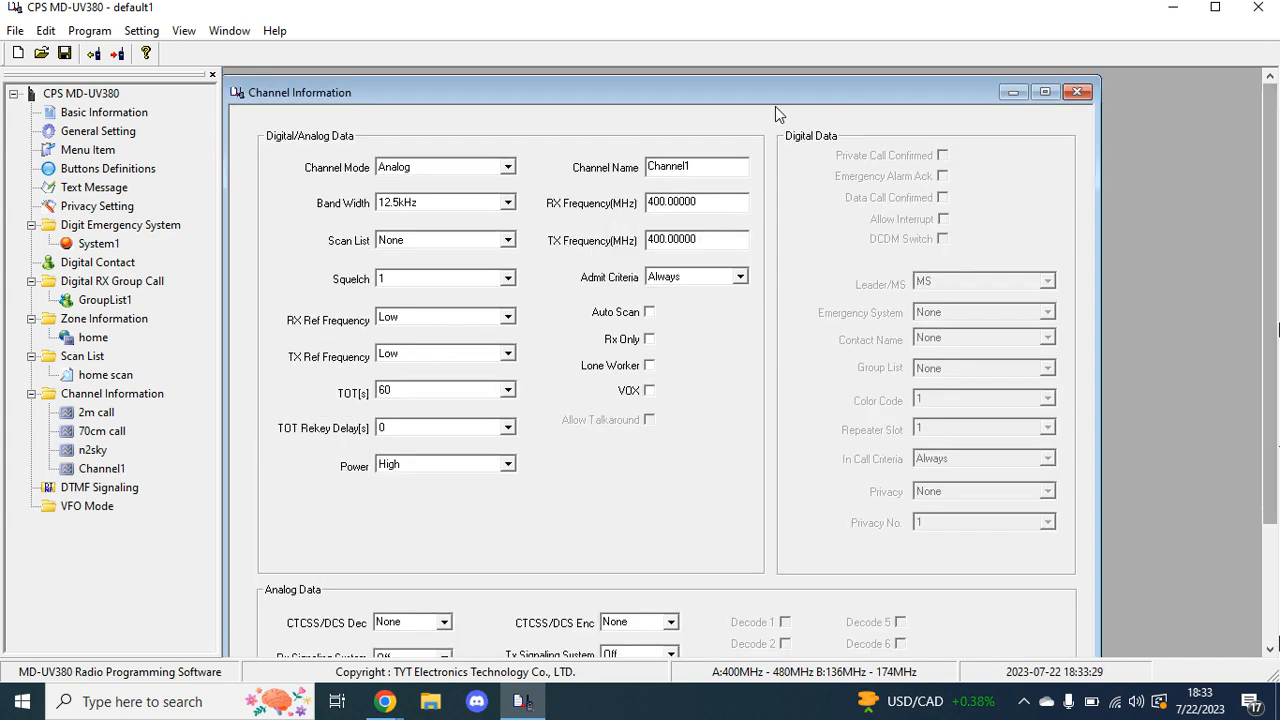
Rename the new channel to dmr call, correcting a mistyped start
triple_click(696, 166)
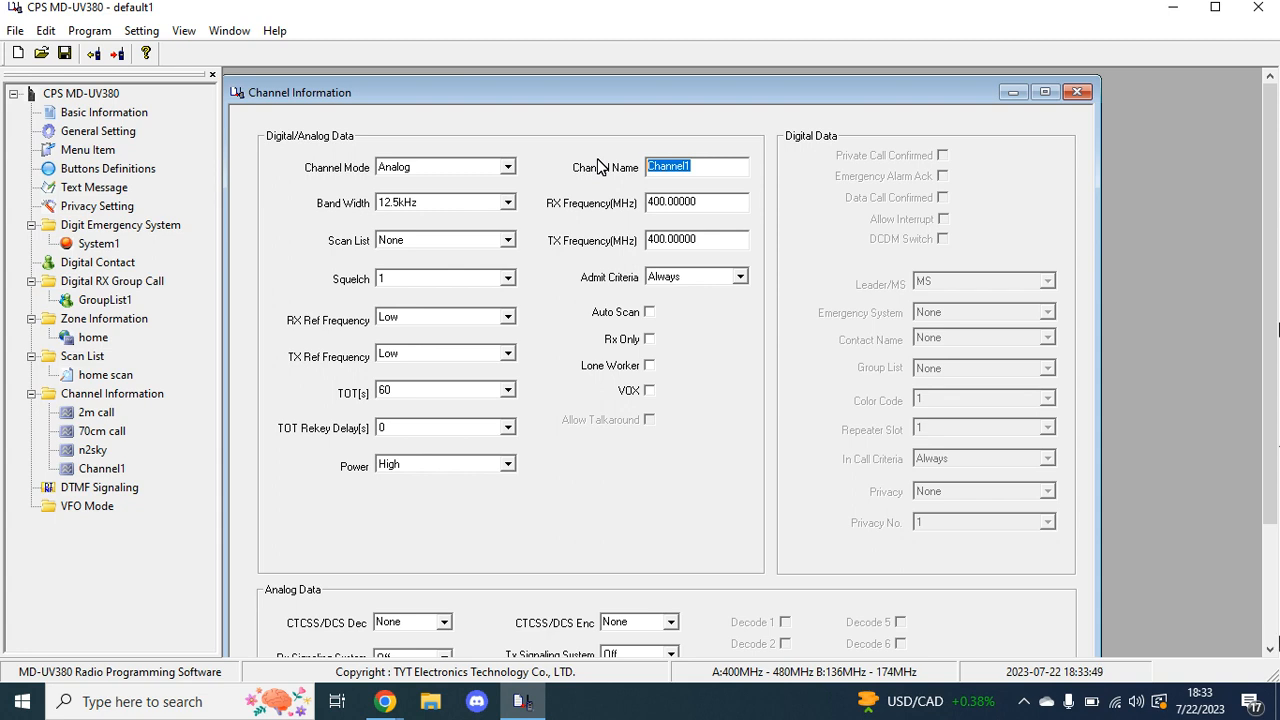
mouse_move(708, 164)
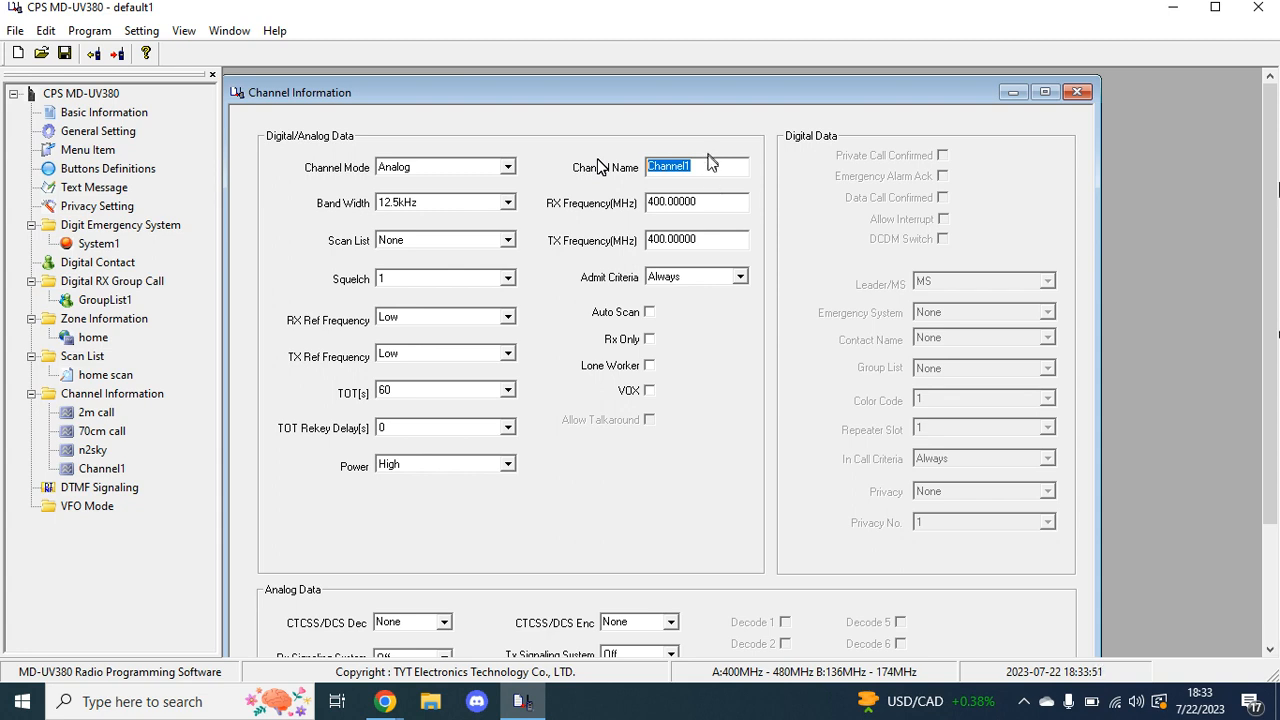
text(14)
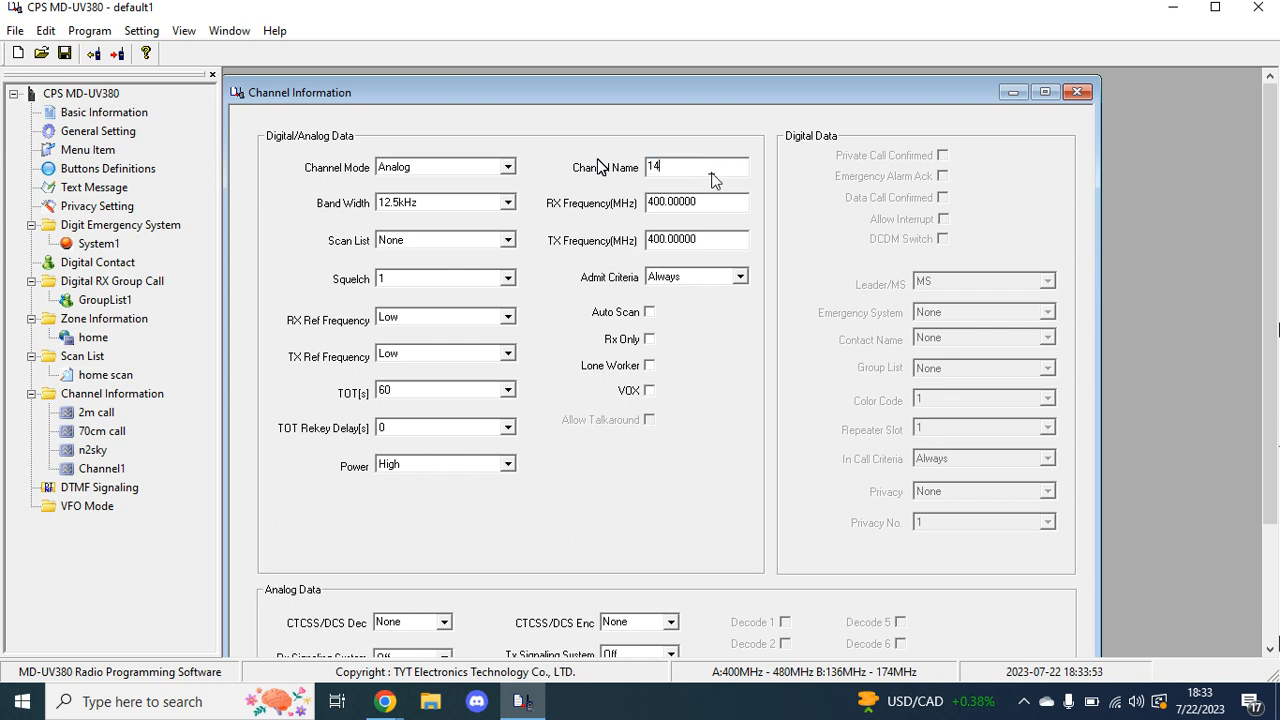
key(Backspace)
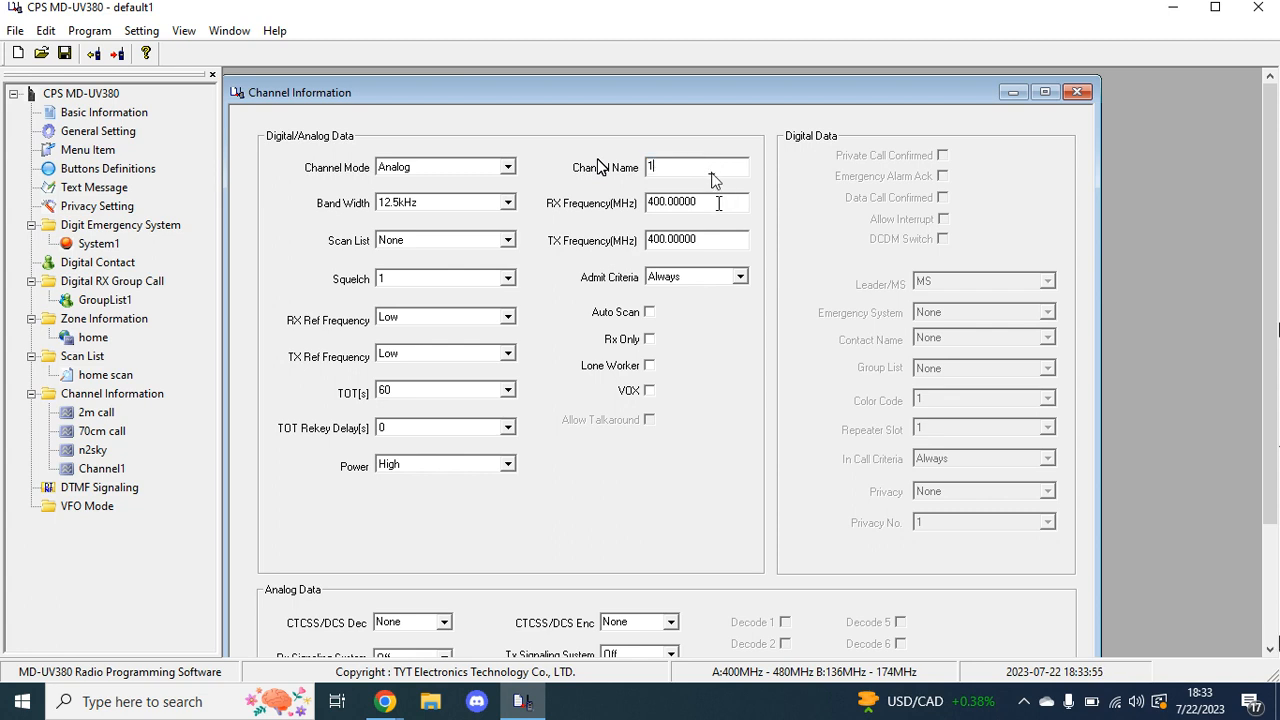
text(dmr)
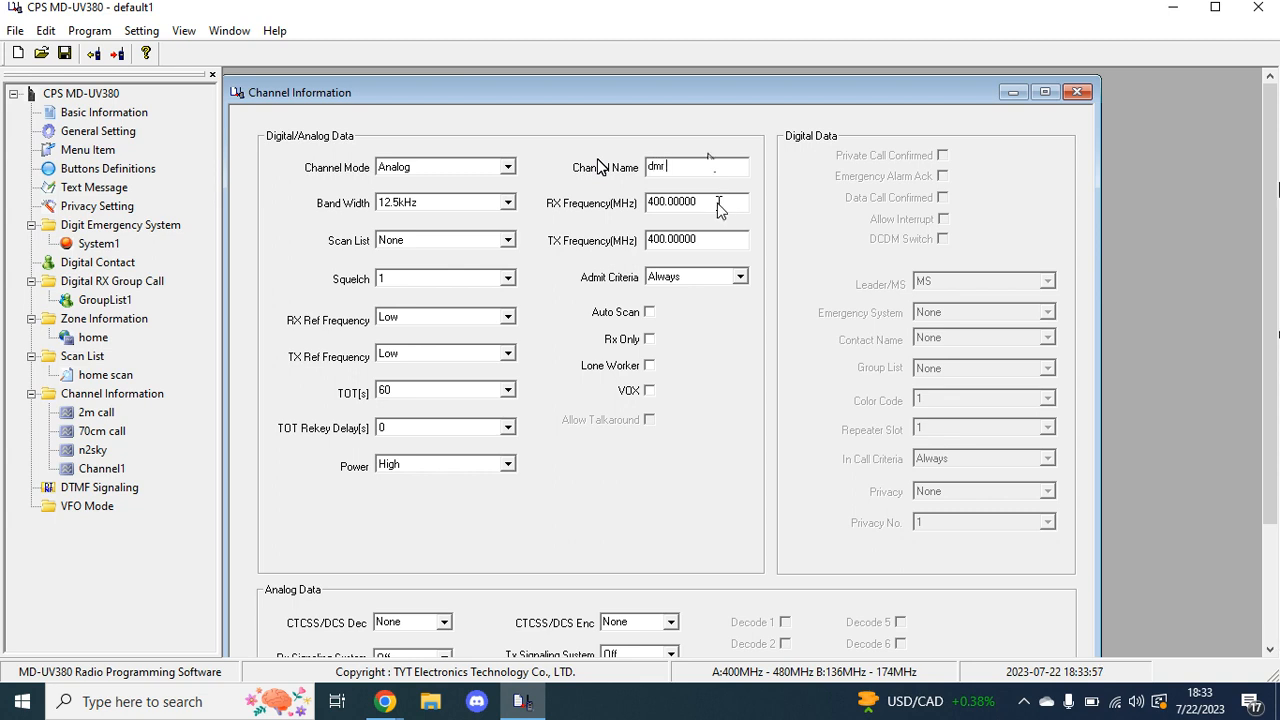
text(rcall)
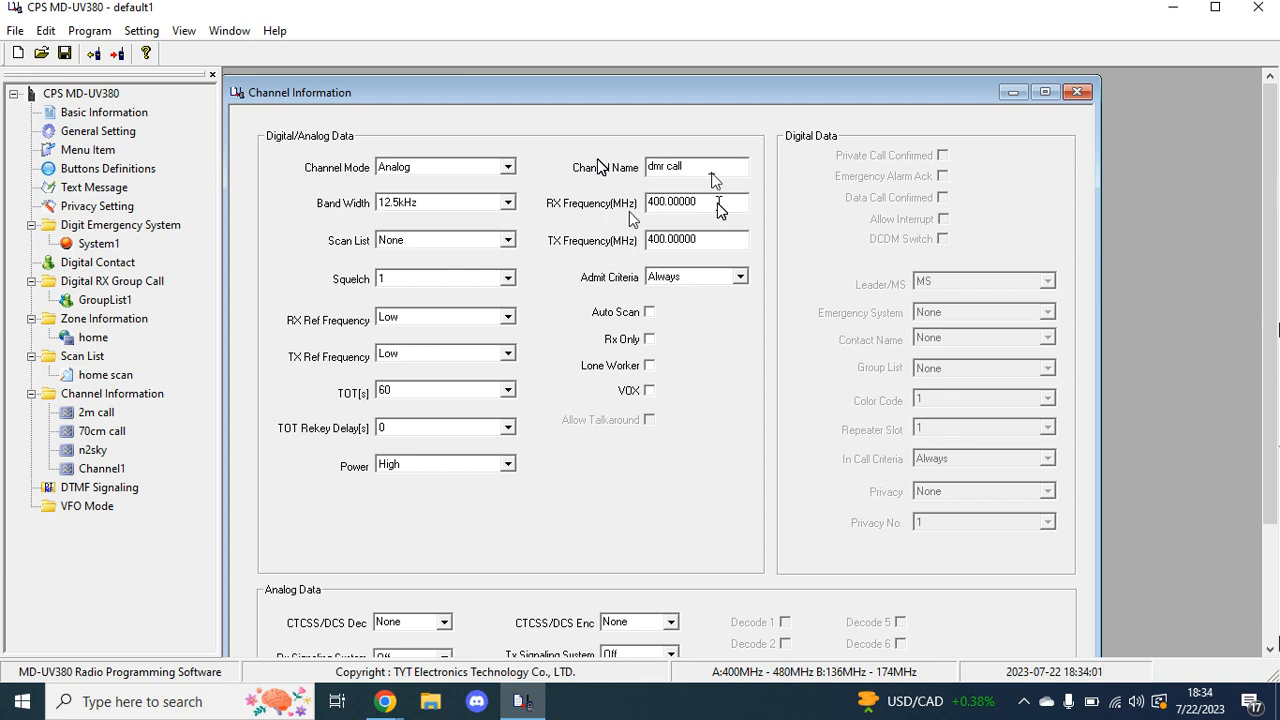
Set the dmr call receive and transmit frequencies to 145.000 MHz
triple_click(696, 200)
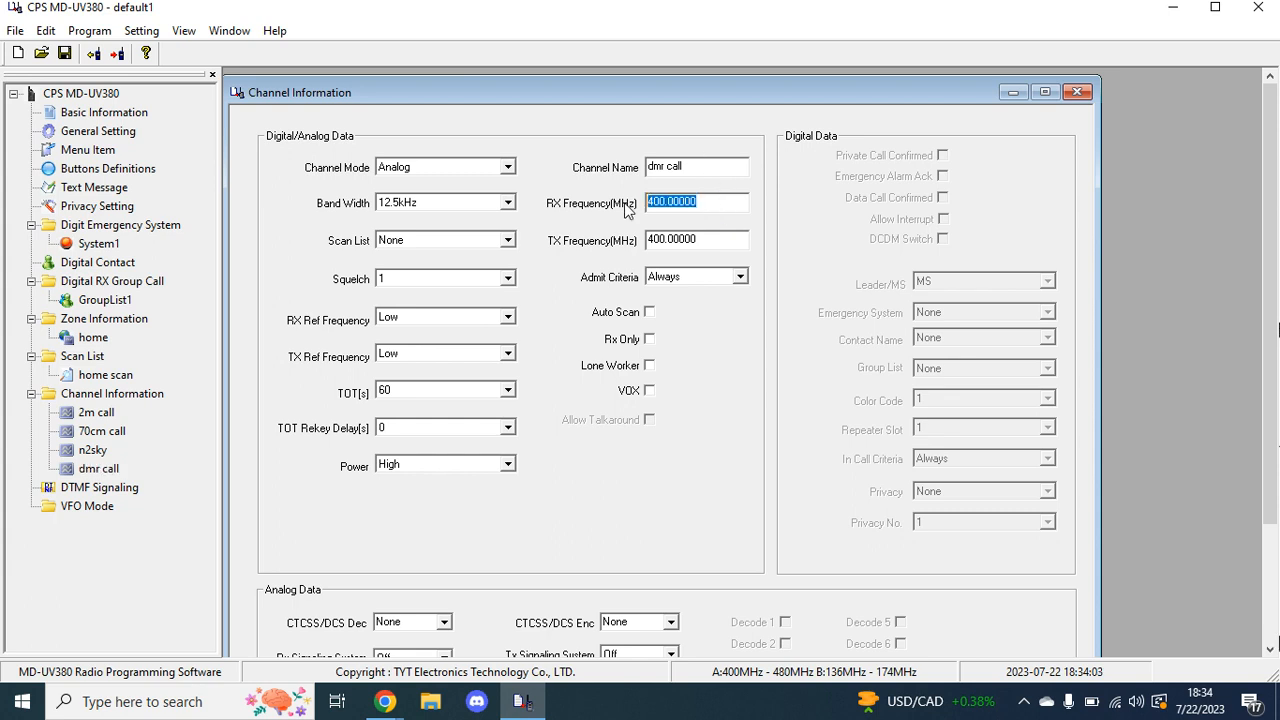
text(145.)
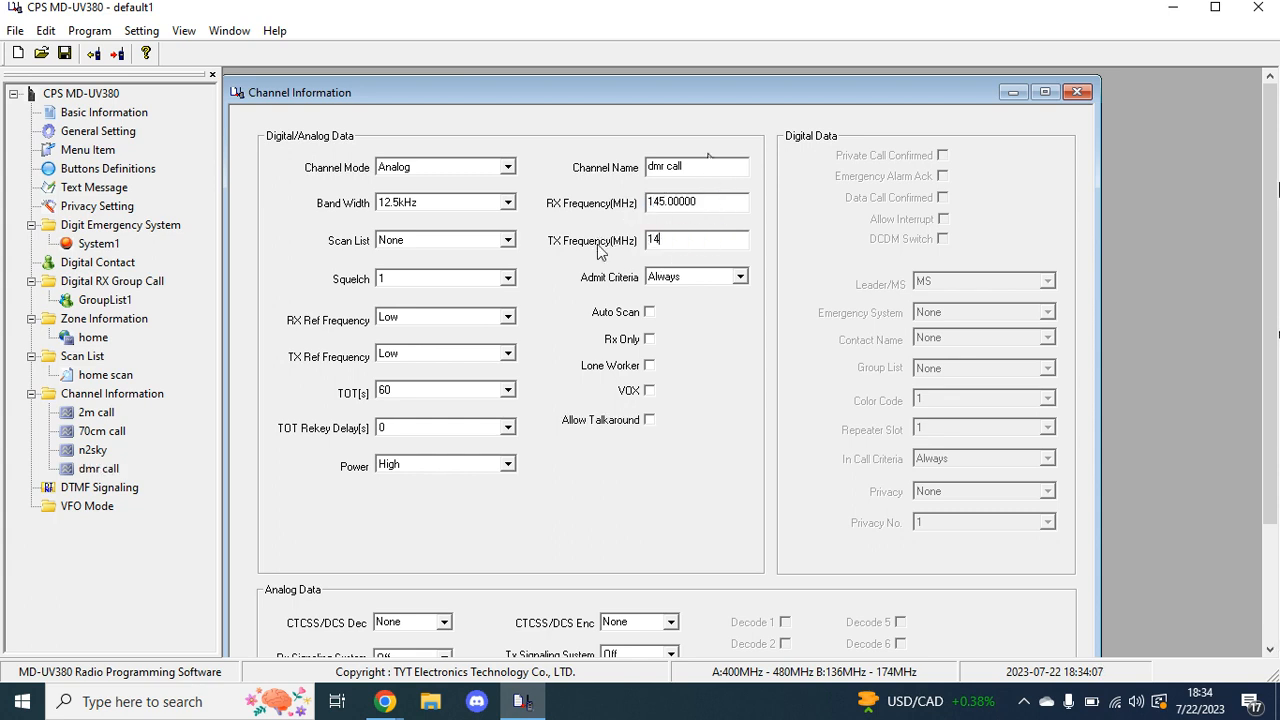
text(5)
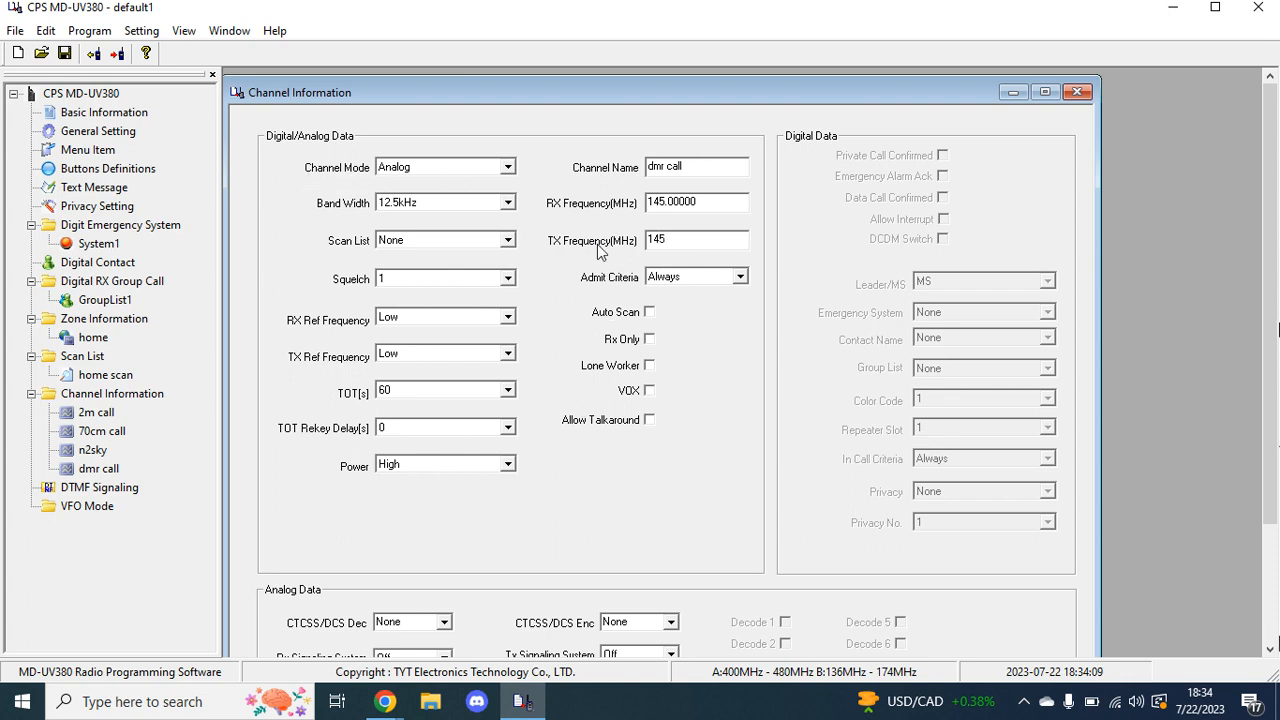
click(508, 168)
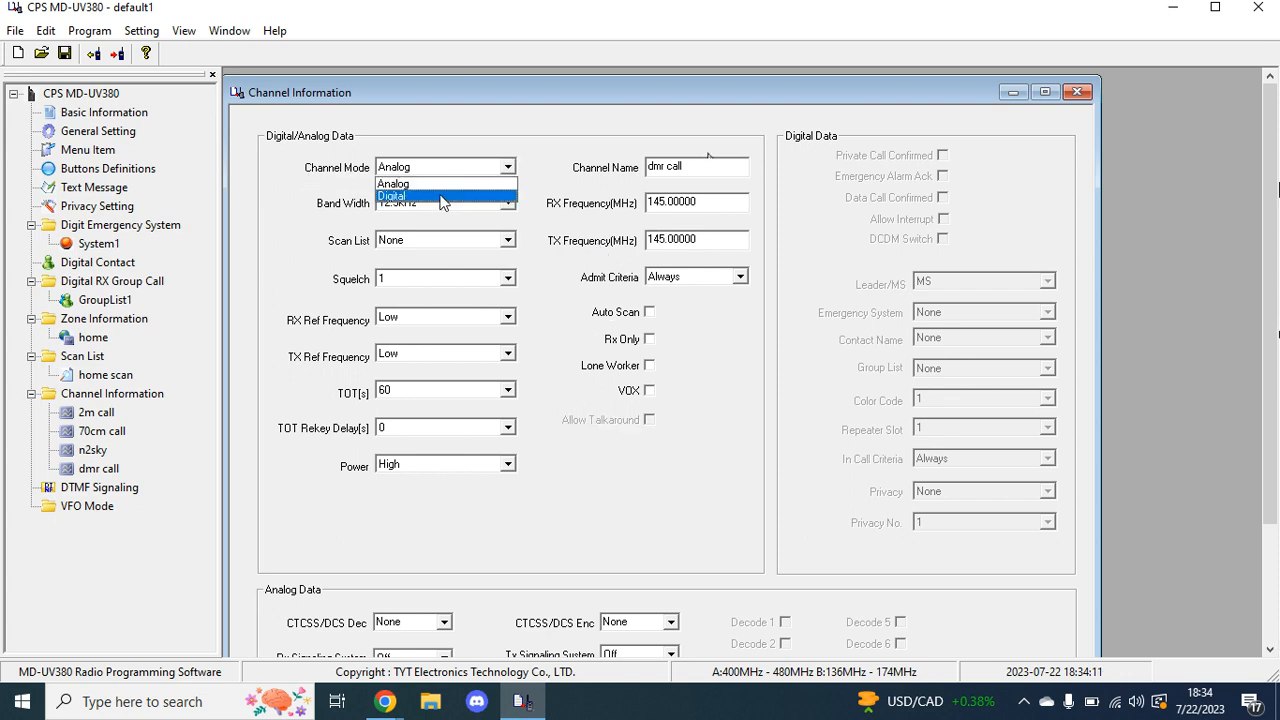
Switch dmr call to Digital mode with GroupList1 as its group list and color code 1
click(392, 196)
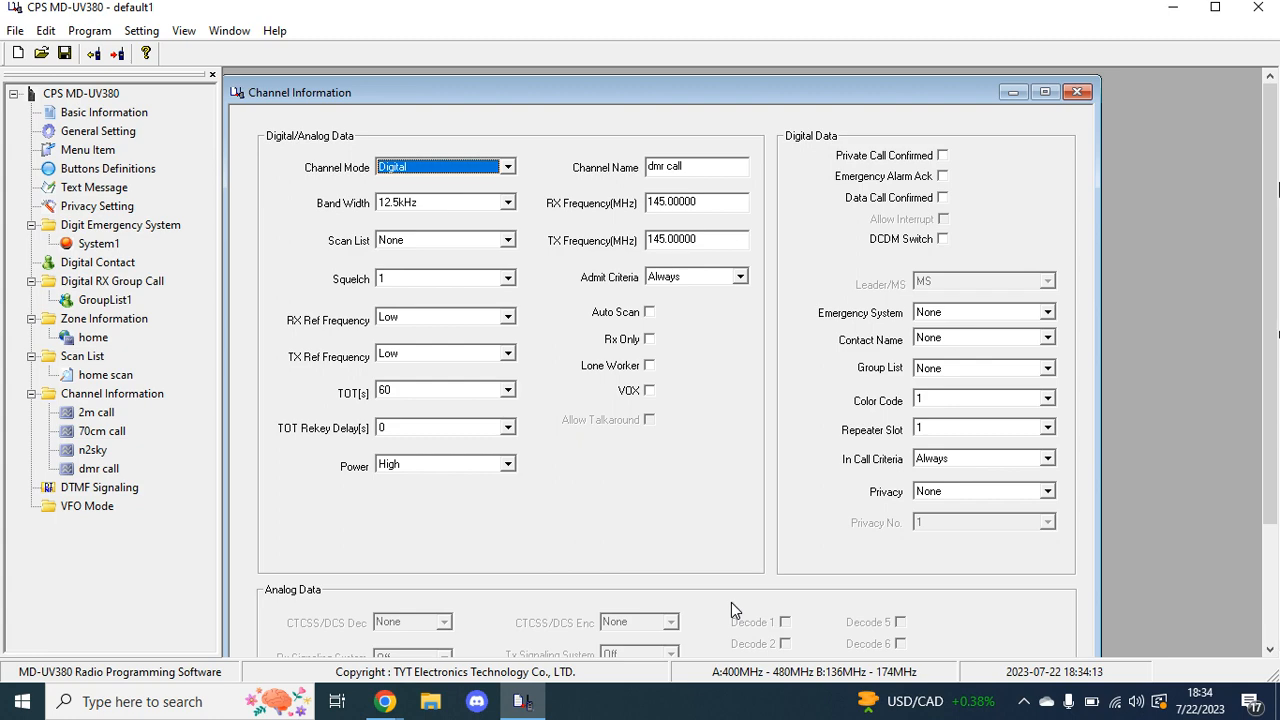
scroll(down, 3)
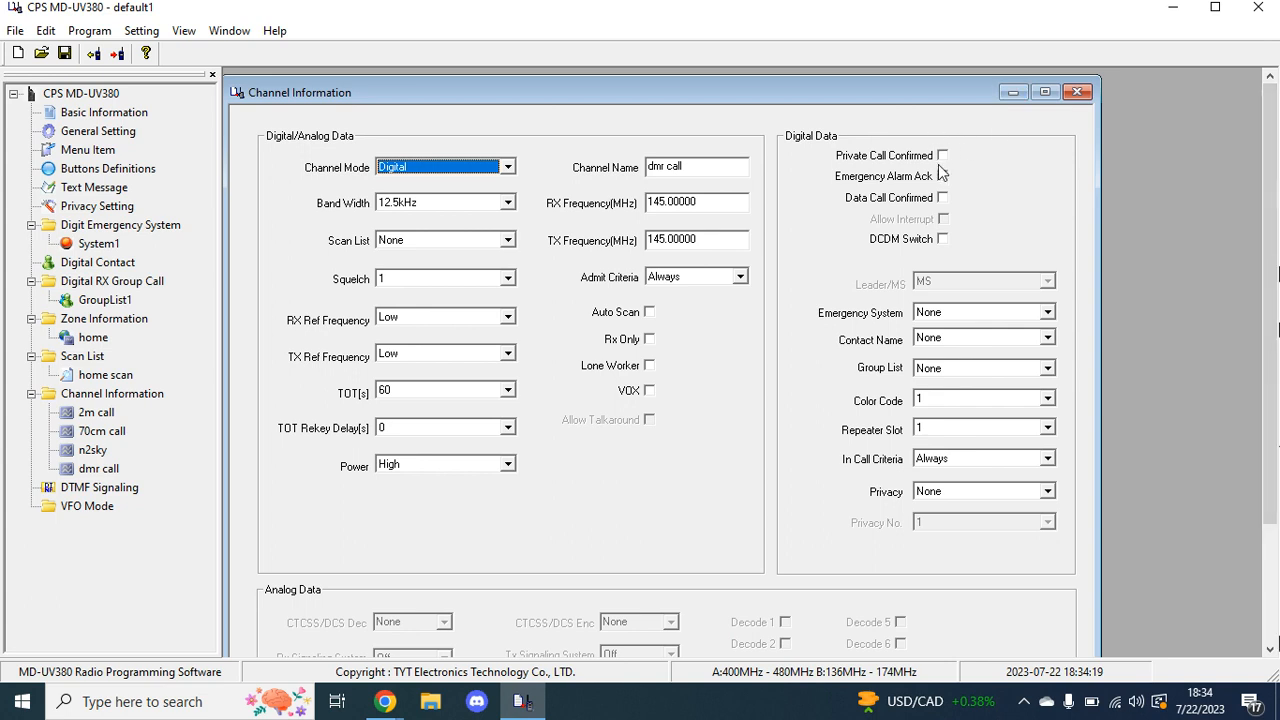
mouse_move(944, 198)
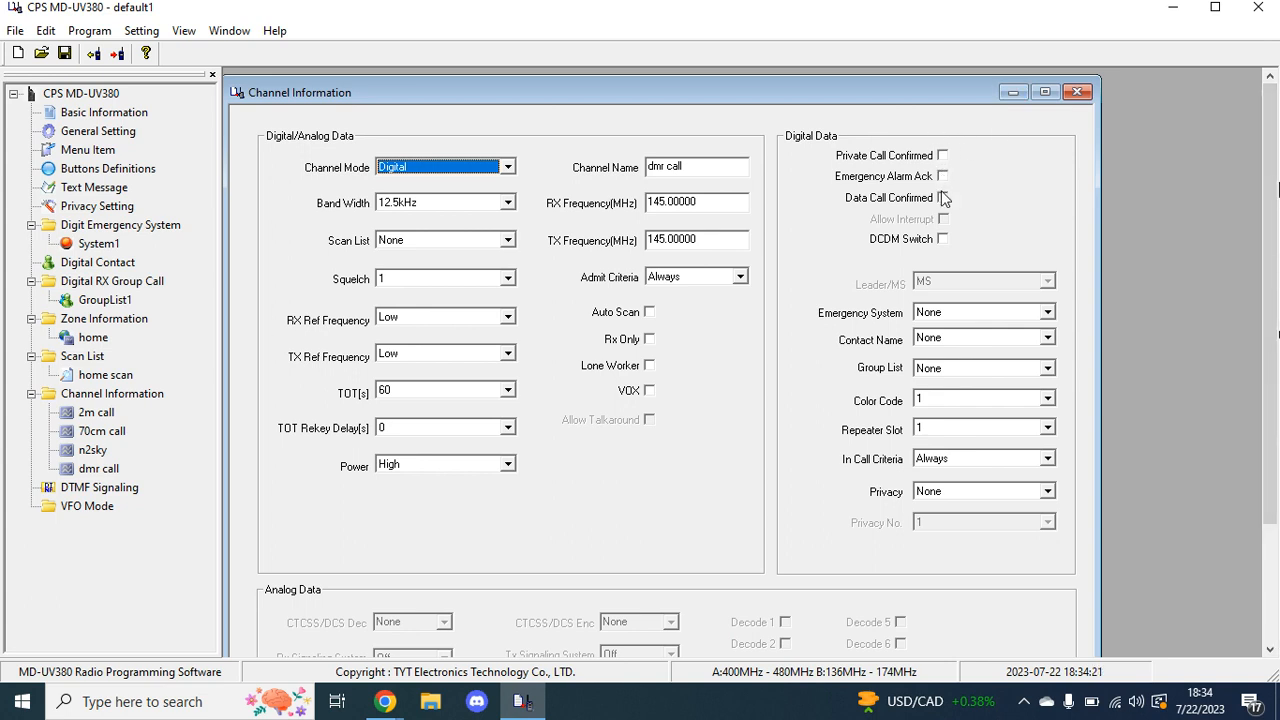
mouse_move(944, 176)
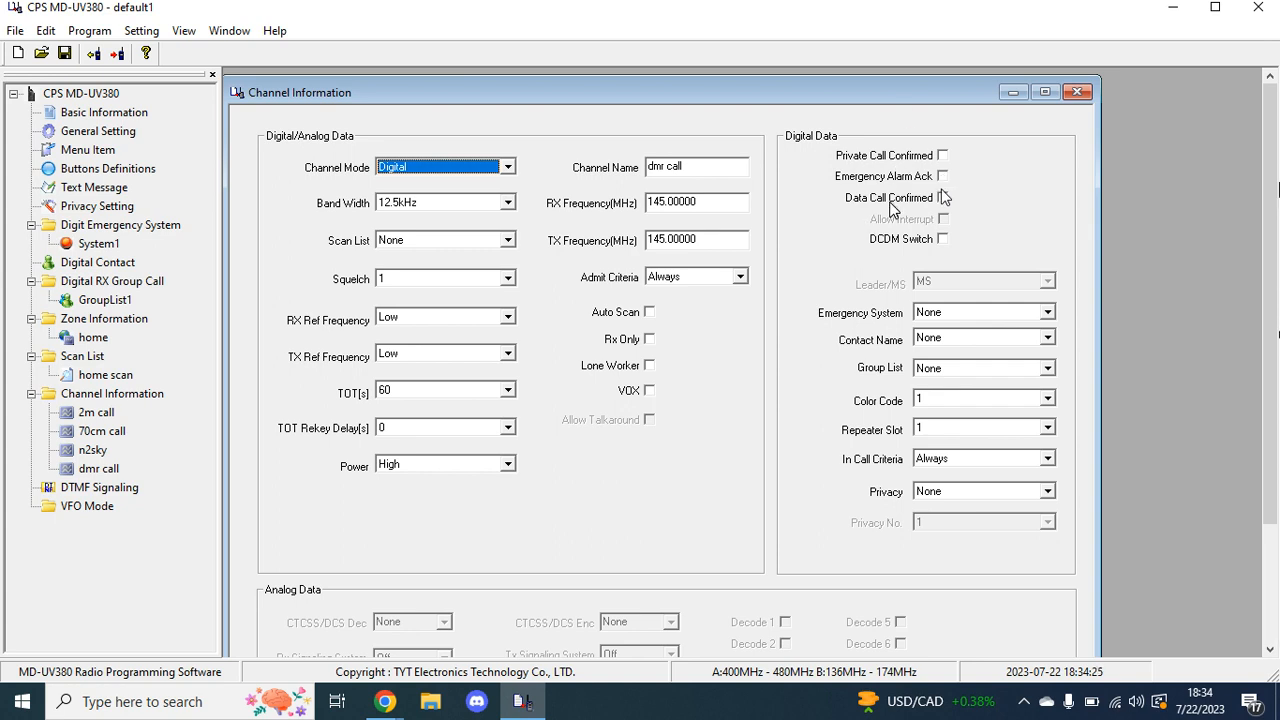
mouse_move(1018, 330)
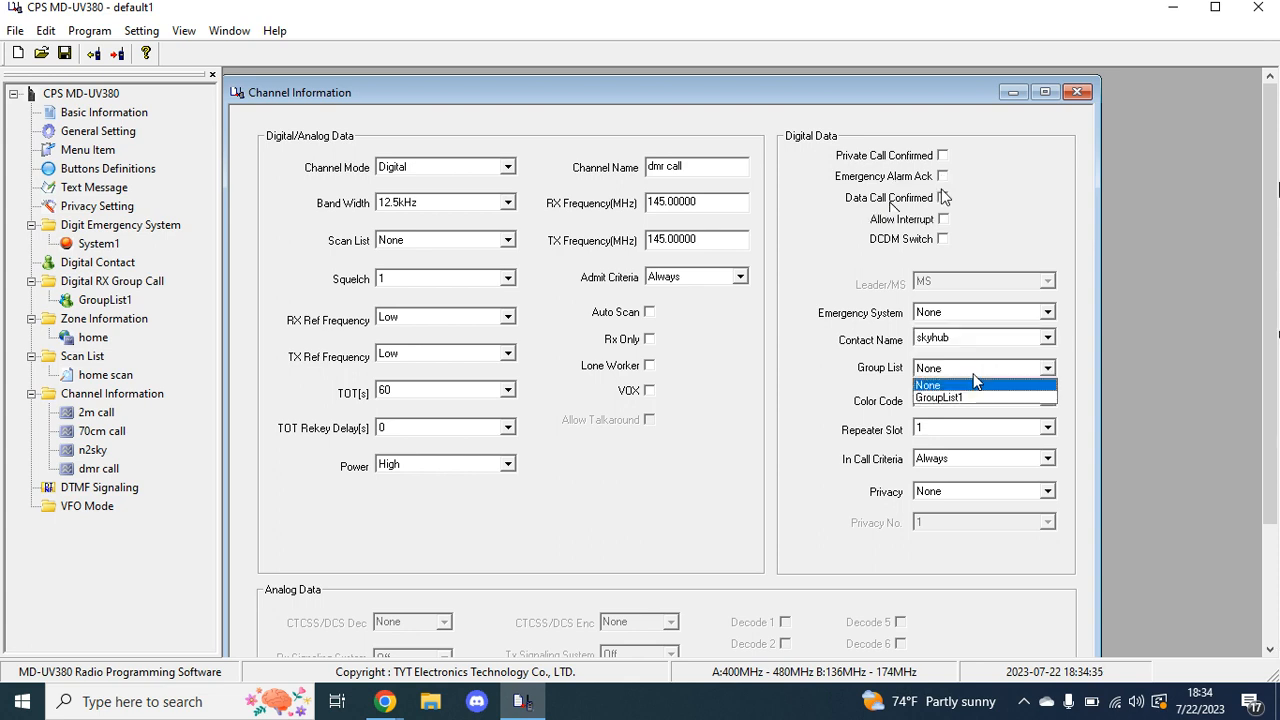
click(938, 396)
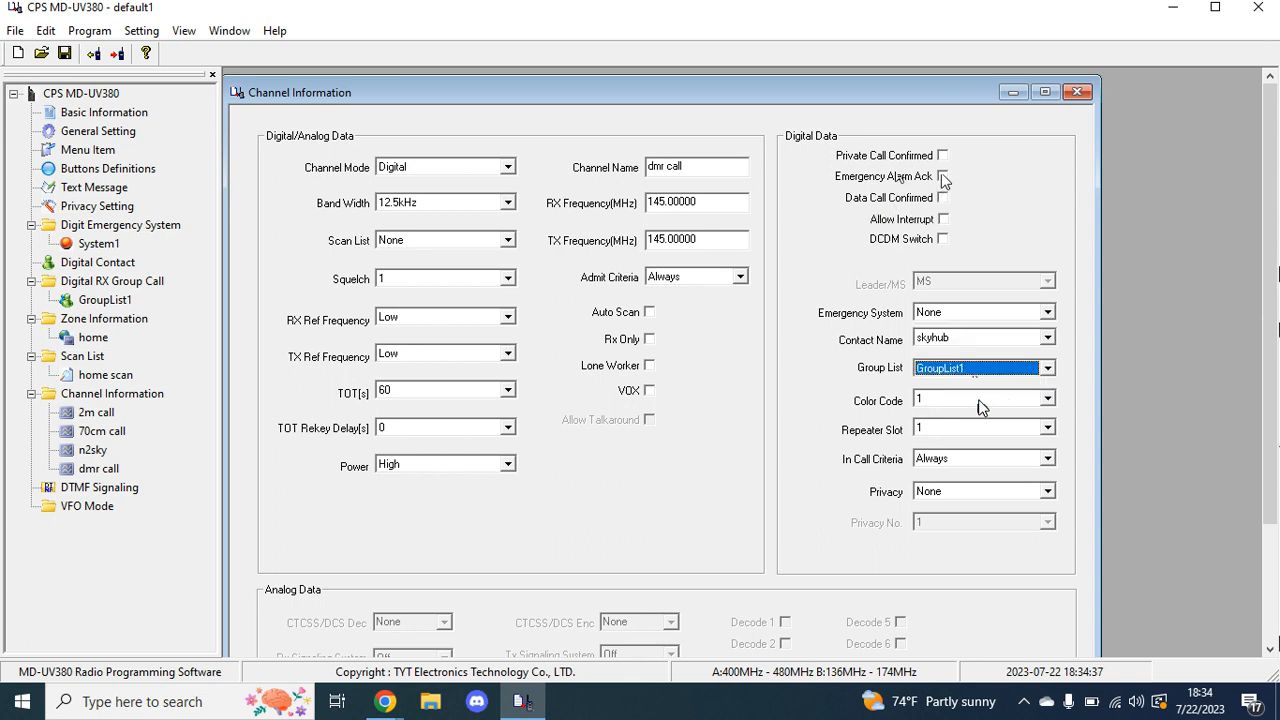
click(1048, 398)
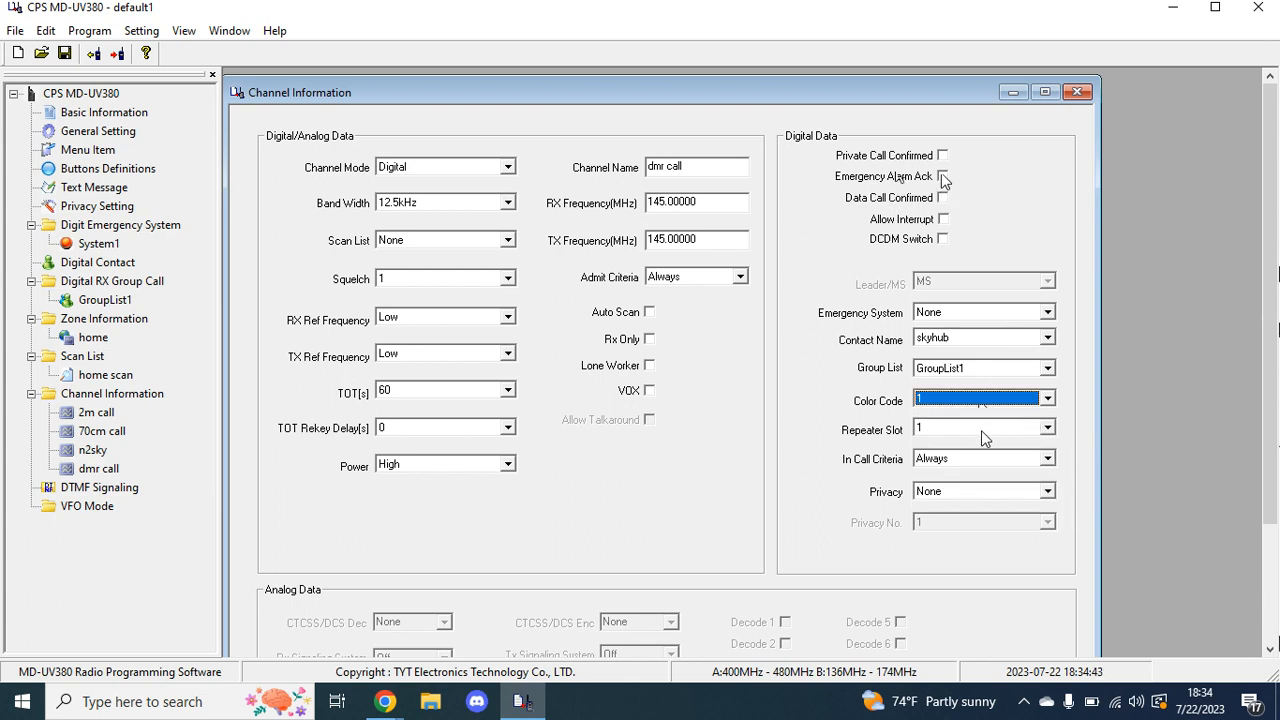
mouse_move(1108, 480)
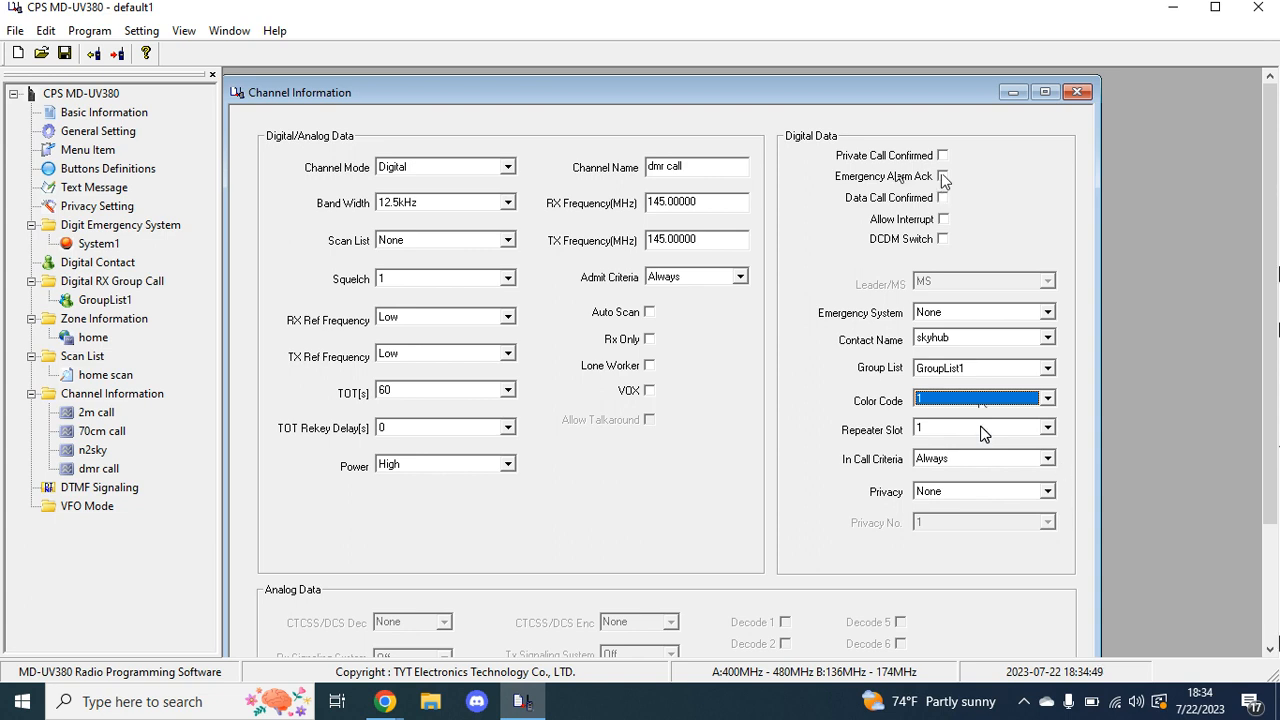
Keep repeater slot 1 and the in-call criteria, and leave privacy at None
click(1048, 428)
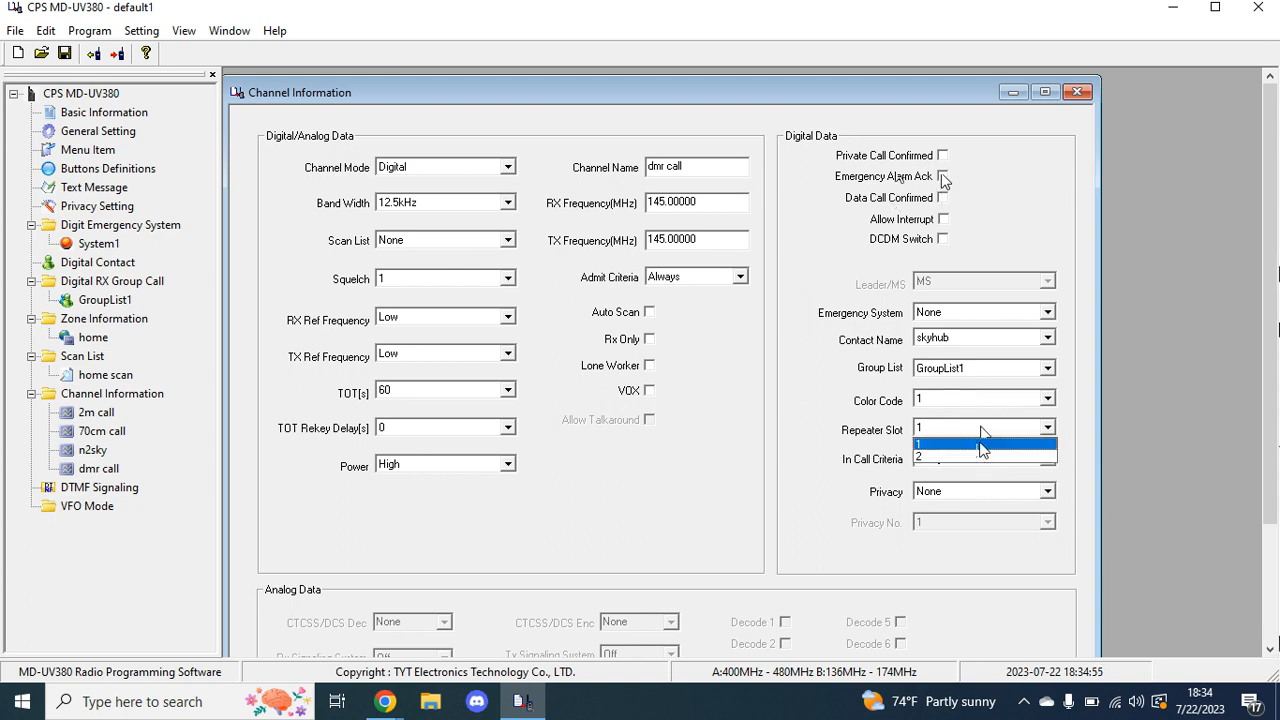
click(984, 444)
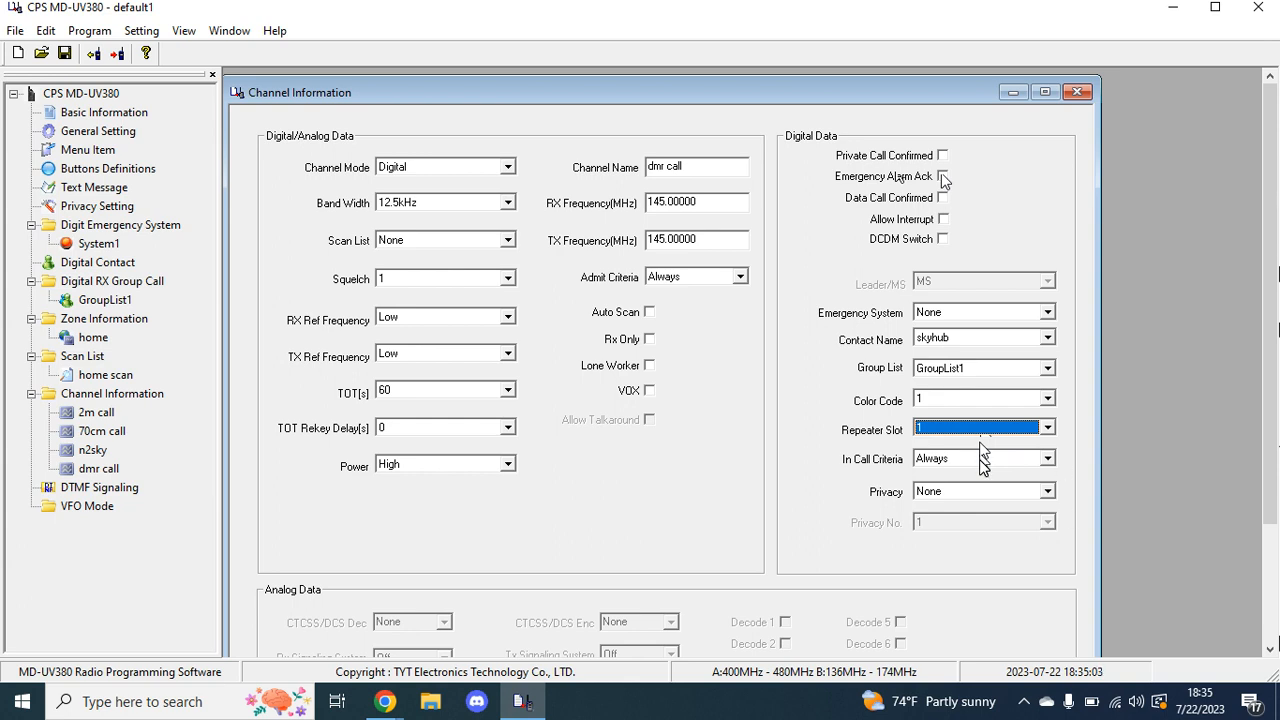
click(1048, 458)
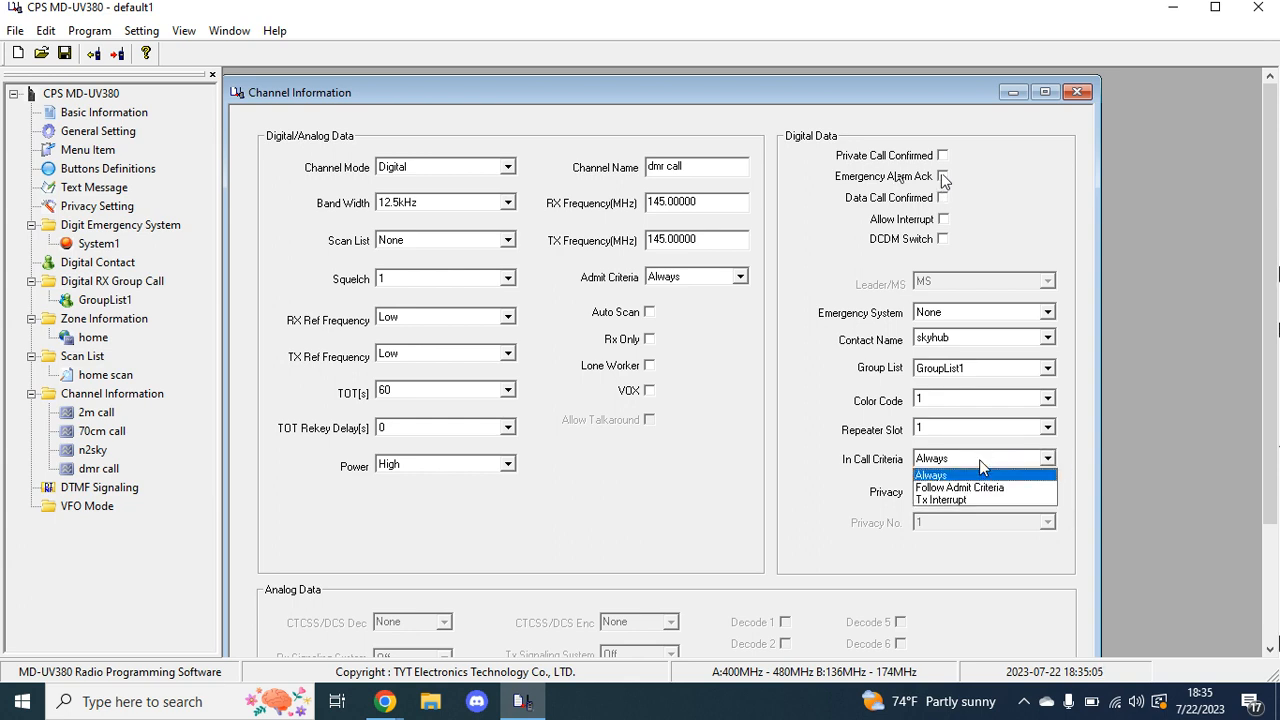
mouse_move(1108, 480)
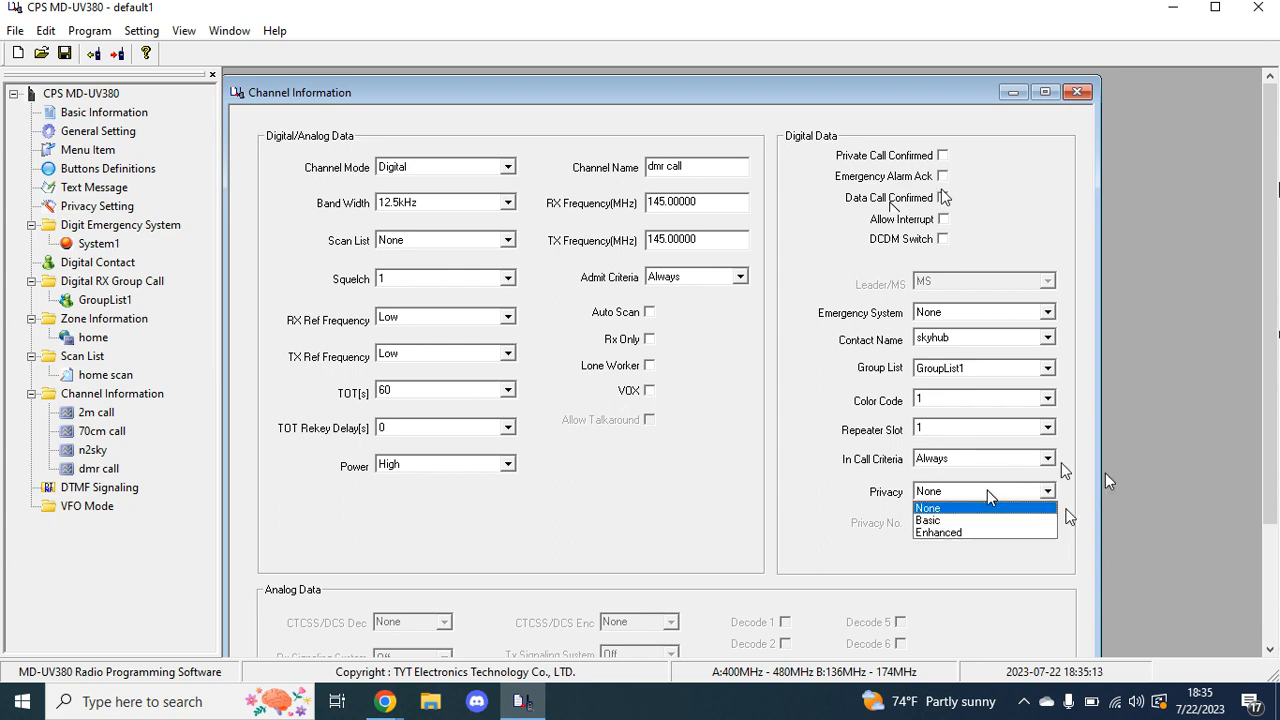
click(928, 520)
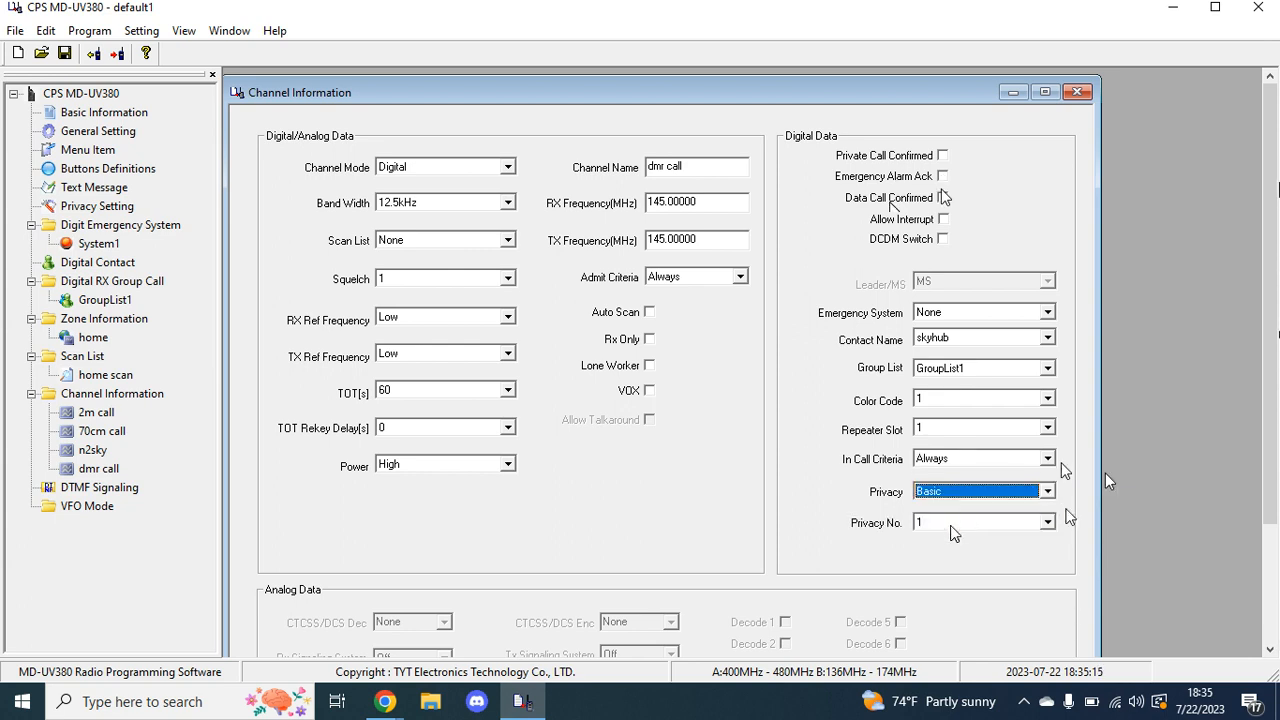
click(976, 522)
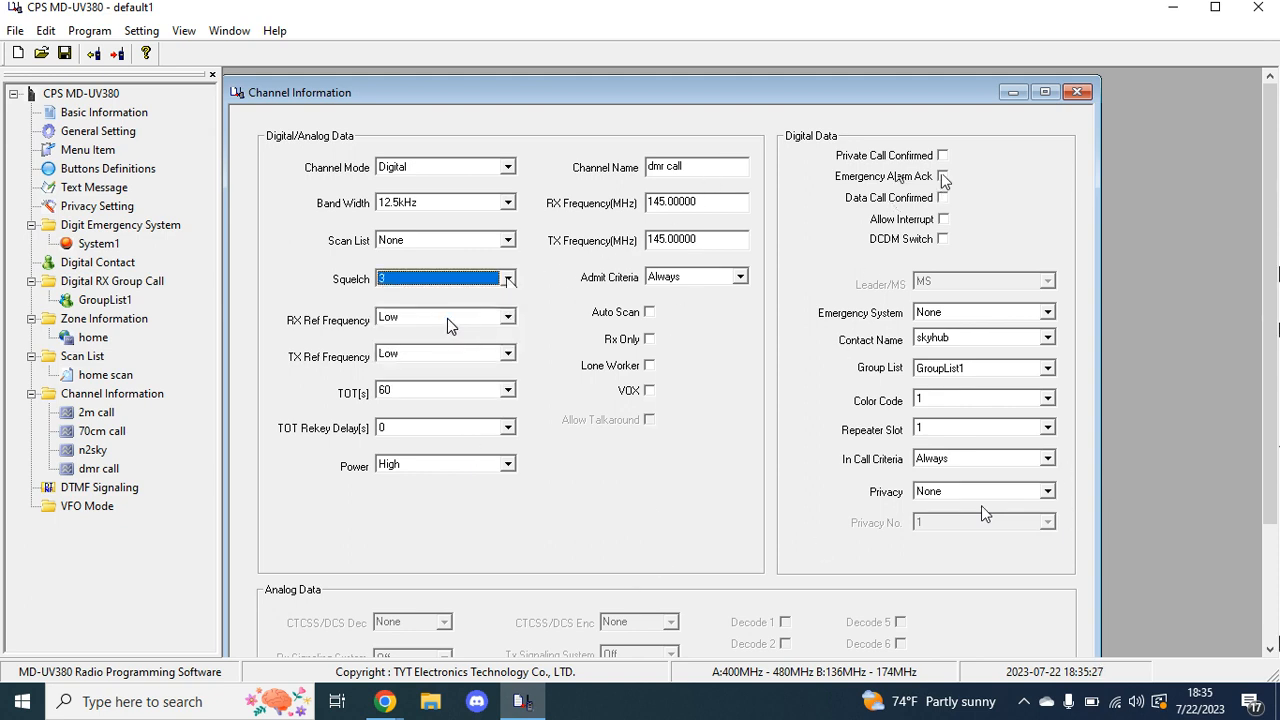
scroll(down, 3)
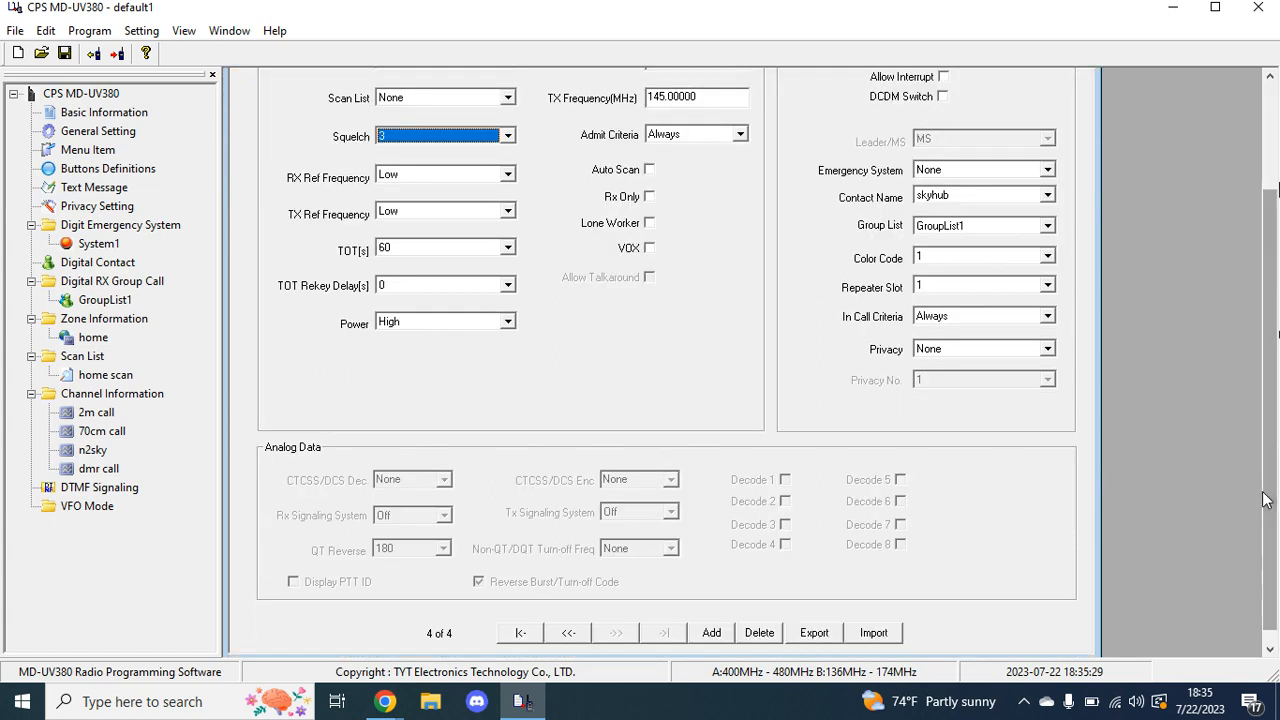
Add a fifth channel and name it n2sky dmr
click(712, 632)
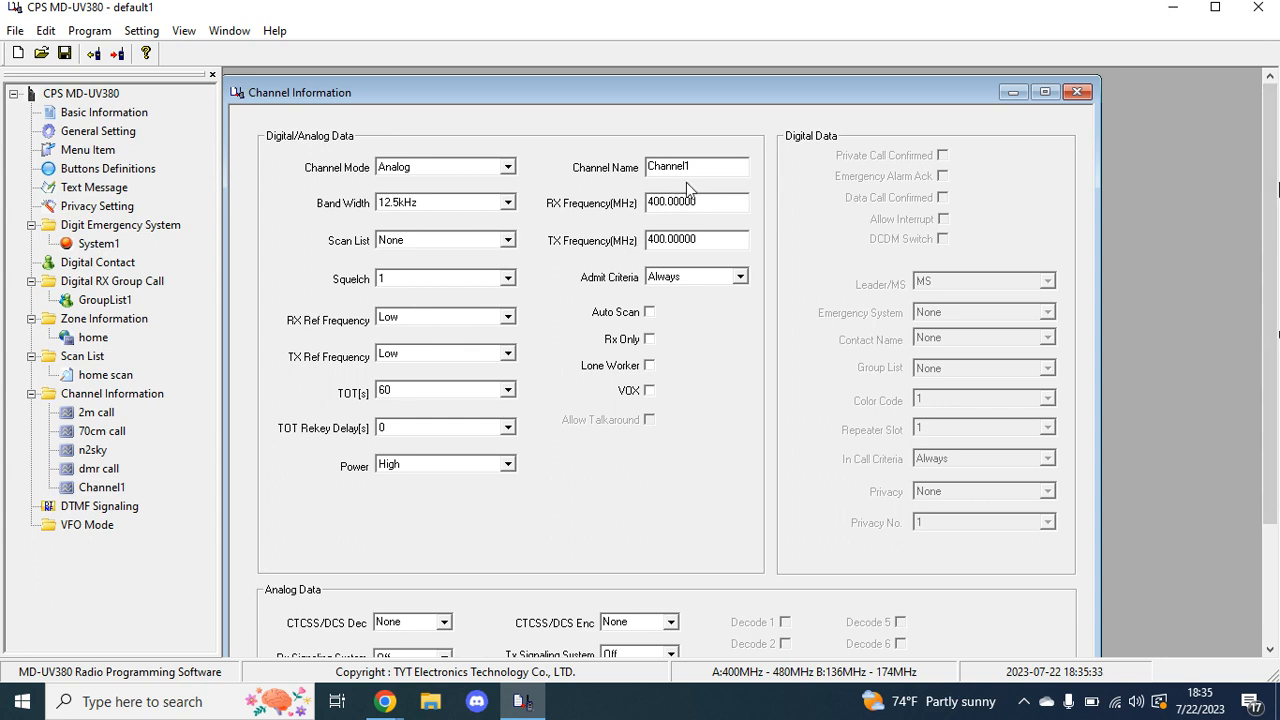
double_click(696, 166)
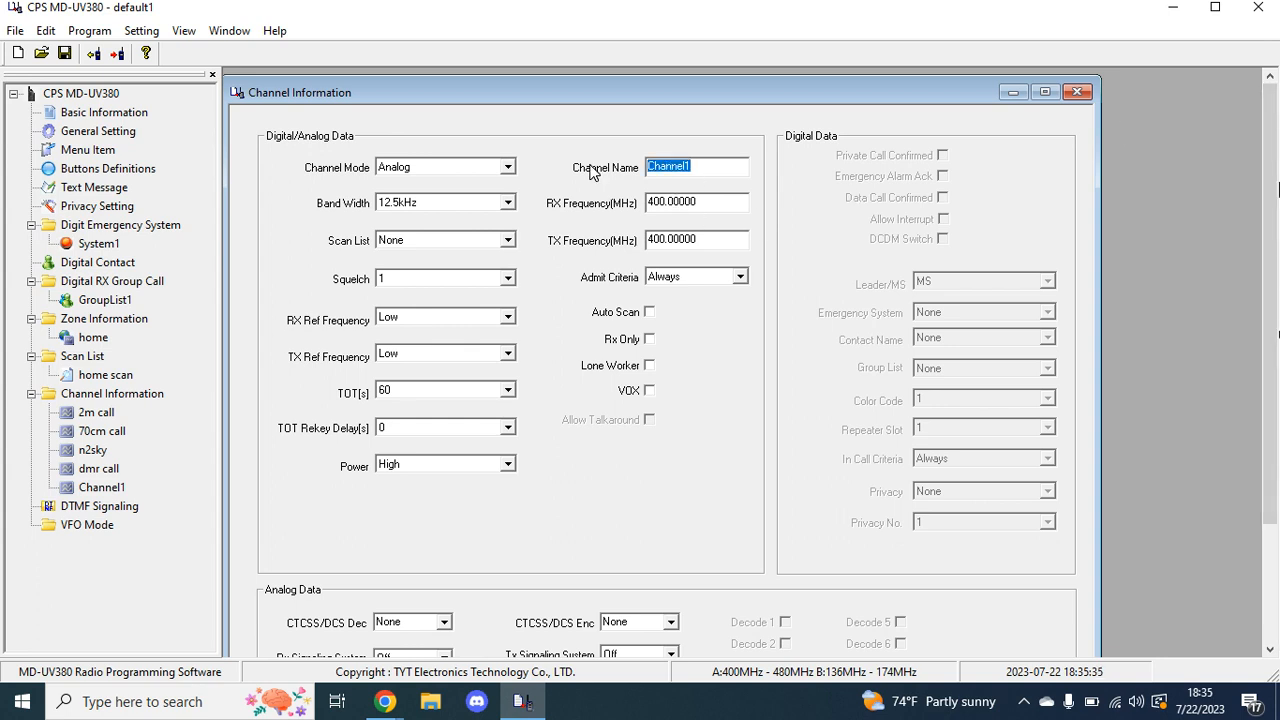
text(n2sky)
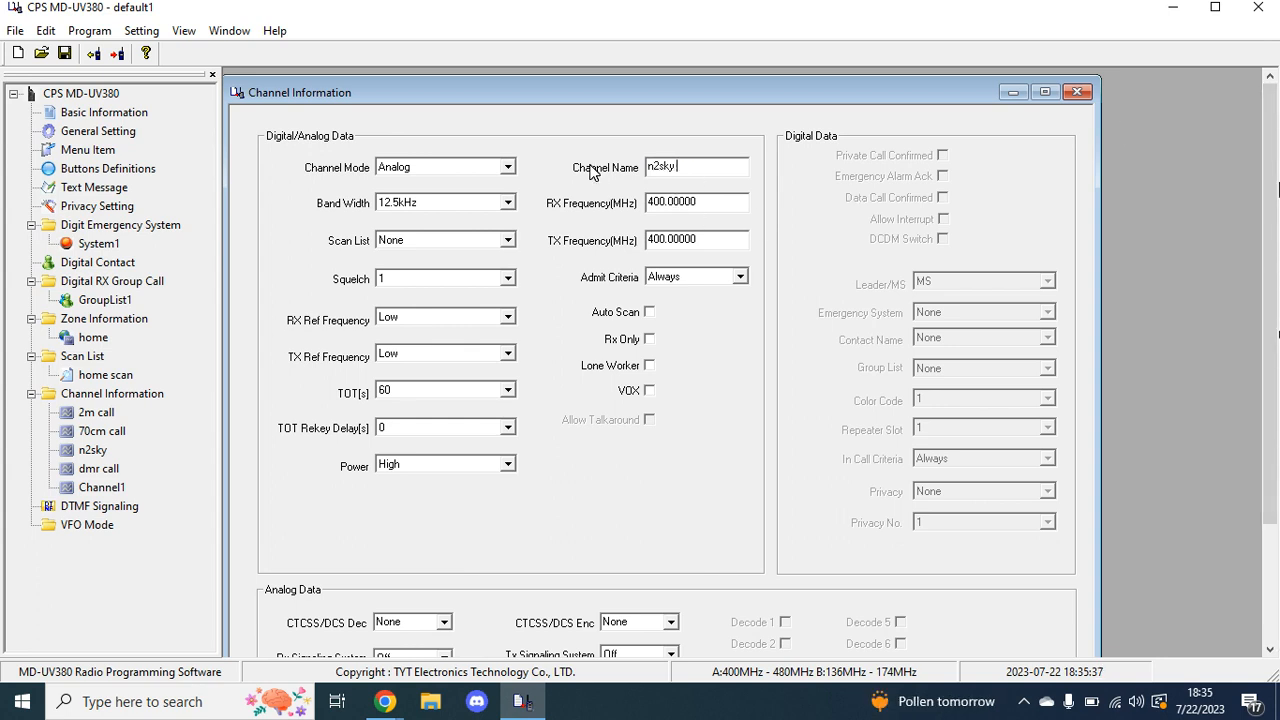
text(dmr)
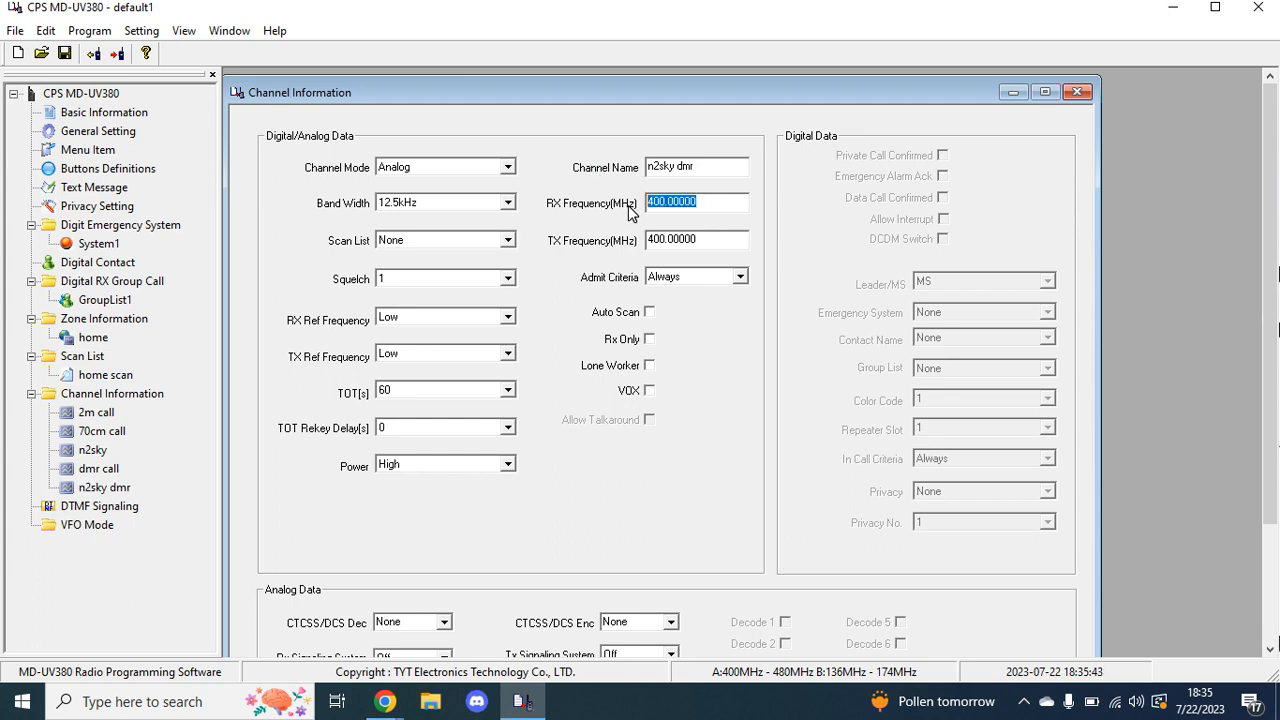
Set n2sky dmr to receive on 445.025 MHz and transmit on 440.025 MHz
text(445)
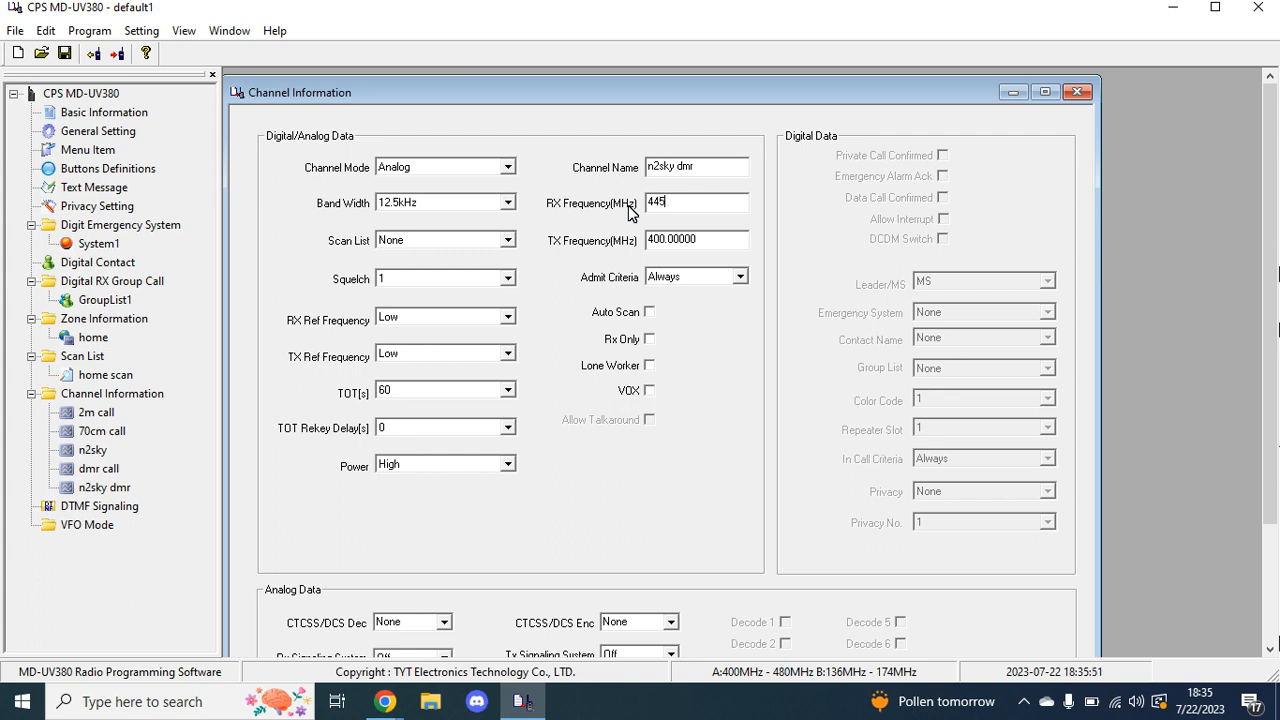
text(.0)
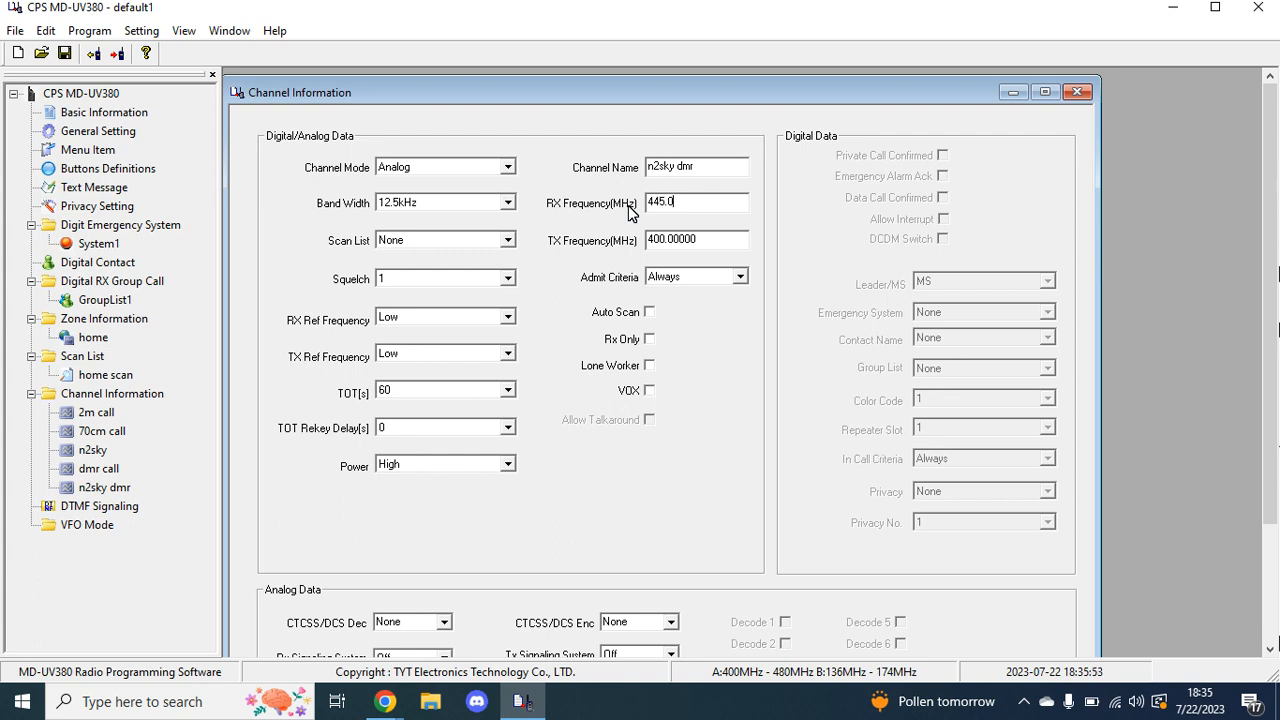
text(2500)
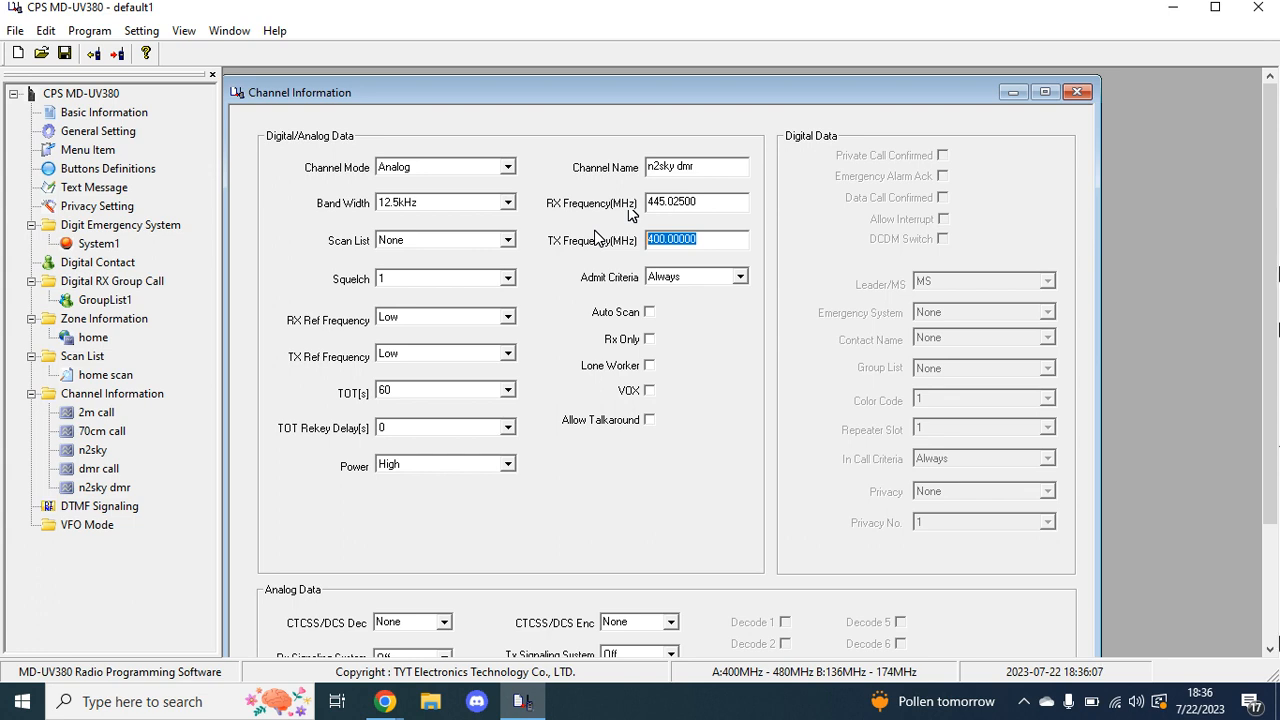
text(44)
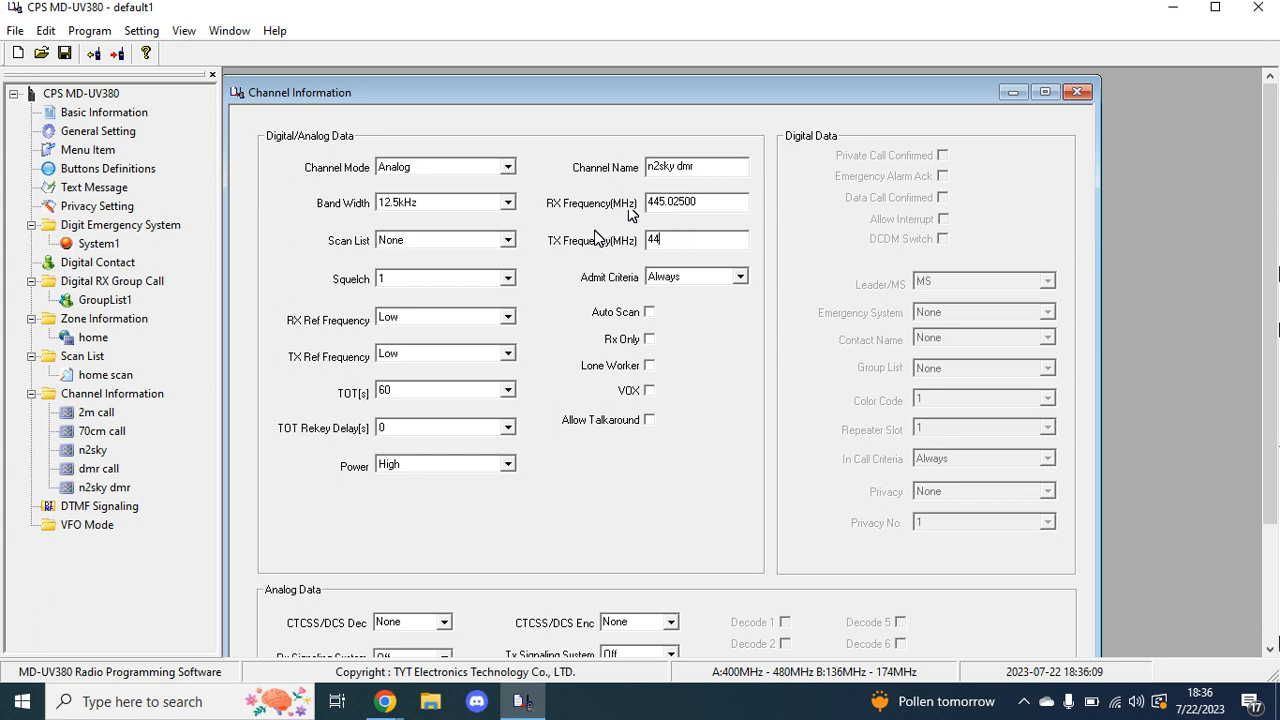
text(0.025)
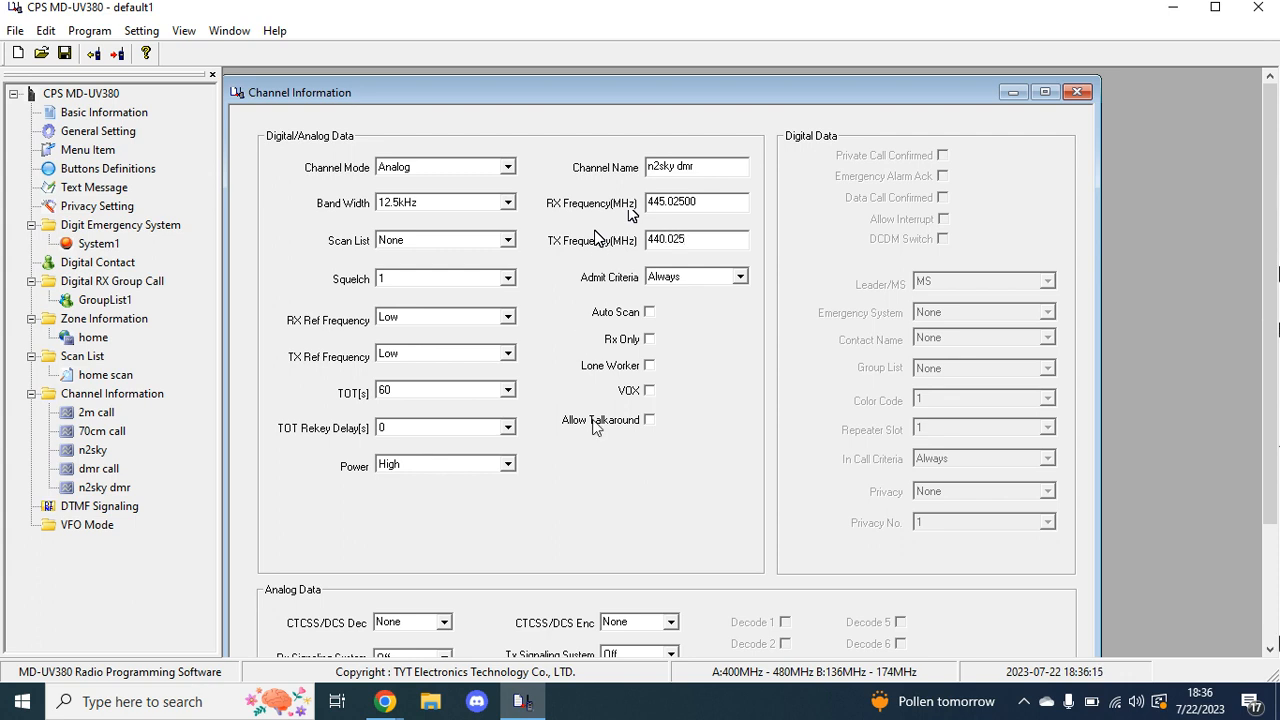
click(508, 168)
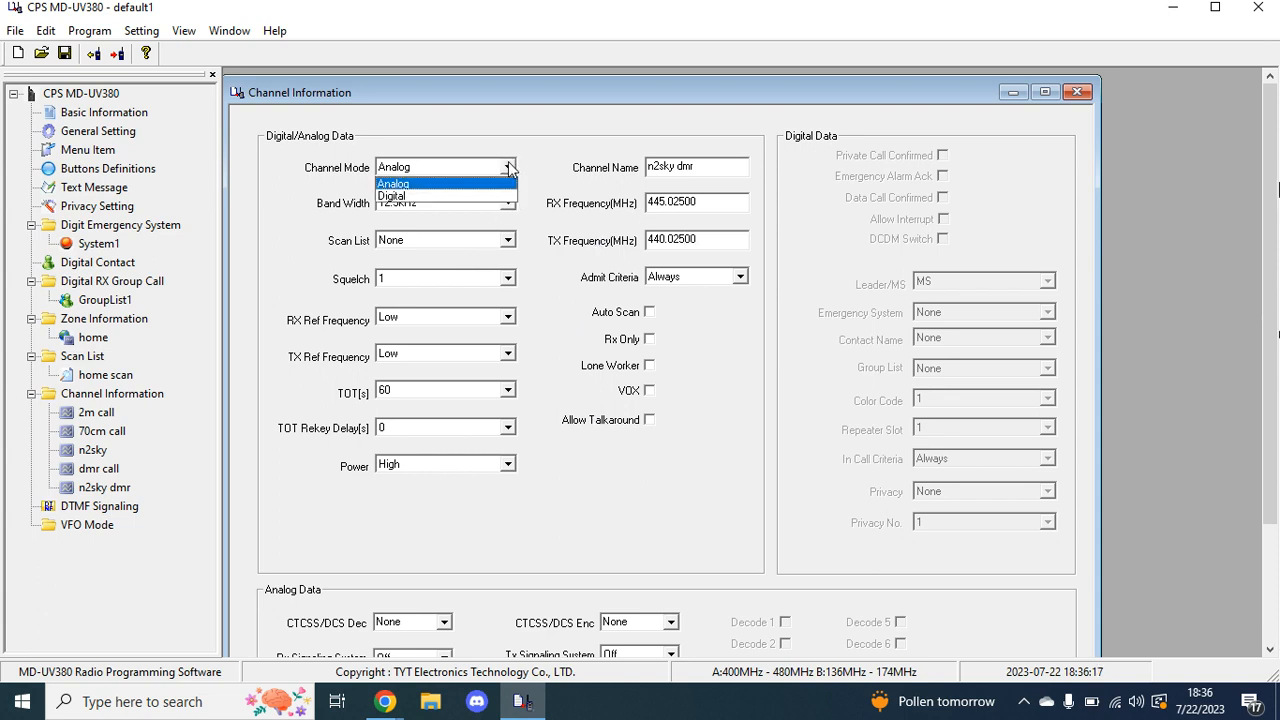
Make n2sky dmr Digital with no scan list, skyhub contact, GroupList1, color code 5 and talkaround allowed
click(392, 196)
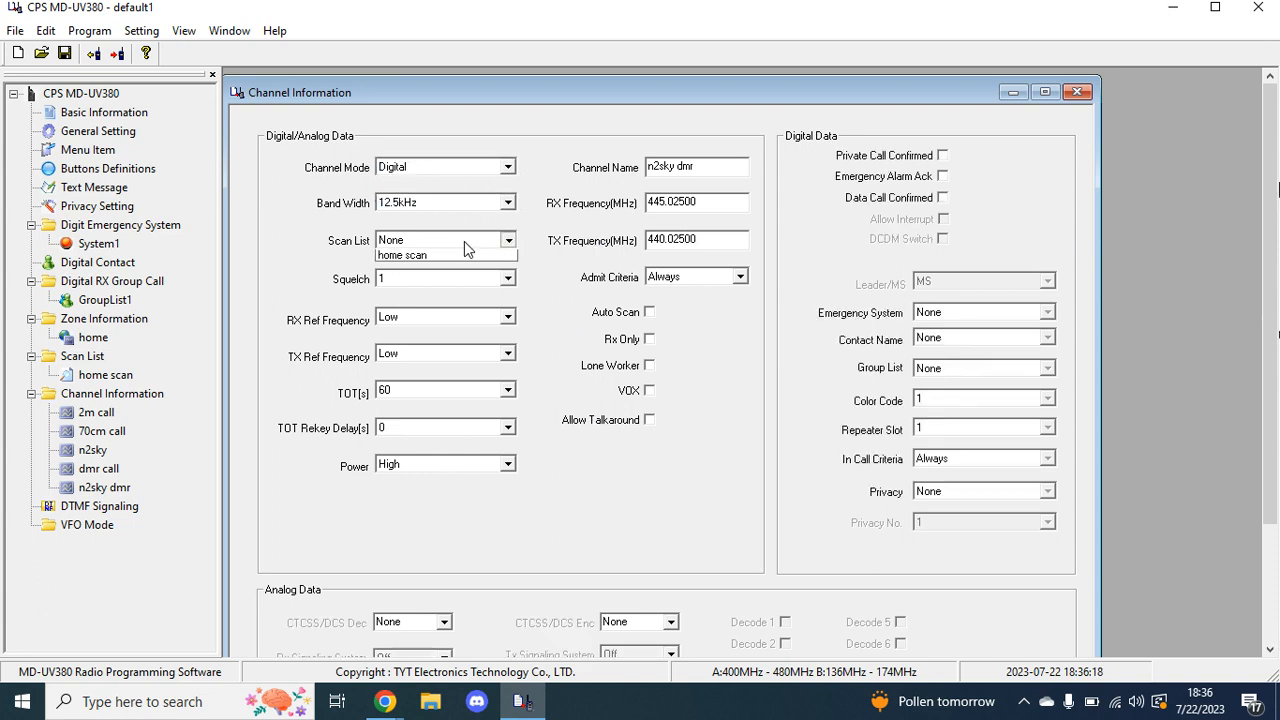
click(508, 278)
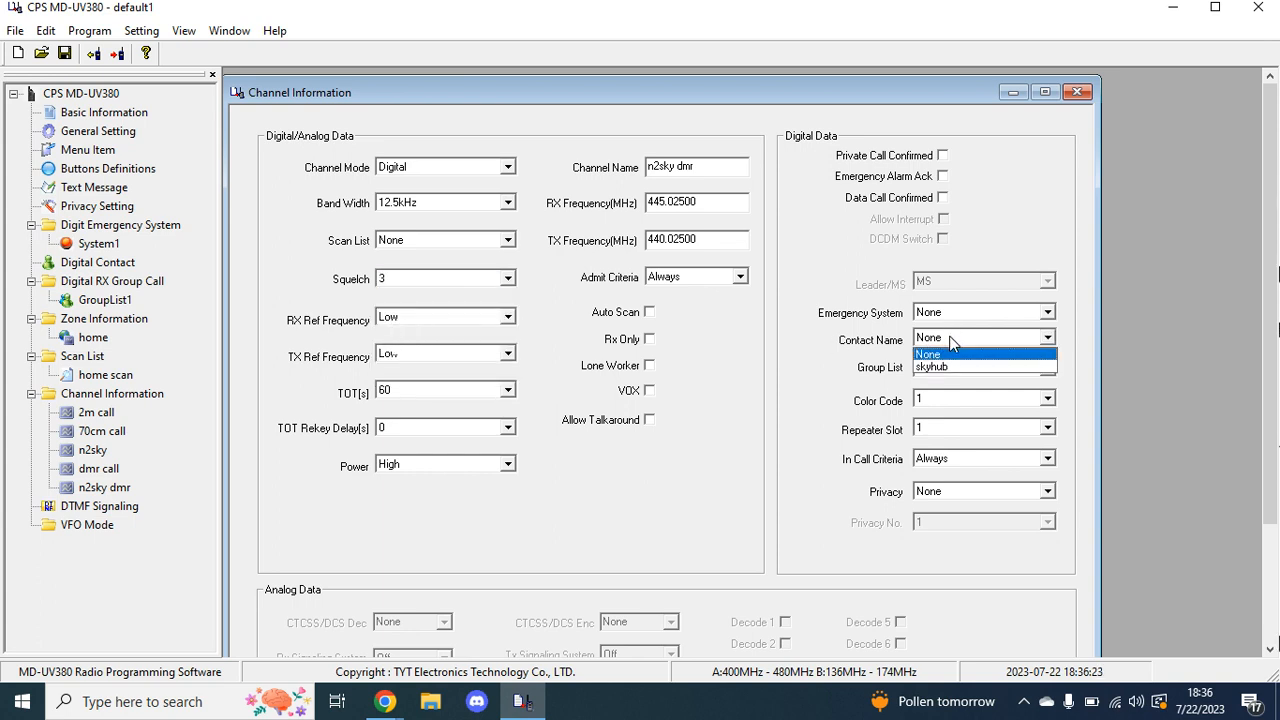
click(932, 368)
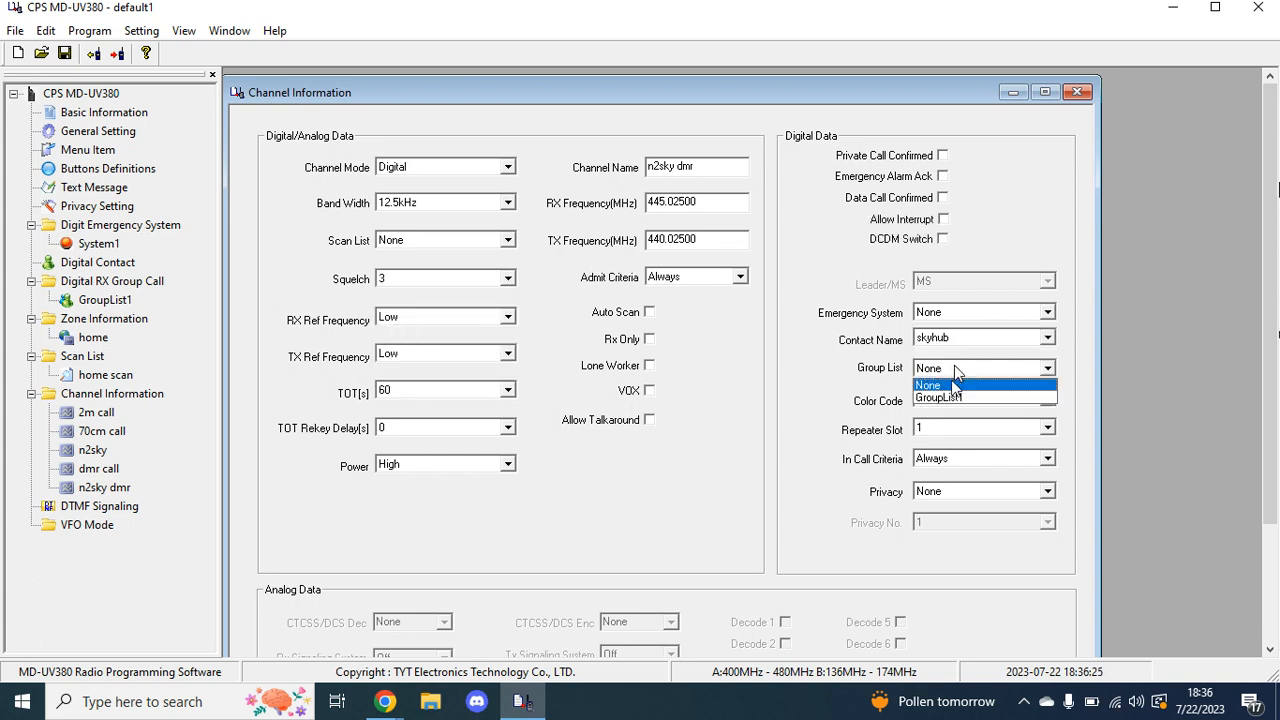
click(936, 396)
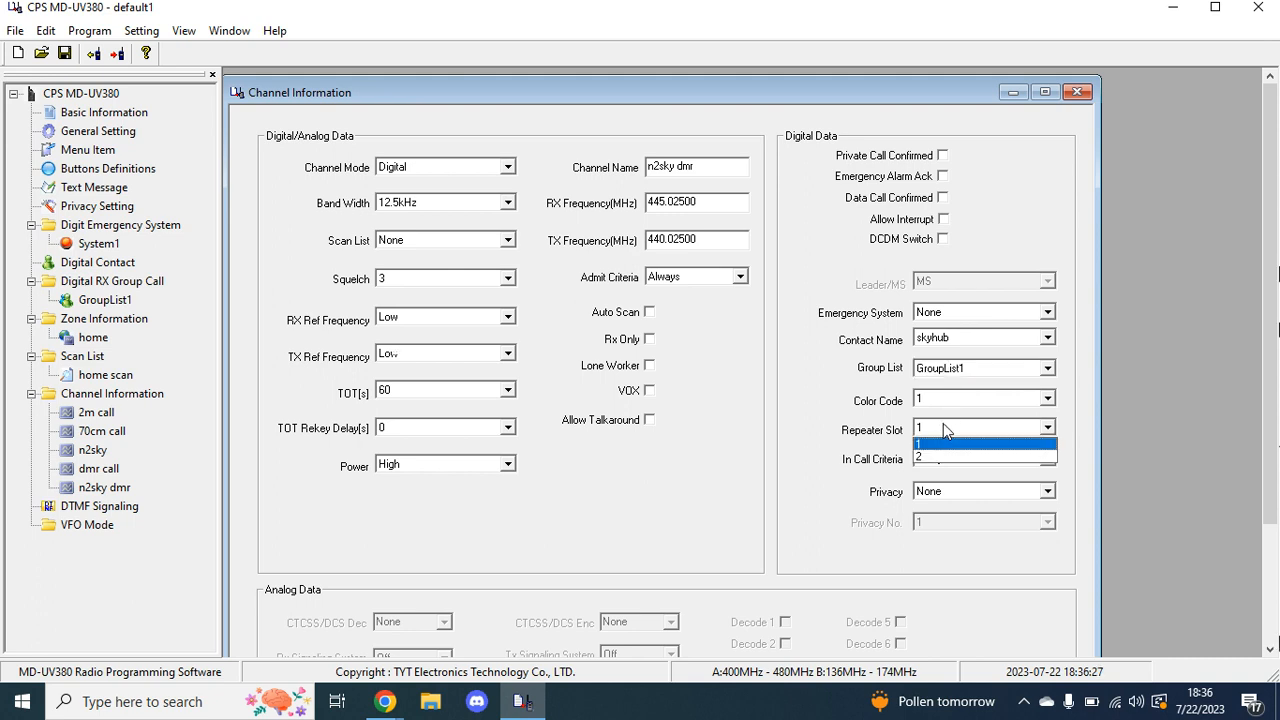
click(1048, 400)
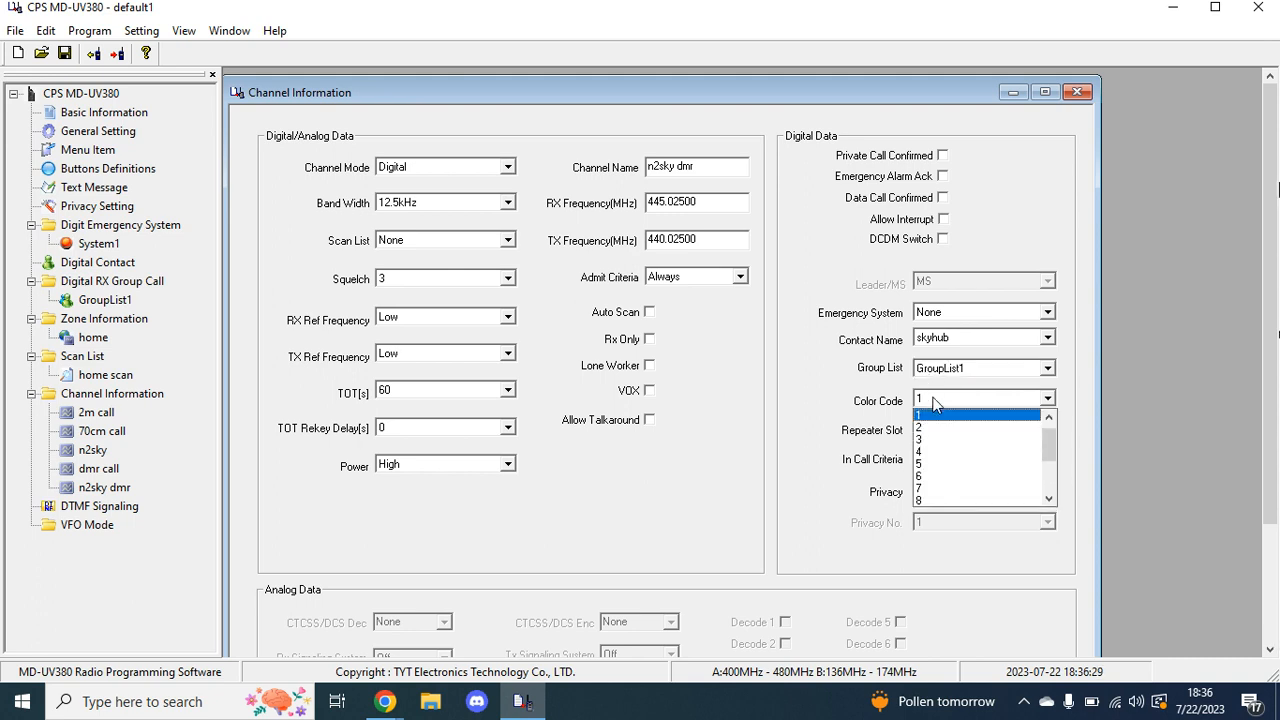
click(950, 460)
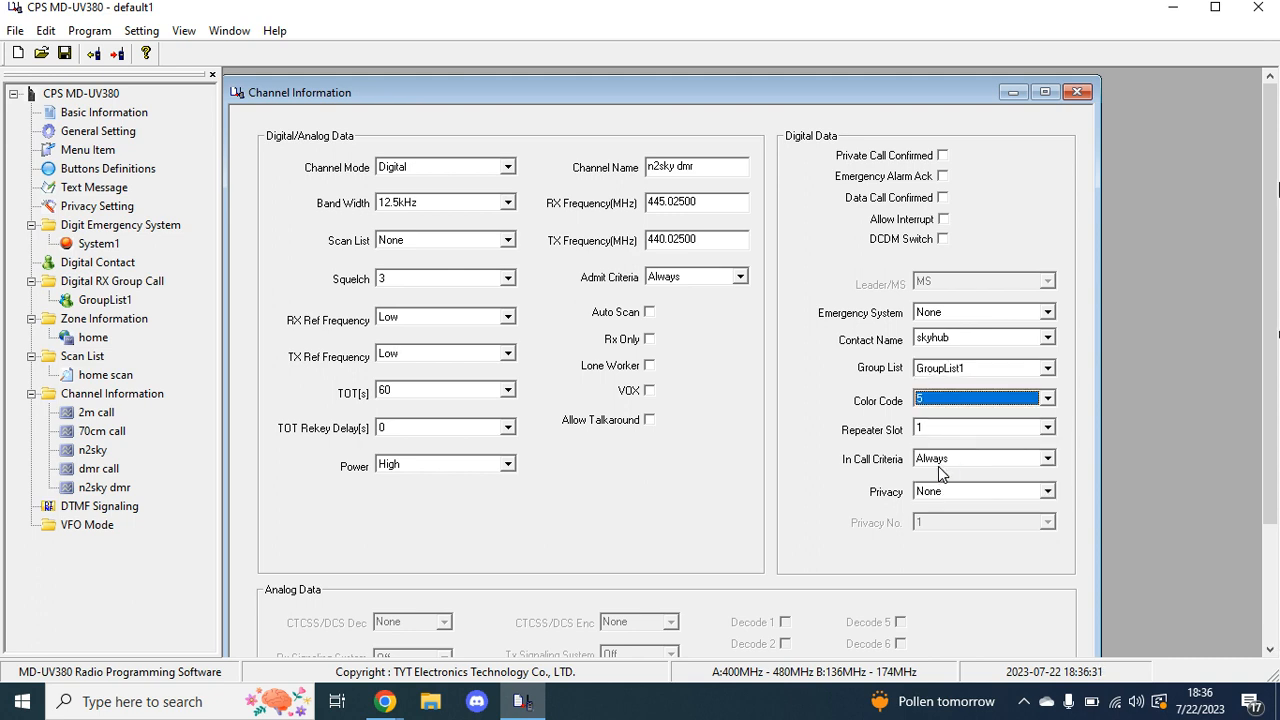
mouse_move(464, 488)
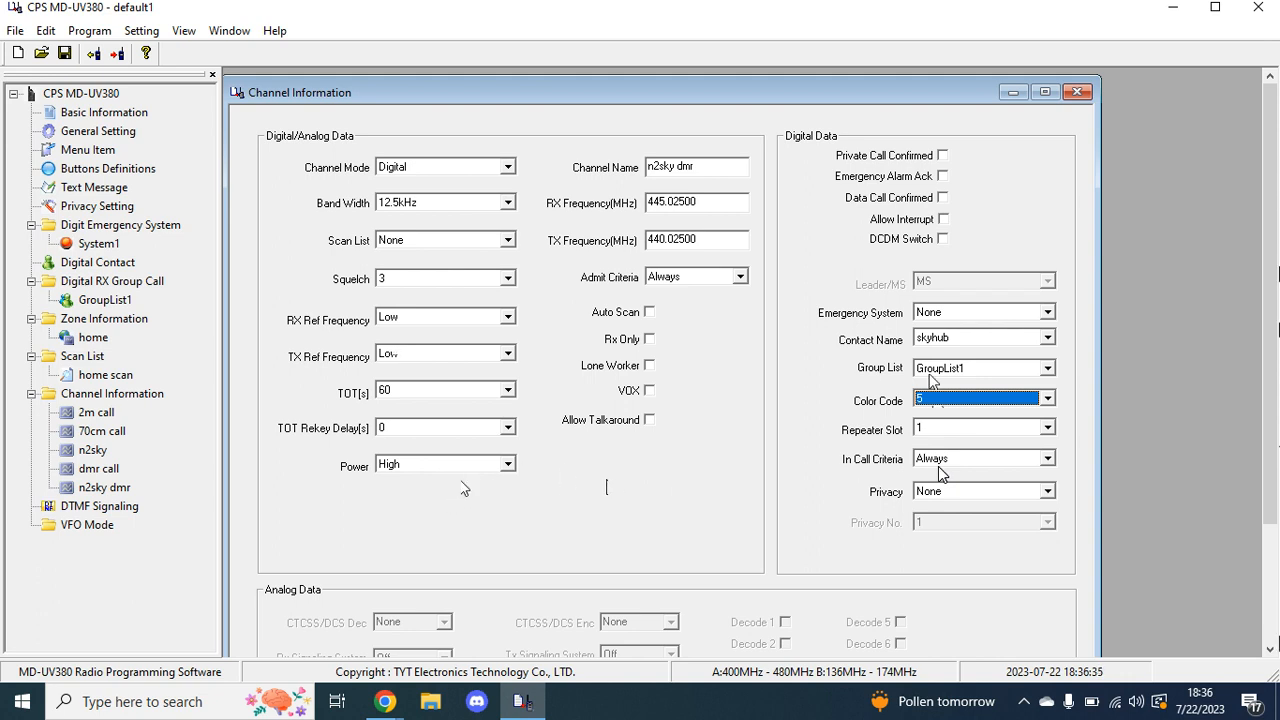
click(650, 420)
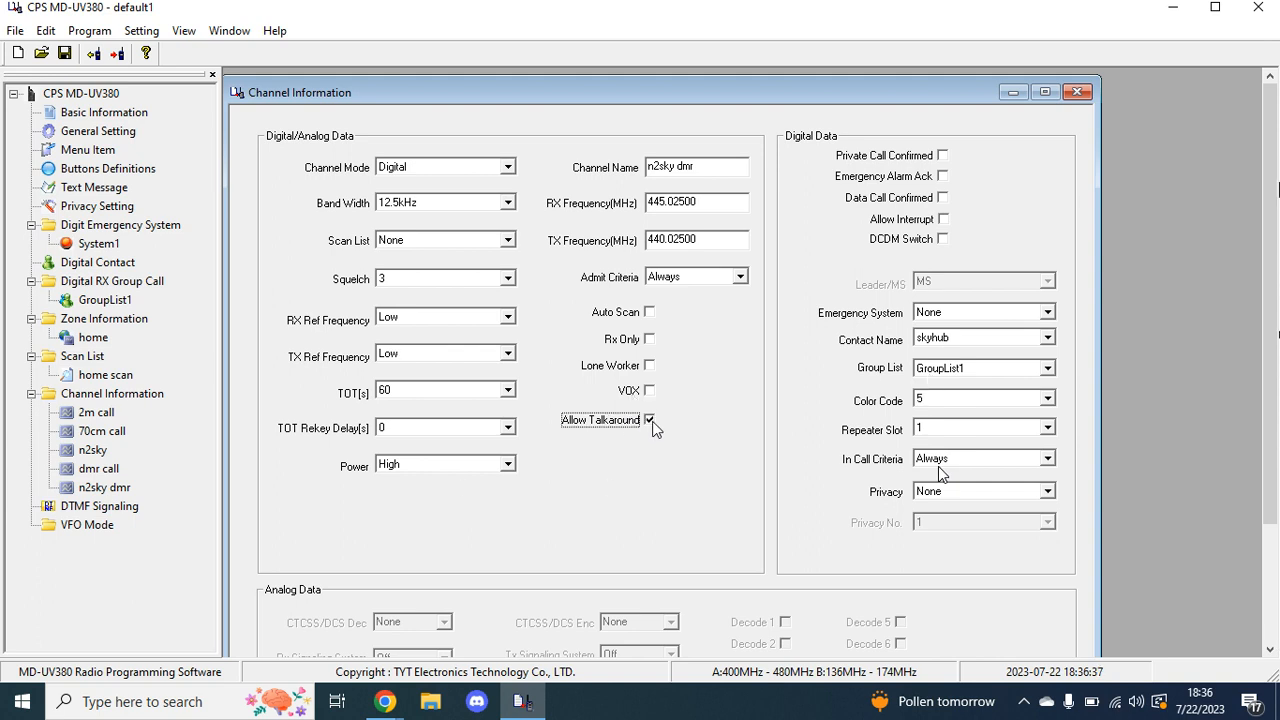
mouse_move(612, 488)
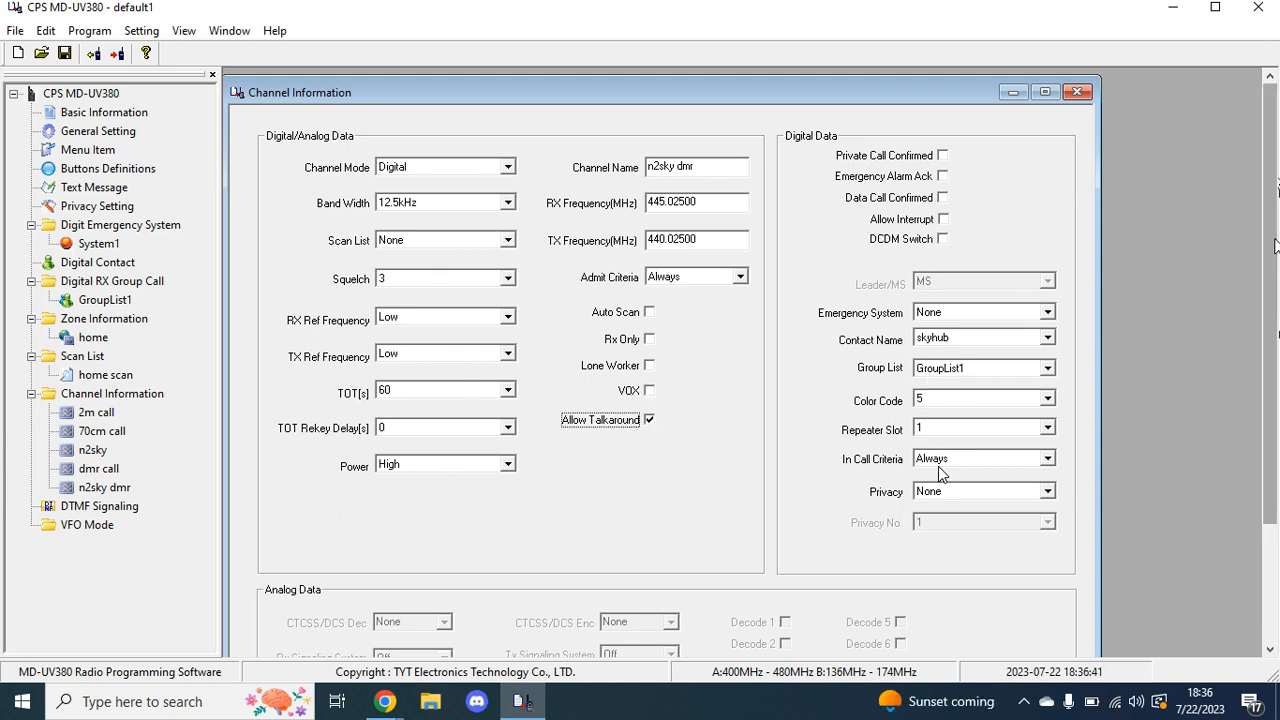
scroll(down, 3)
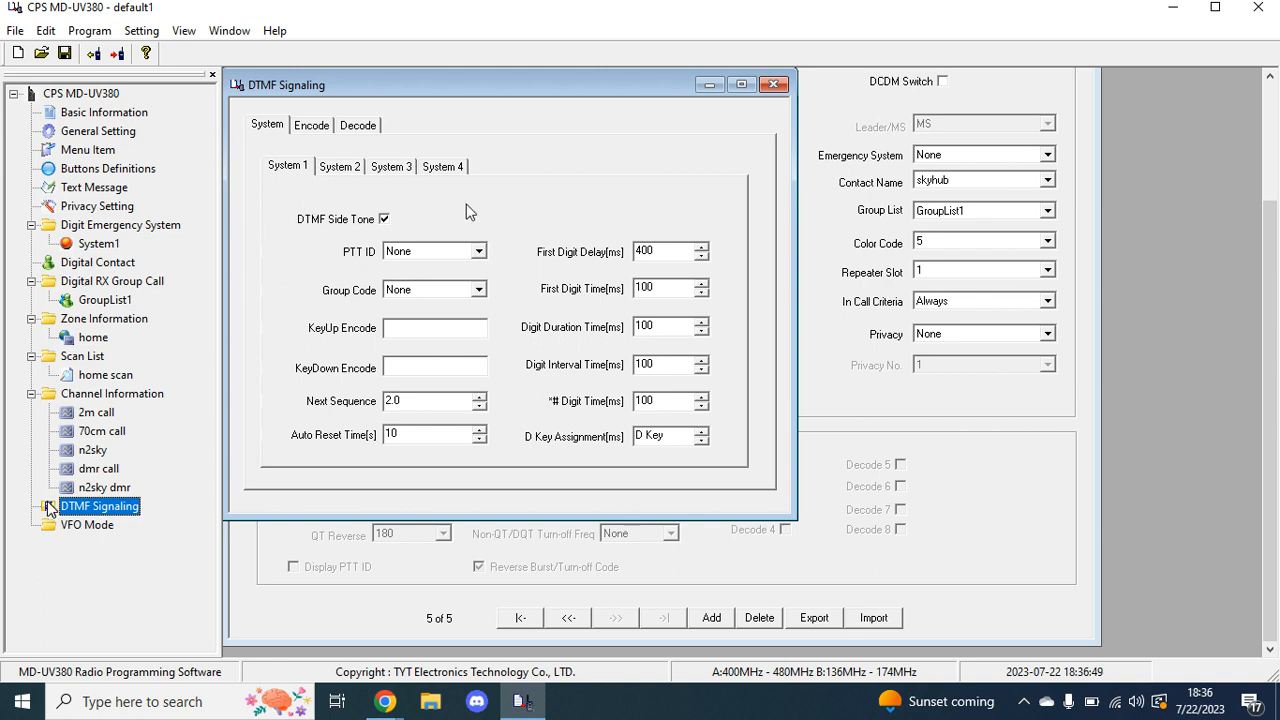
mouse_move(378, 258)
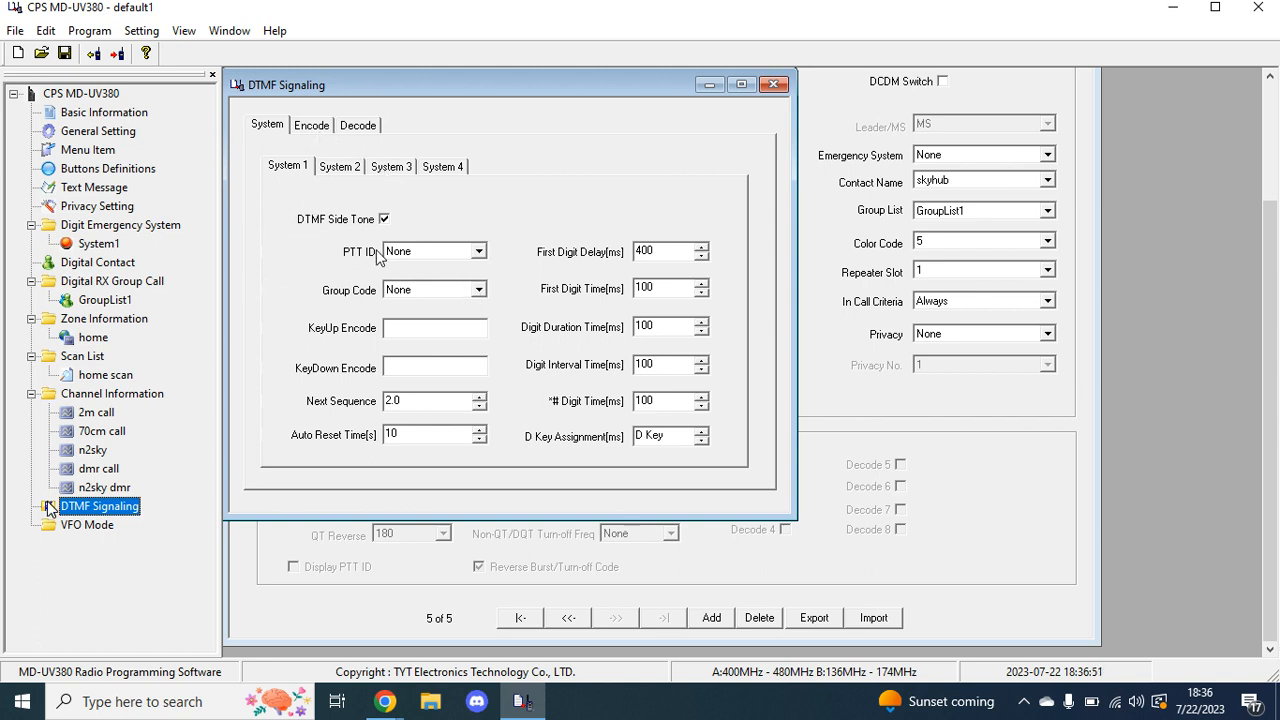
Enter 1255 for the DTMF KeyUp and KeyDown encodes and send the PTT ID before transmitting
click(478, 252)
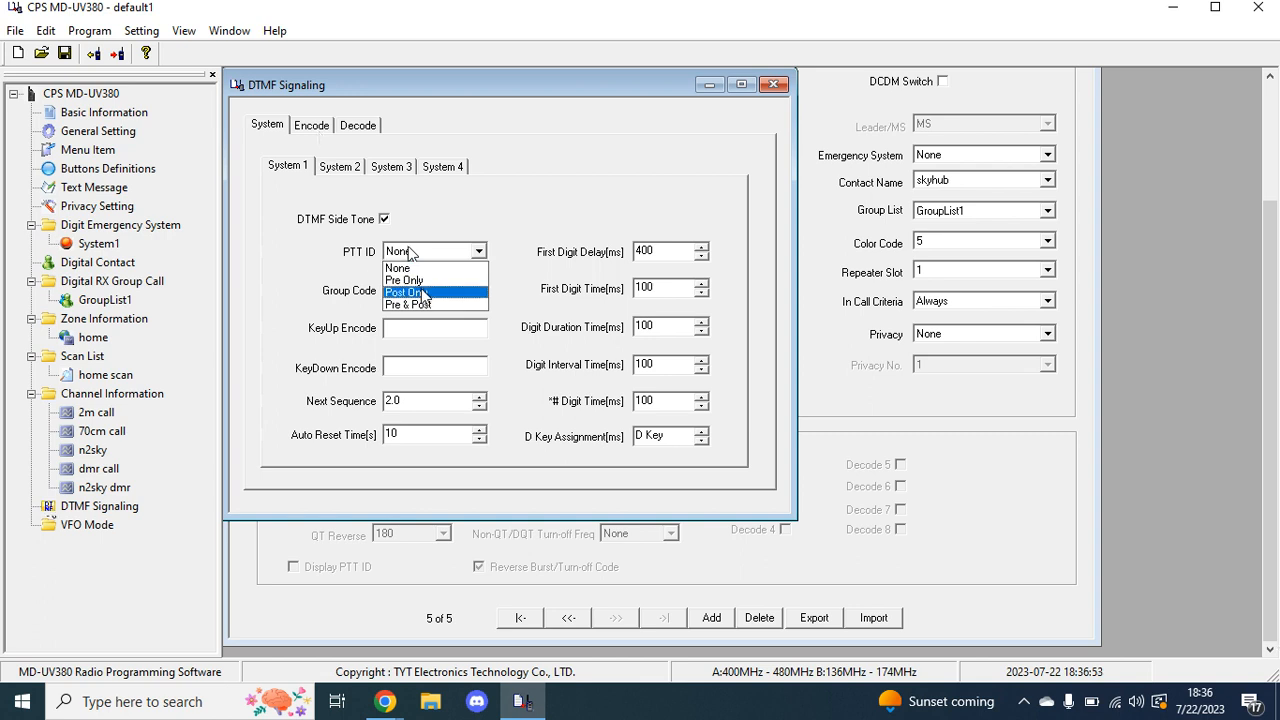
mouse_move(424, 292)
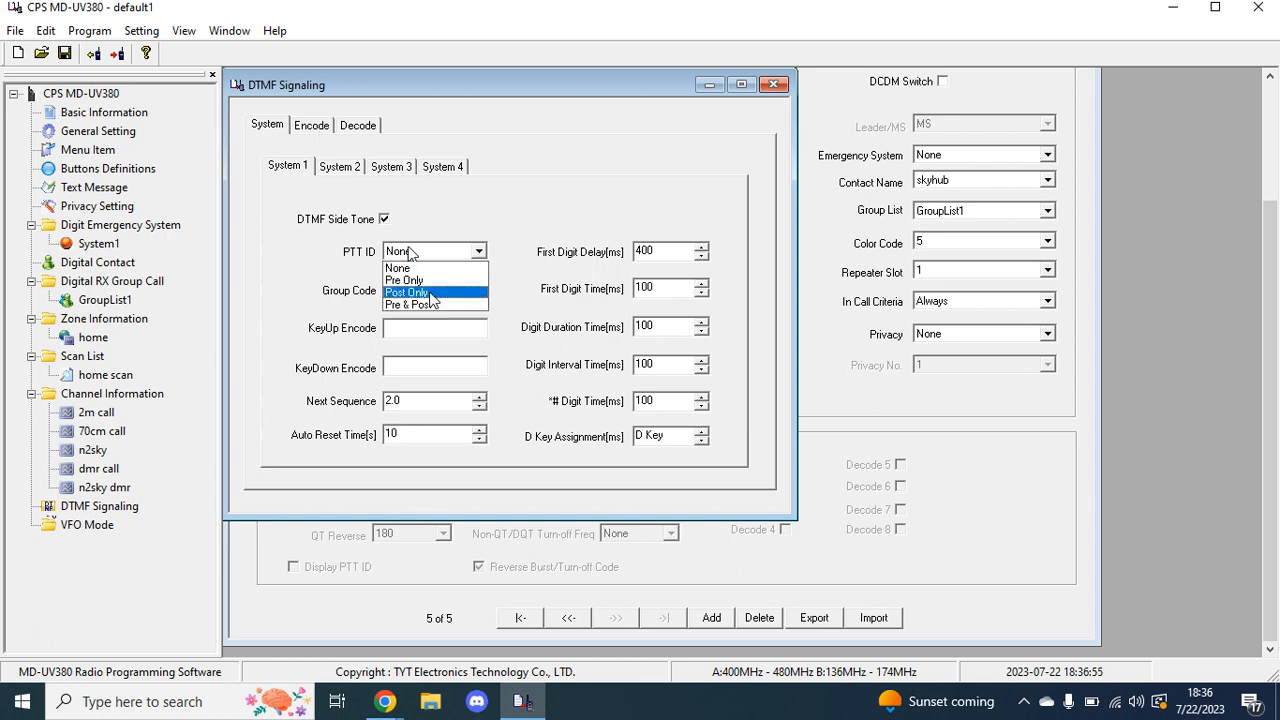
mouse_move(404, 280)
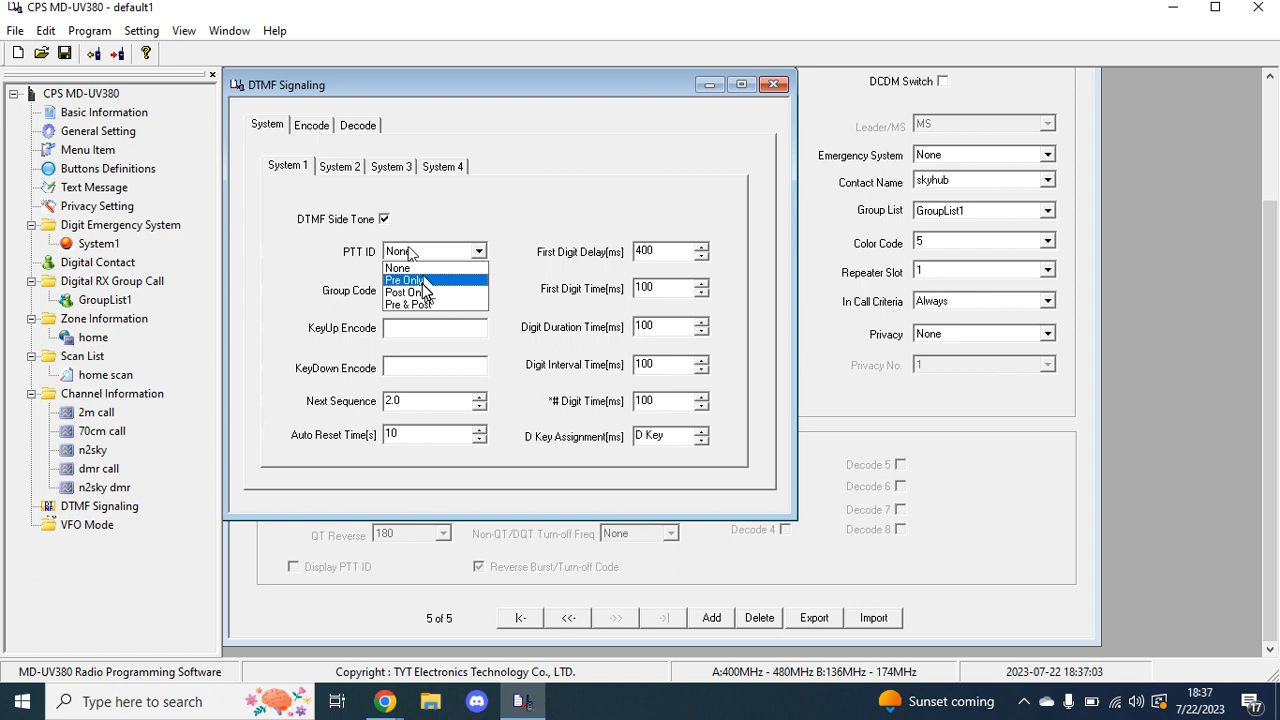
mouse_move(424, 304)
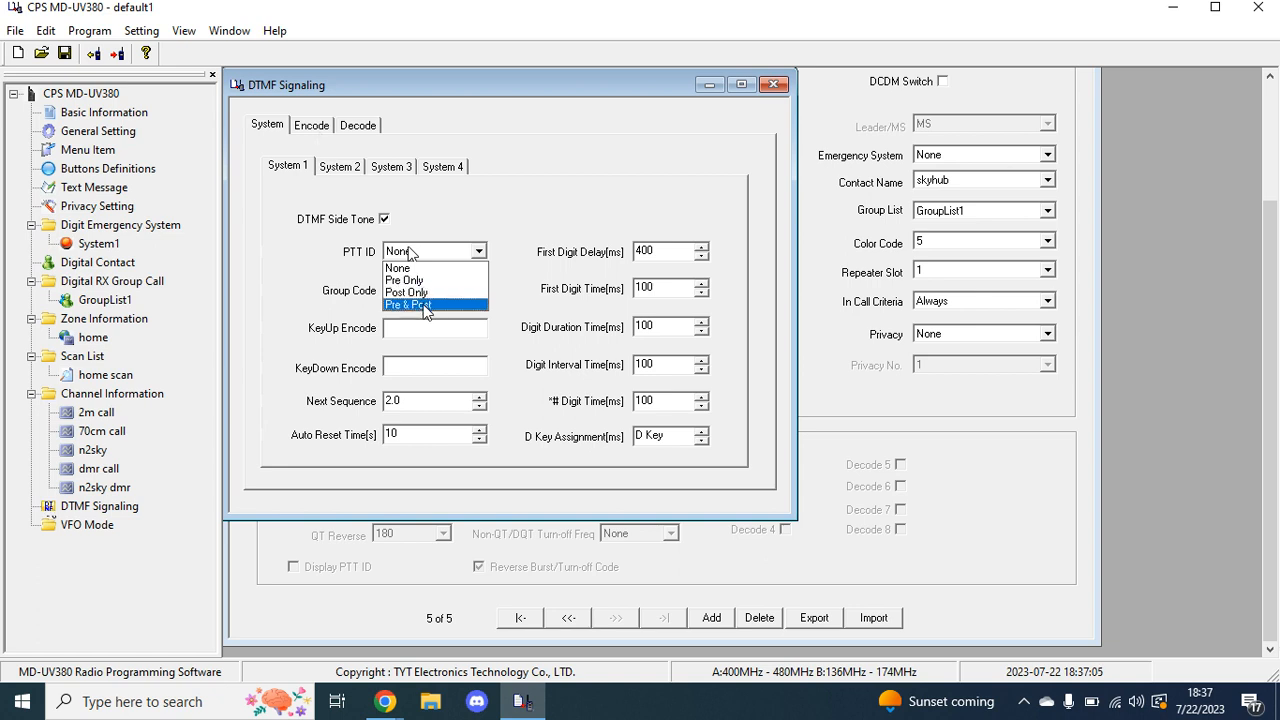
click(398, 268)
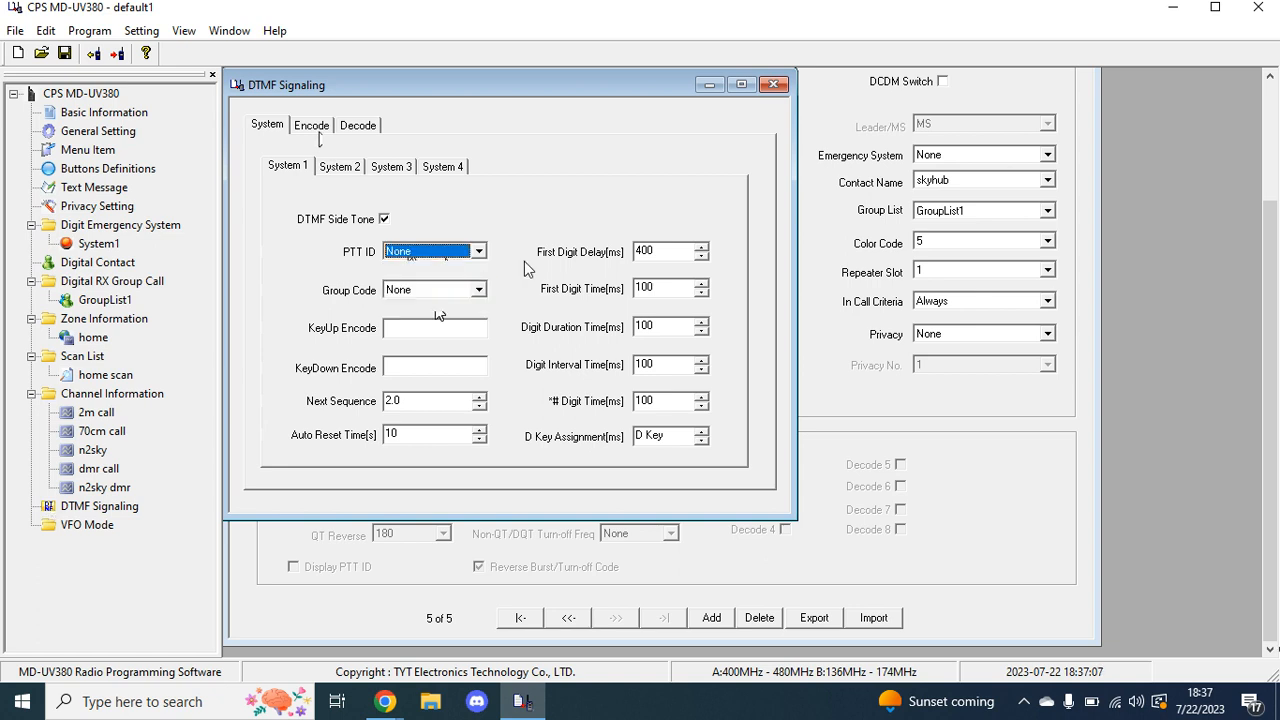
mouse_move(622, 368)
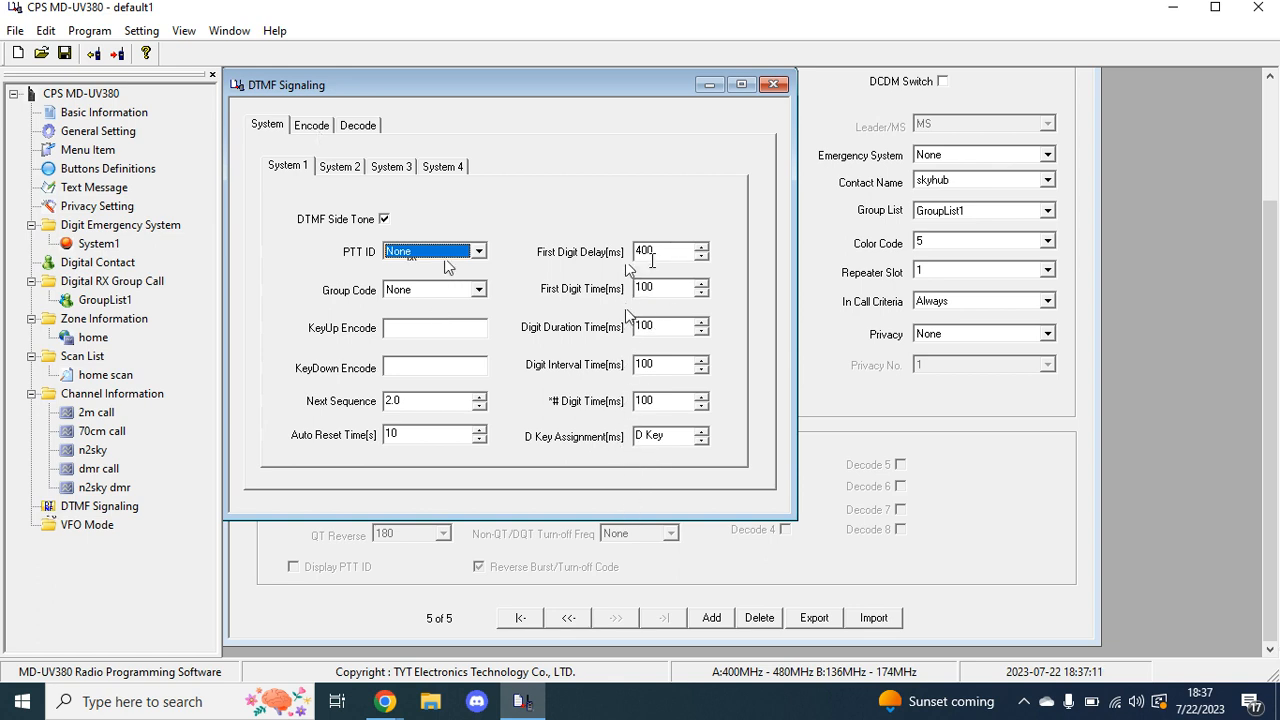
mouse_move(584, 400)
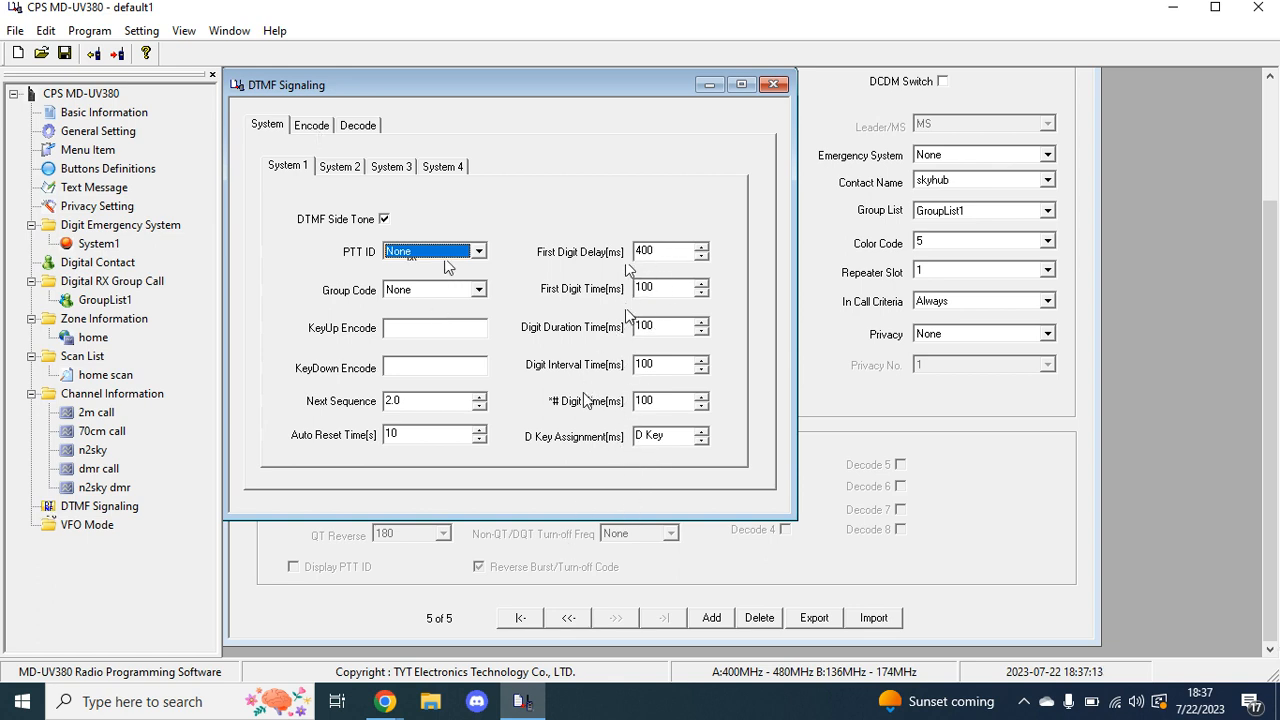
mouse_move(436, 316)
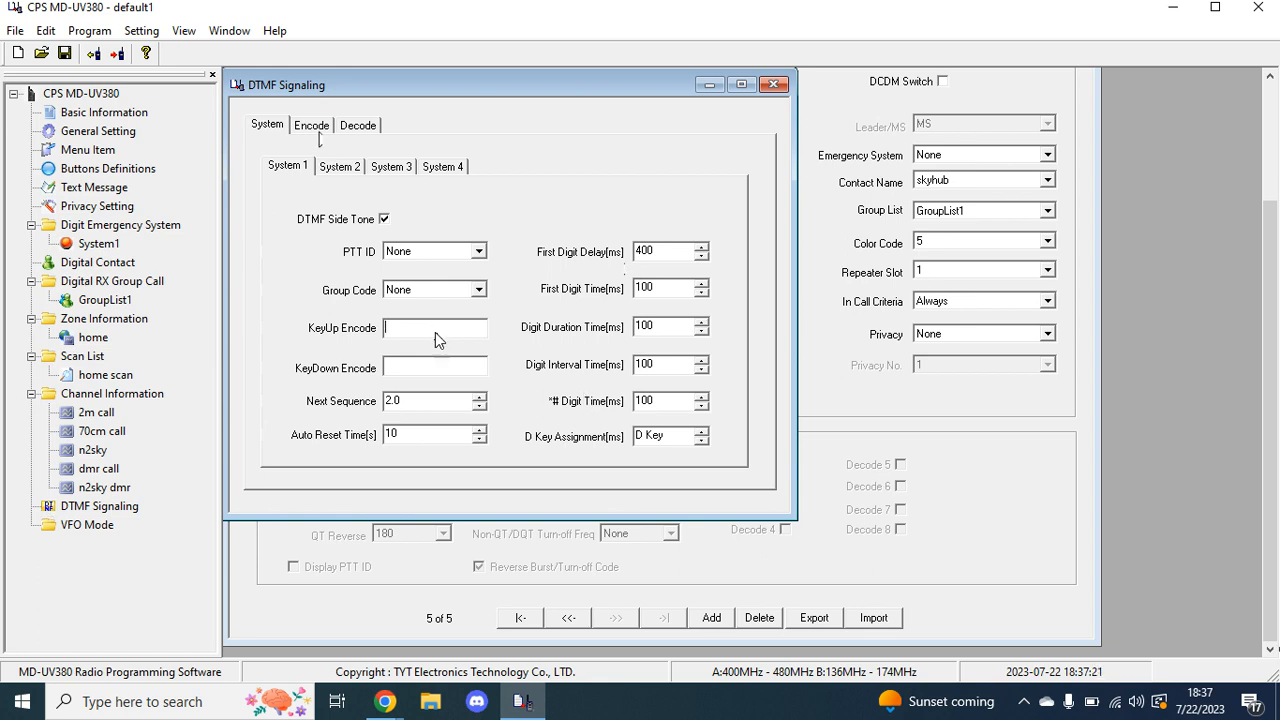
text(1255)
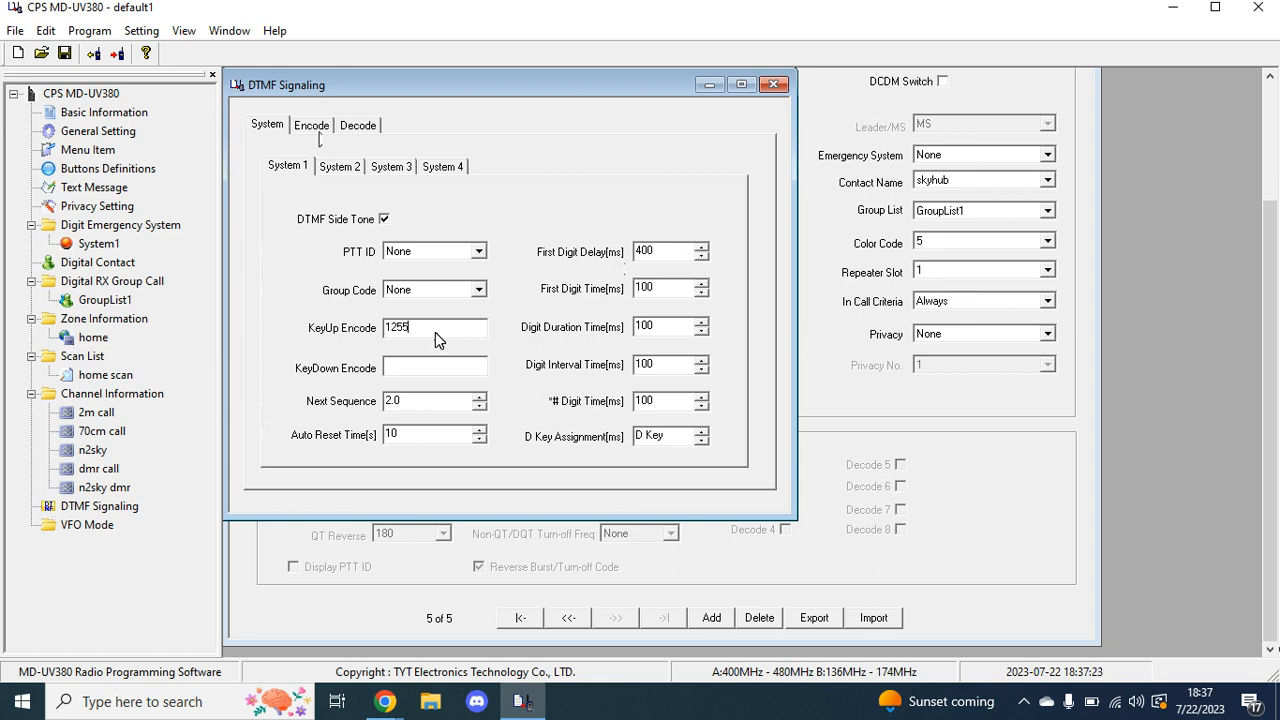
text(1255)
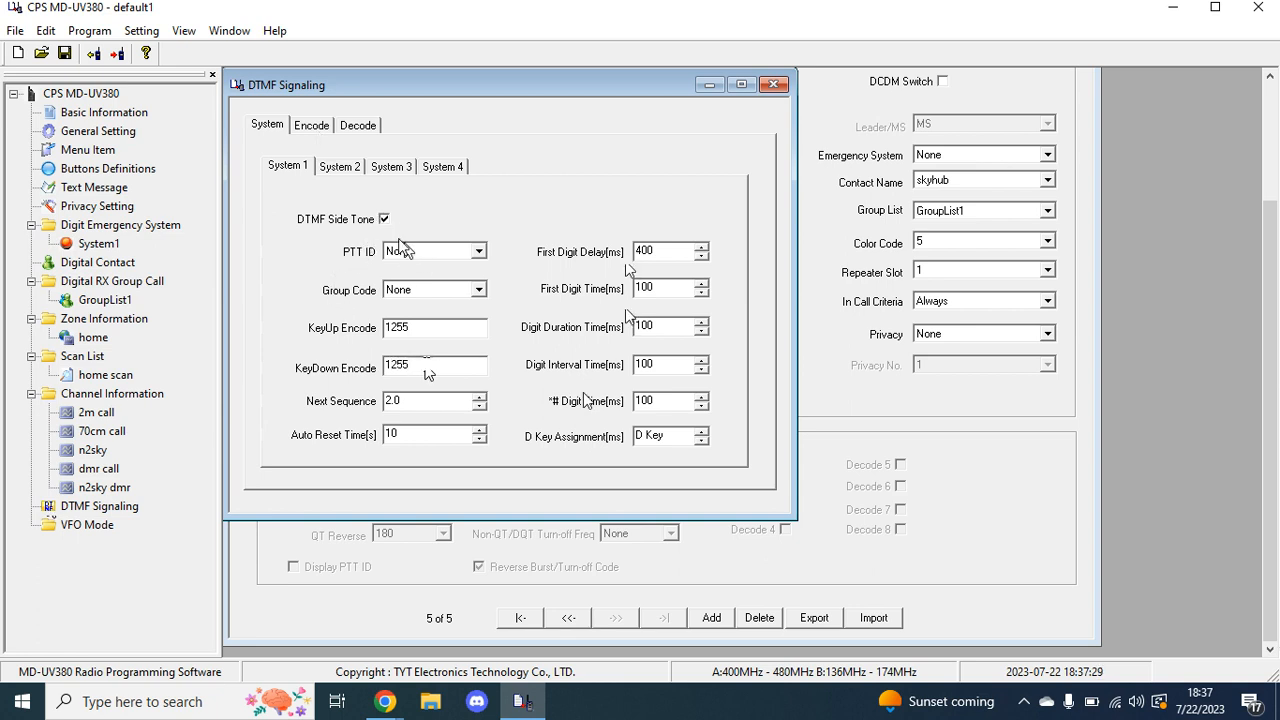
click(478, 252)
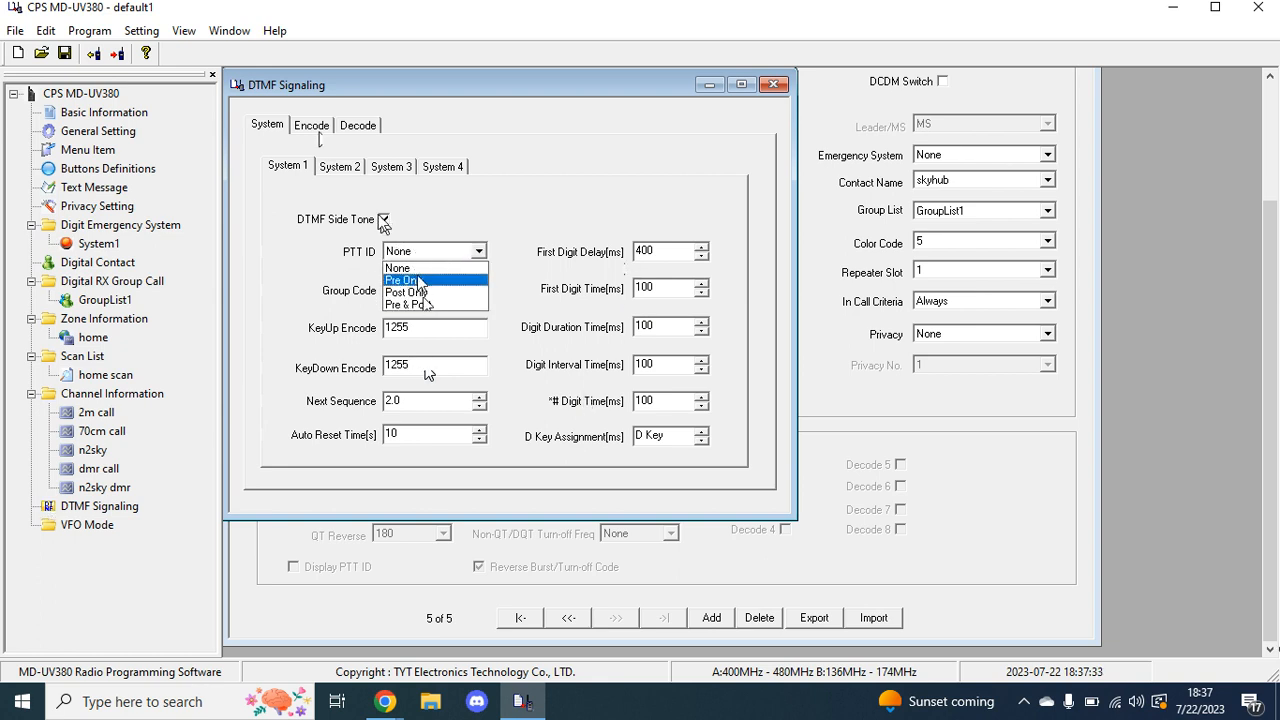
click(416, 280)
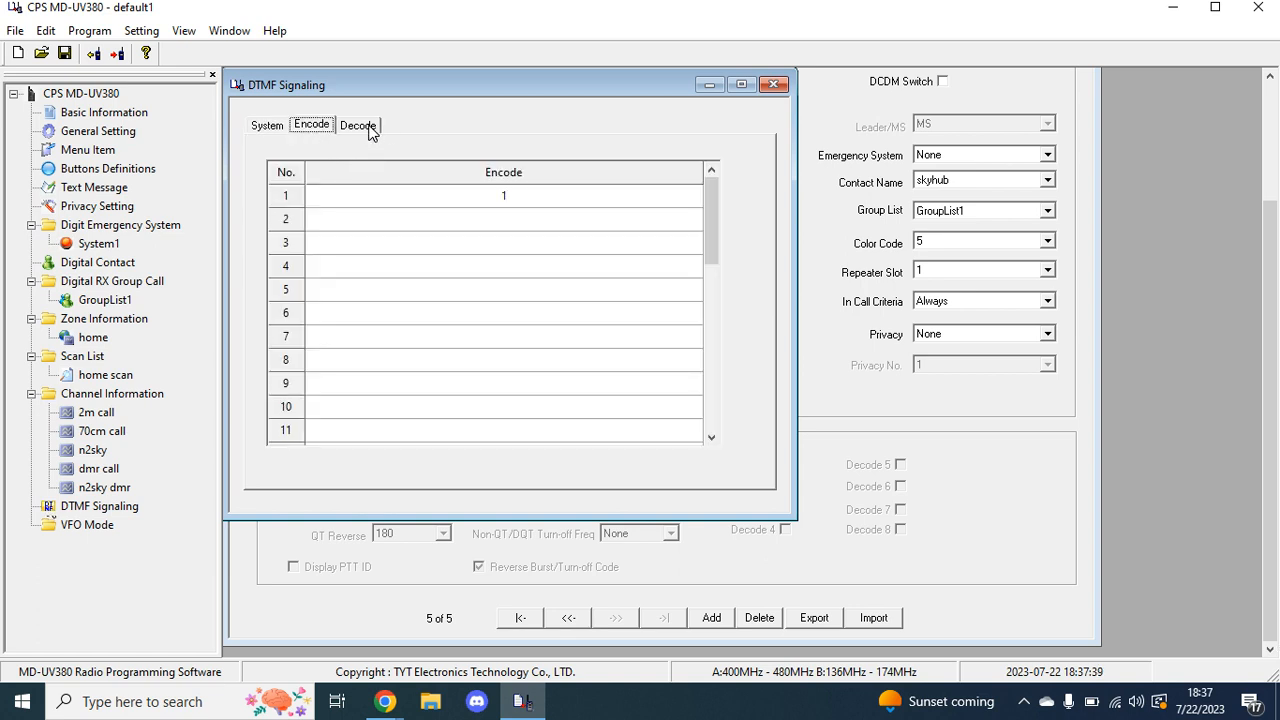
Set DTMF decode 1 to an Active Sel Call response, then go to the home zone's membership
click(356, 124)
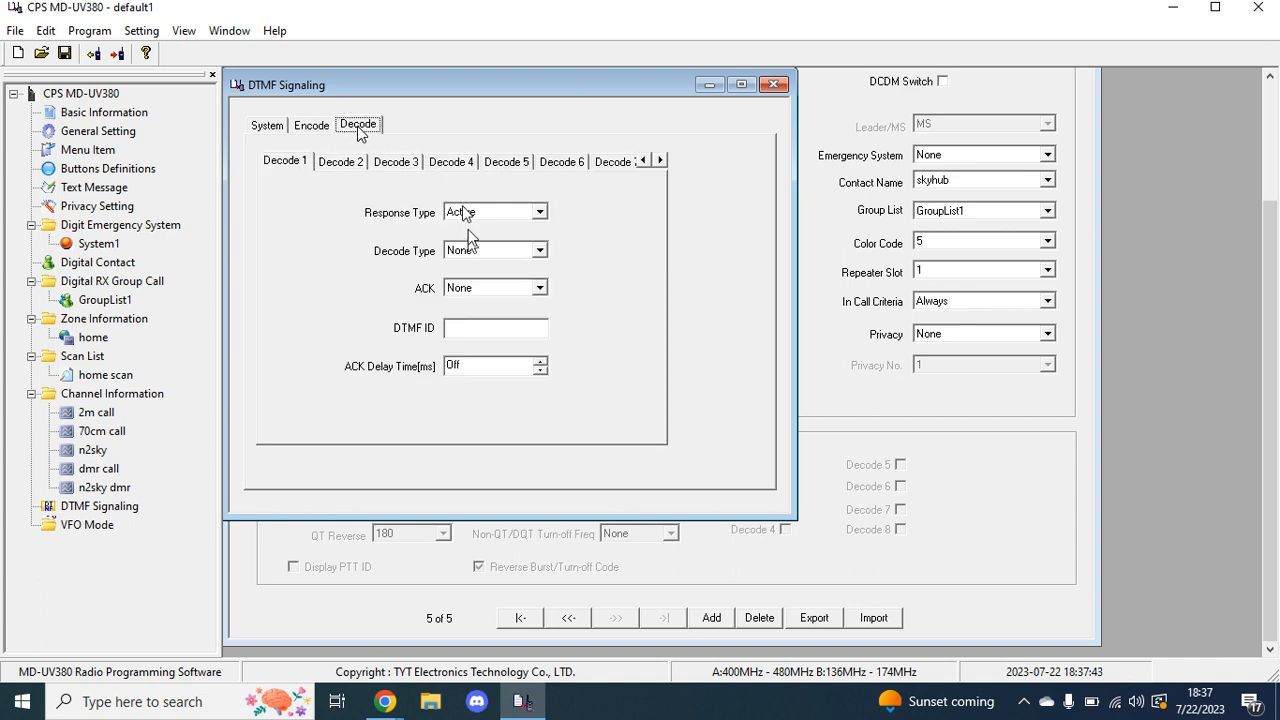
click(540, 250)
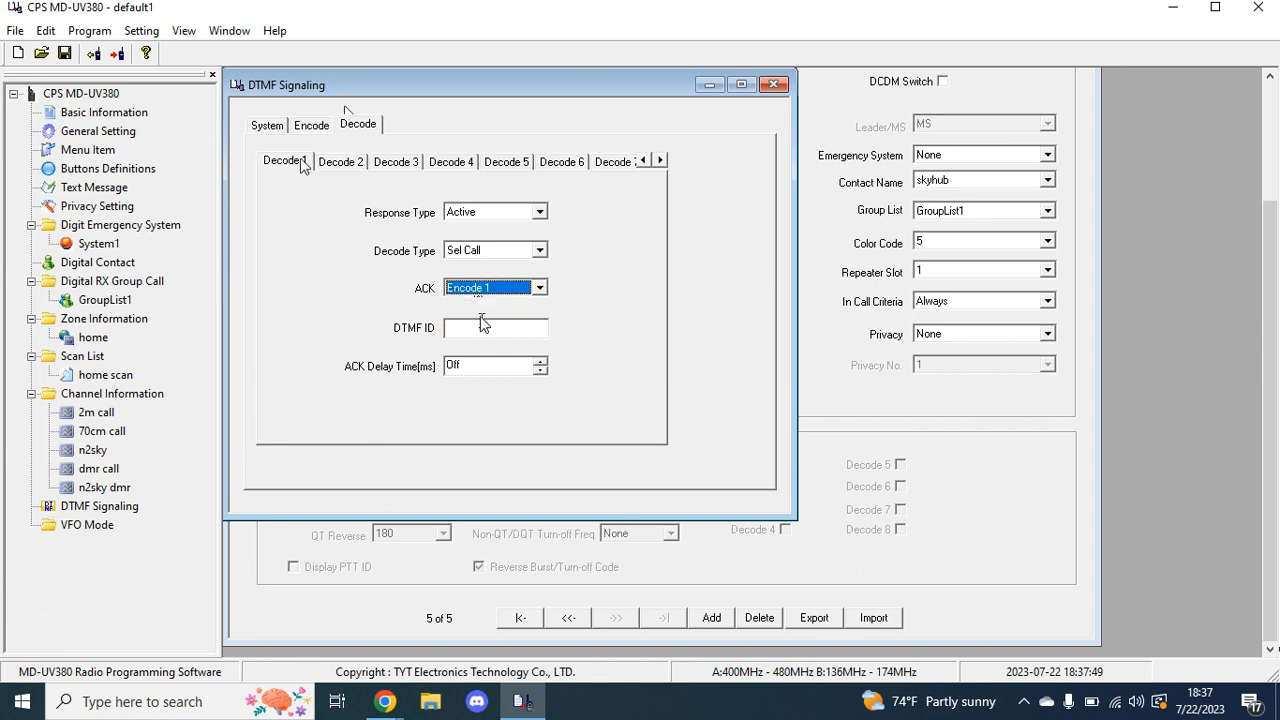
click(496, 328)
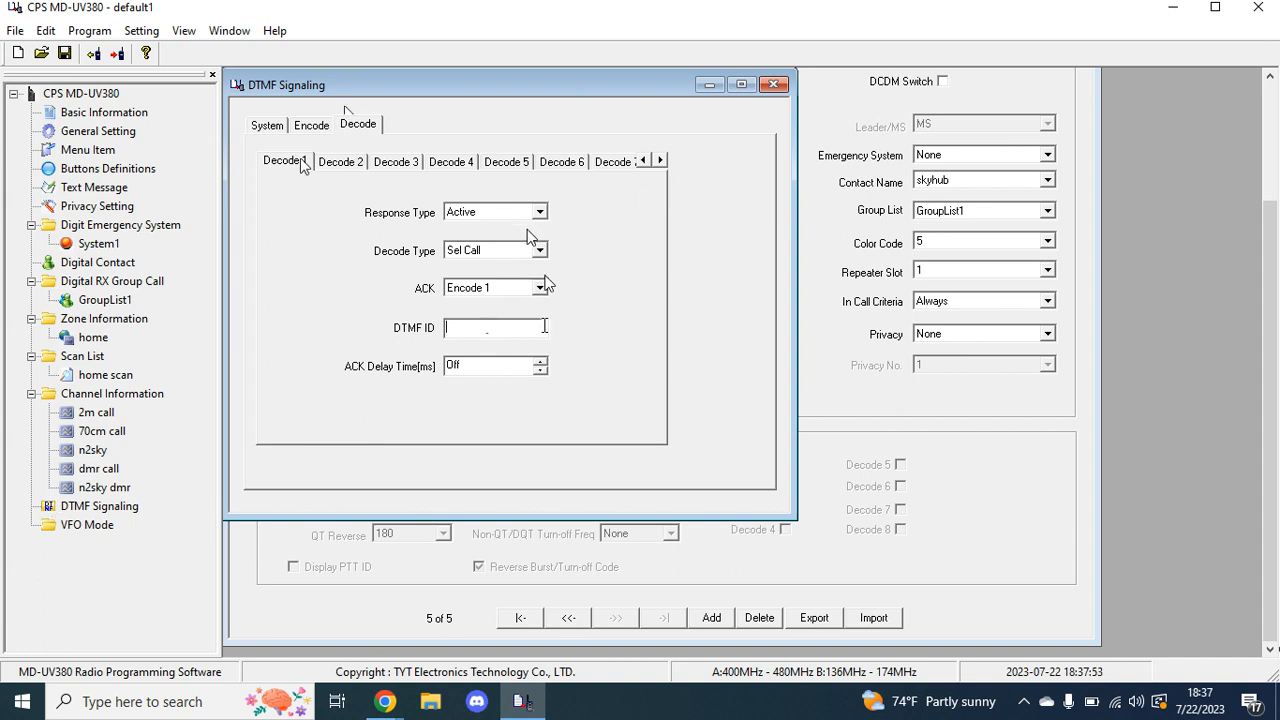
click(540, 212)
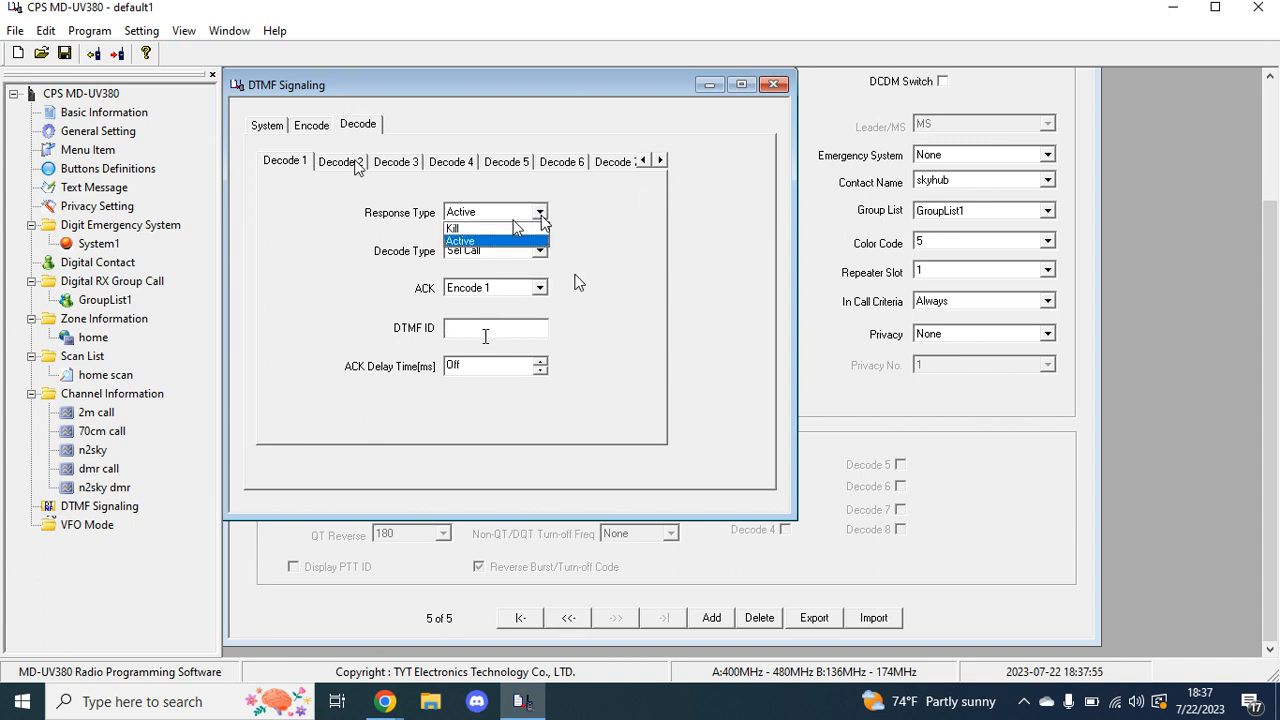
click(478, 228)
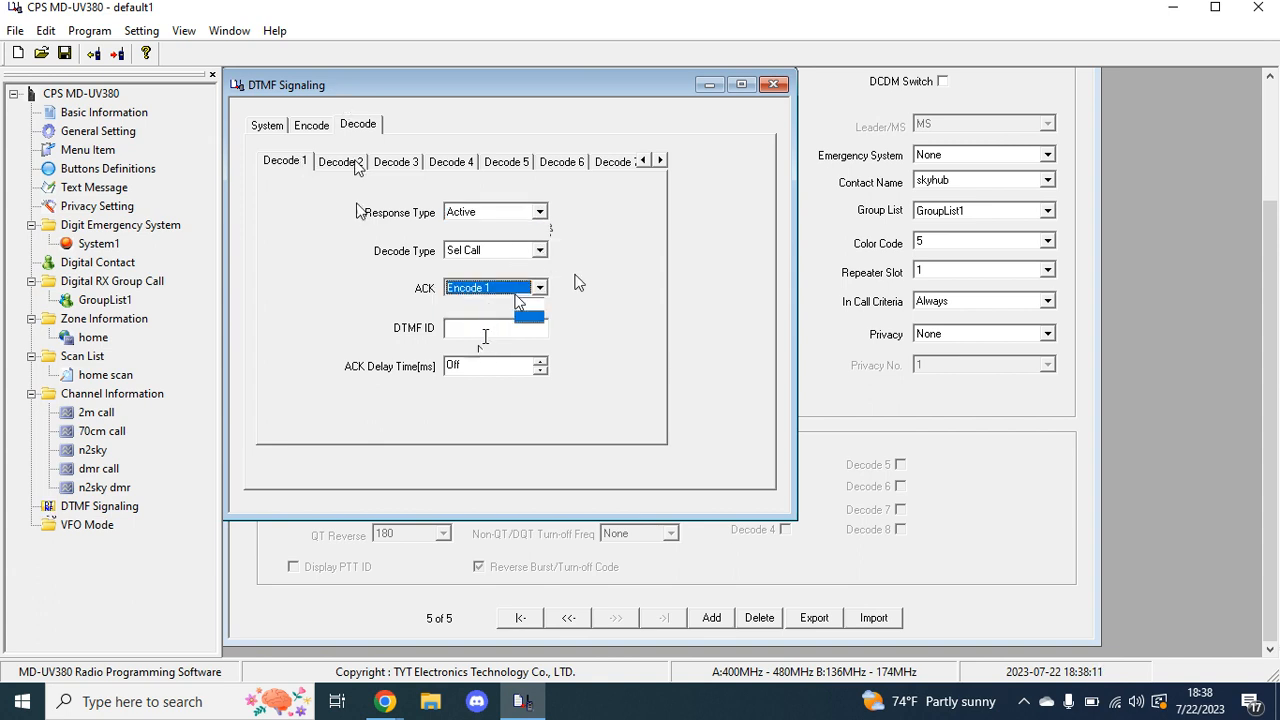
mouse_move(504, 350)
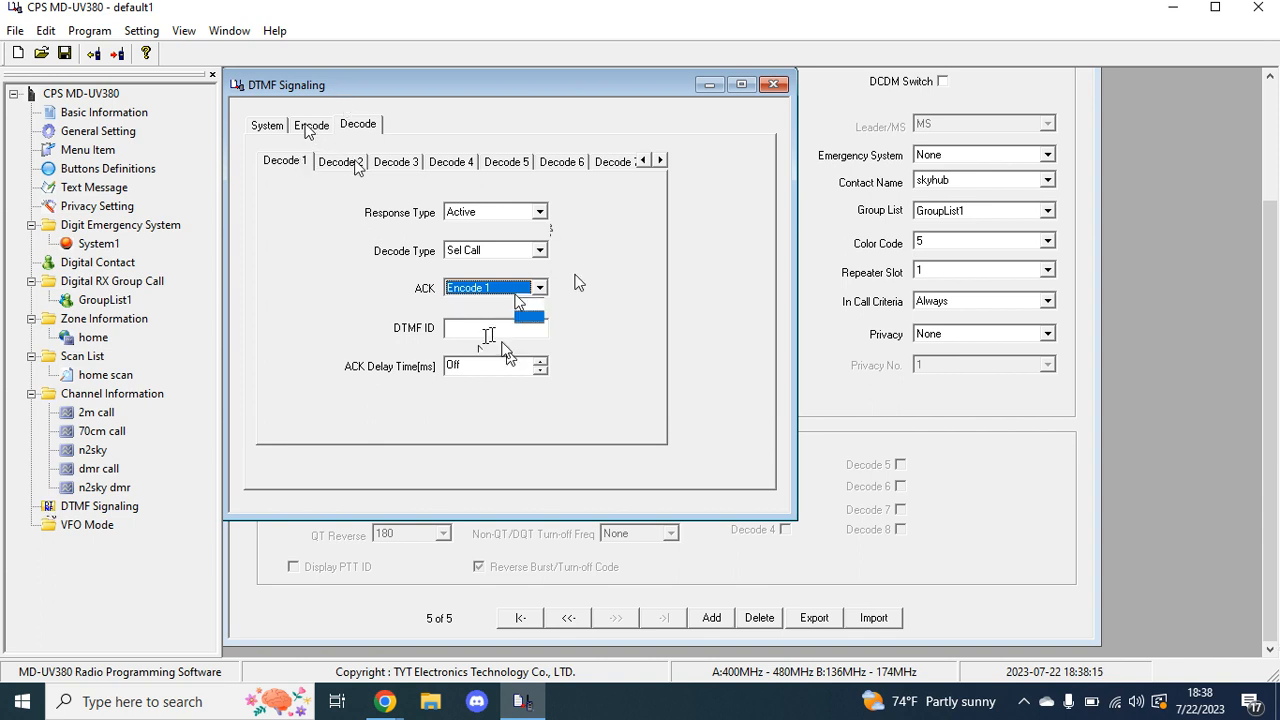
click(266, 124)
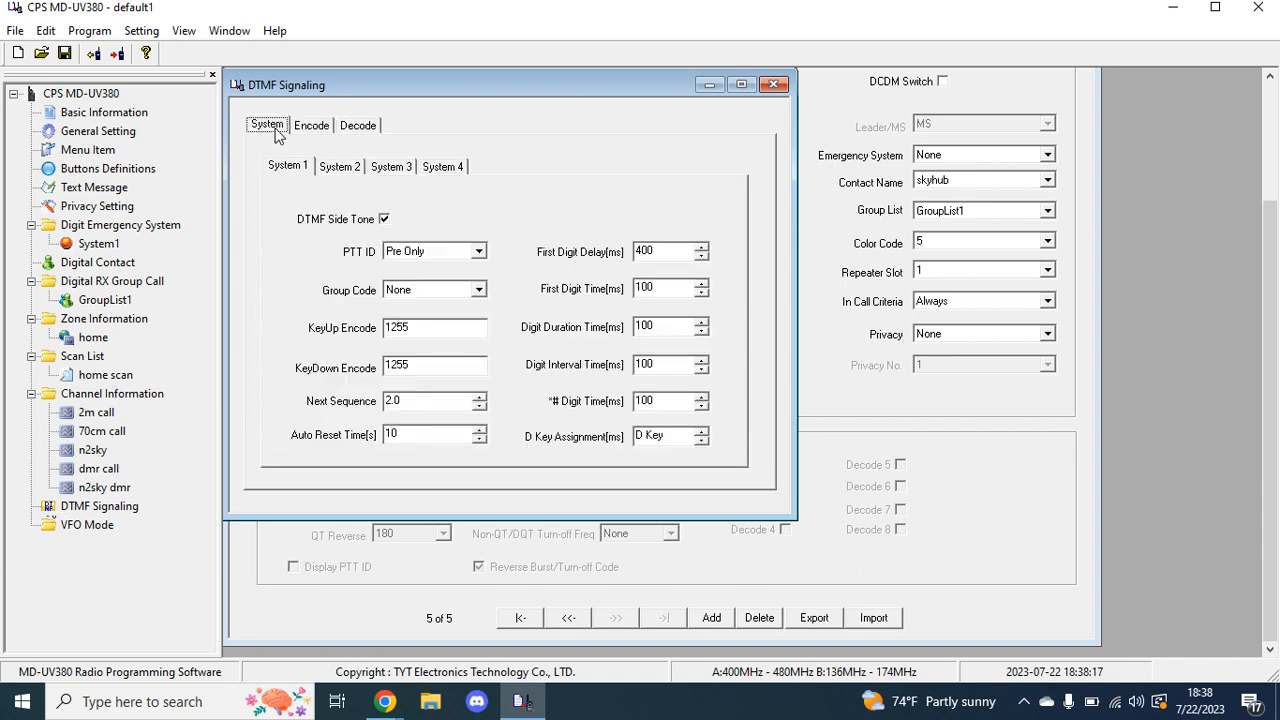
click(774, 84)
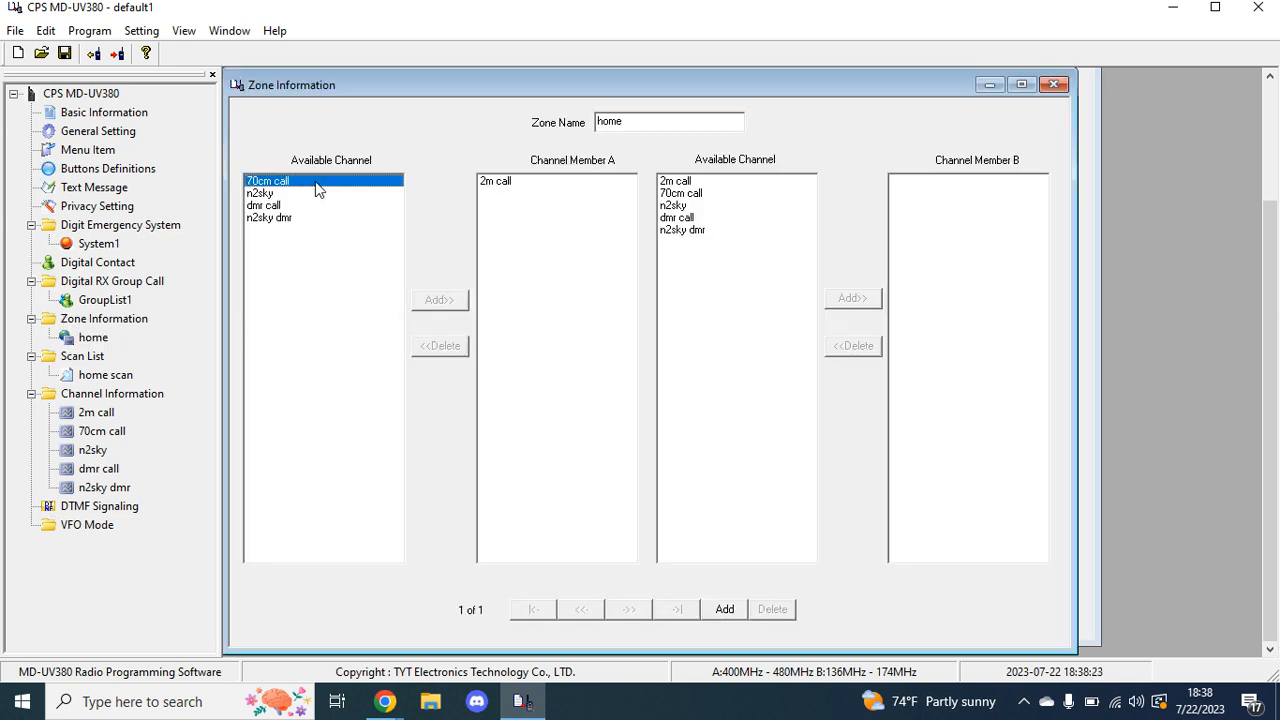
Add all five channels to the home zone's Channel Member A and Channel Member B lists
click(440, 300)
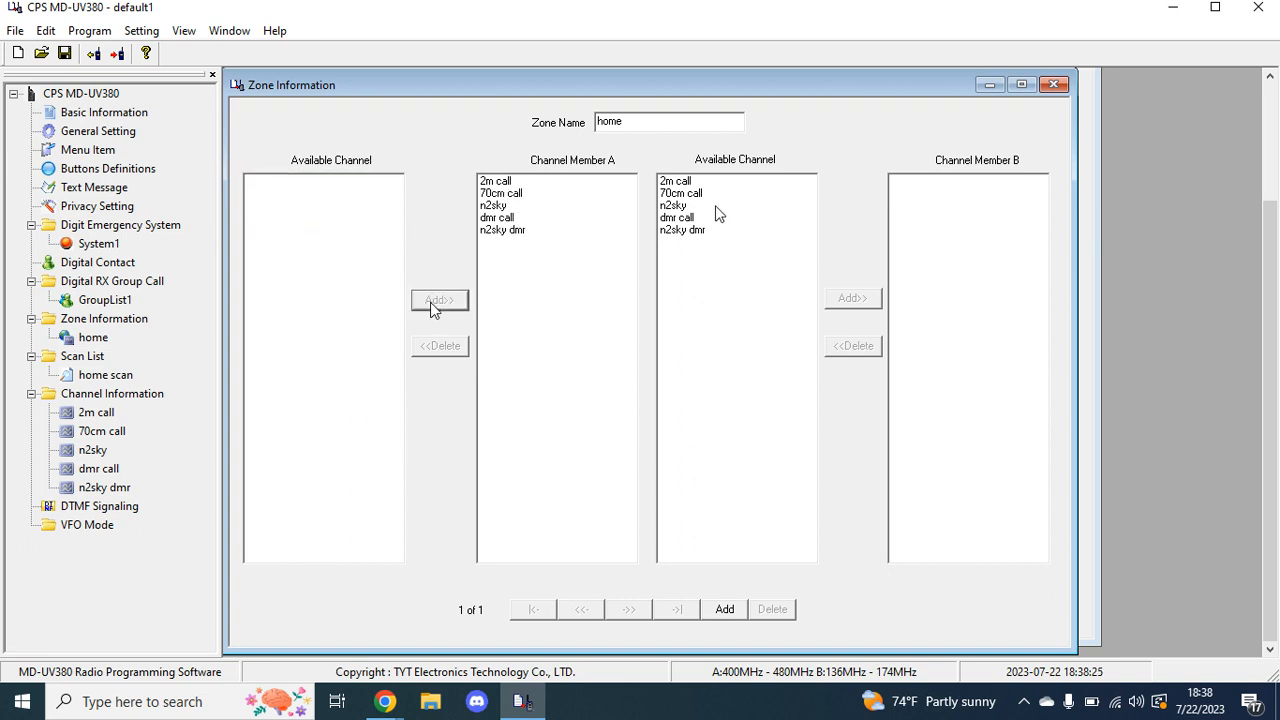
click(680, 192)
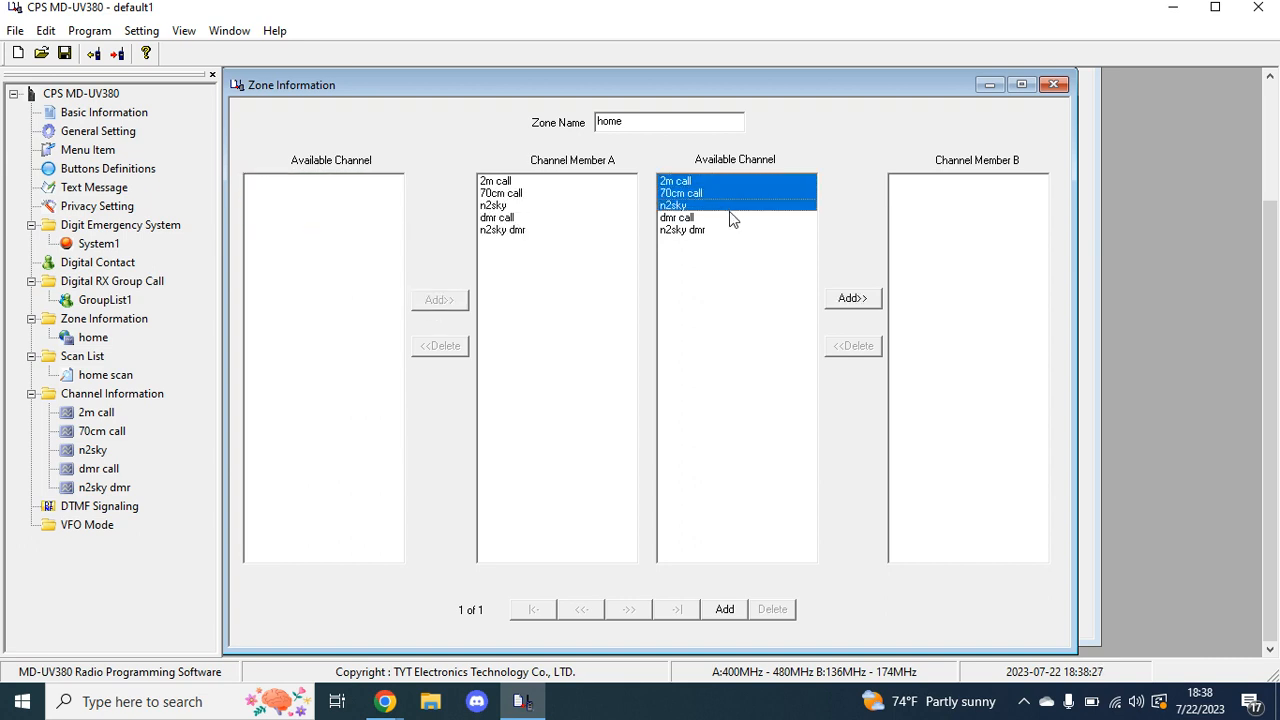
click(852, 298)
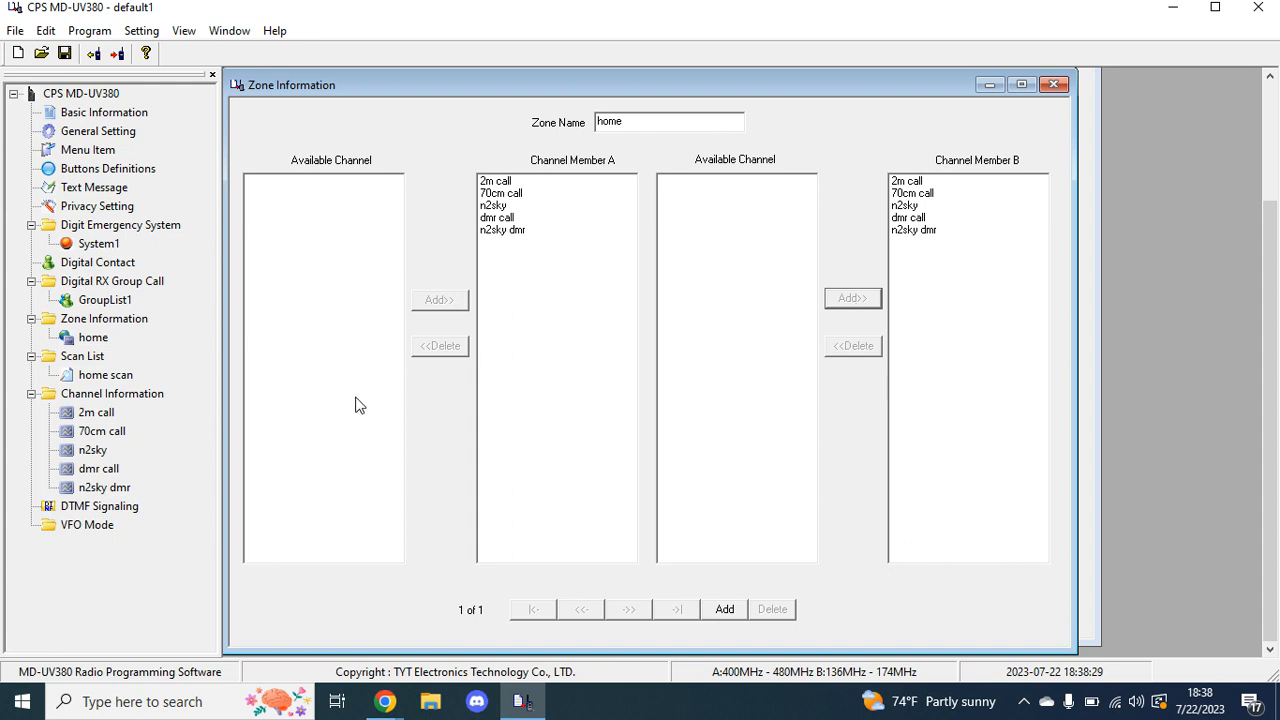
mouse_move(72, 374)
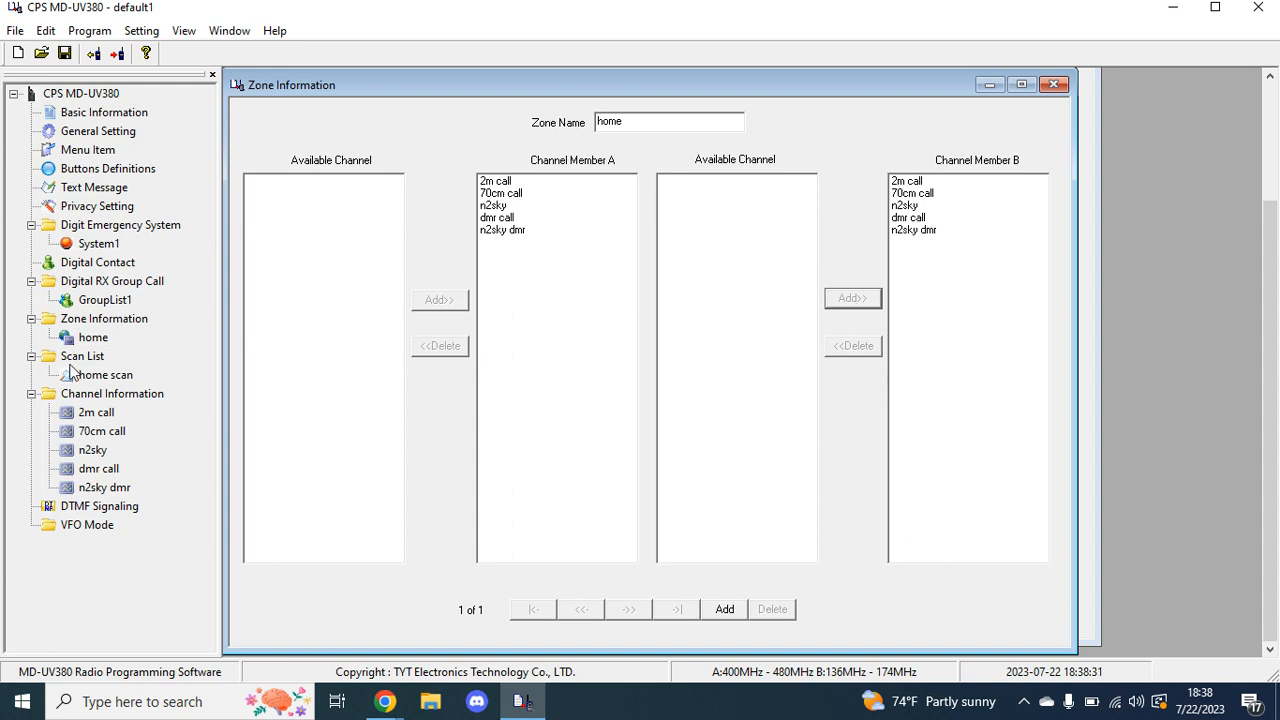
mouse_move(858, 308)
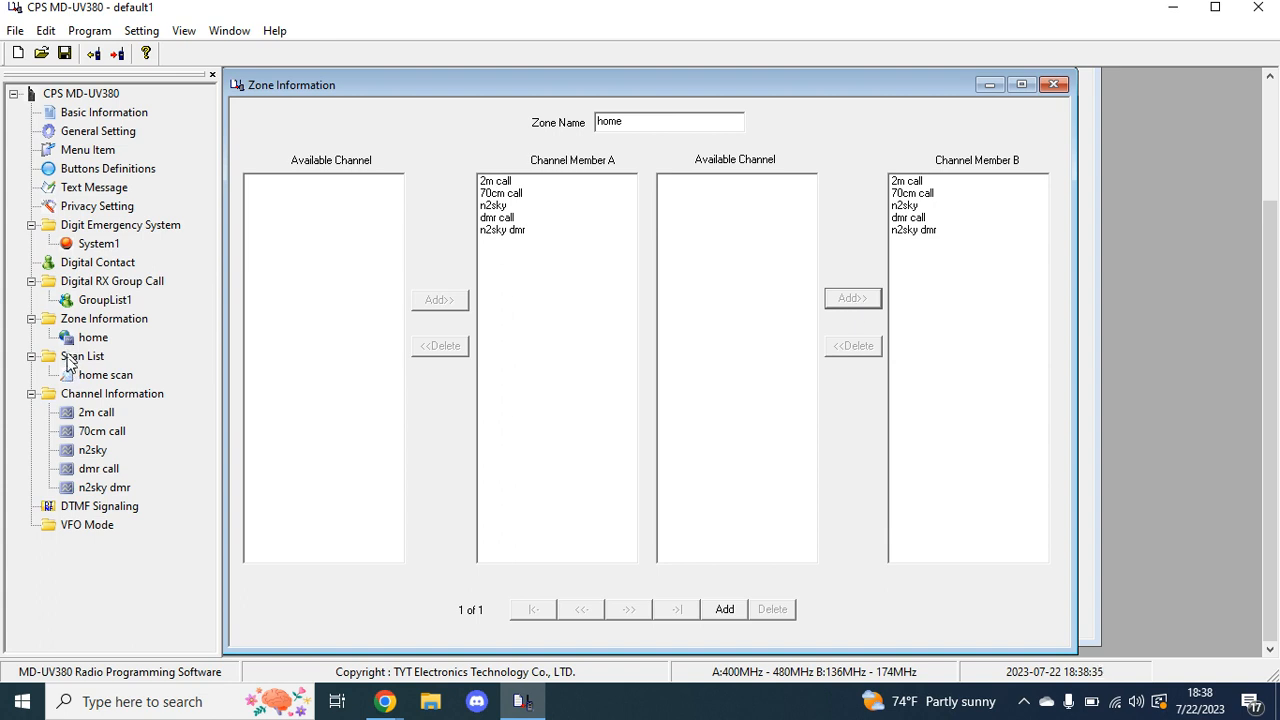
Fill the home scan list with all five channels and set n2sky as Priority Channel 1
click(104, 374)
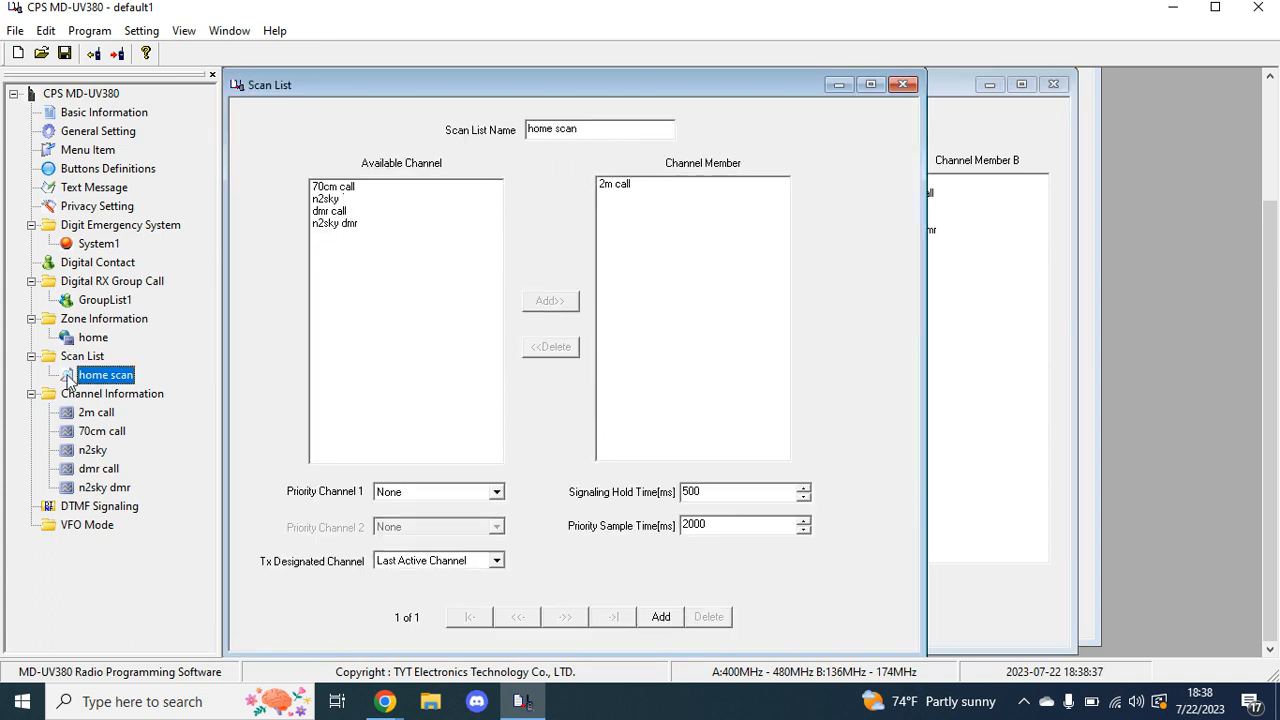
click(550, 300)
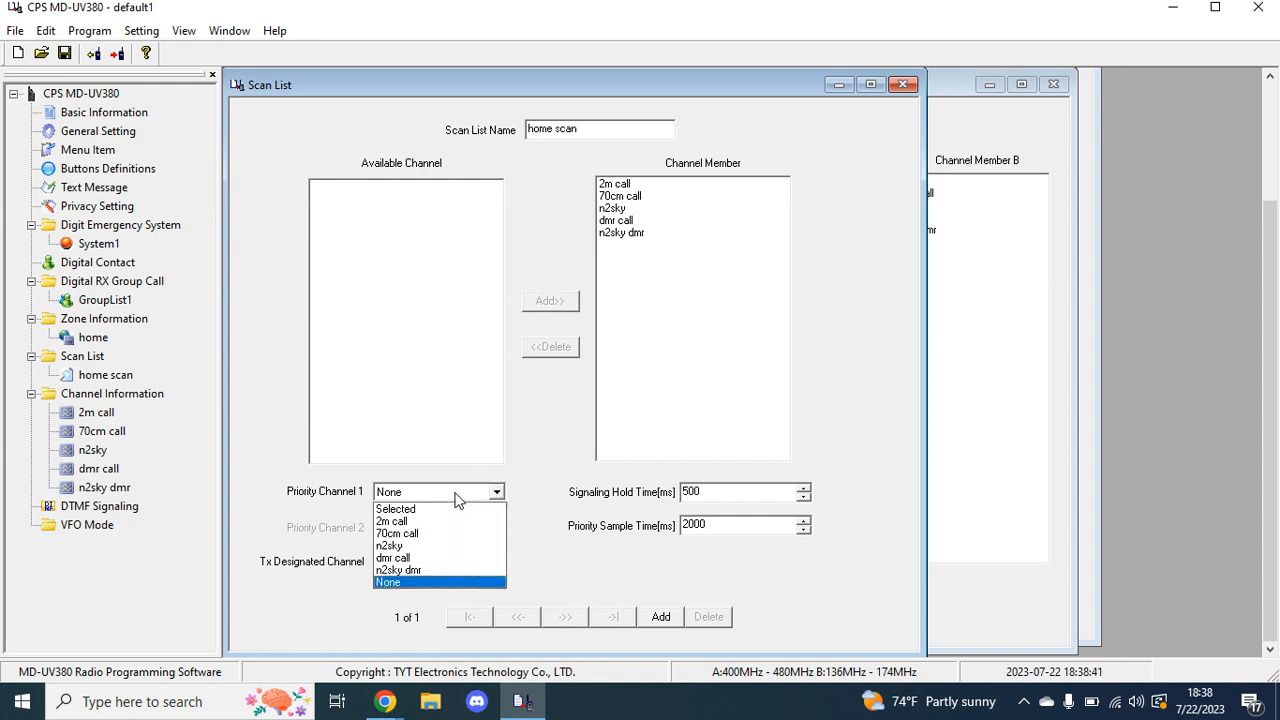
mouse_move(392, 556)
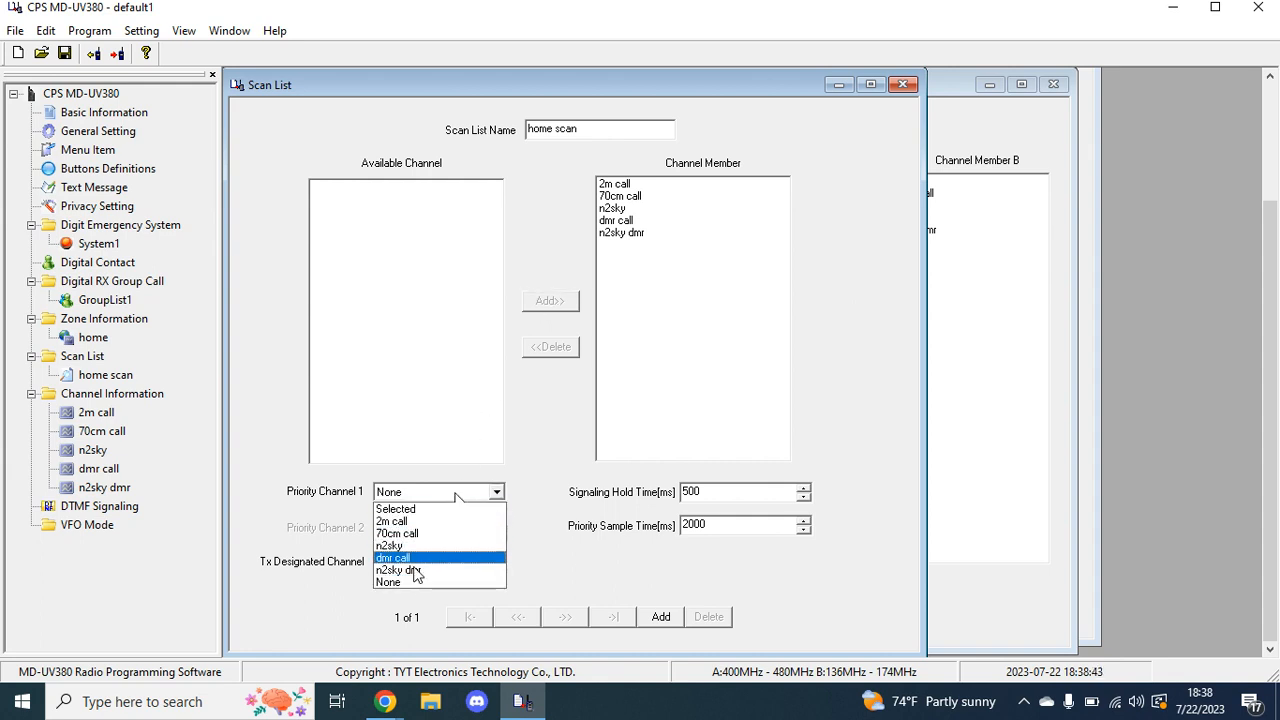
click(388, 546)
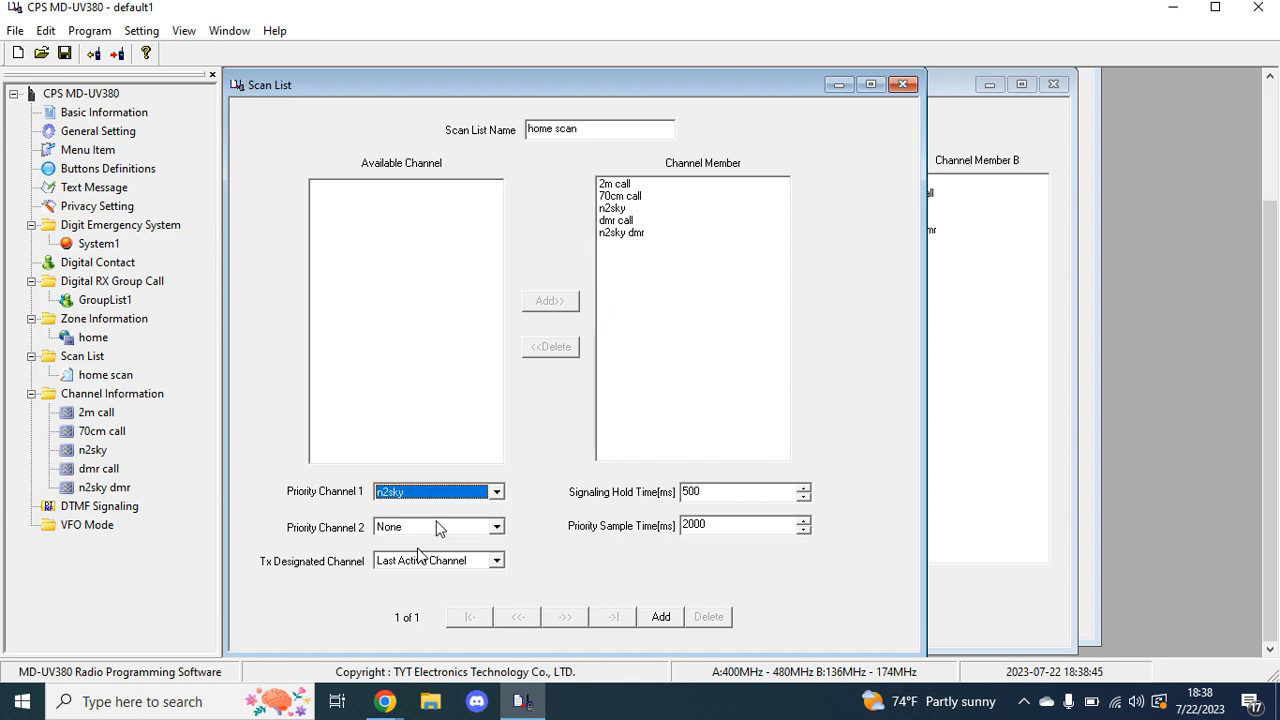
click(496, 492)
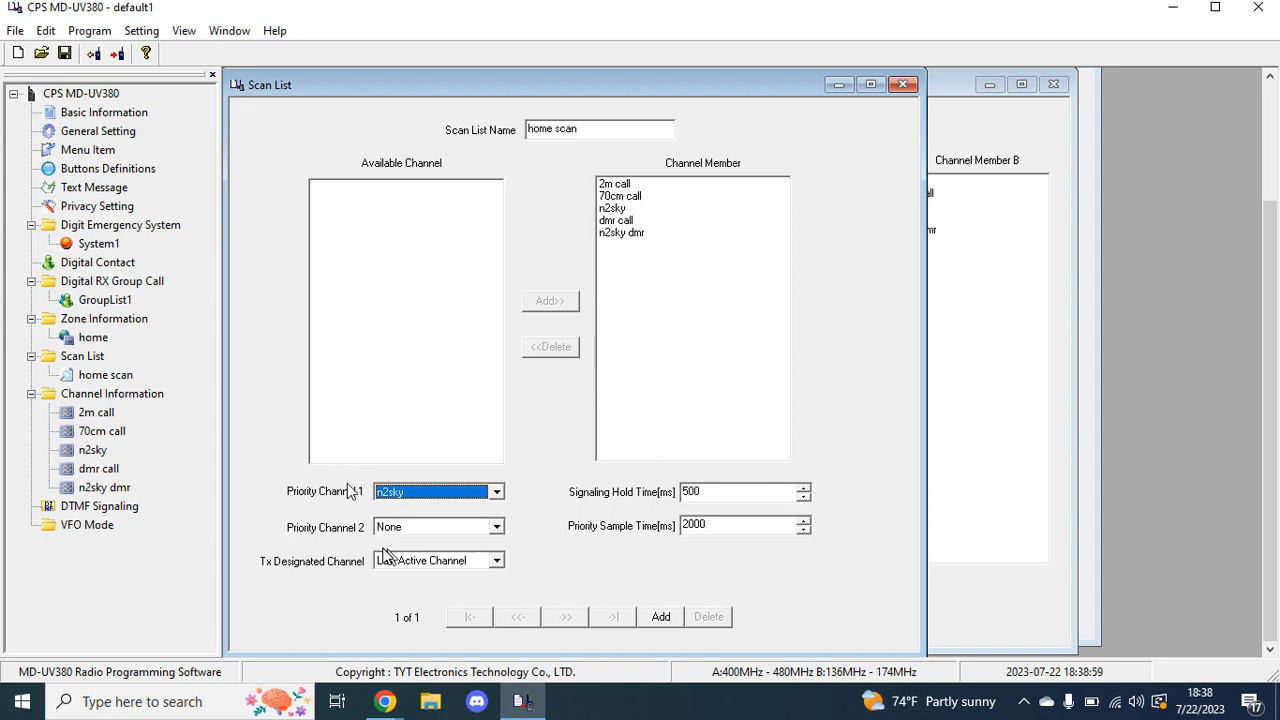
mouse_move(350, 490)
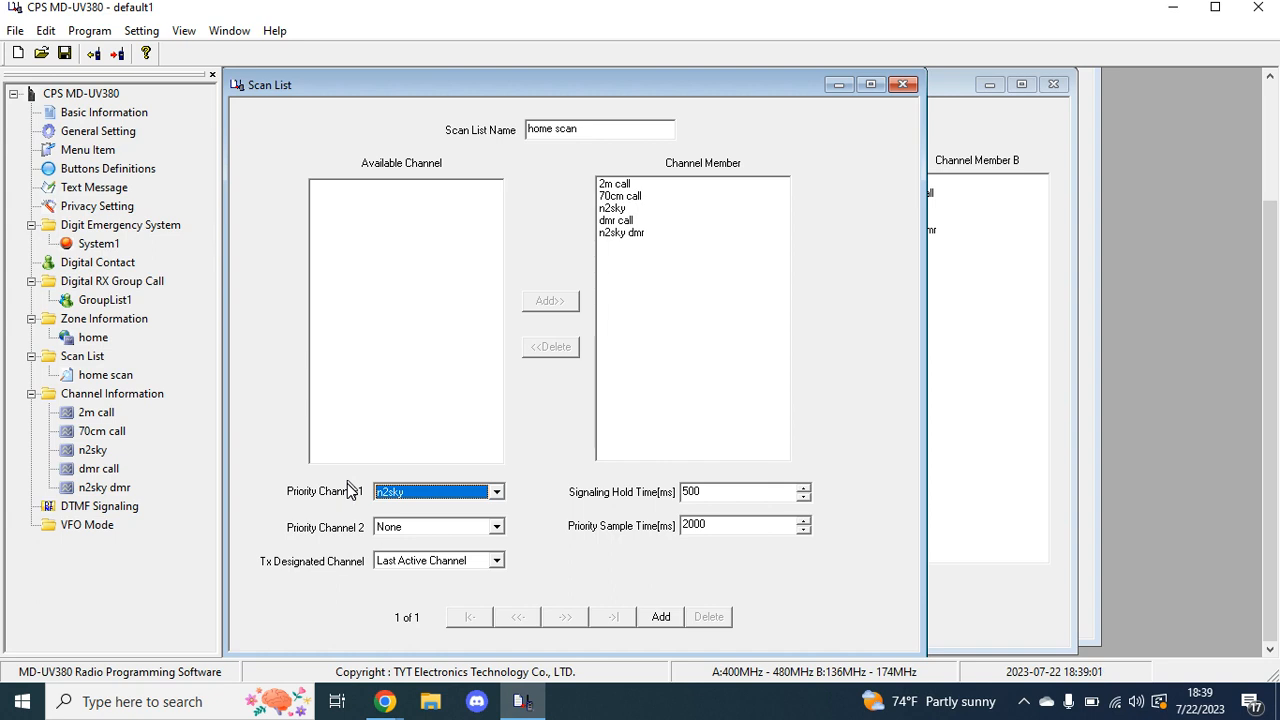
mouse_move(472, 528)
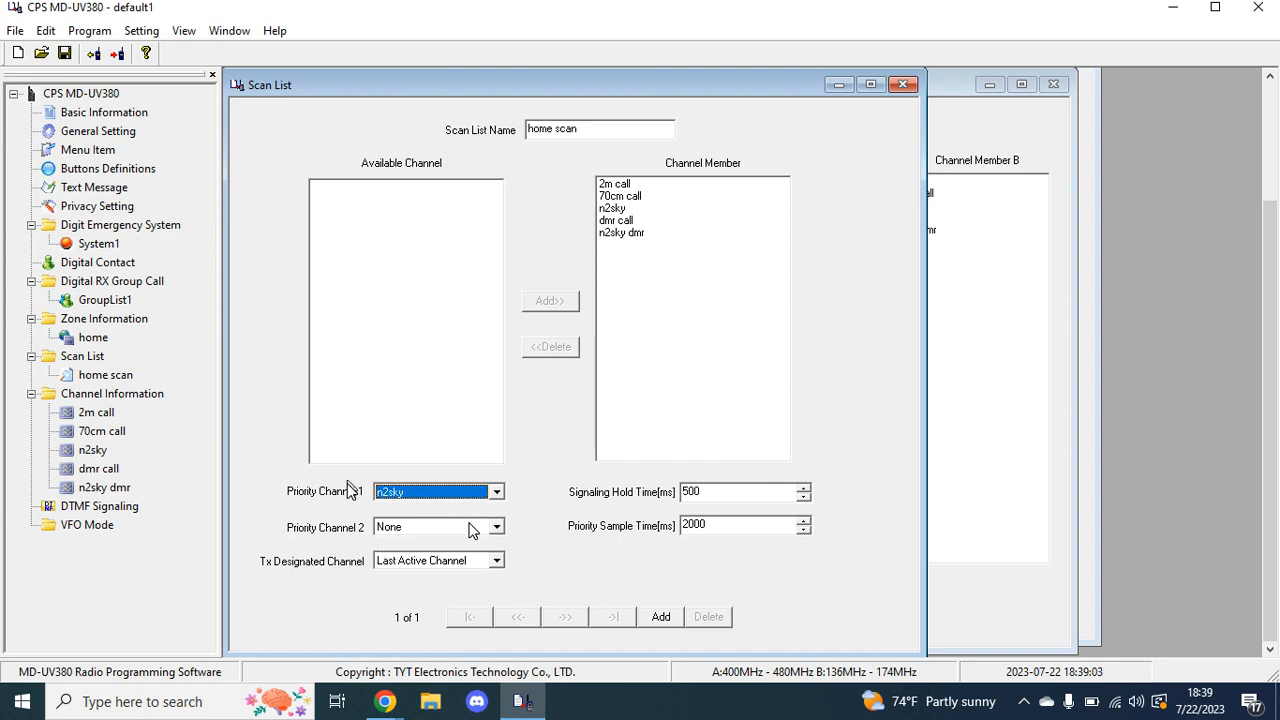
mouse_move(876, 500)
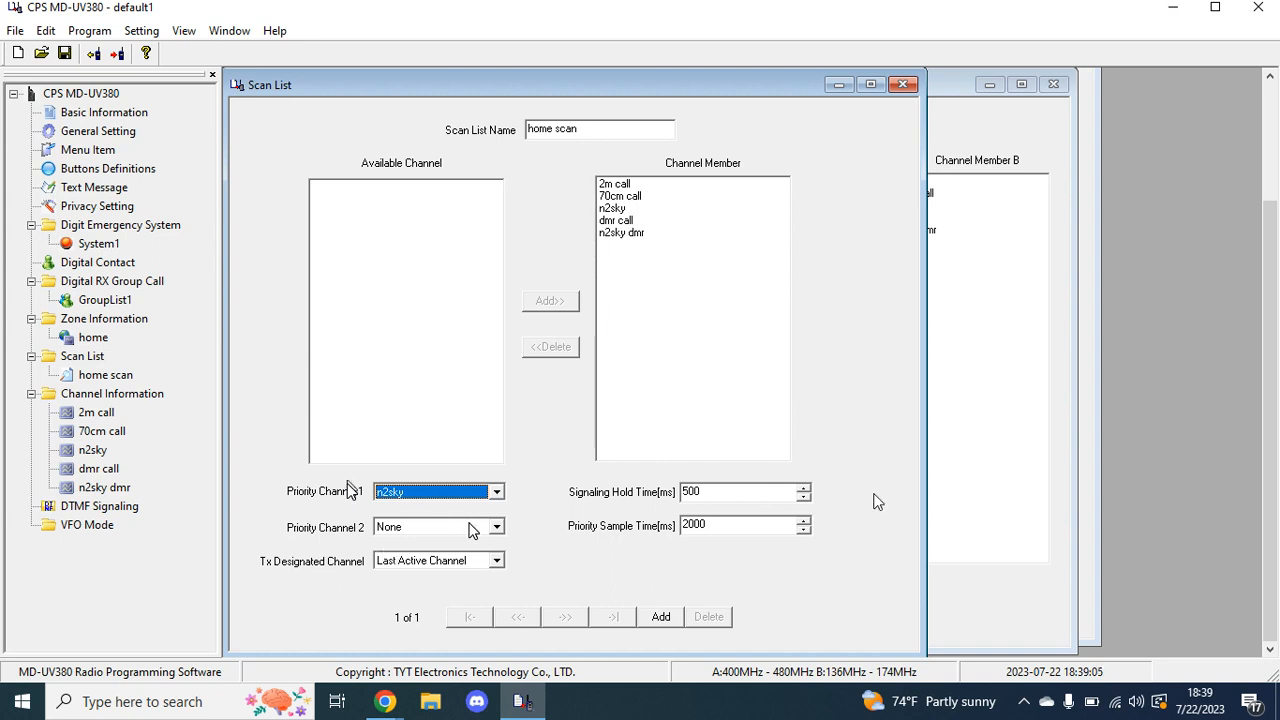
mouse_move(760, 500)
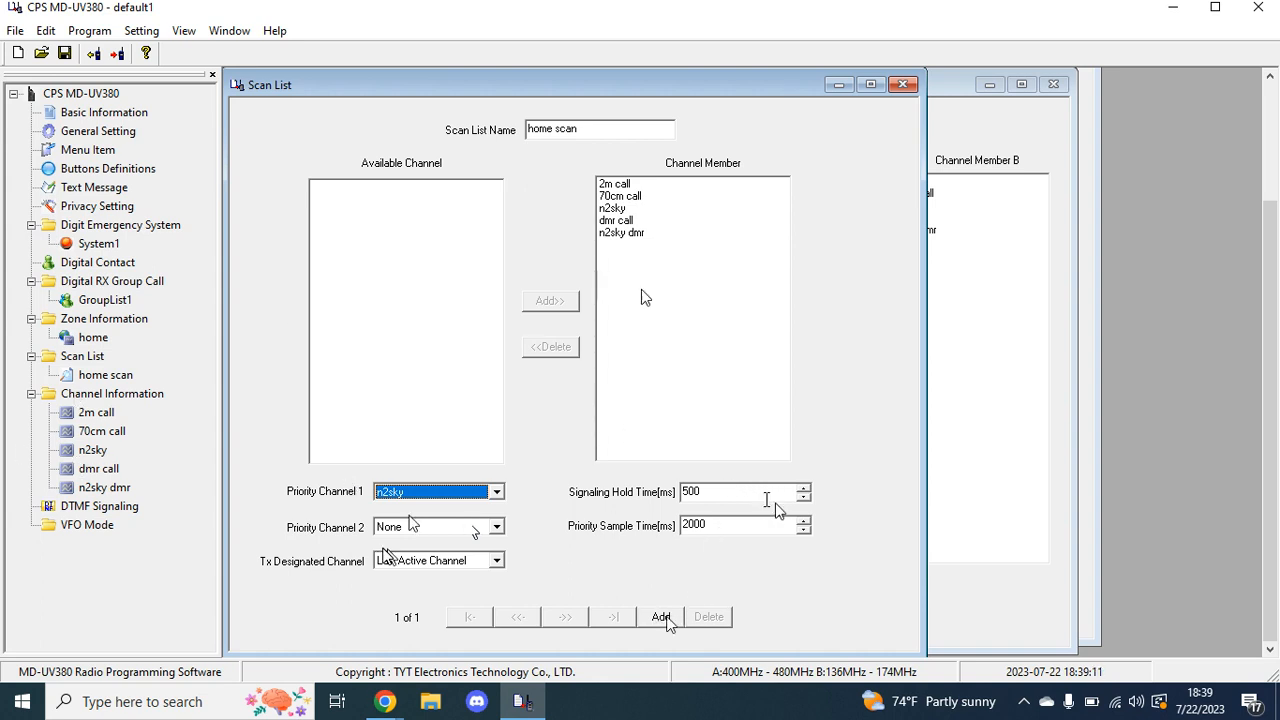
mouse_move(318, 448)
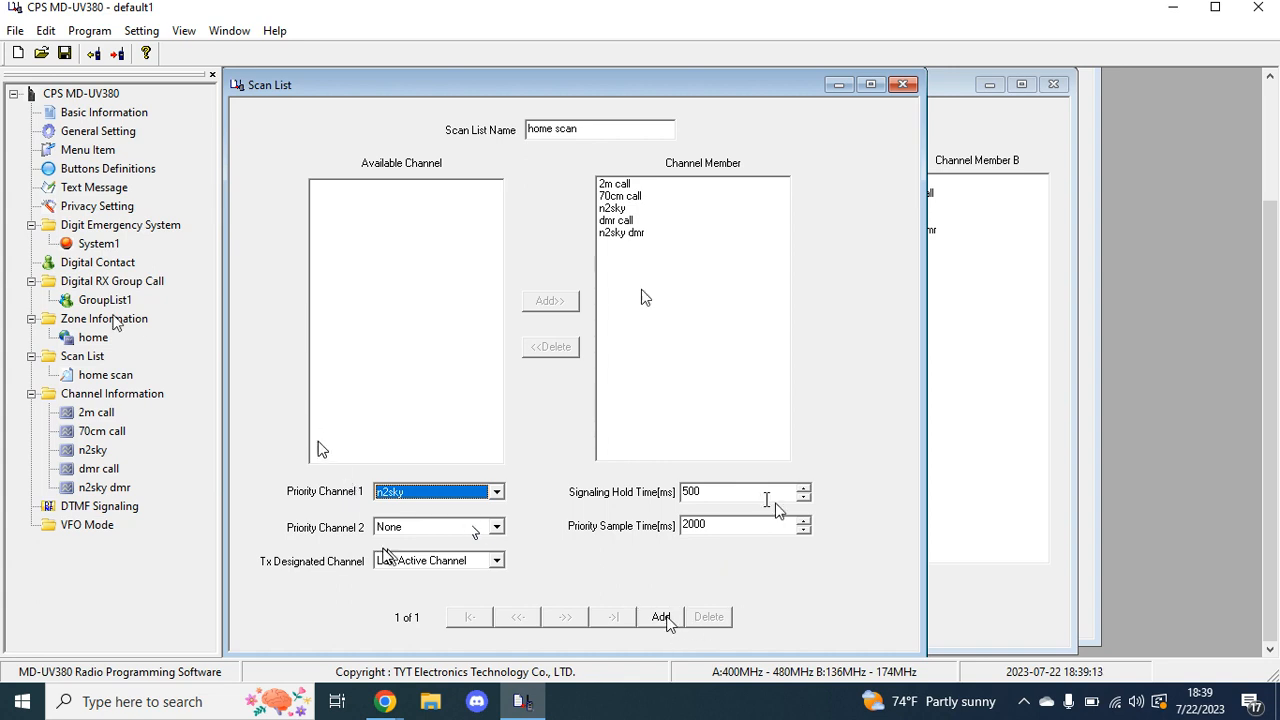
Return to the home zone's settings under Zone Information
click(92, 336)
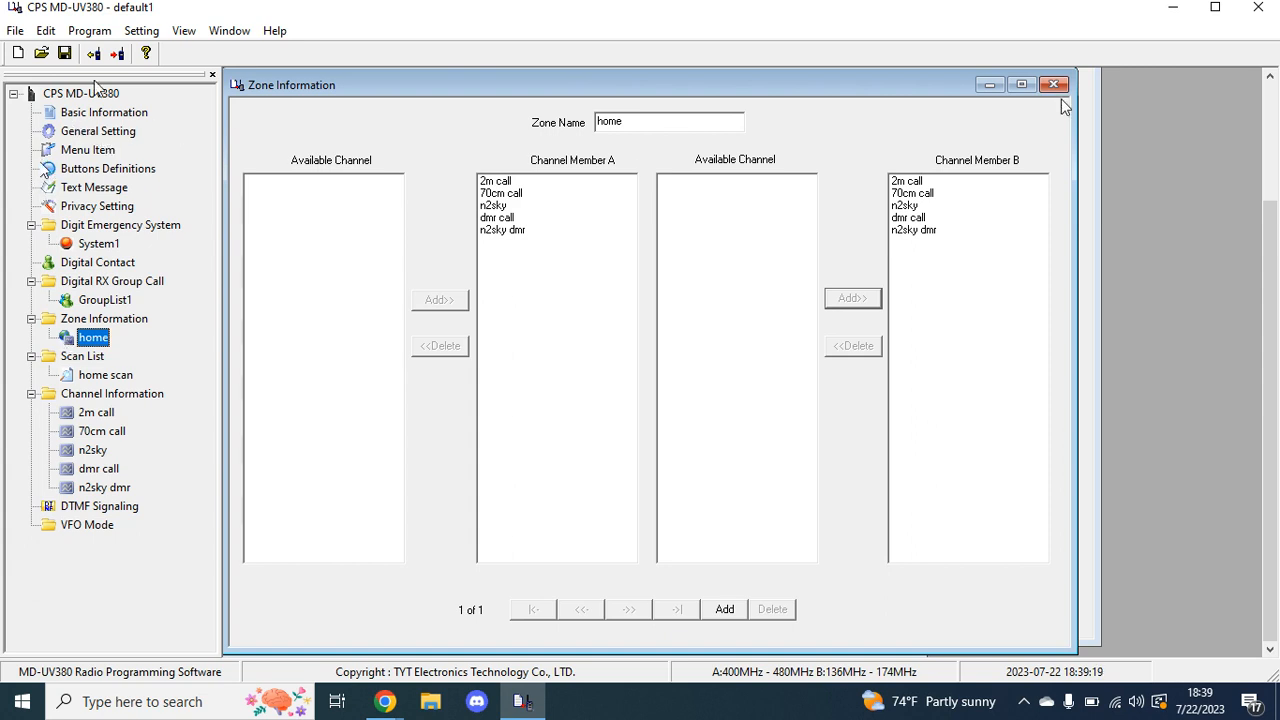
mouse_move(92, 52)
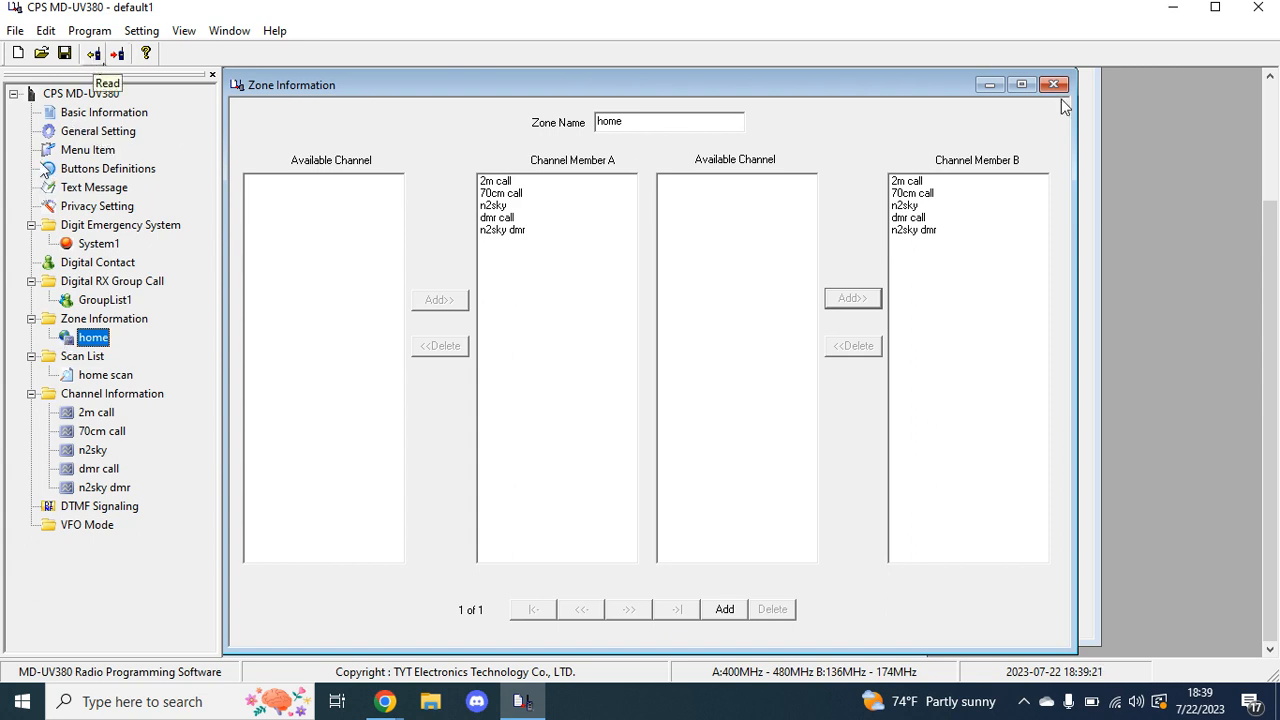
Write the codeplug to the radio and acknowledge the write-succeeded message
click(116, 52)
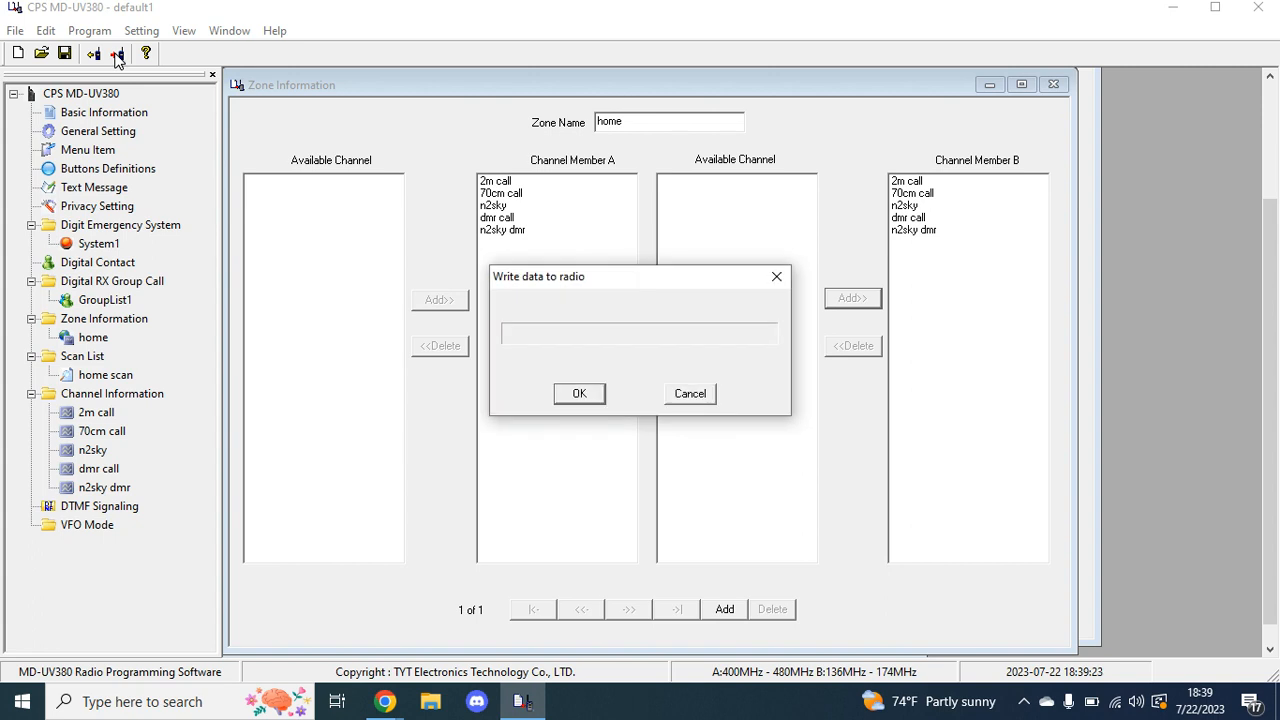
click(580, 392)
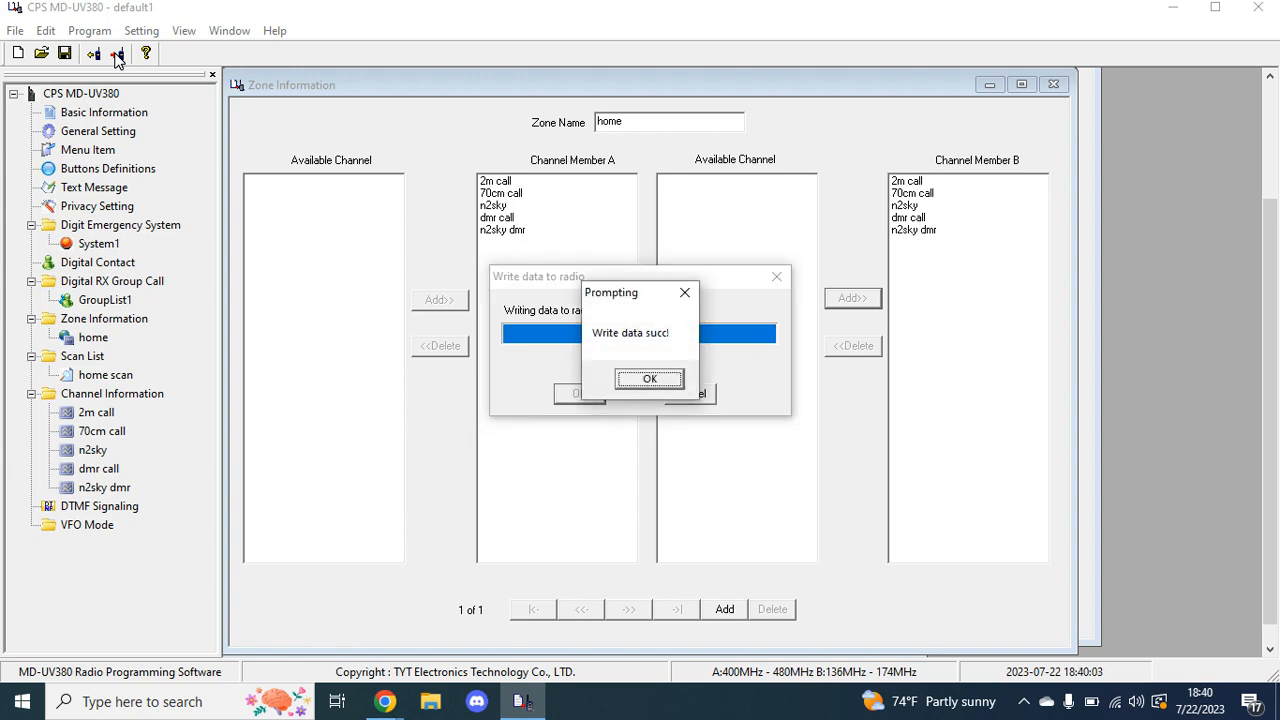
click(648, 378)
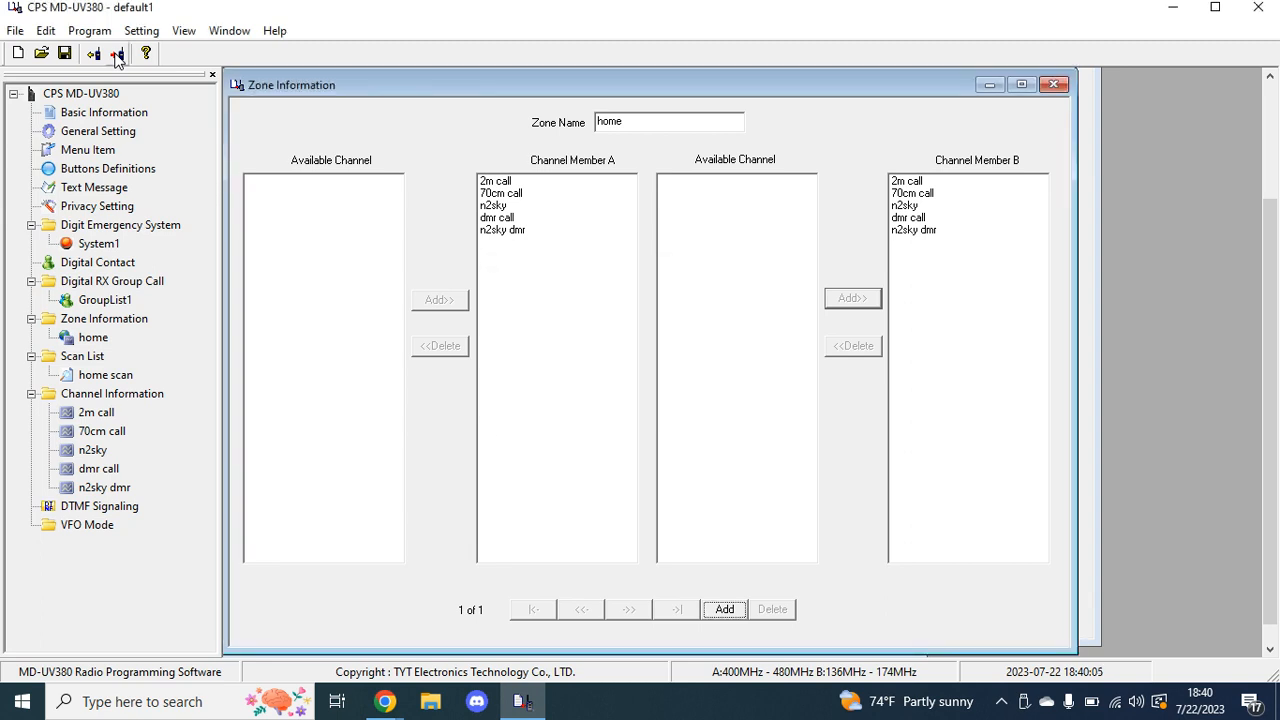
mouse_move(42, 52)
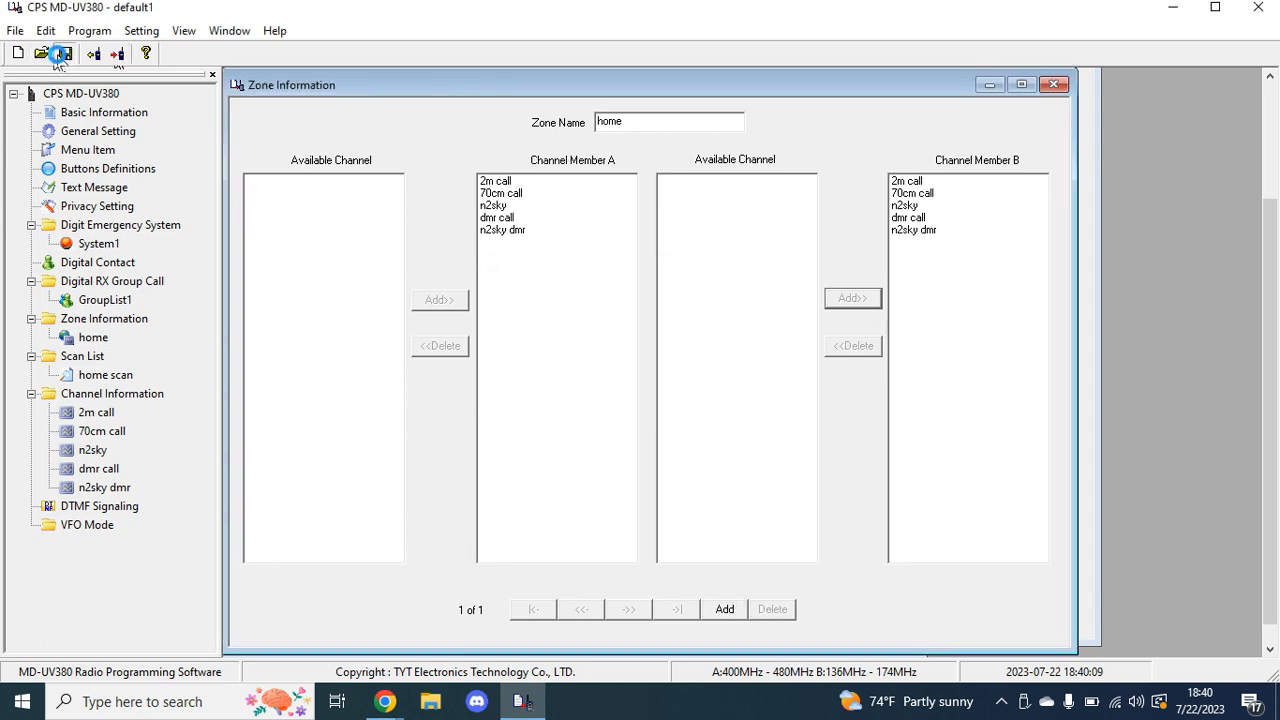
Save the codeplug in Documents as 'sample codeplug'
click(64, 52)
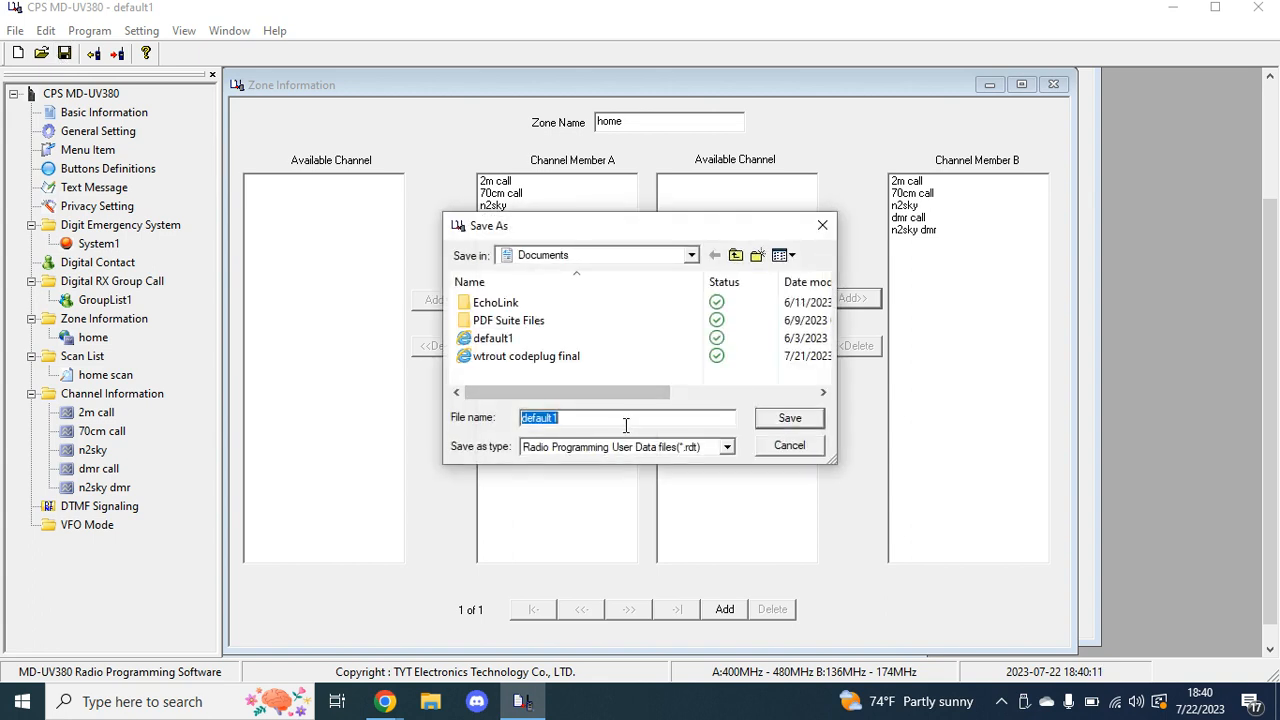
text(sampl)
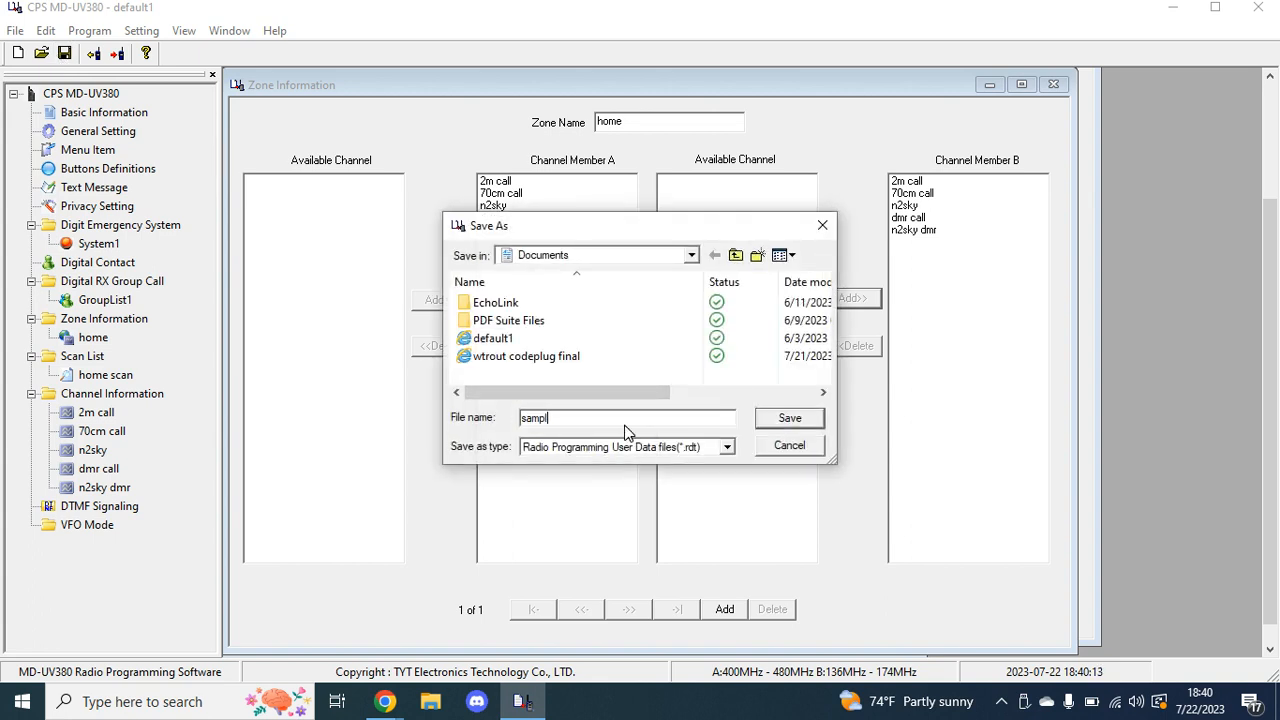
text(e code)
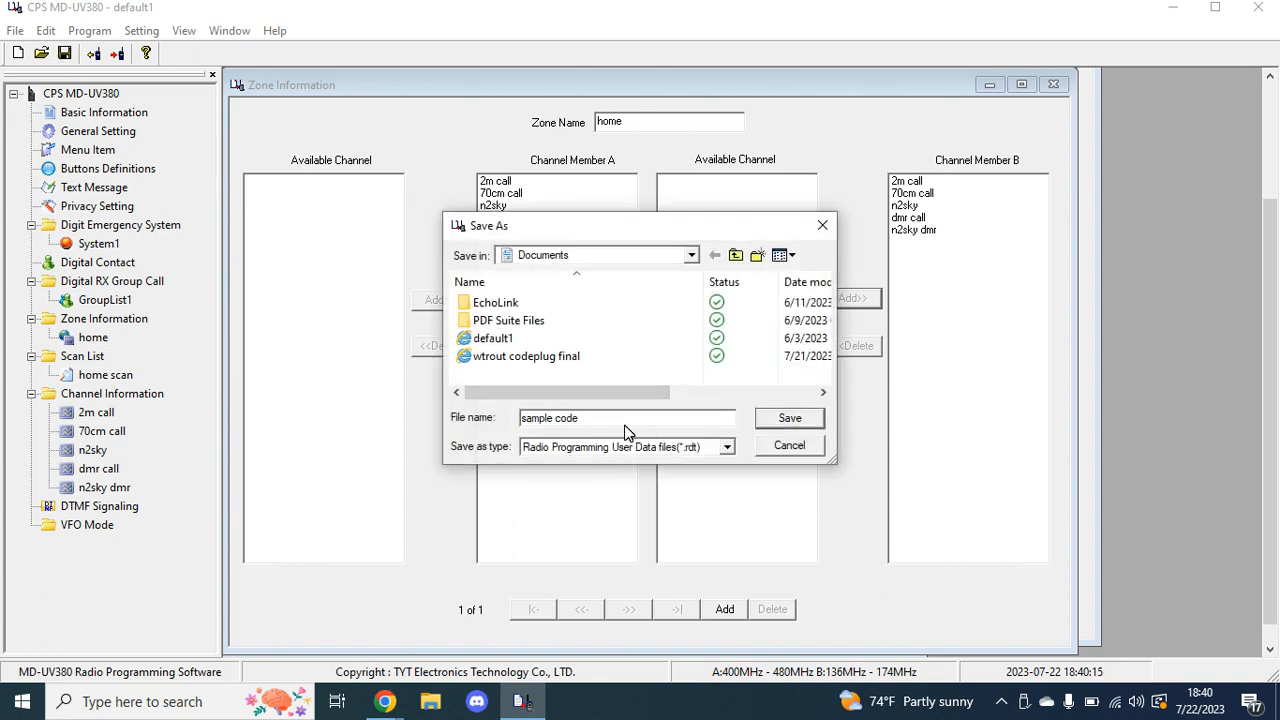
text(plug)
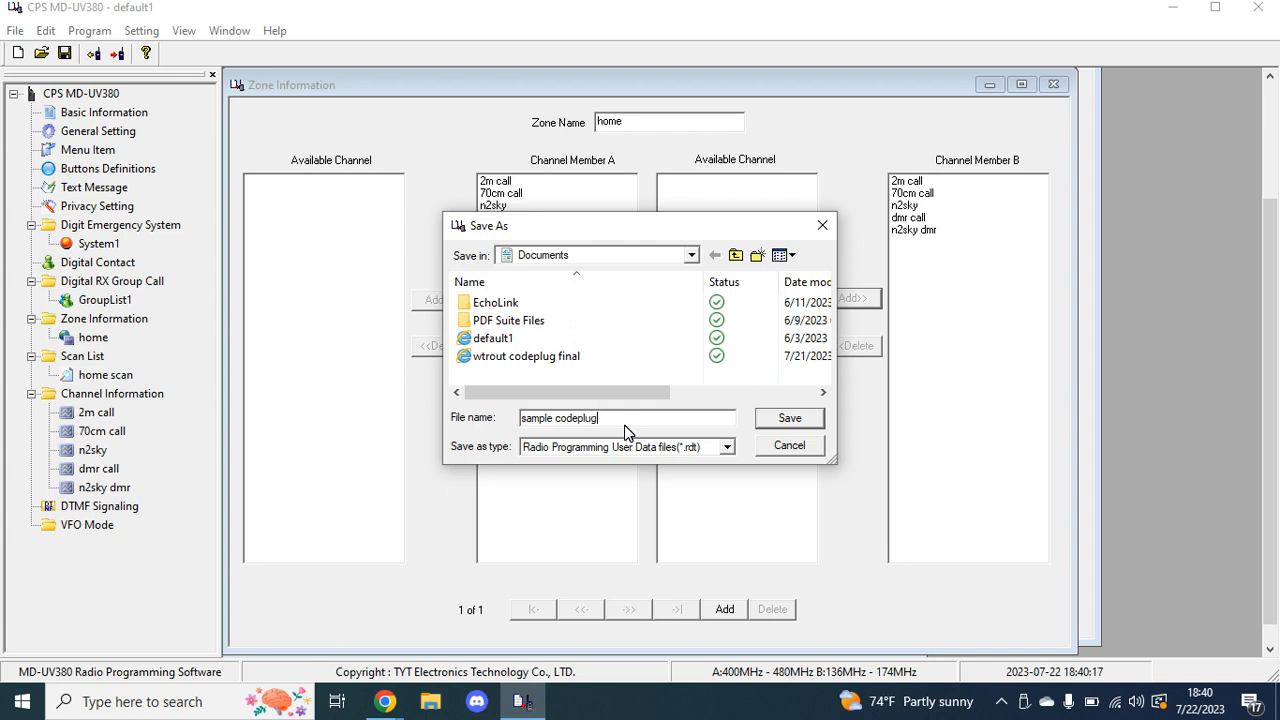
click(788, 418)
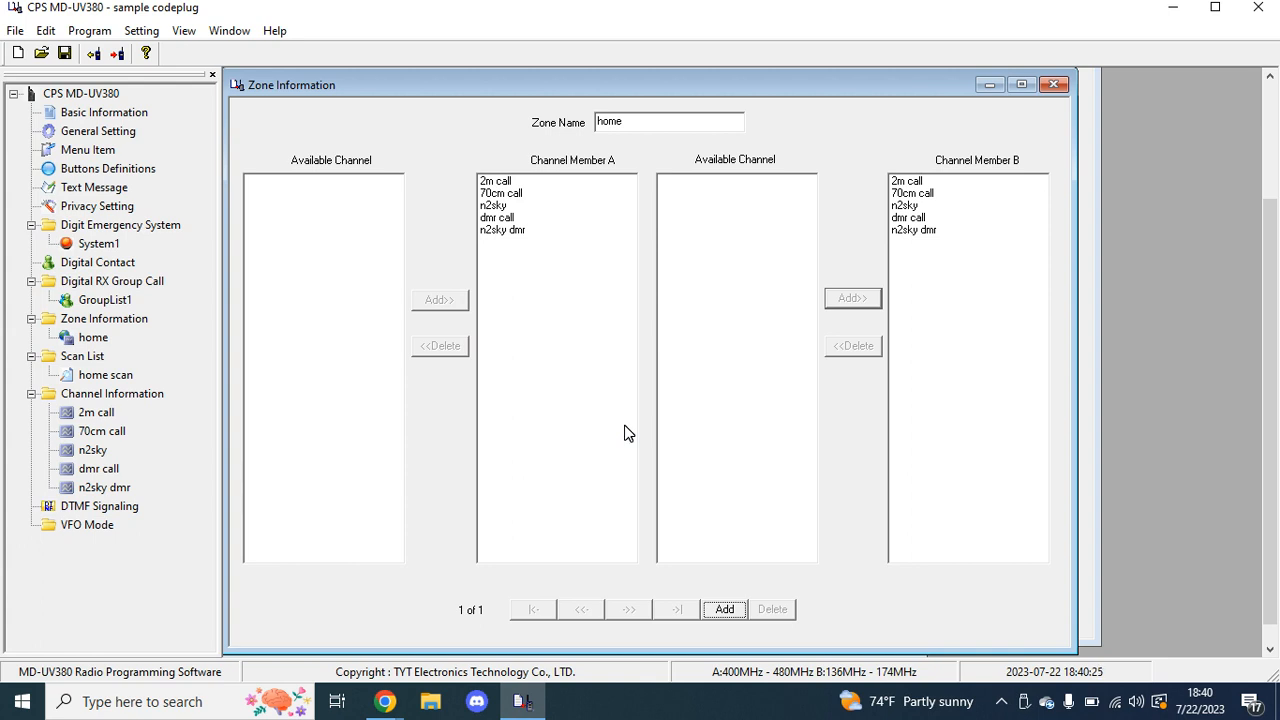
mouse_move(616, 500)
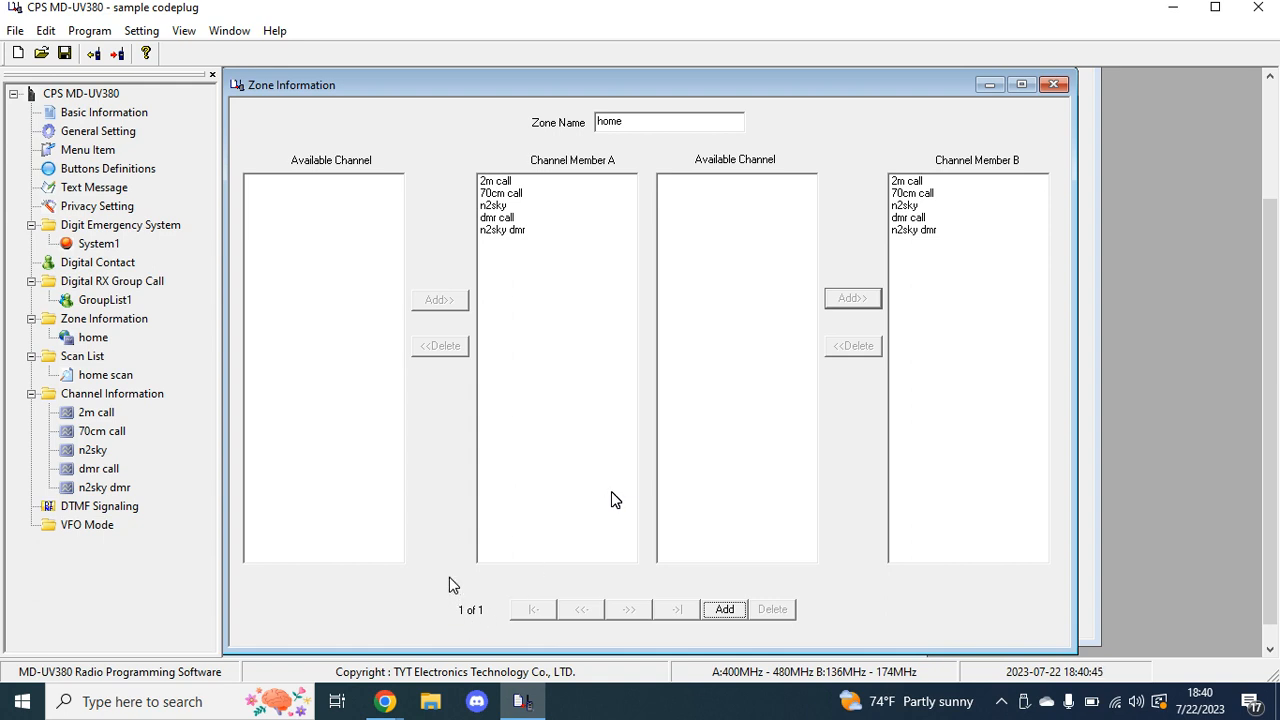
mouse_move(444, 612)
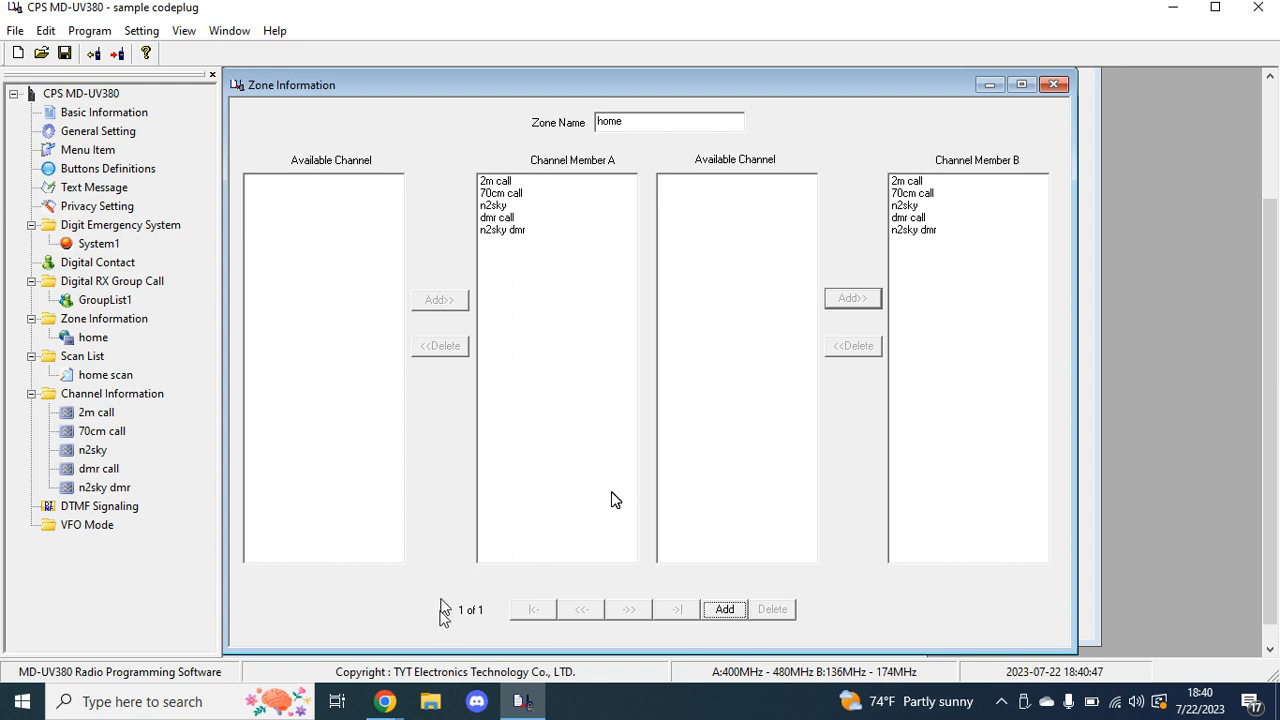